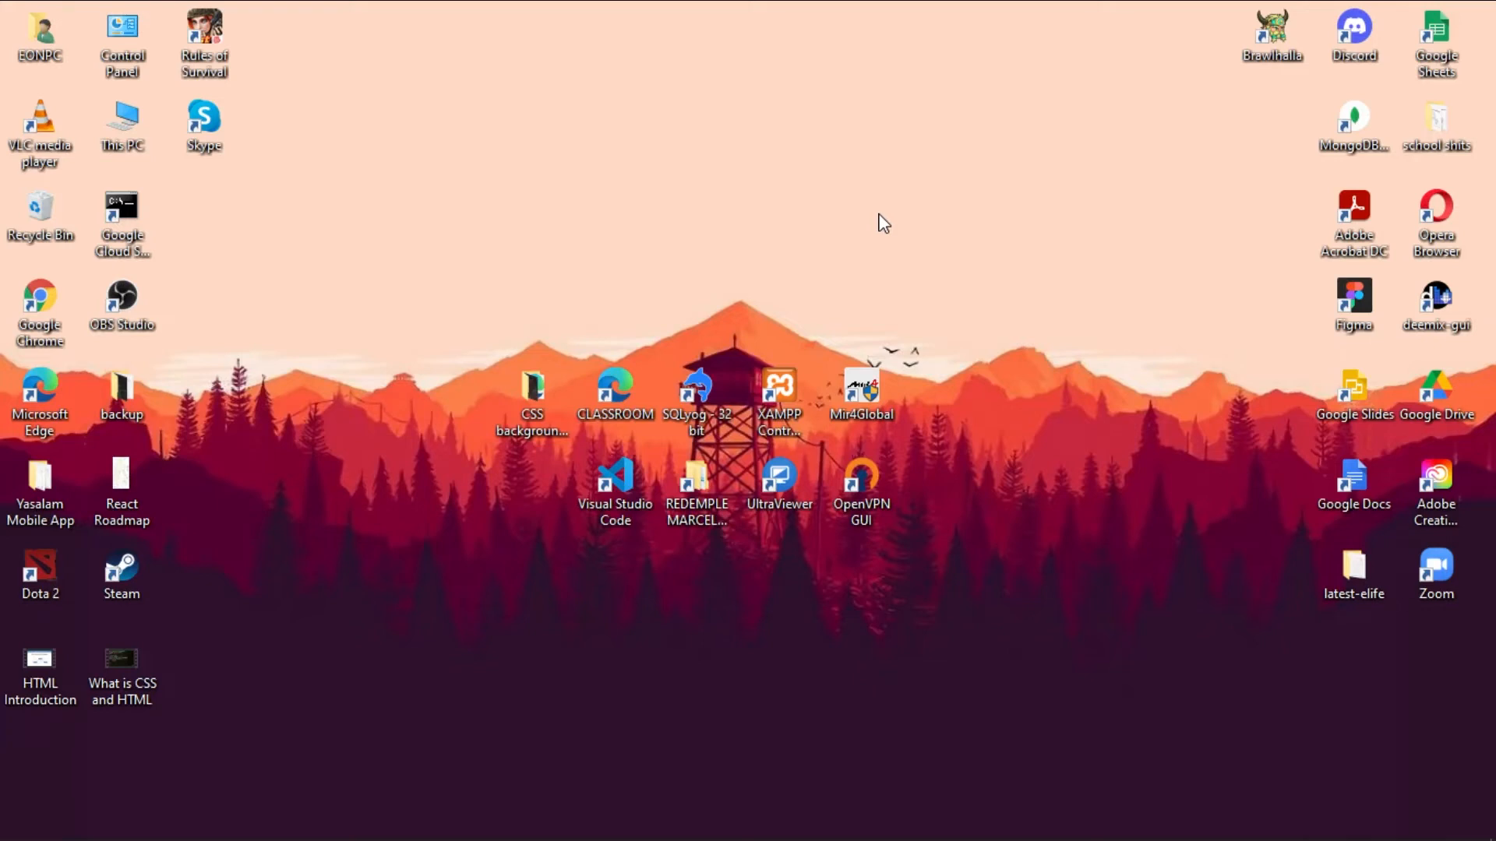
Create a new desktop folder via New > Folder and name it 'My first Website'
{"action": "right_click", "coordinate": [882, 225]}
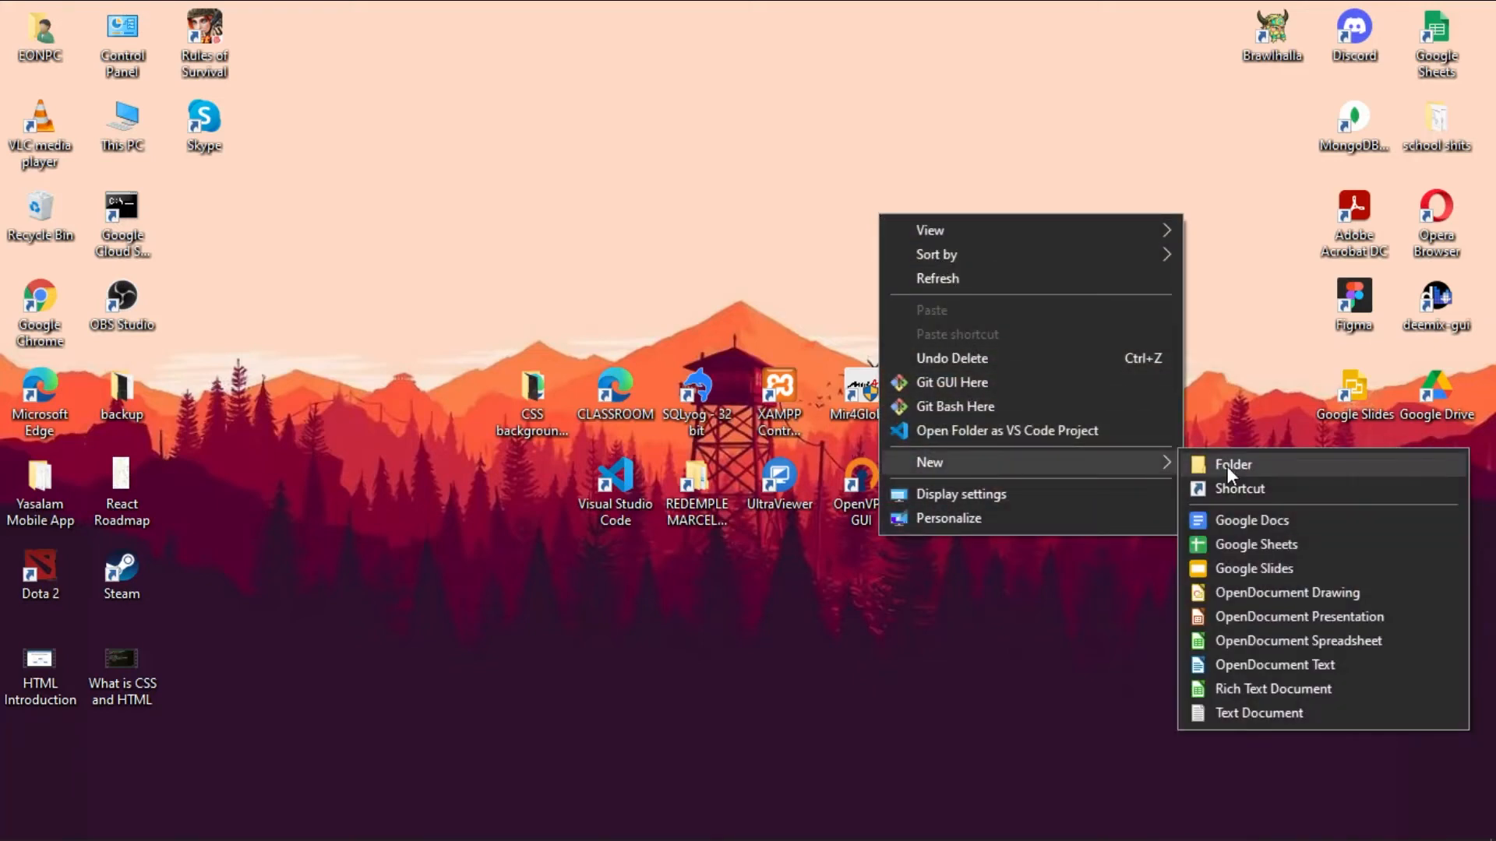
{"action": "left_click", "coordinate": [1232, 464]}
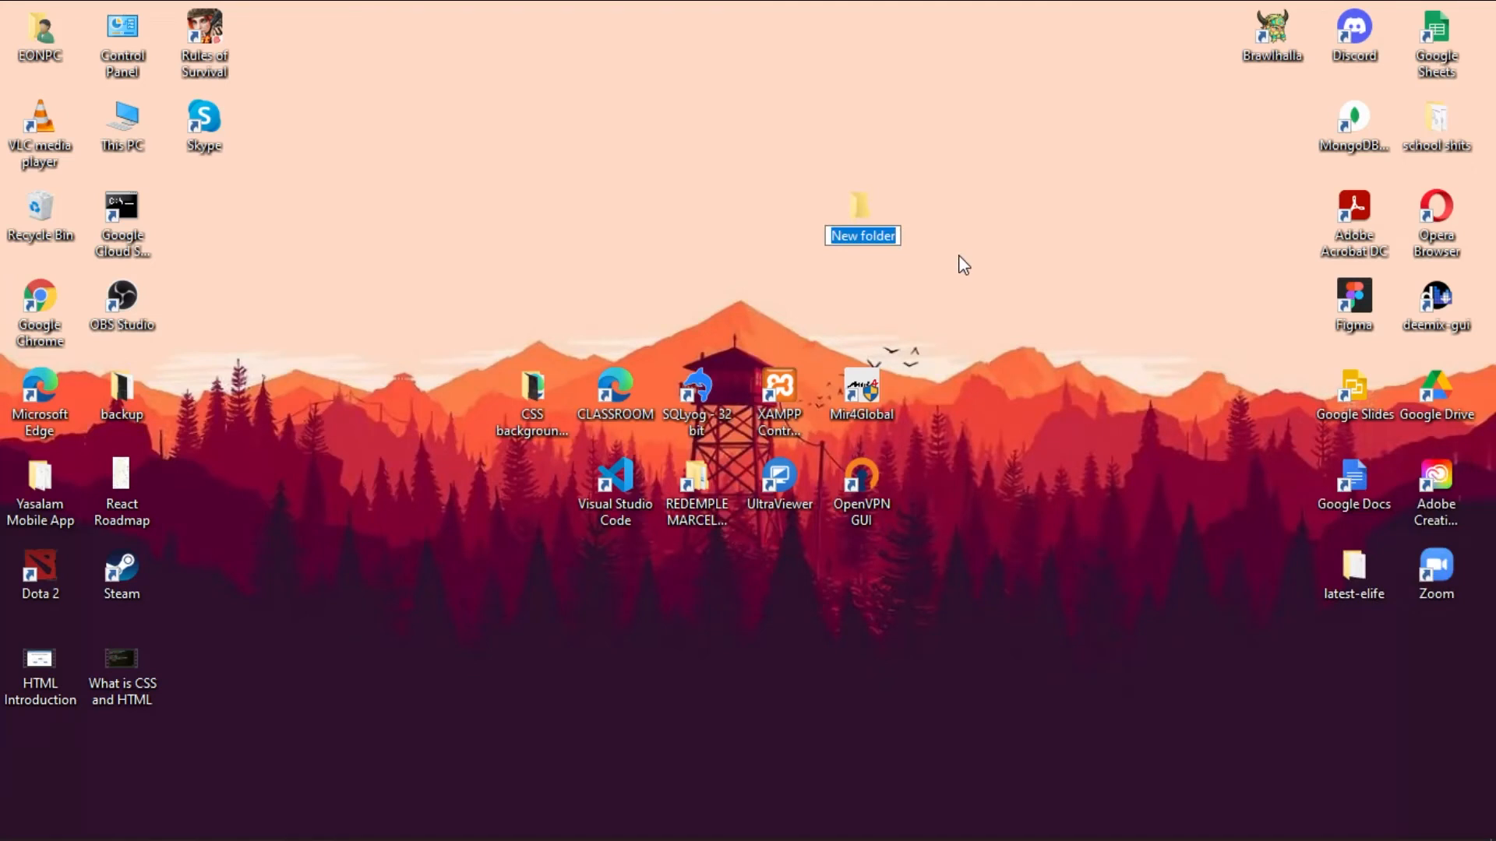
{"action": "key", "text": "ctrl+a"}
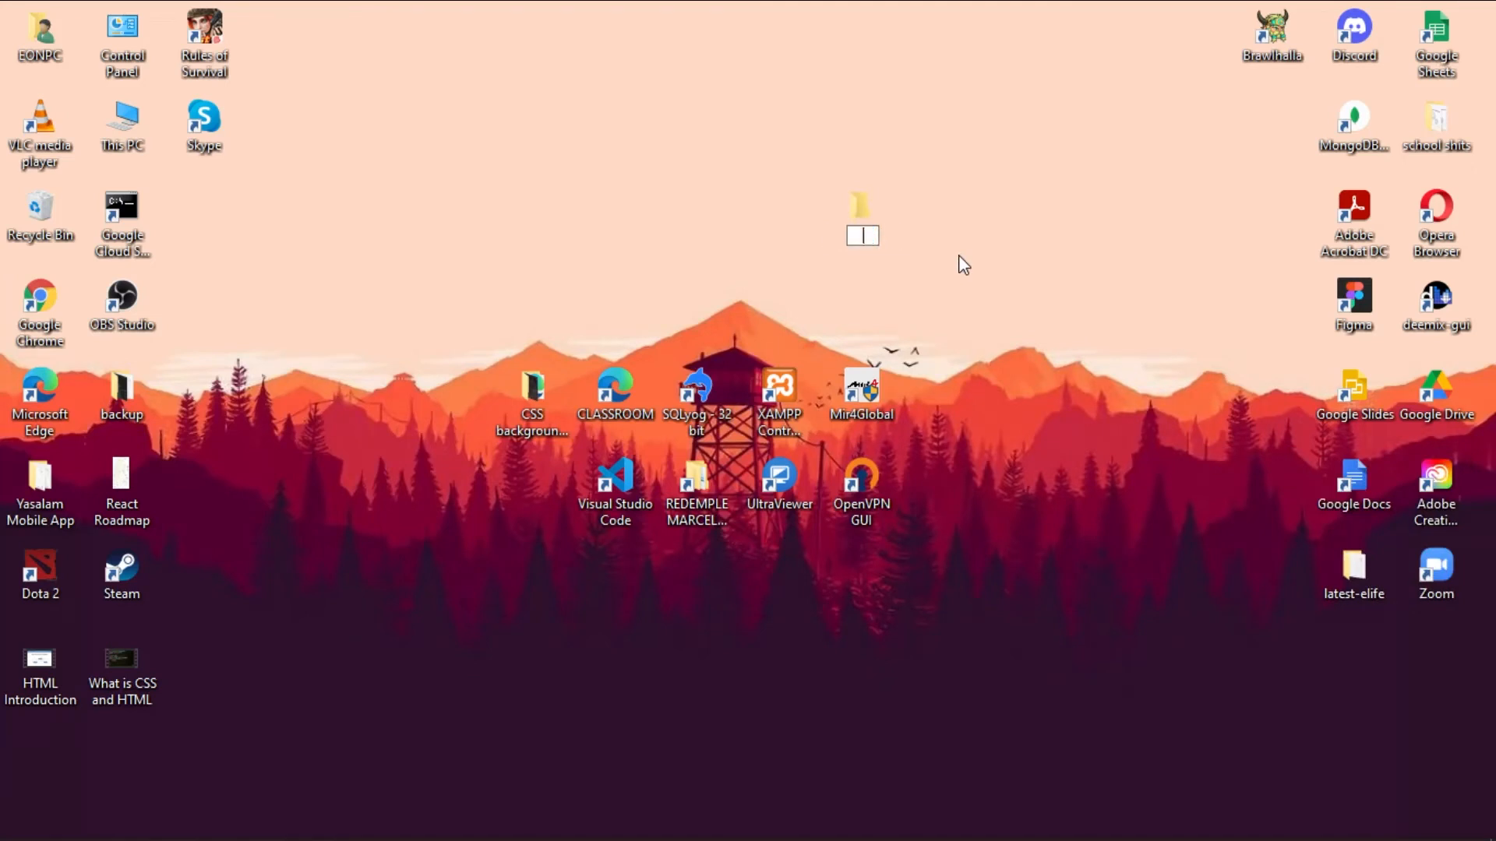
{"action": "type", "text": "My"}
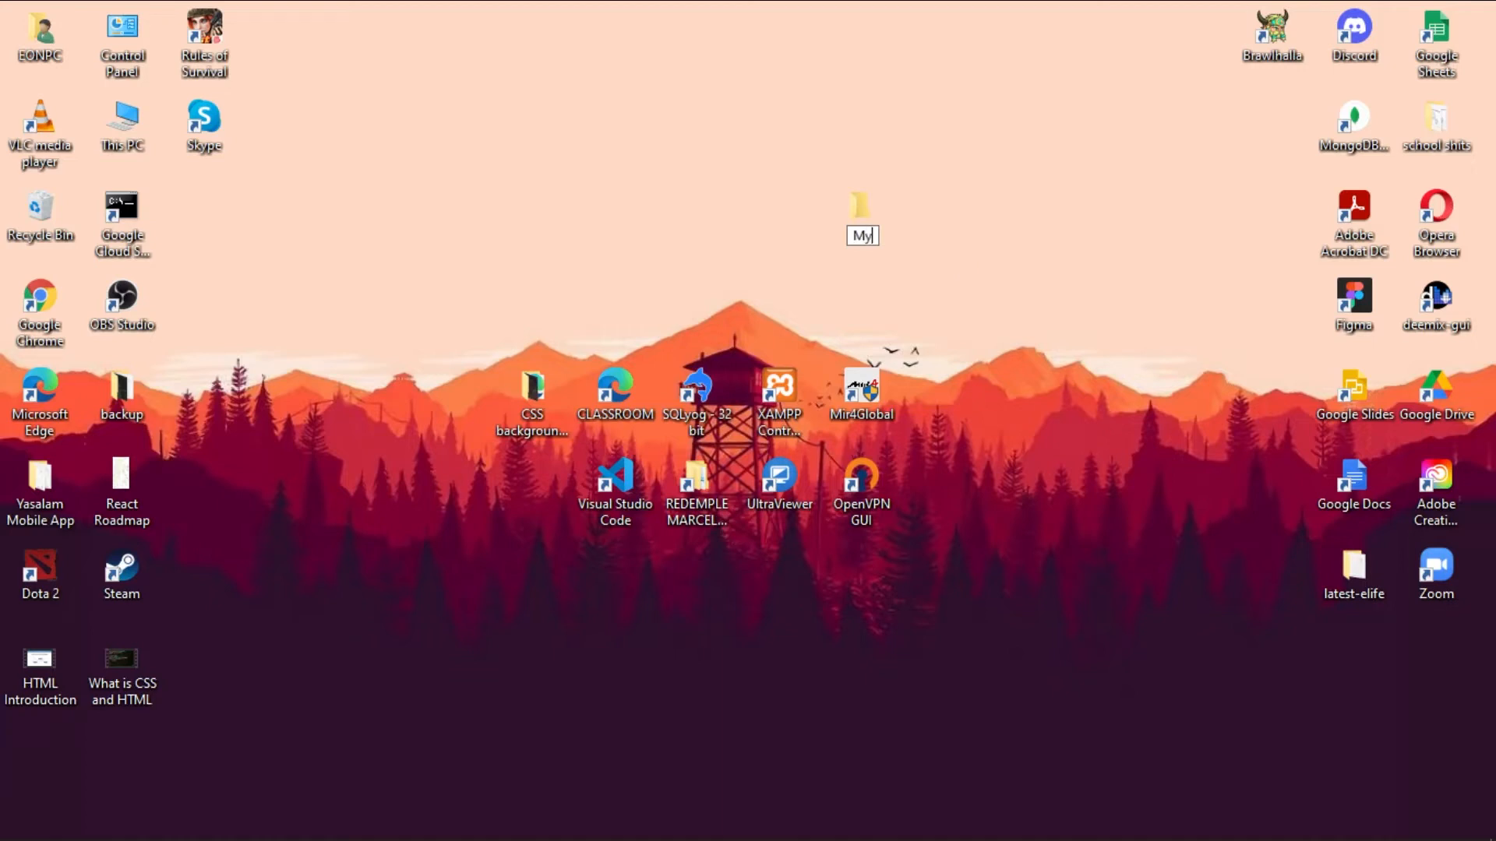
{"action": "type", "text": "first Website"}
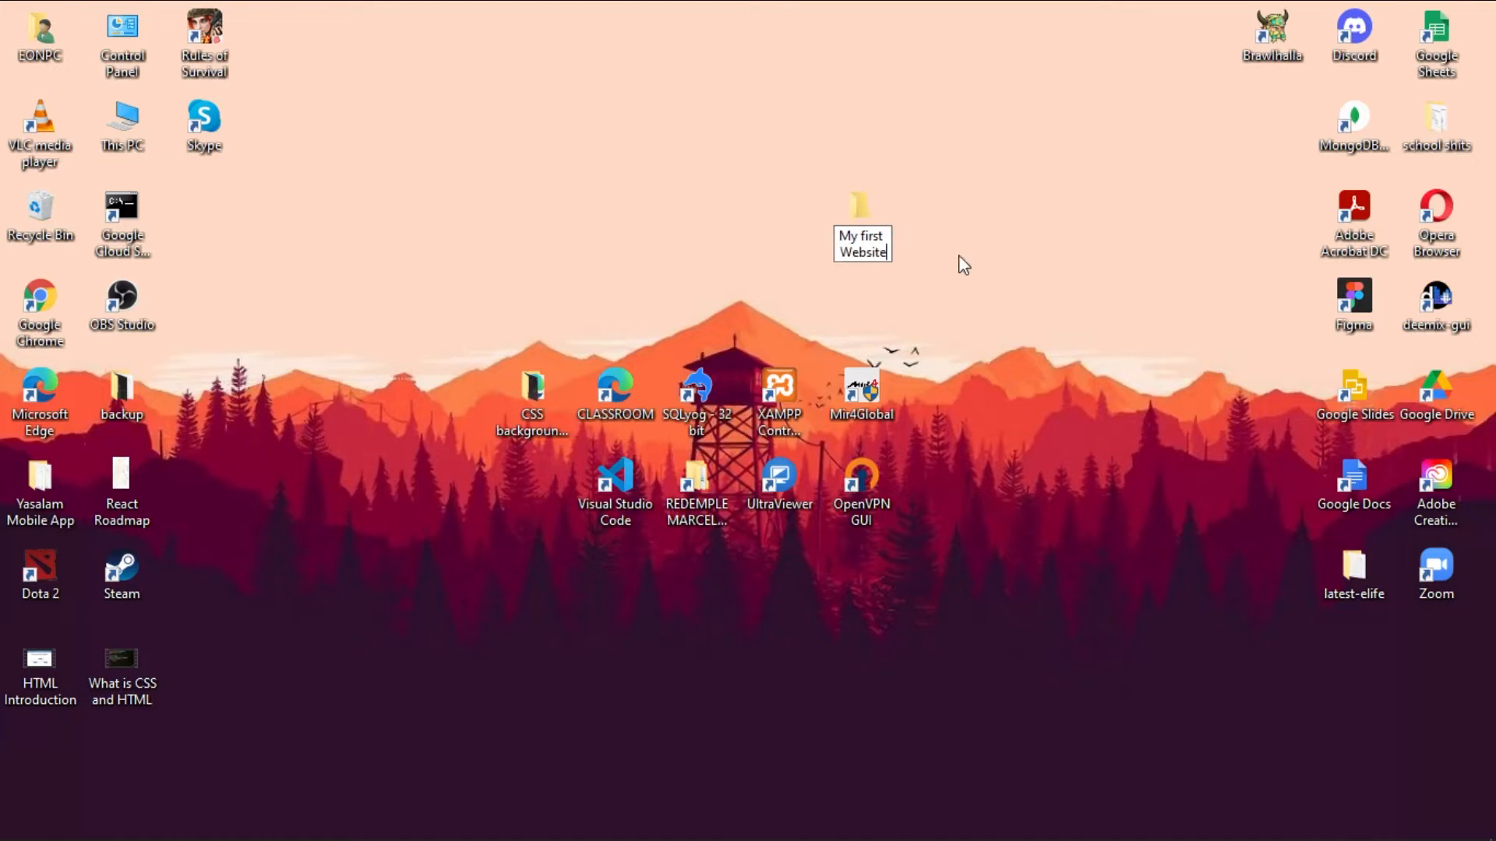
{"action": "left_click", "coordinate": [860, 205]}
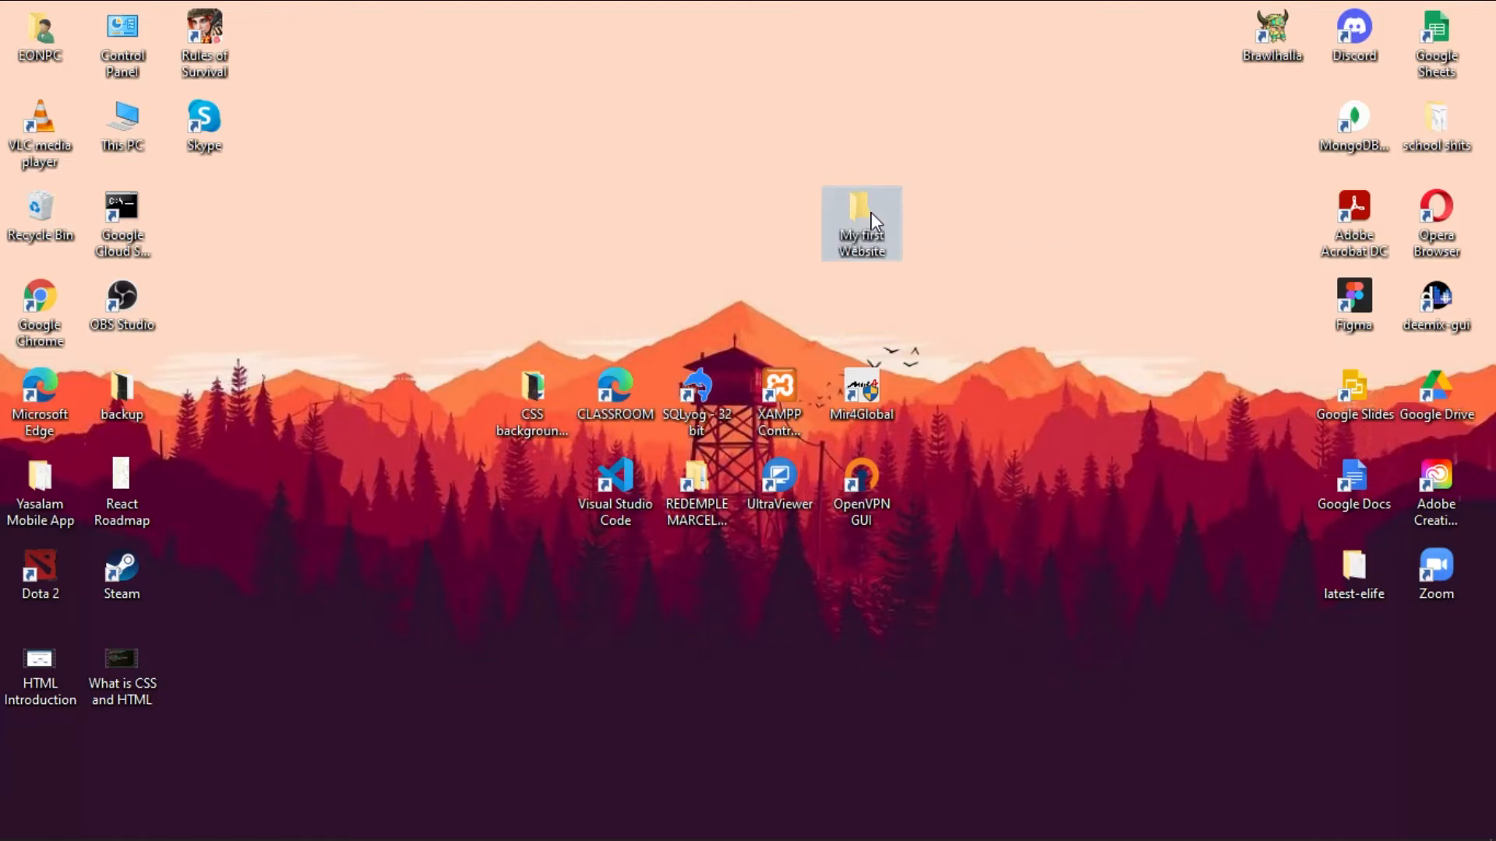
{"action": "double_click", "coordinate": [860, 211]}
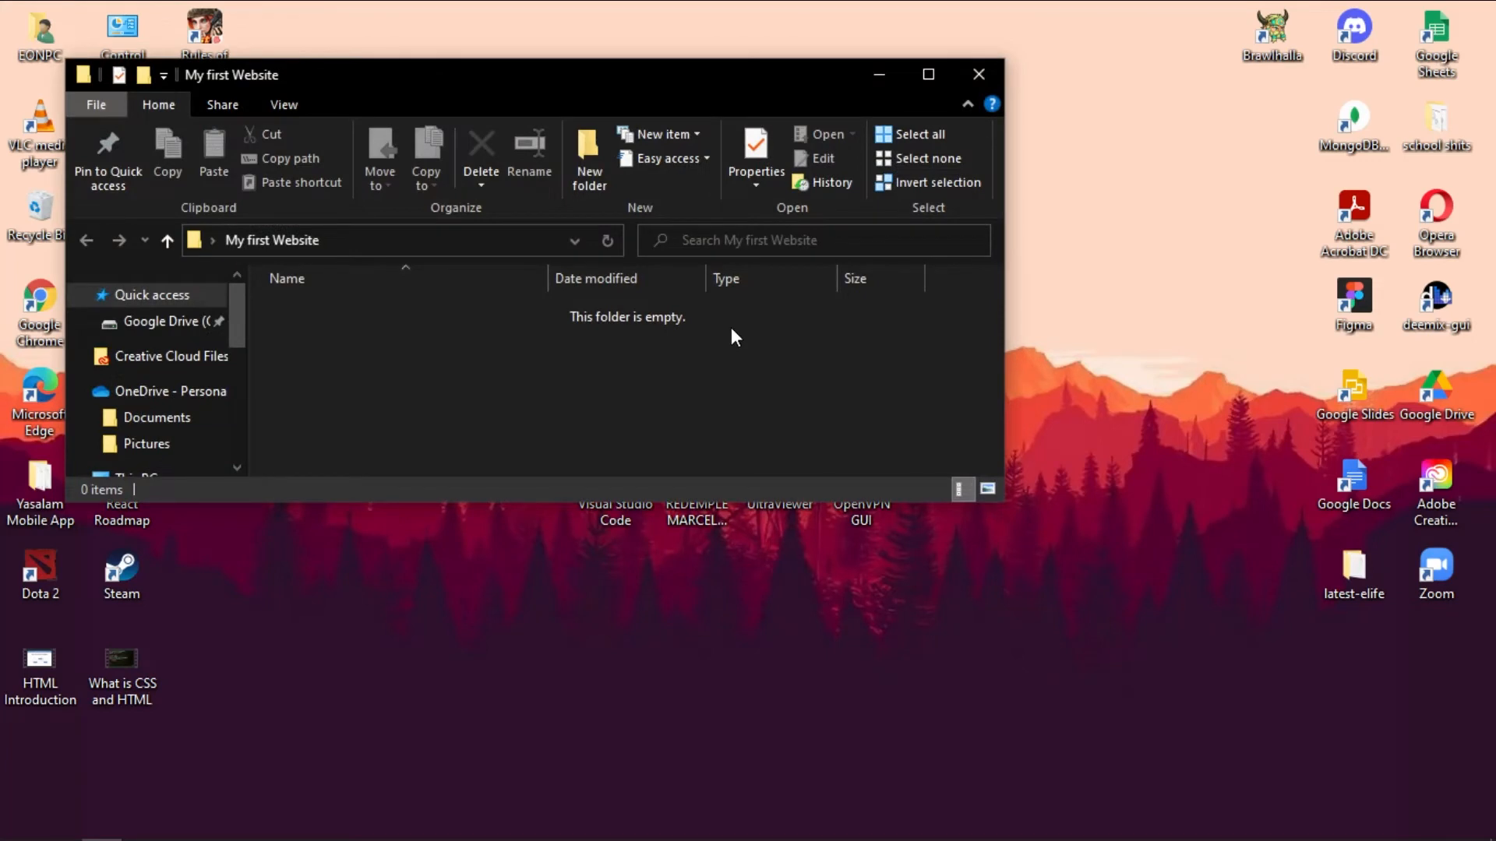
{"action": "mouse_move", "coordinate": [949, 150]}
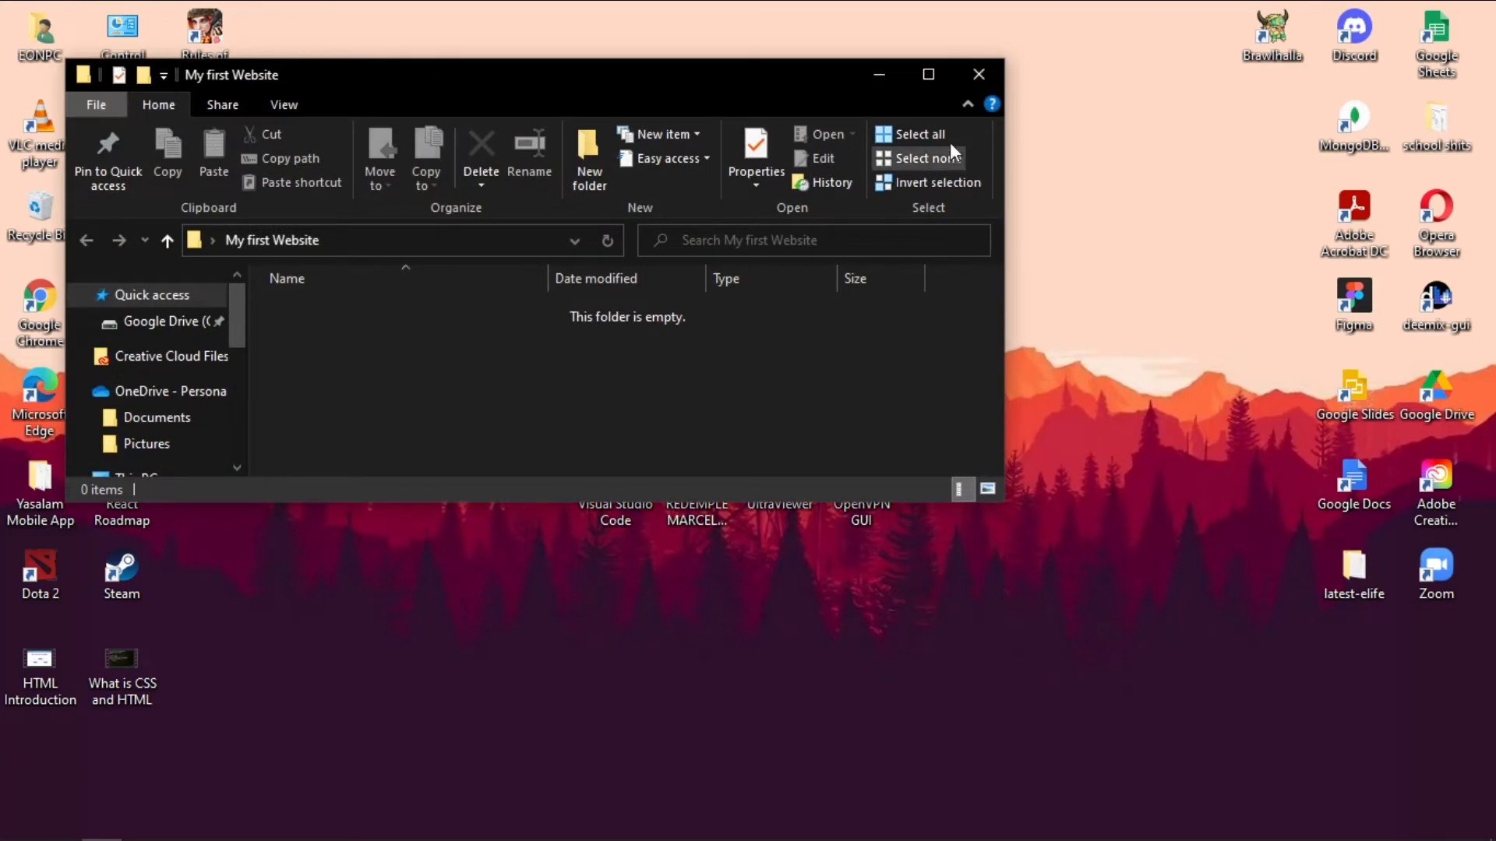
{"action": "mouse_move", "coordinate": [703, 363]}
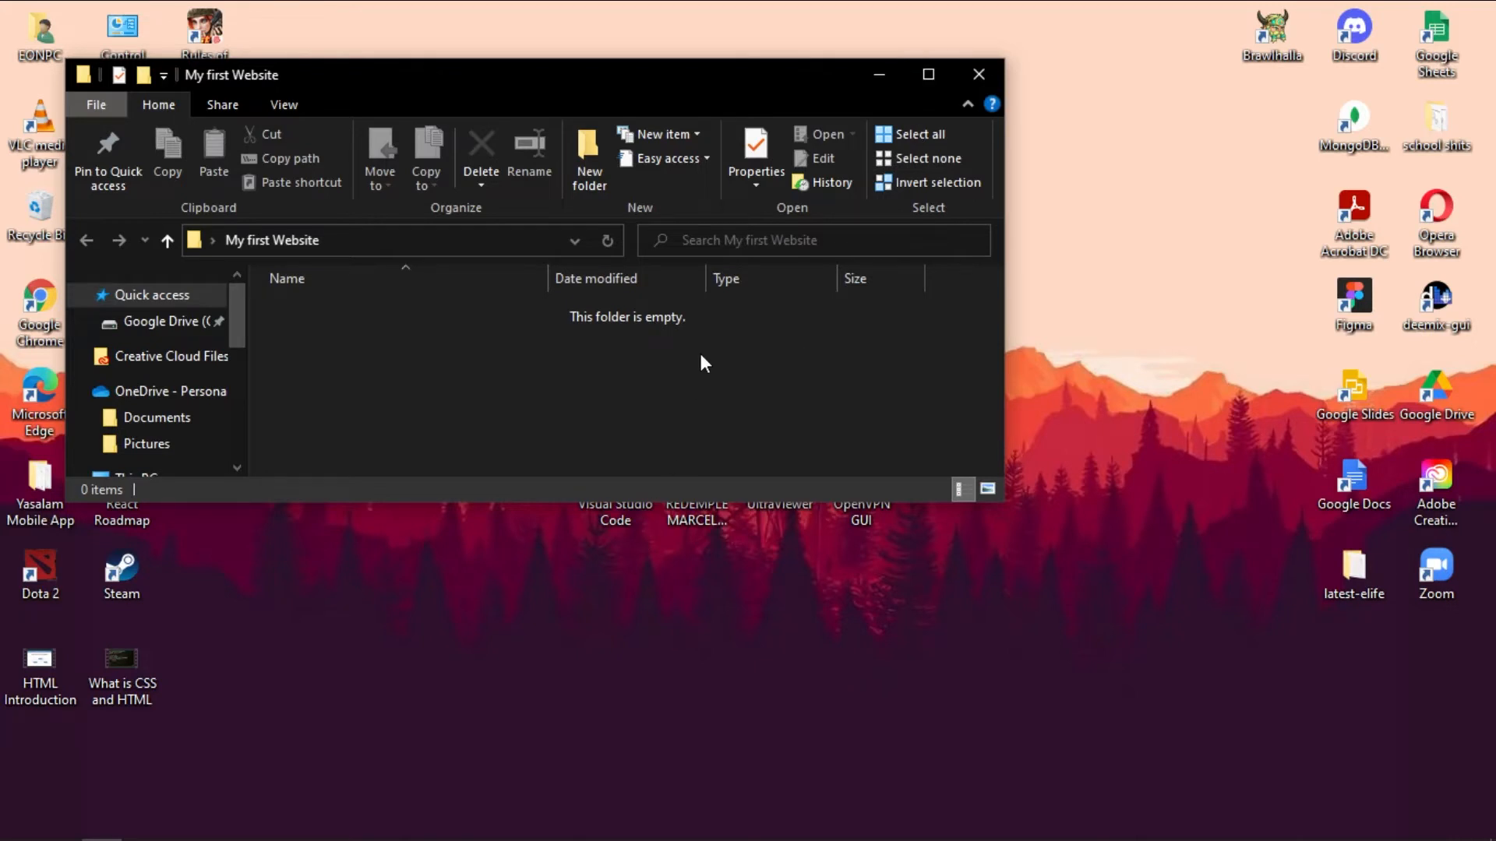
{"action": "mouse_move", "coordinate": [746, 277]}
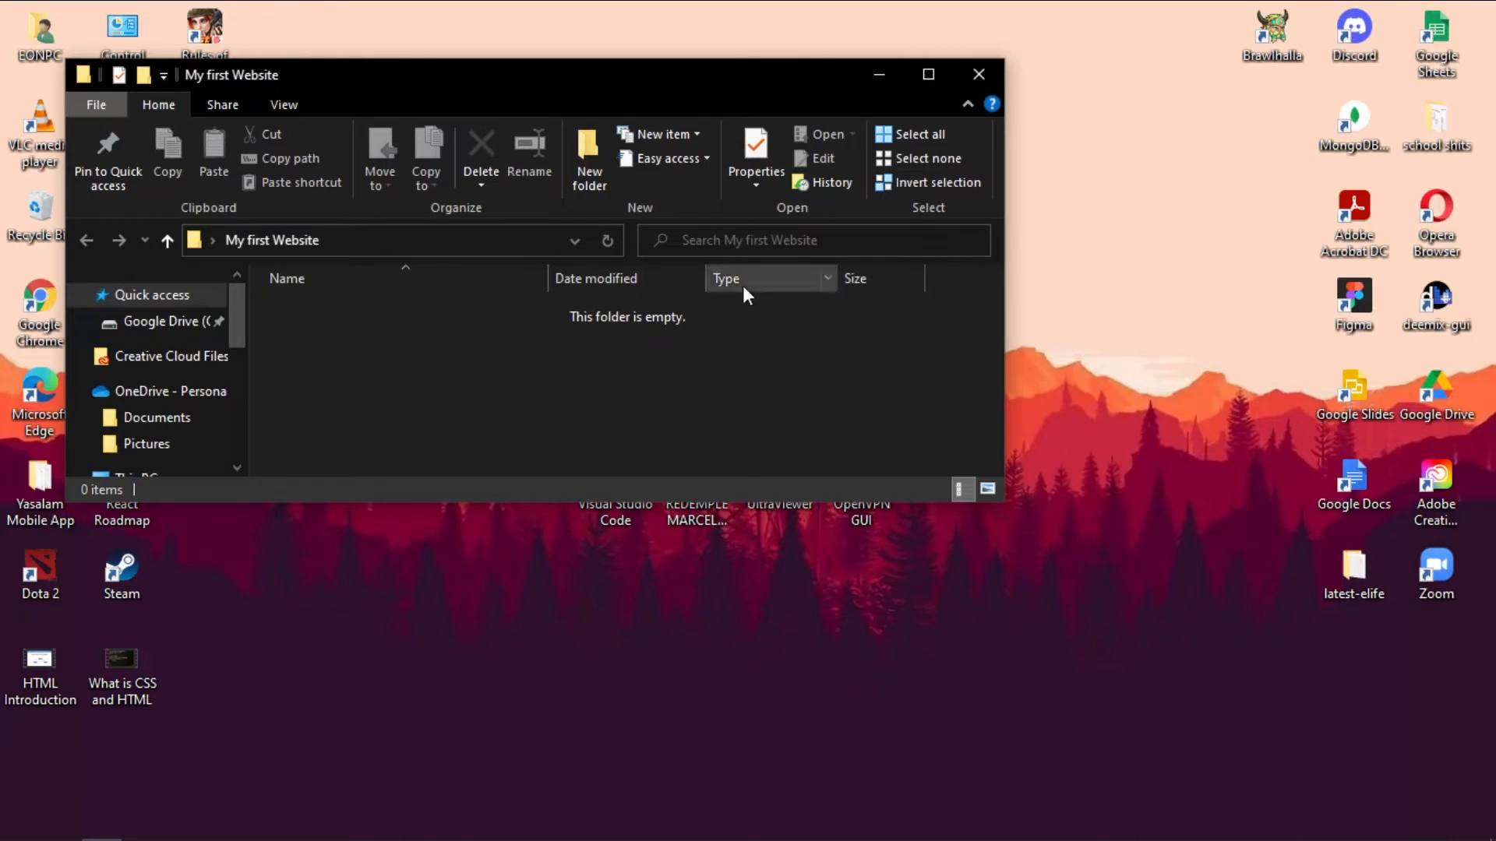
{"action": "mouse_move", "coordinate": [762, 346]}
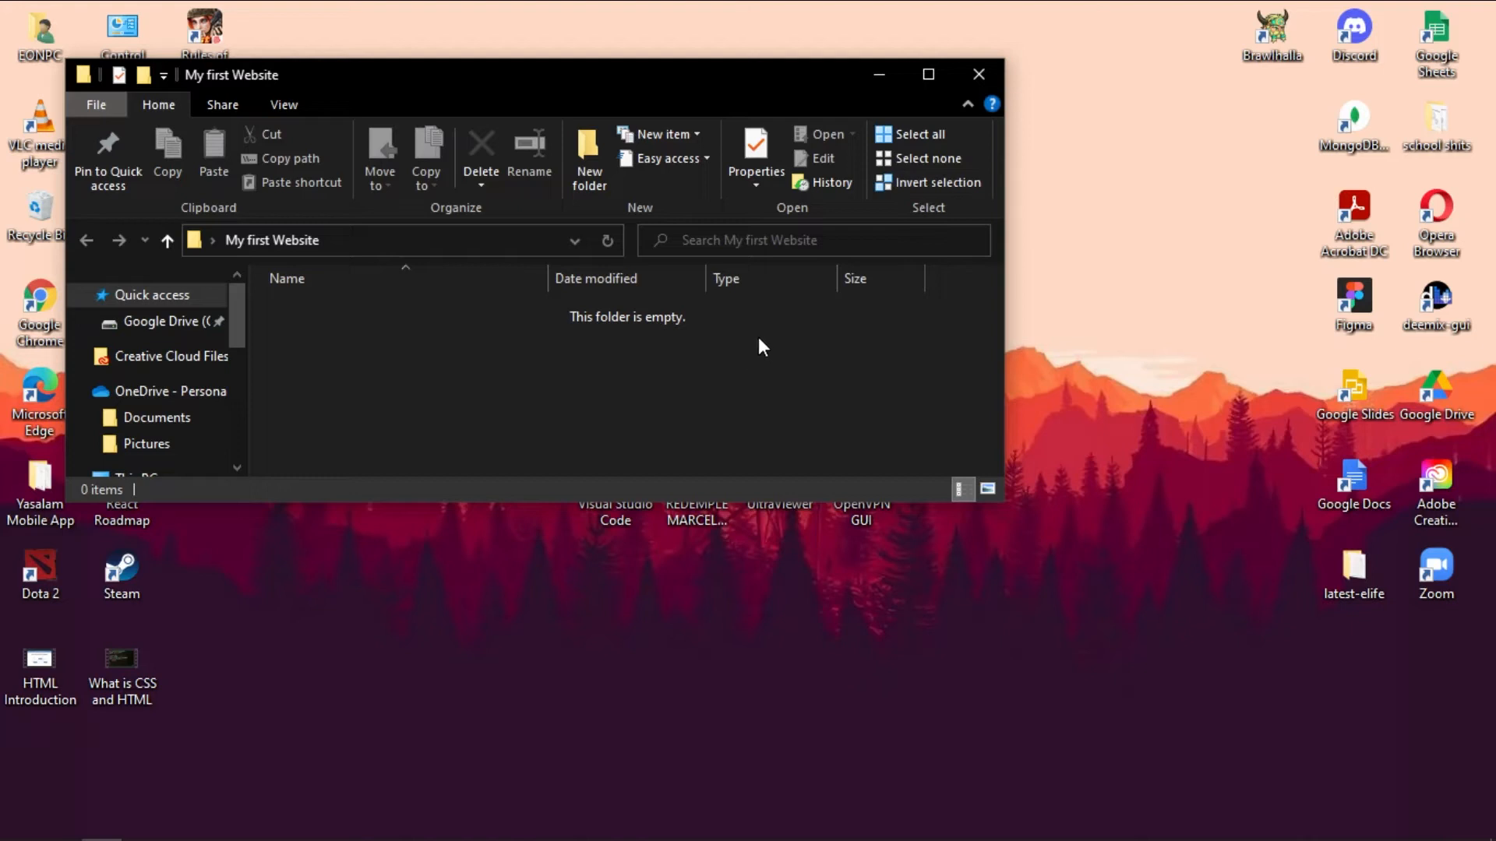
{"action": "mouse_move", "coordinate": [725, 385]}
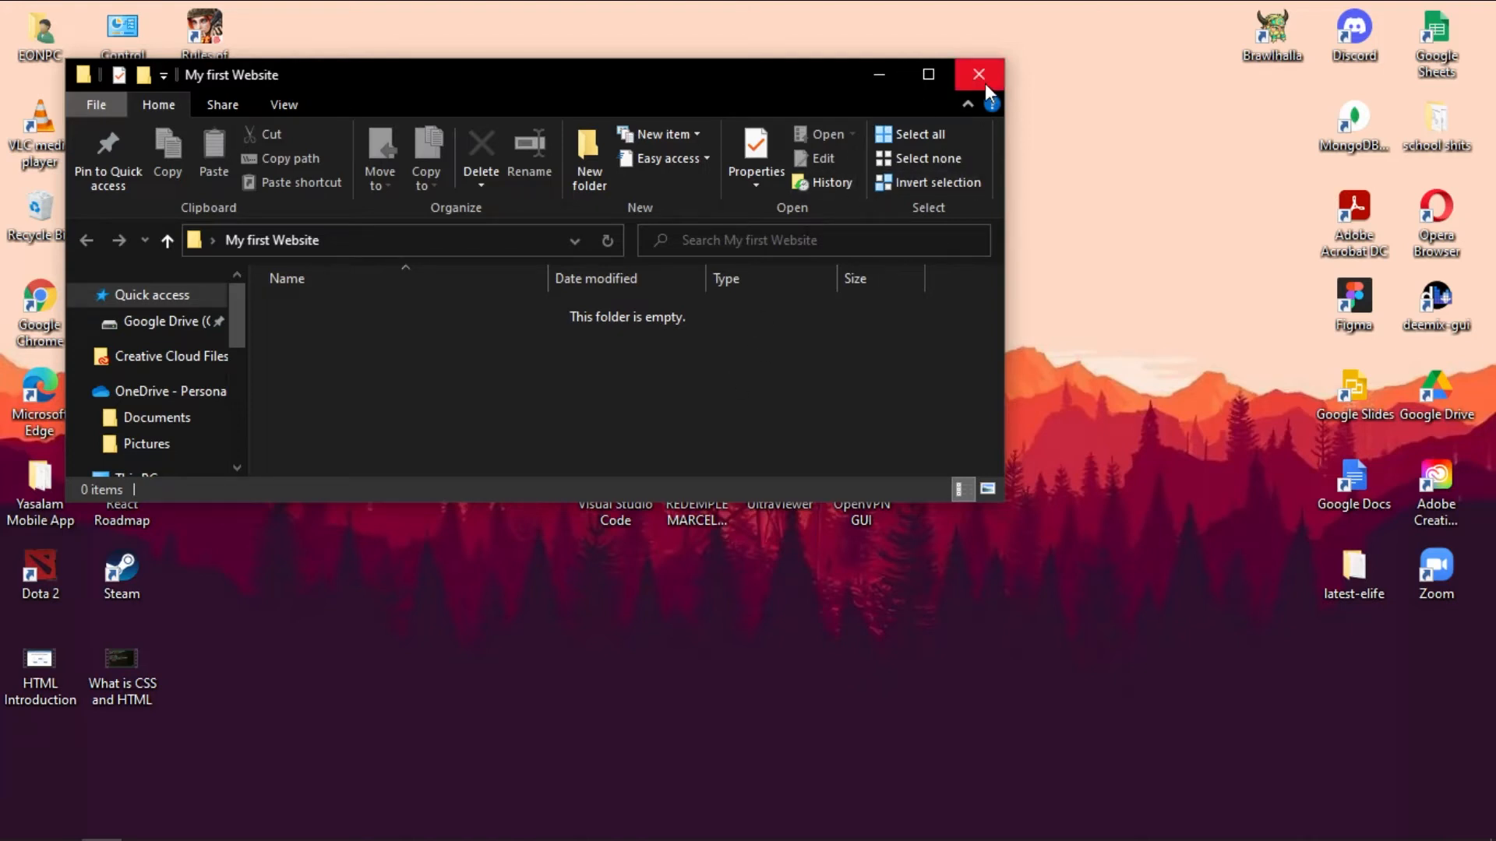
{"action": "left_click", "coordinate": [978, 74]}
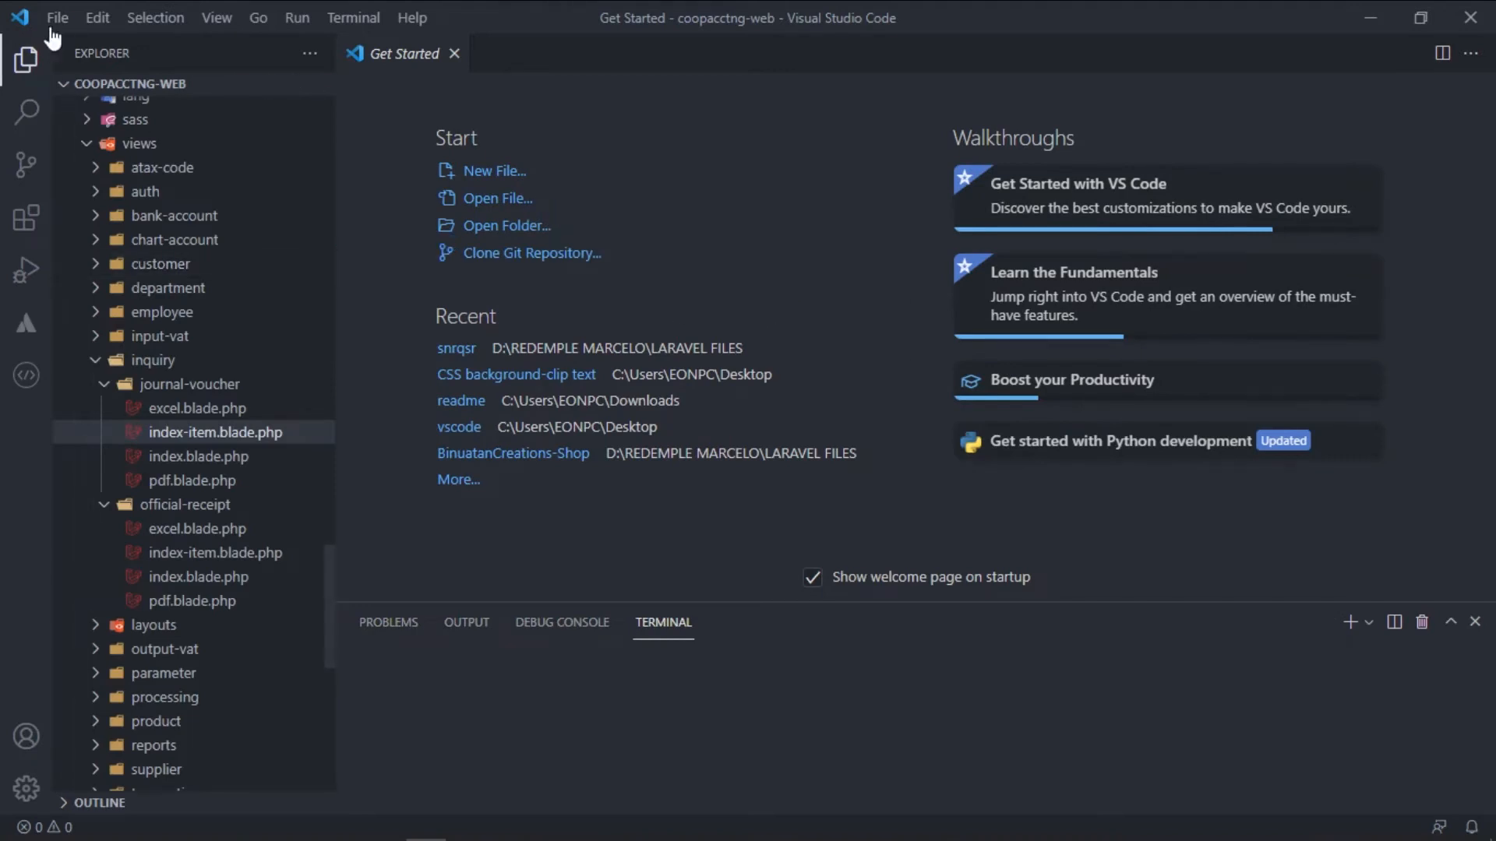
Use File > Open Folder to select My first Website from the Desktop
{"action": "left_click", "coordinate": [56, 17]}
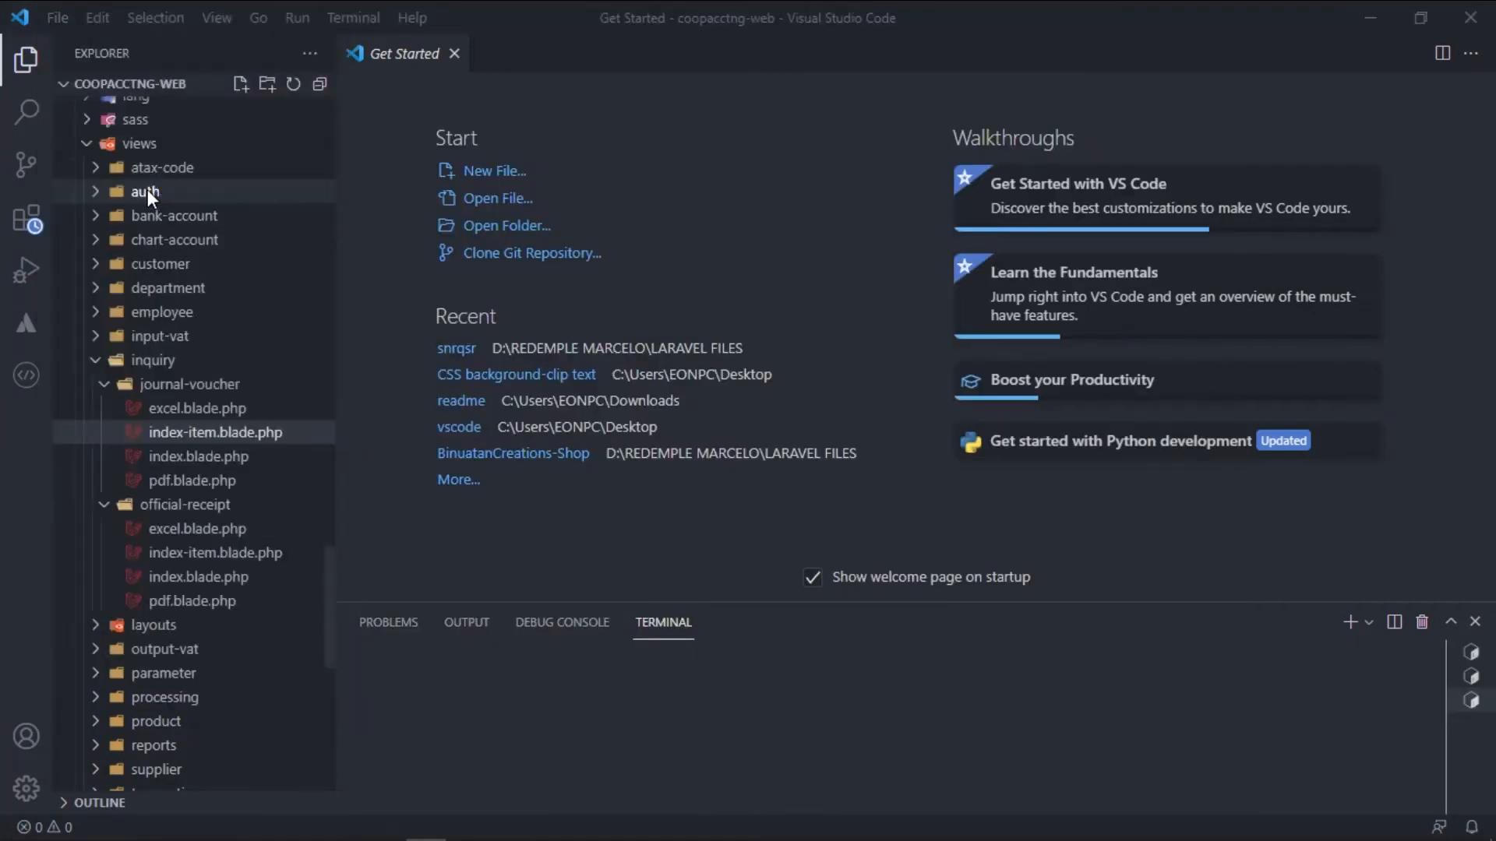
{"action": "left_click", "coordinate": [505, 225]}
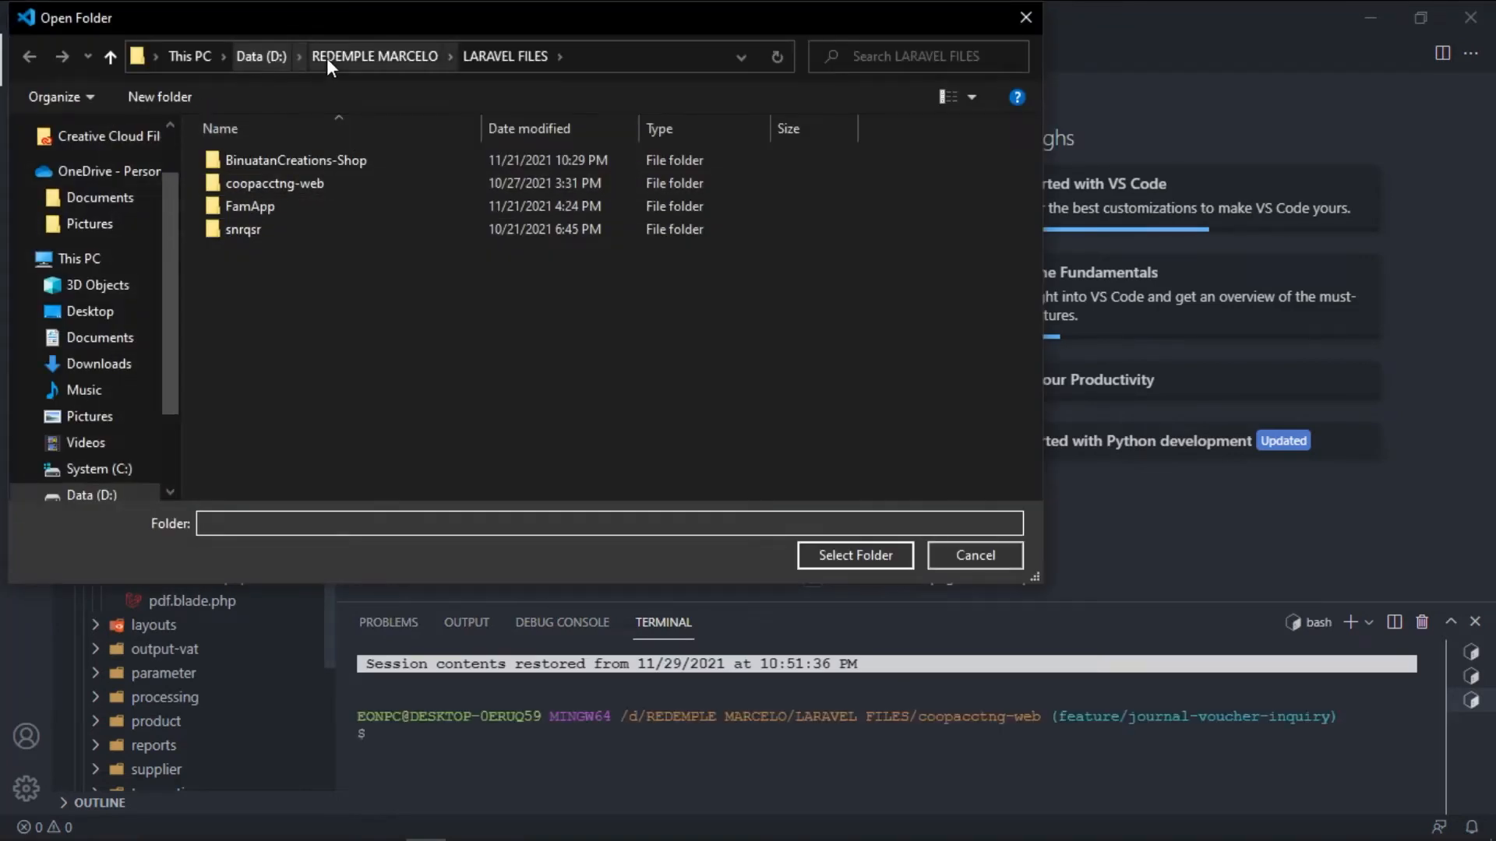
{"action": "left_click", "coordinate": [73, 257]}
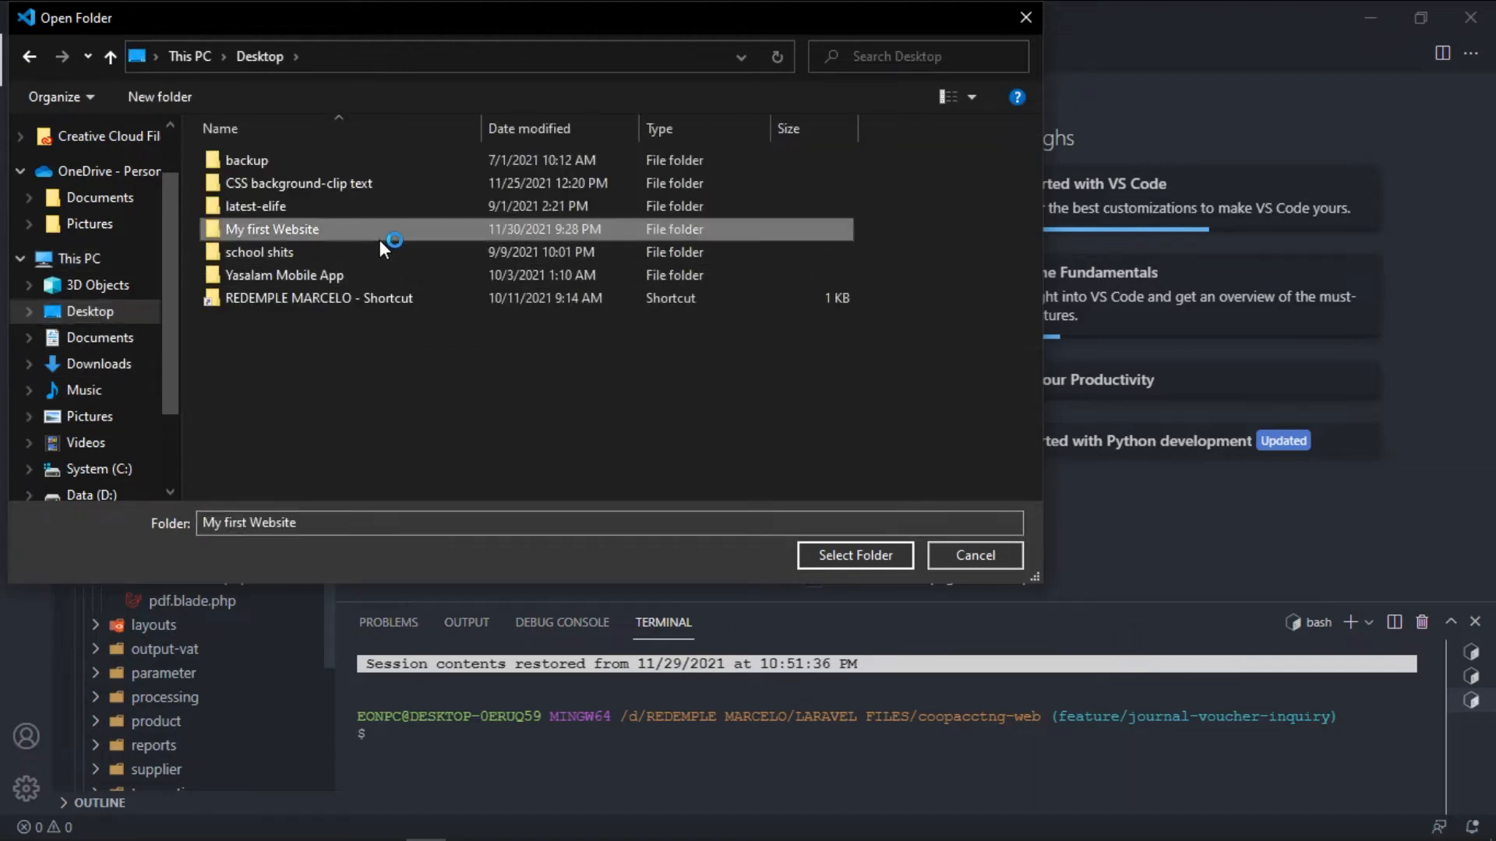
{"action": "left_click", "coordinate": [854, 555]}
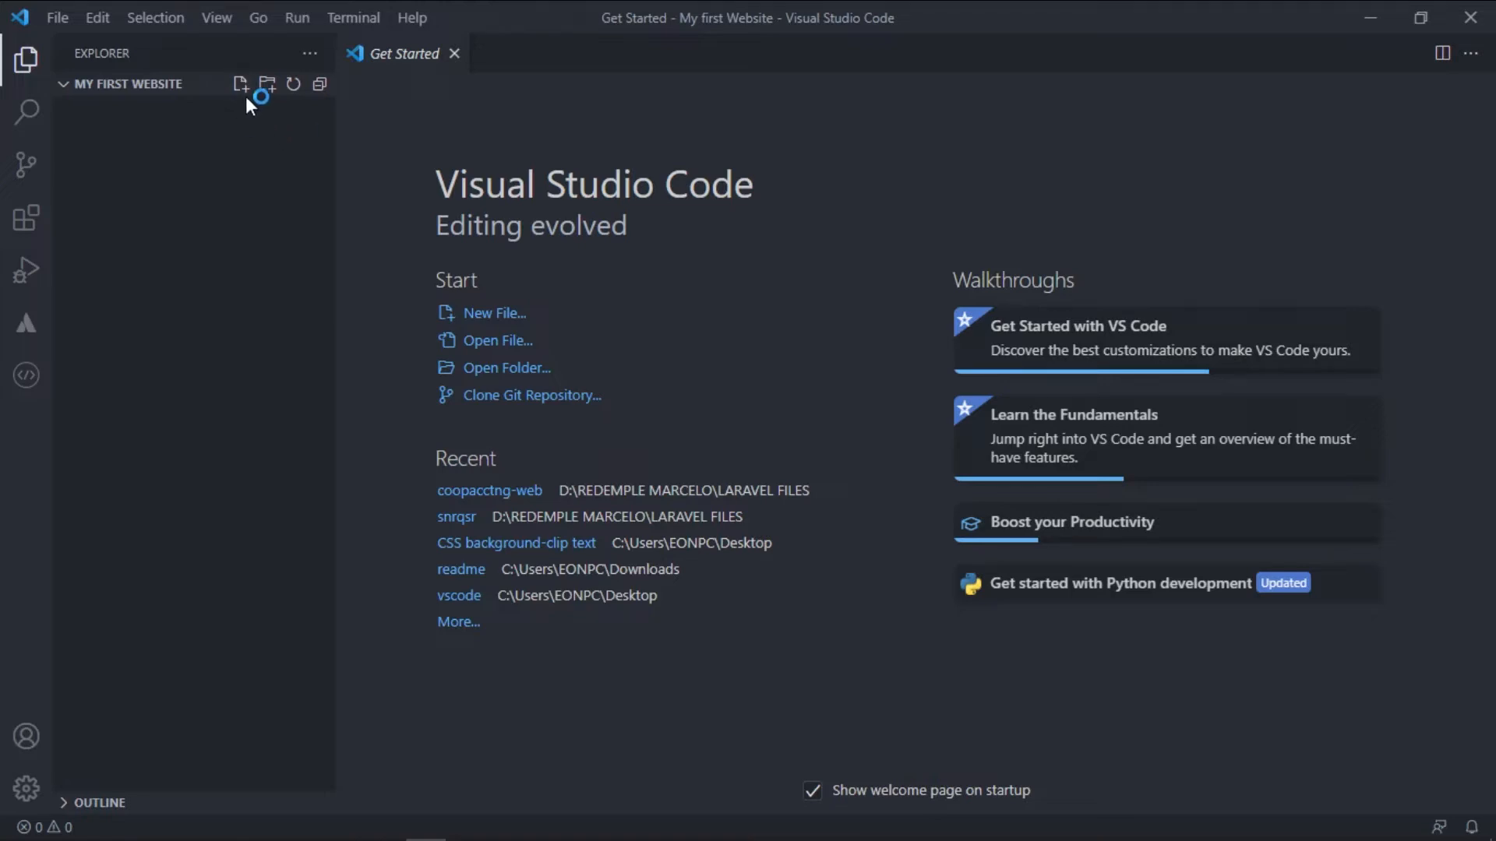
{"action": "mouse_move", "coordinate": [240, 84]}
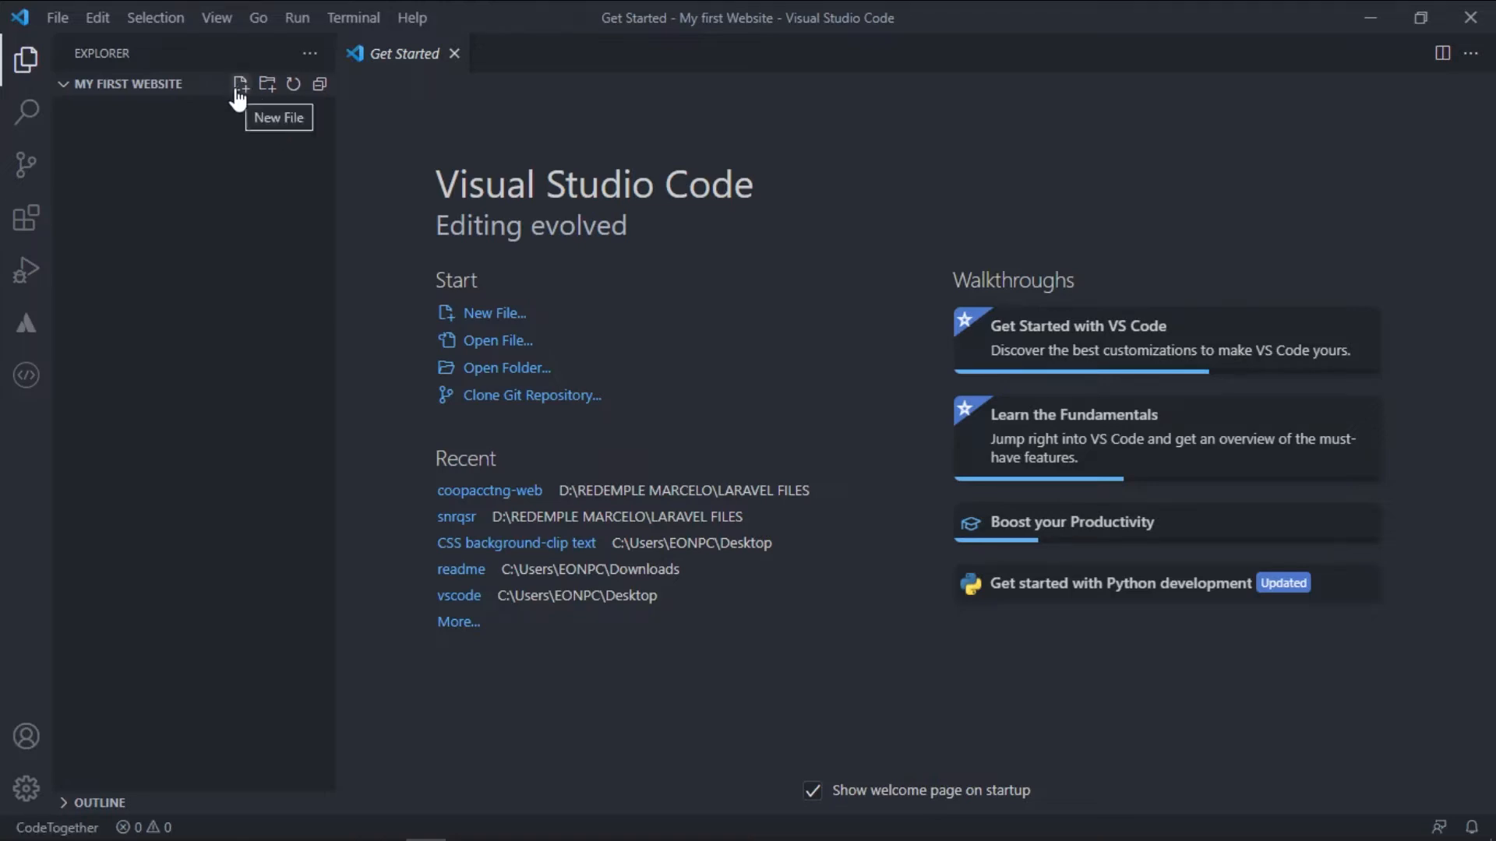
Create a new file named index.html from the Explorer sidebar
{"action": "left_click", "coordinate": [240, 84]}
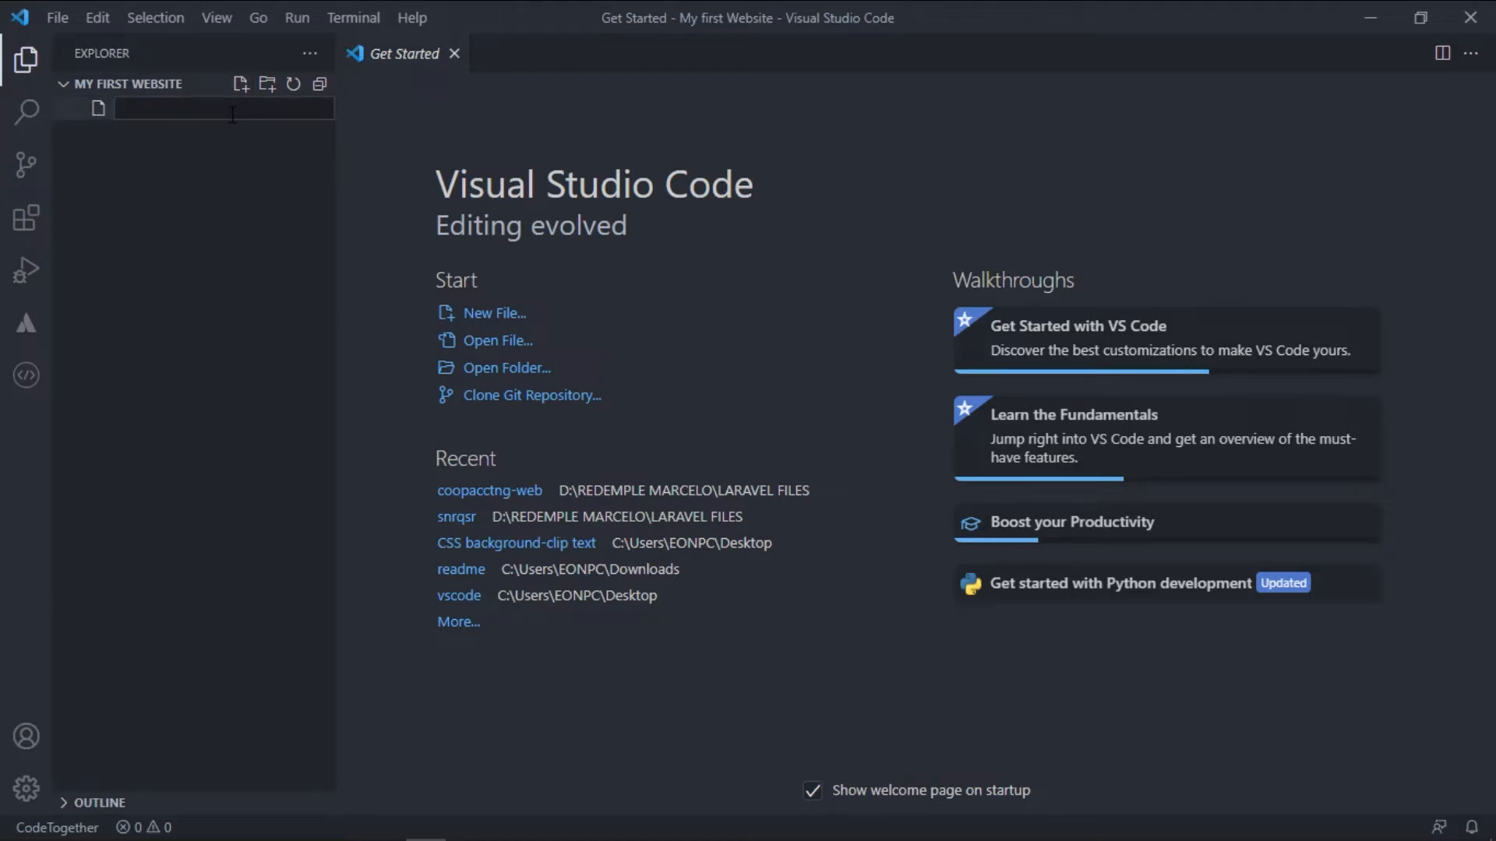
{"action": "type", "text": "ind"}
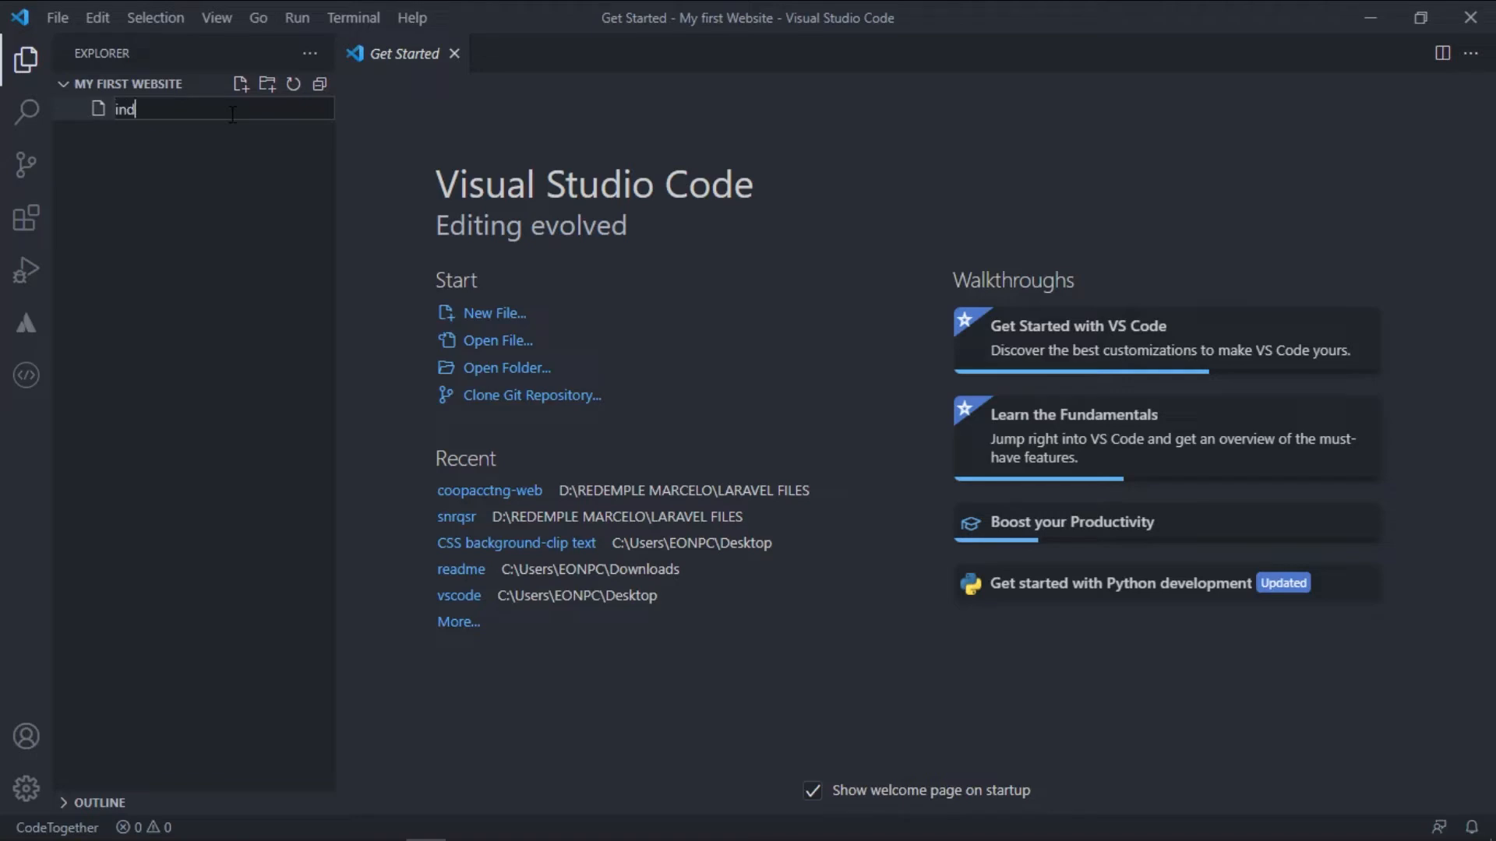
{"action": "type", "text": "ex."}
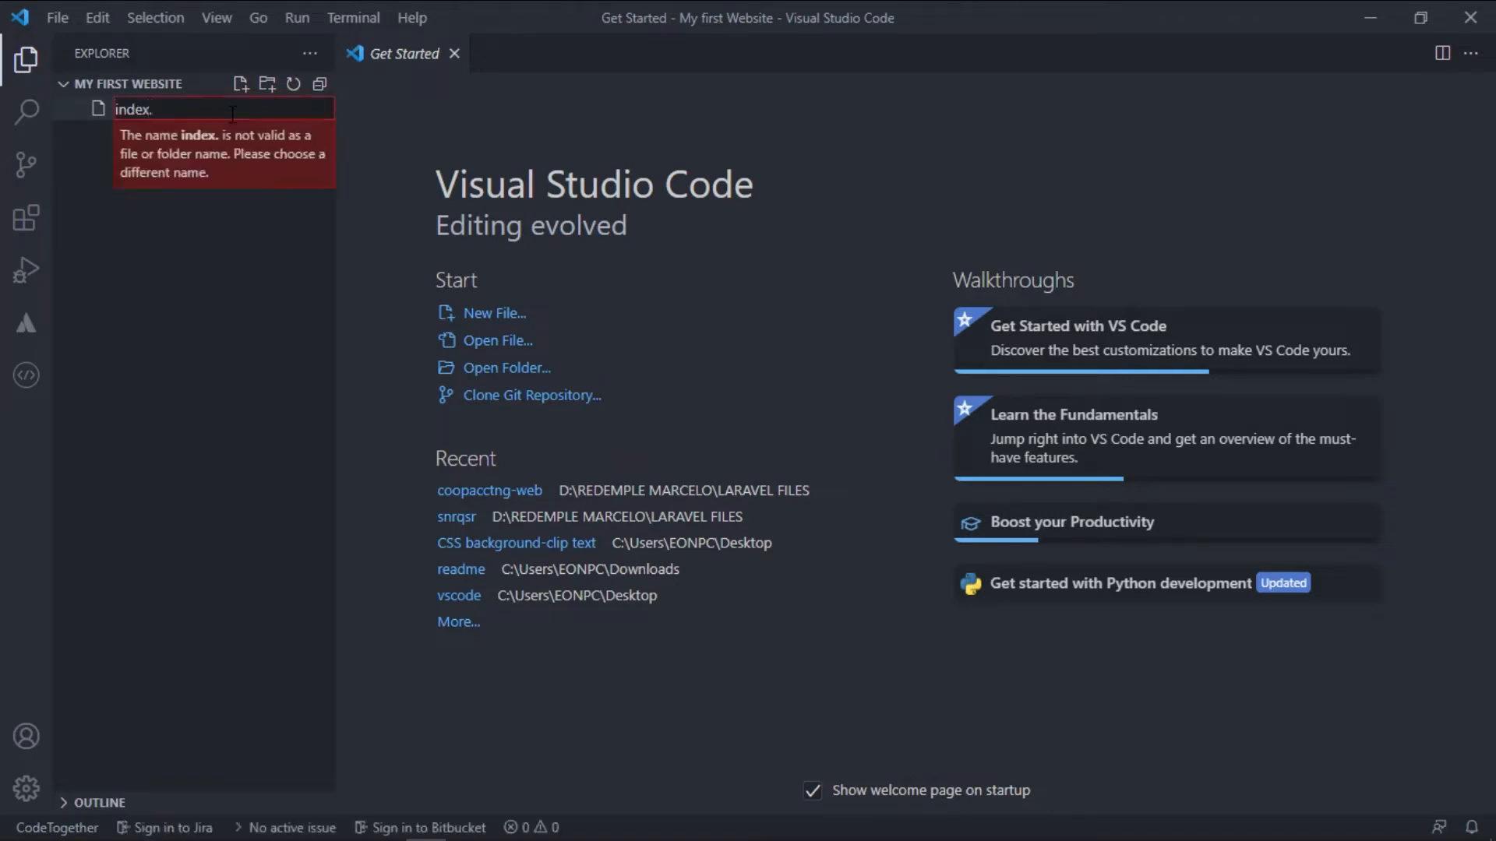
{"action": "type", "text": "html"}
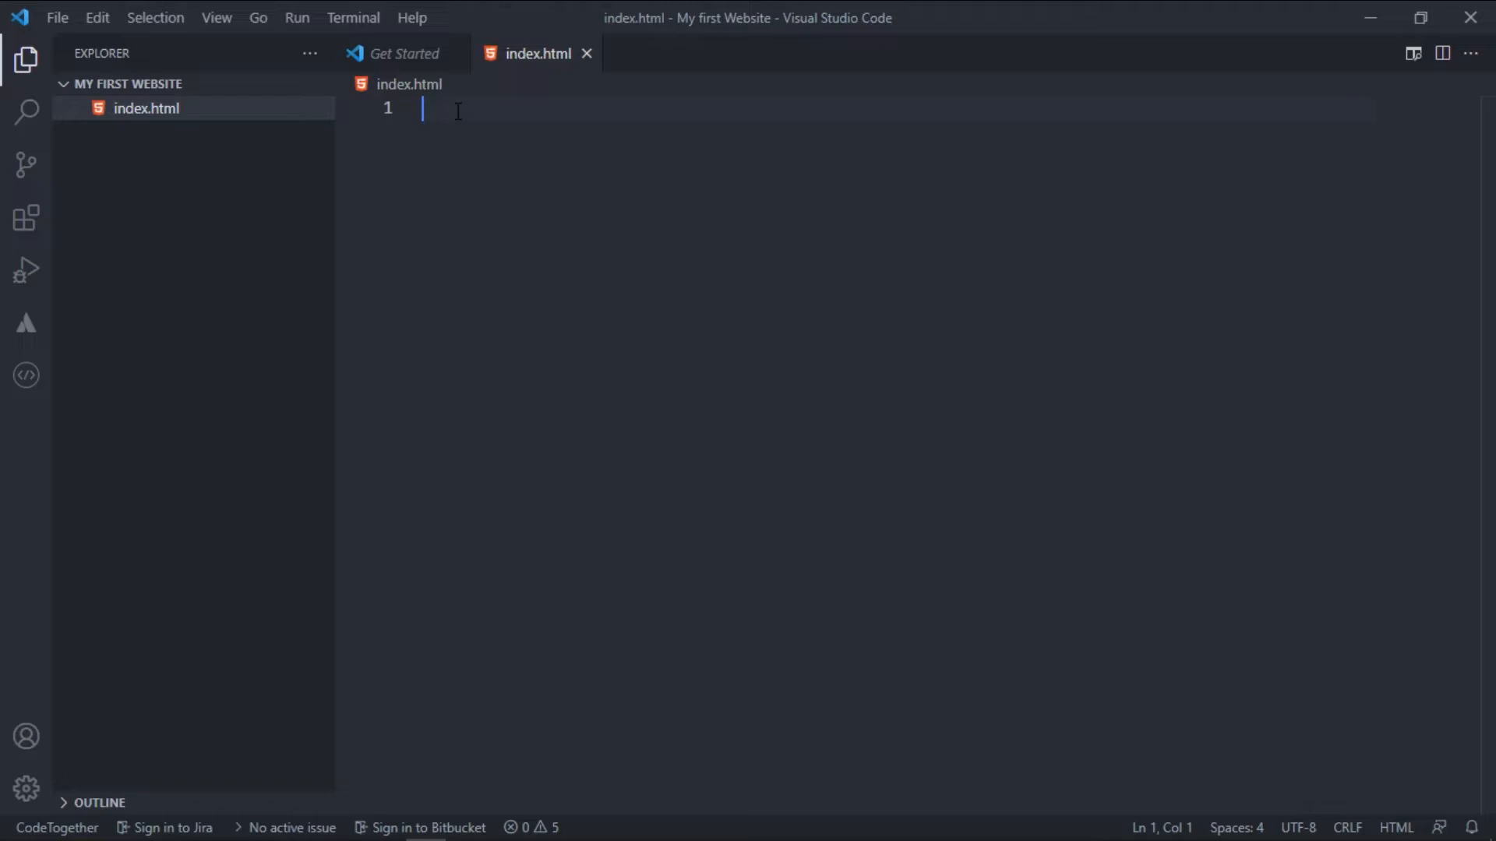
Write the <!DOCTYPE html> declaration on line 1, fixing the autocompleted characters
{"action": "type", "text": "<"}
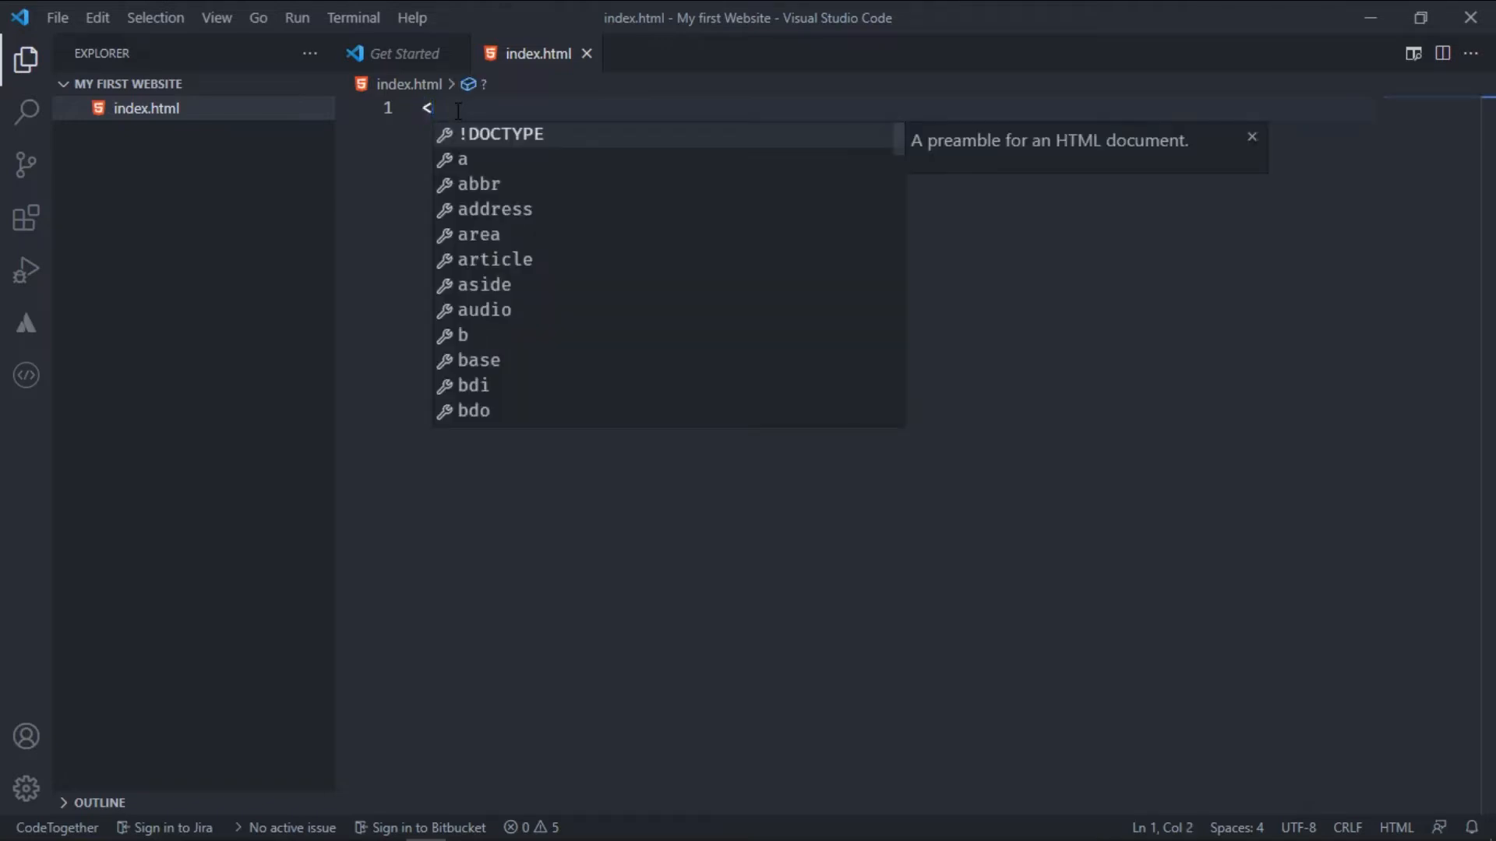
{"action": "type", "text": "!"}
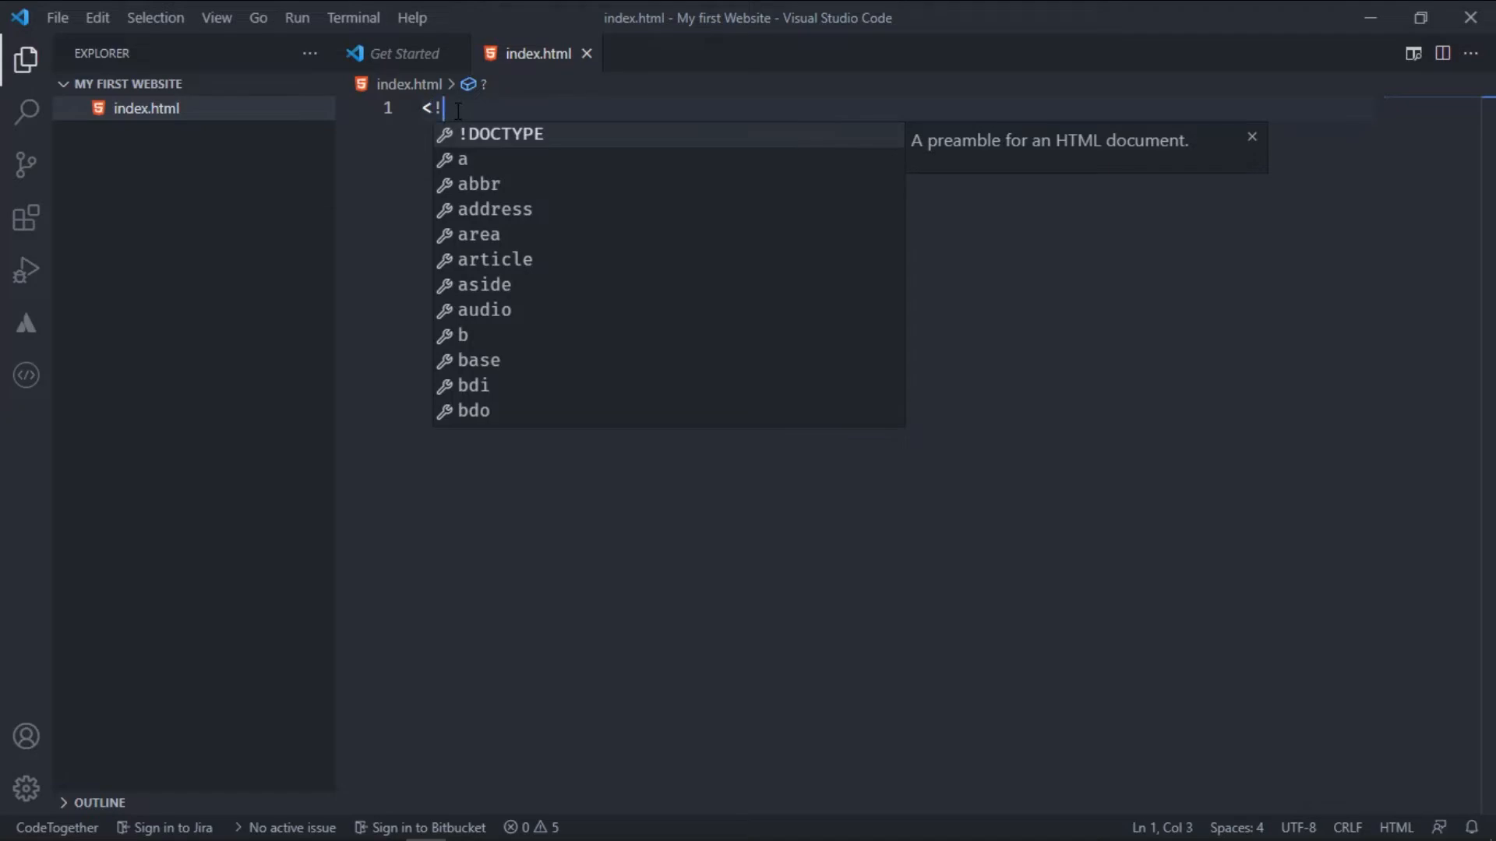
{"action": "type", "text": "Do"}
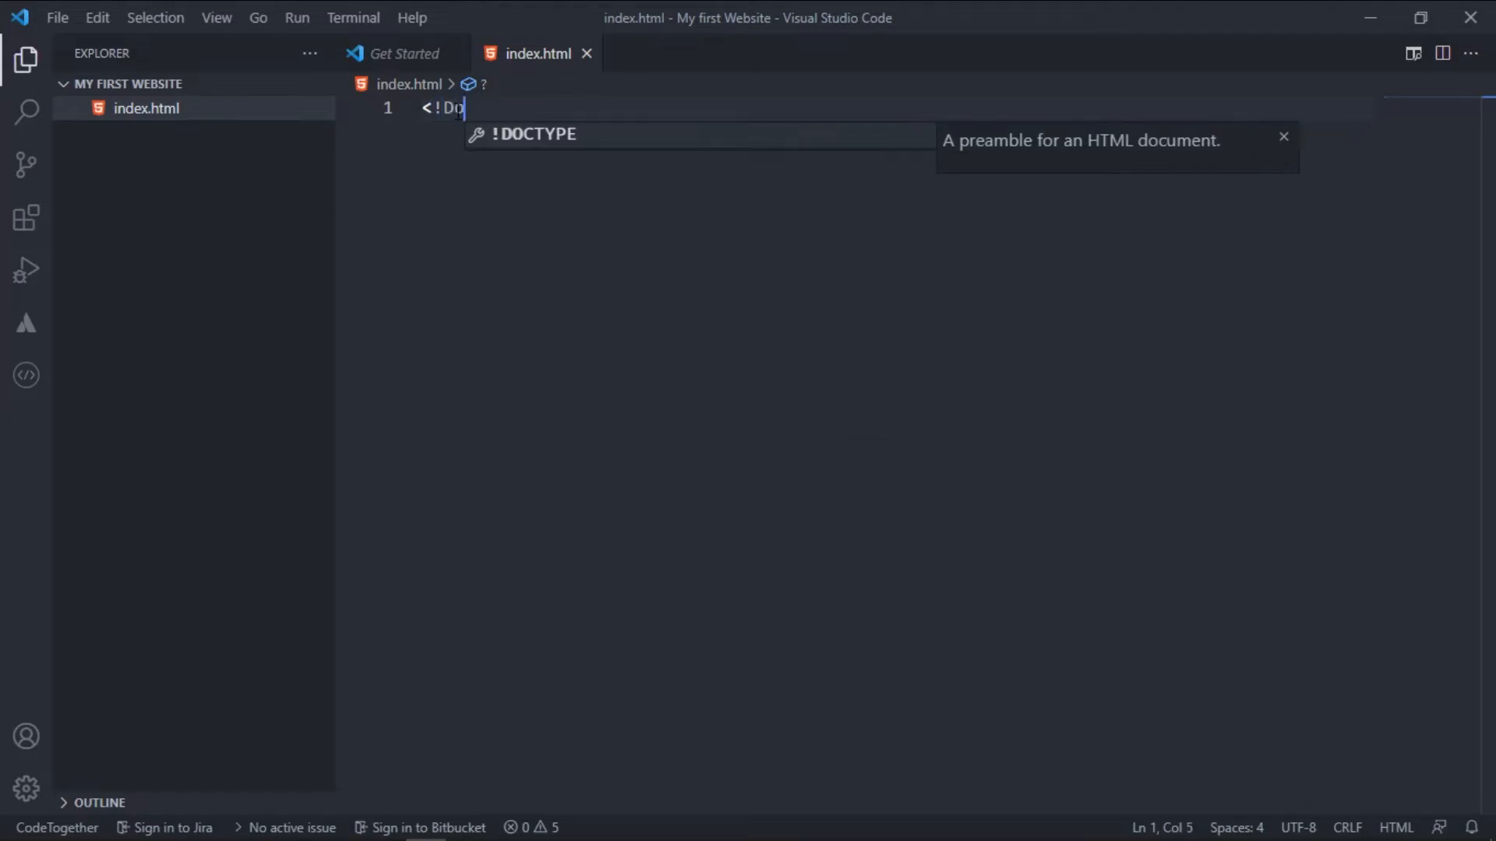
{"action": "type", "text": "G"}
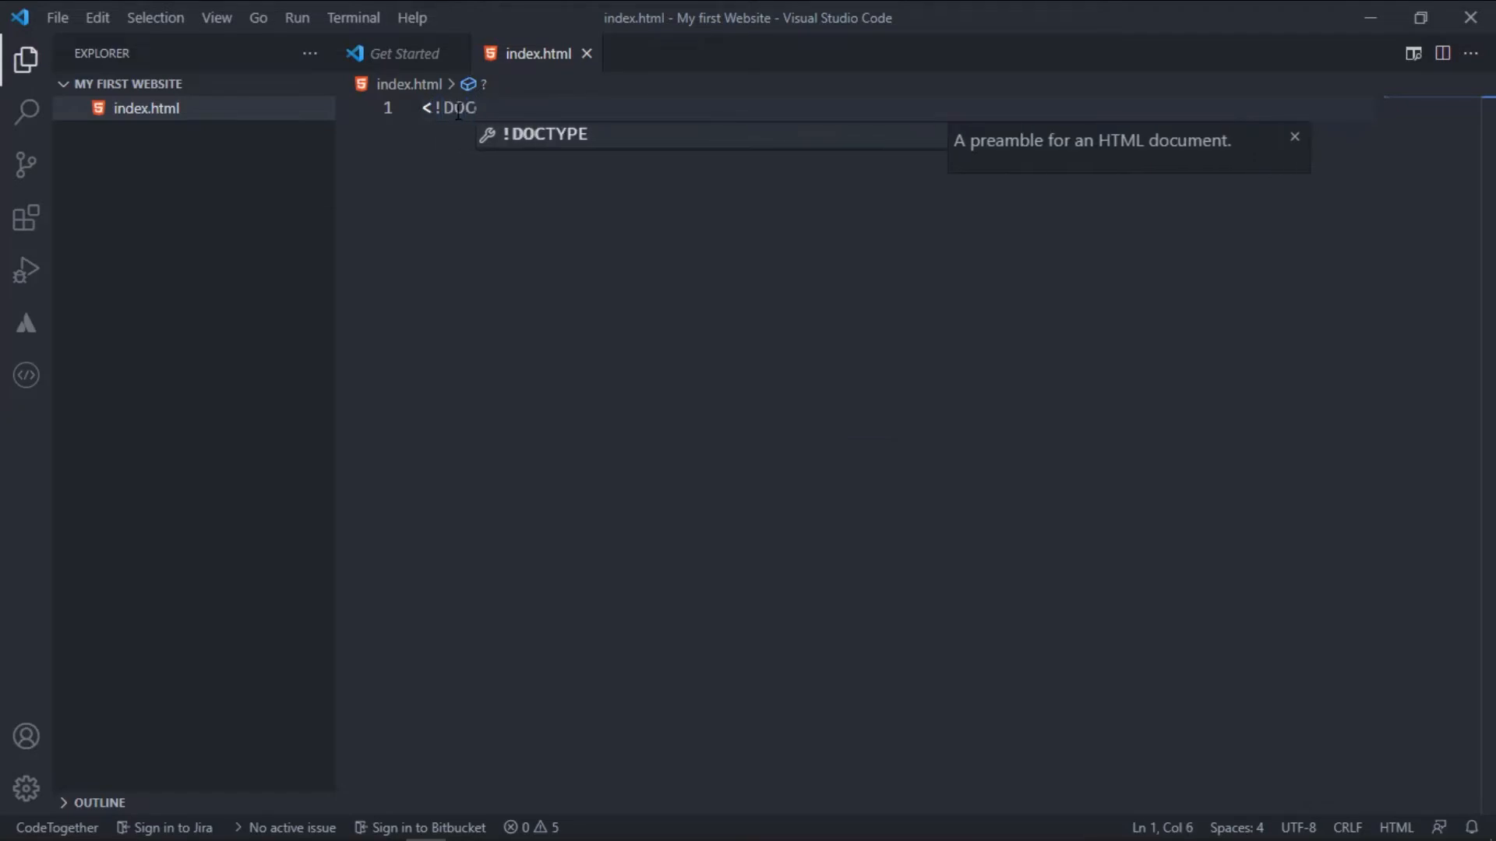
{"action": "type", "text": "TYPE>"}
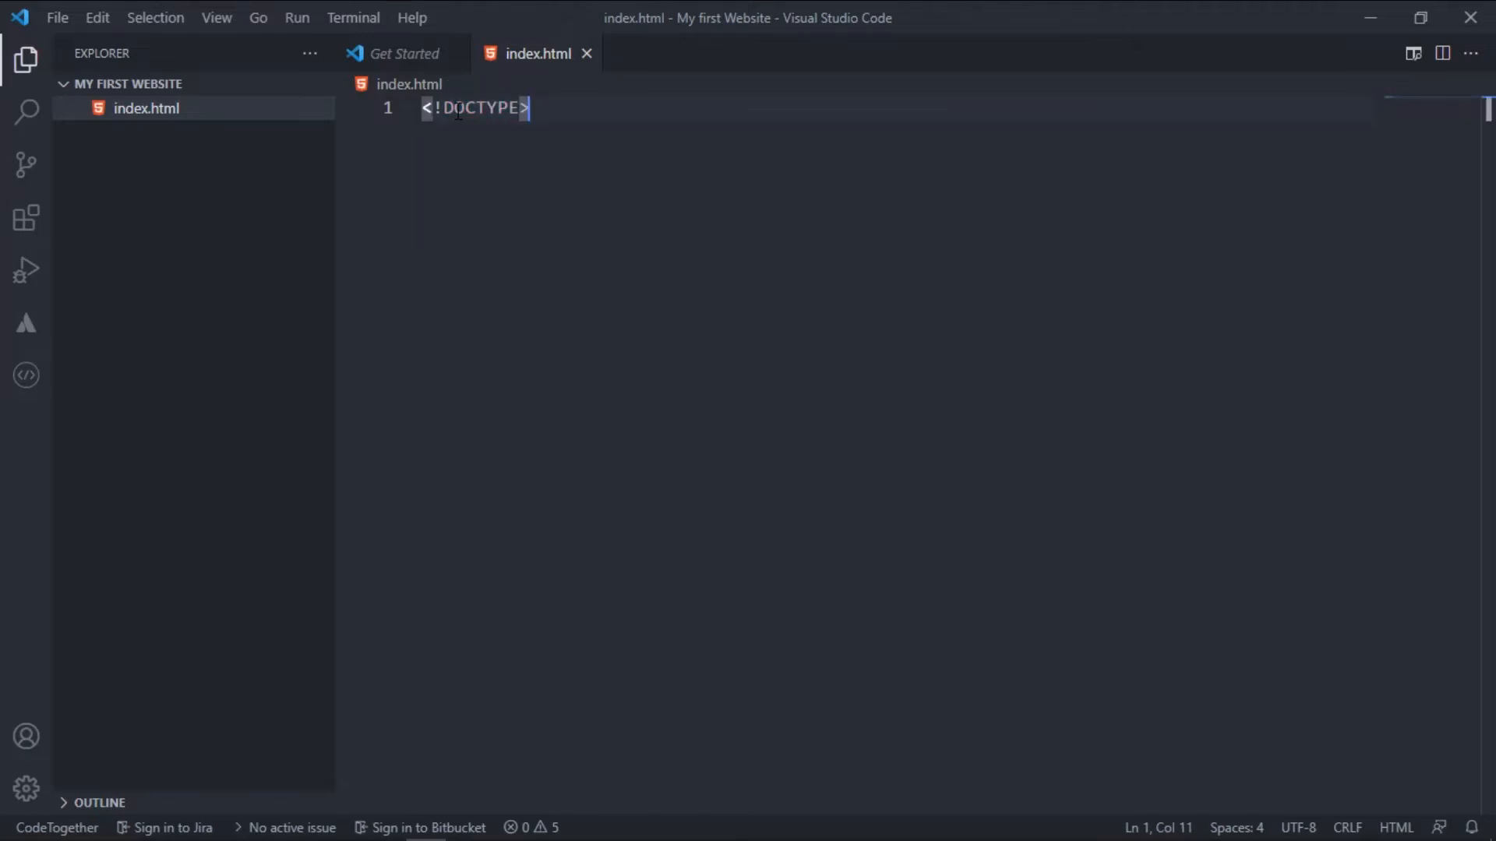
{"action": "key", "text": "Backspace"}
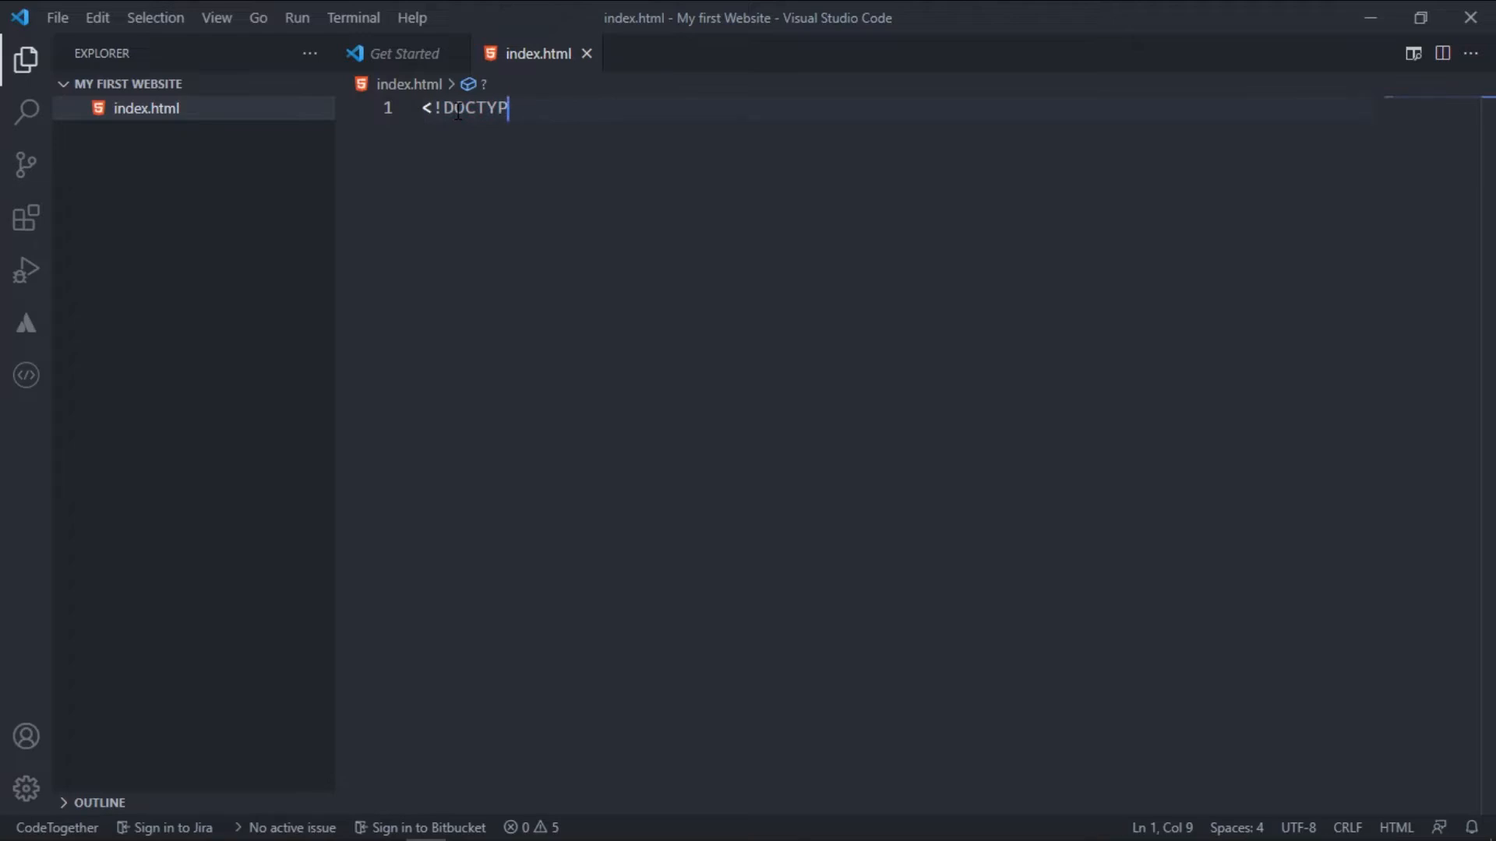
{"action": "type", "text": "E"}
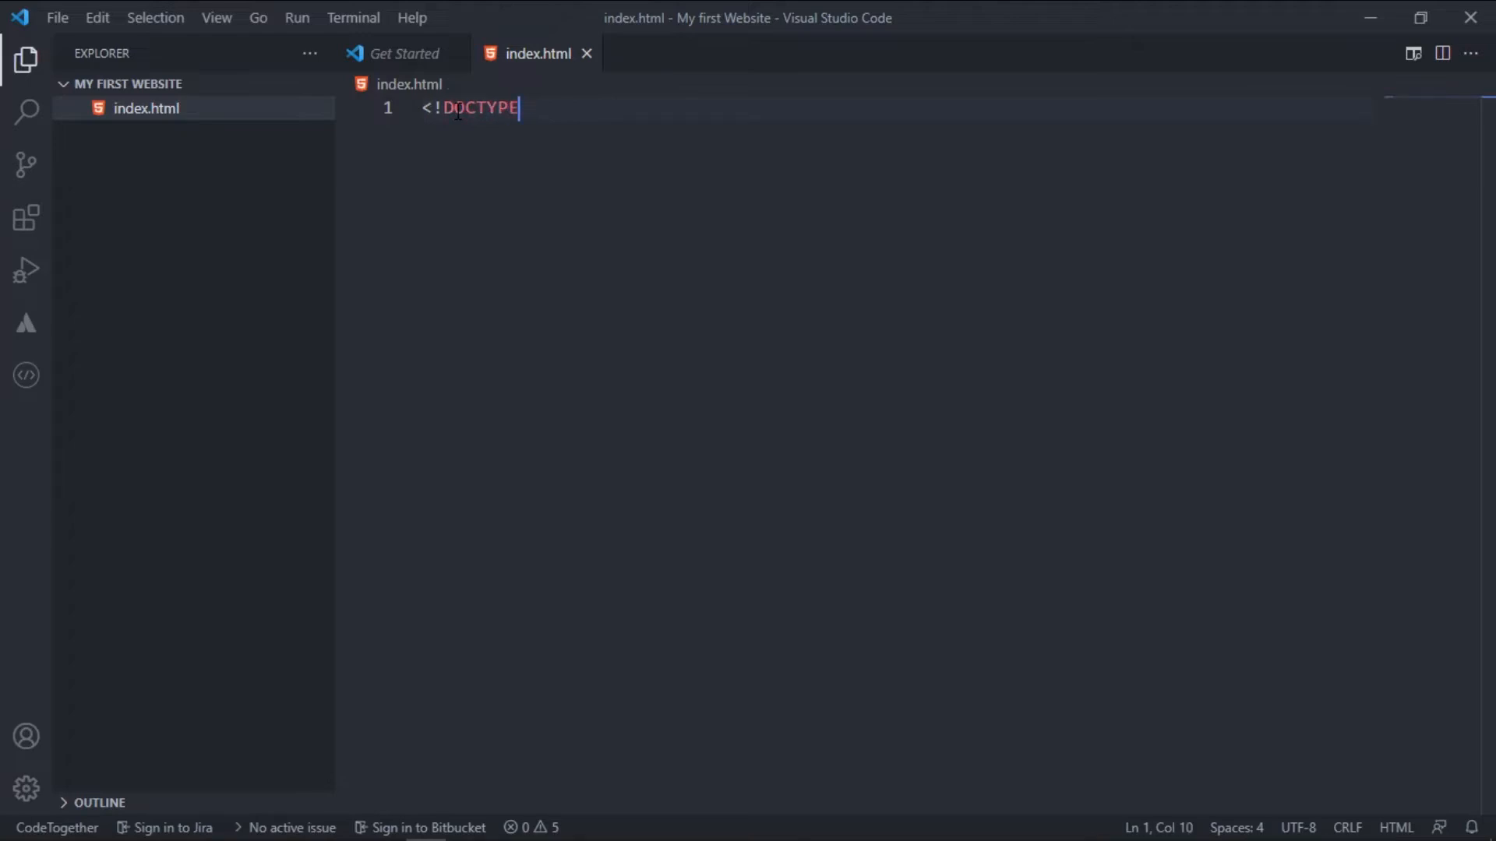
{"action": "type", "text": "htm"}
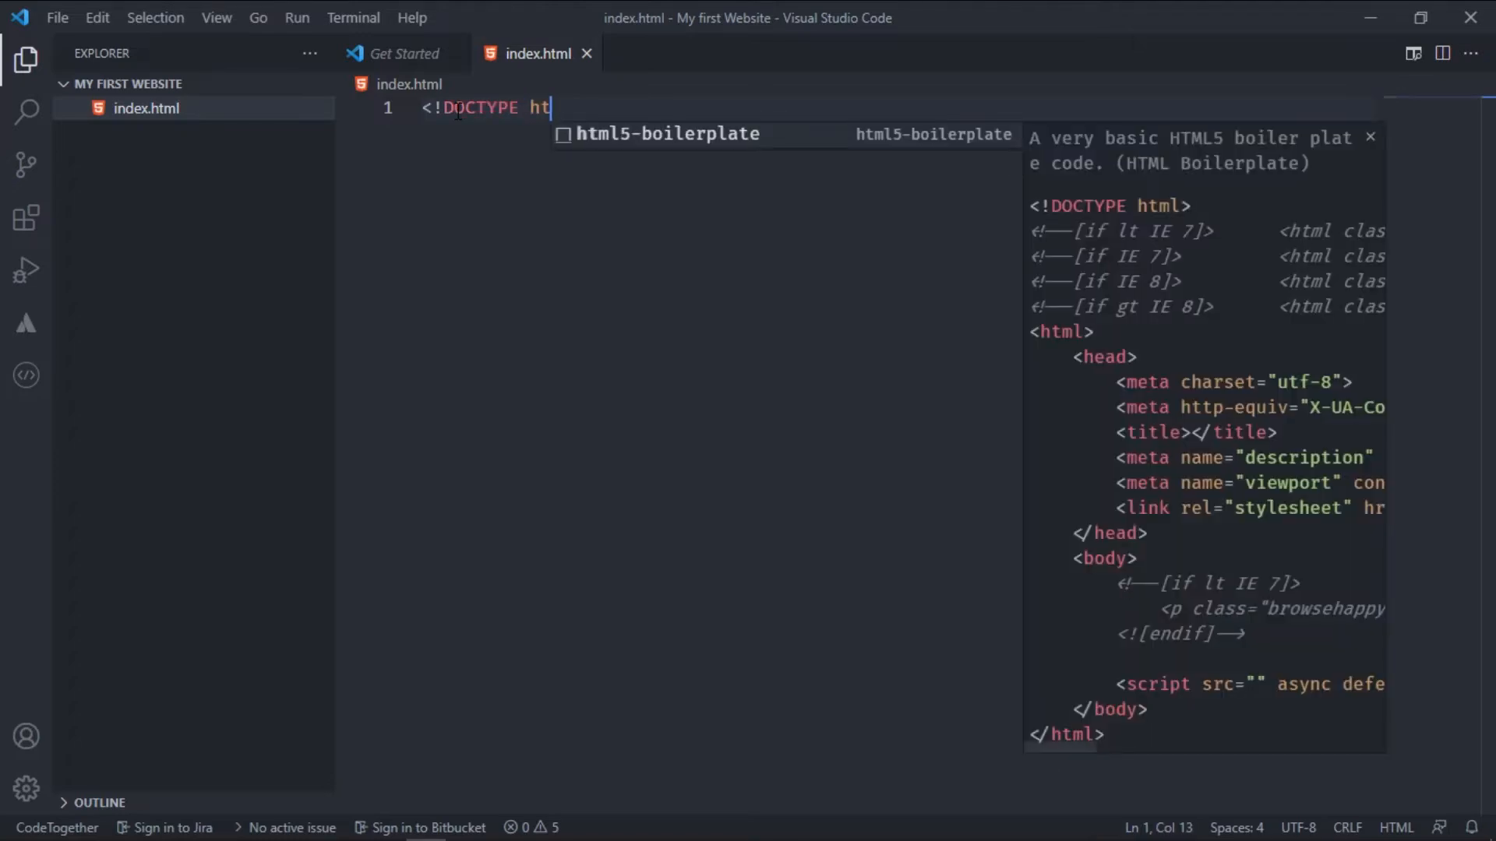
{"action": "type", "text": "ml>"}
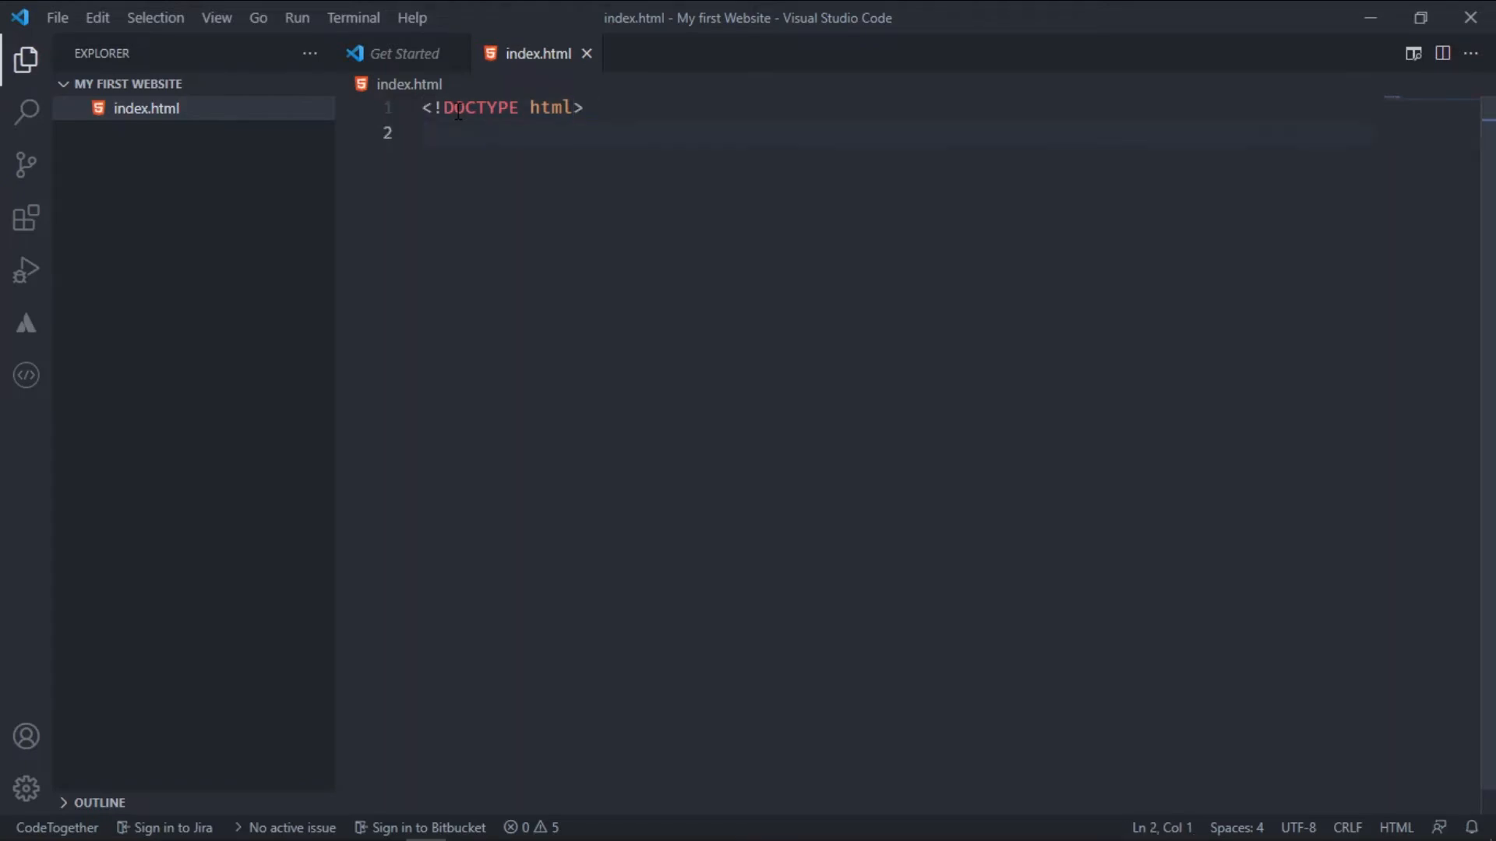
{"action": "key", "text": "Backspace"}
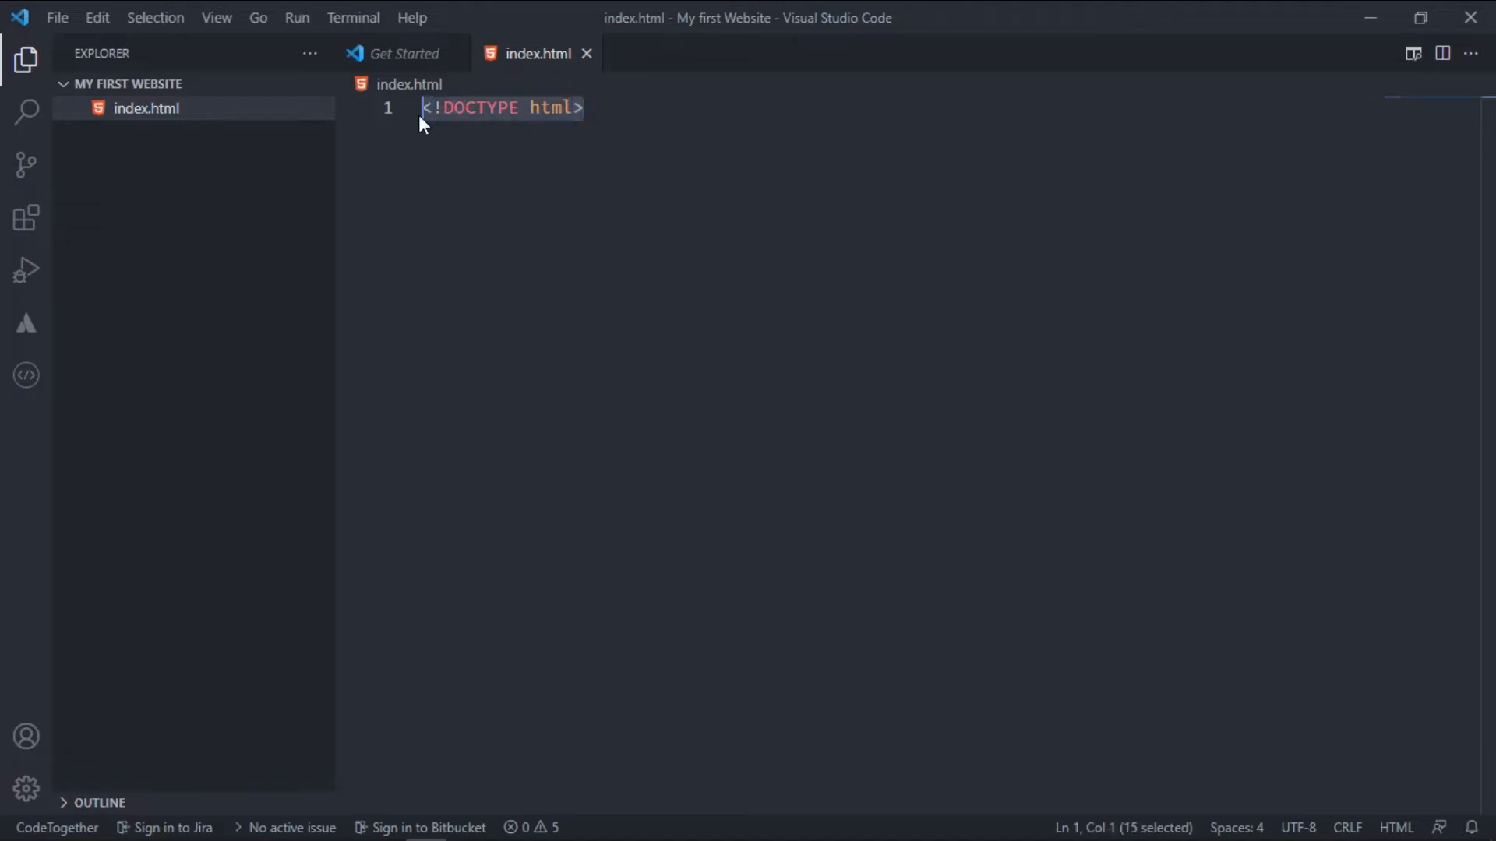
Place the caret after <!DOCTYPE html> and start an empty line 2
{"action": "left_click", "coordinate": [609, 107]}
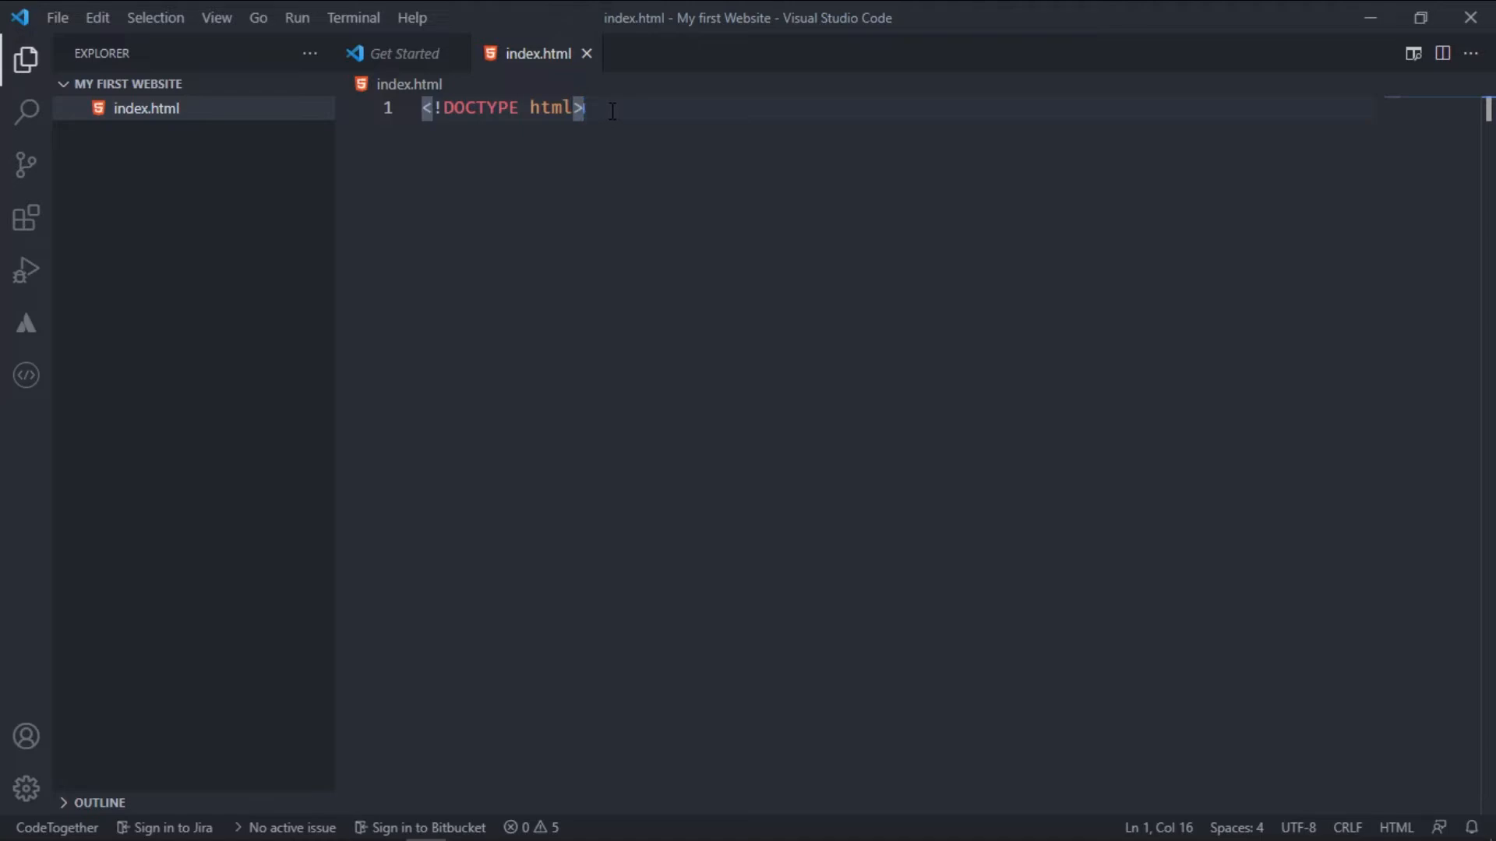
{"action": "left_click", "coordinate": [488, 108]}
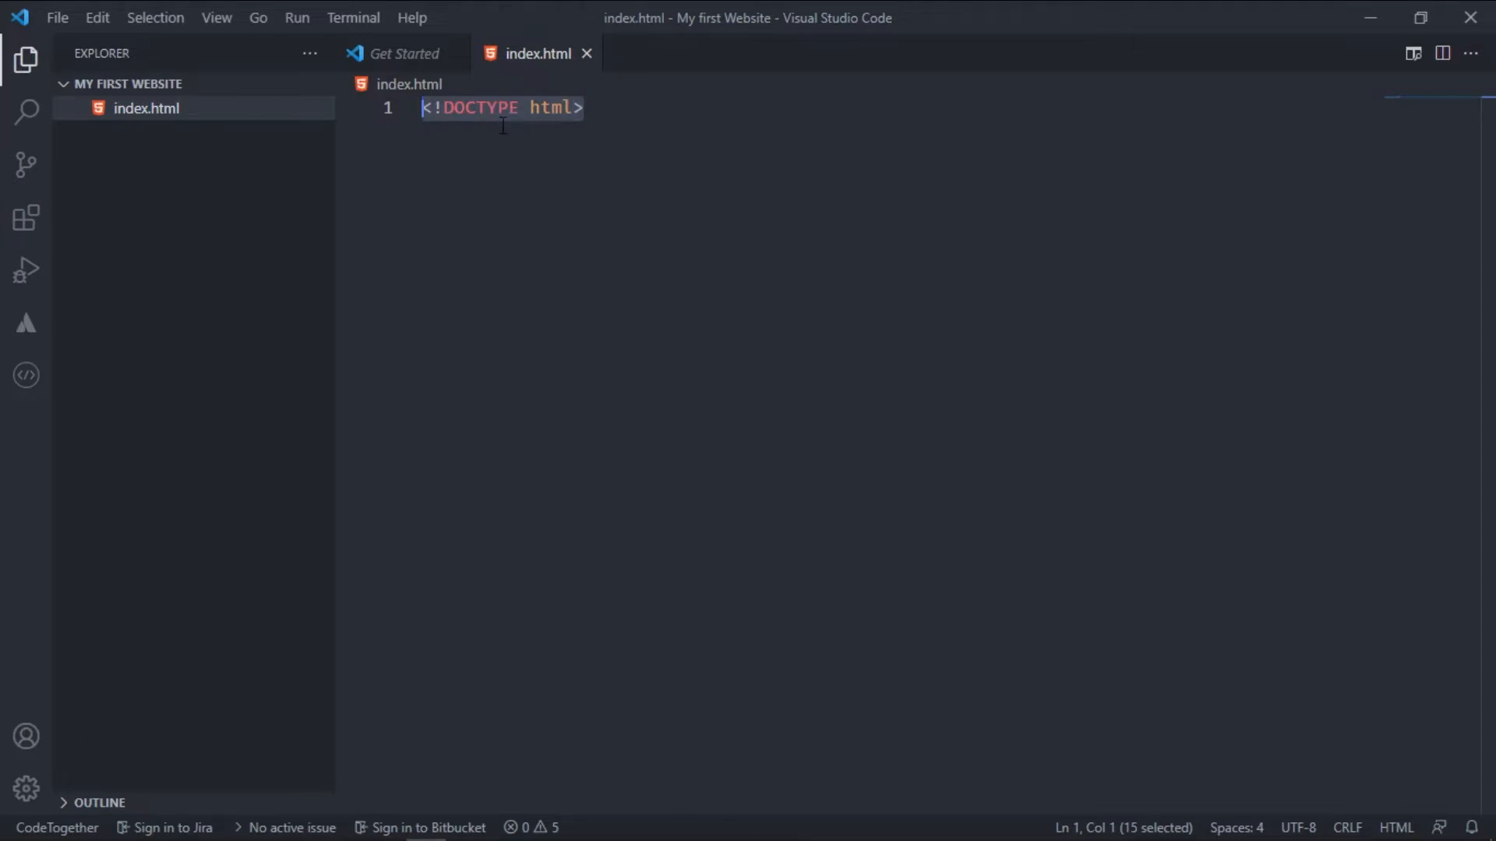
{"action": "left_click", "coordinate": [587, 108]}
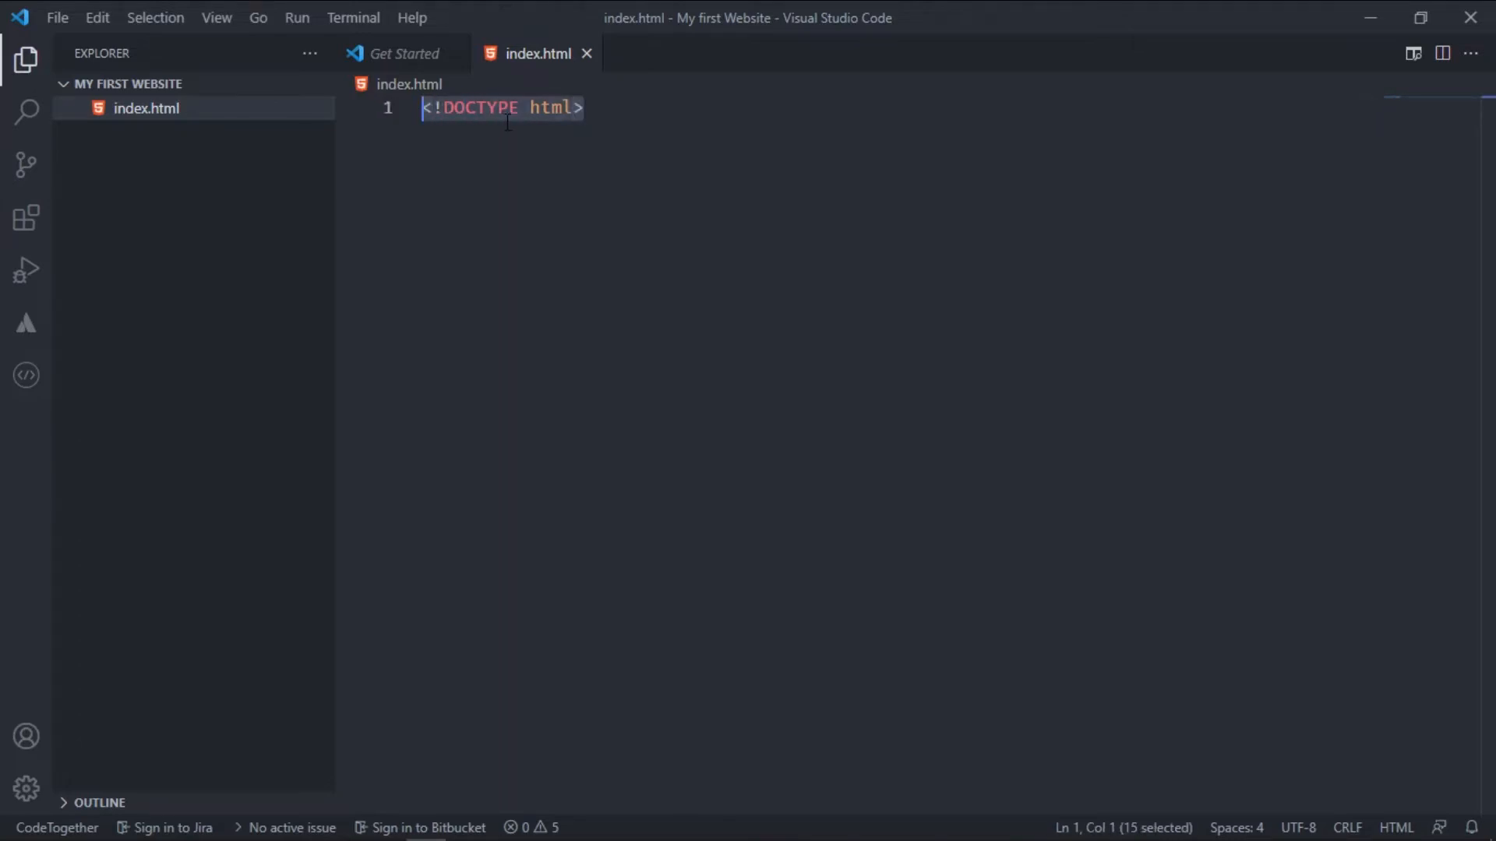
{"action": "key", "text": "Enter"}
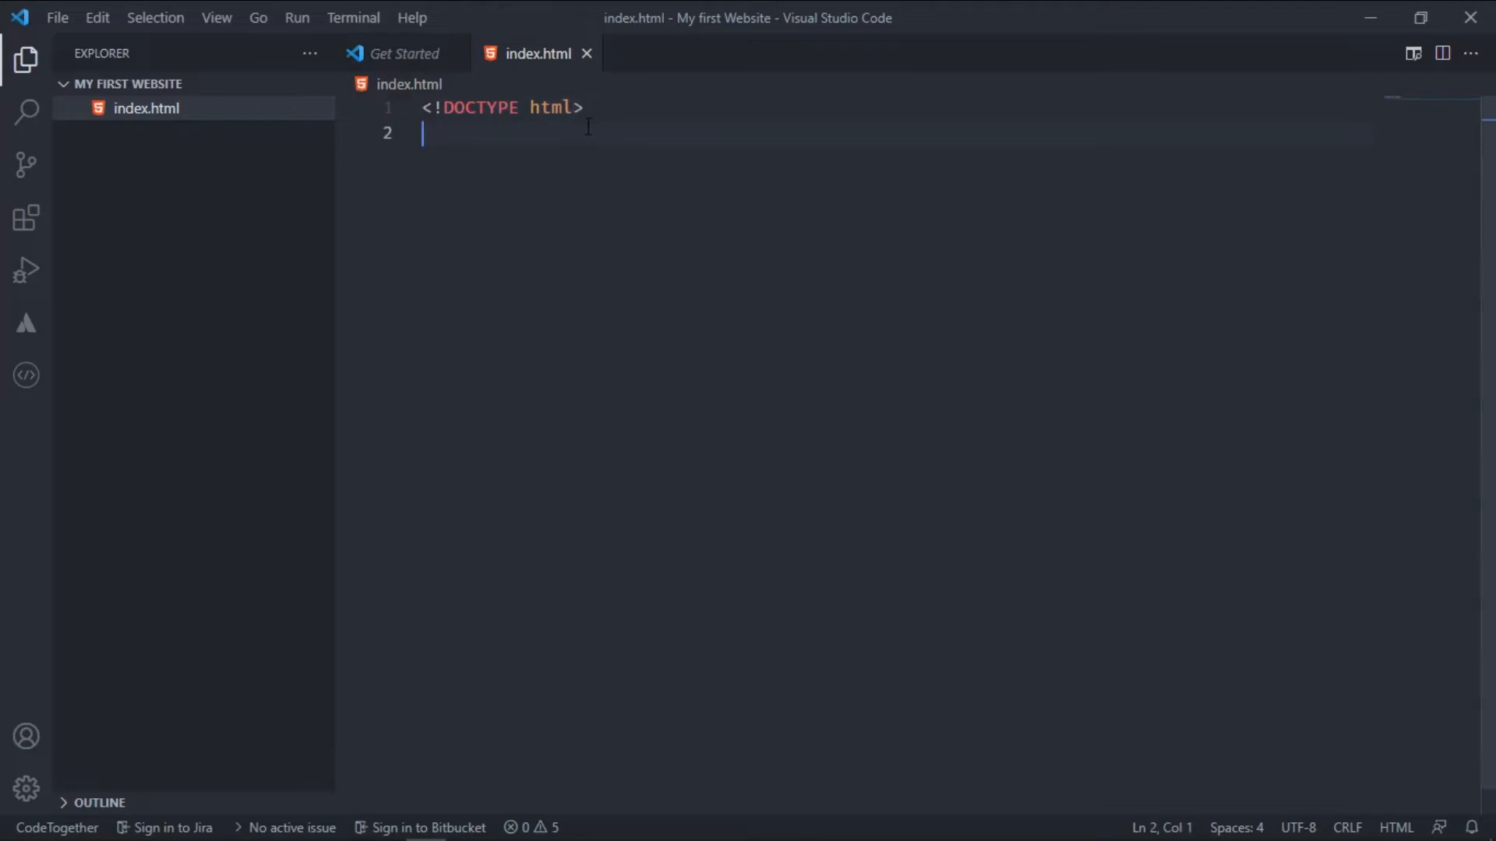
{"action": "key", "text": "Backspace"}
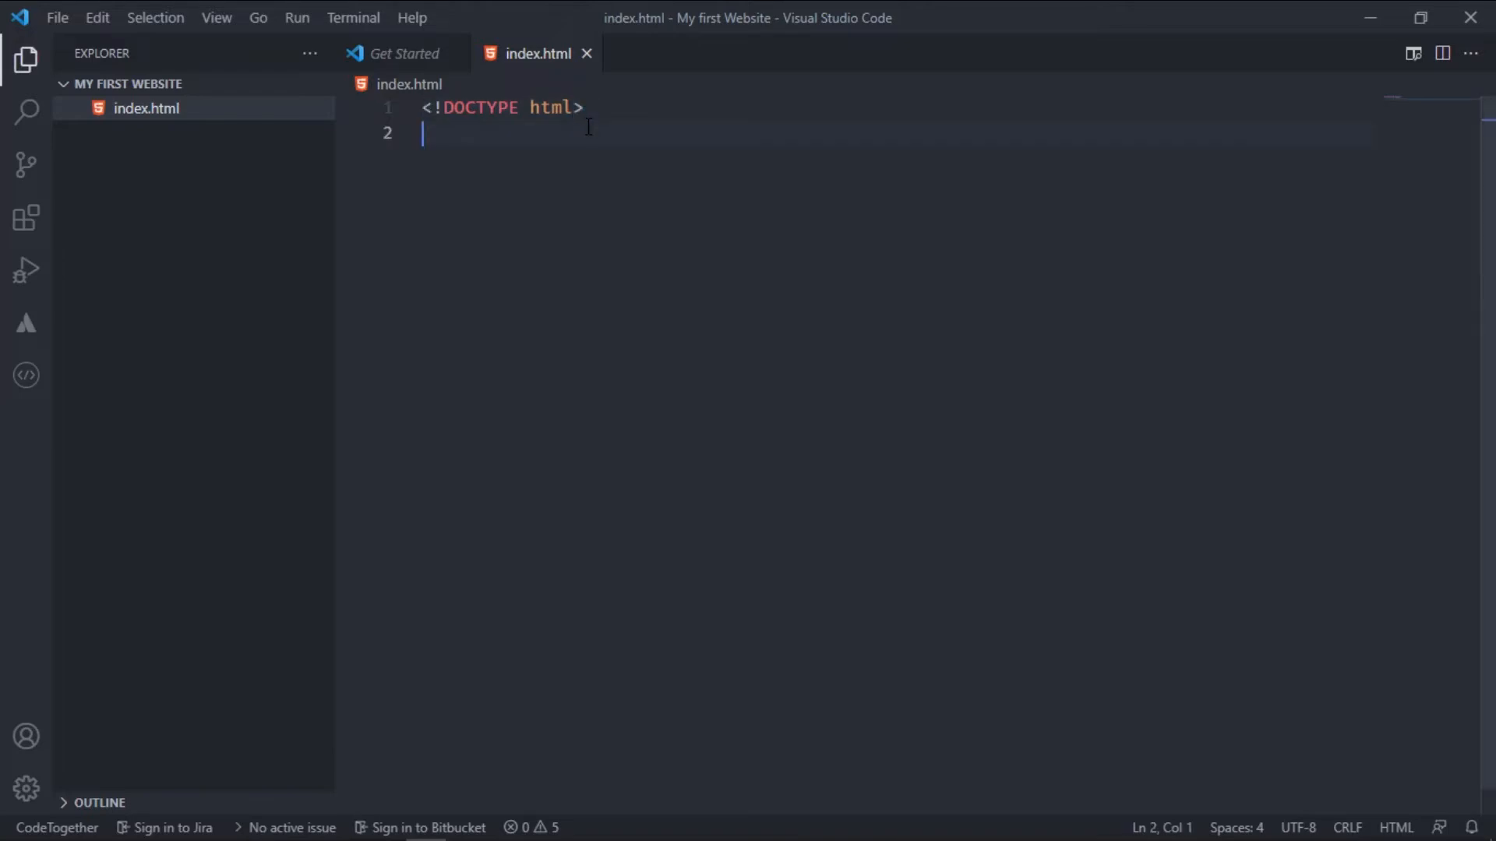
Insert the html element from autocomplete and indent the blank line inside it
{"action": "type", "text": "<"}
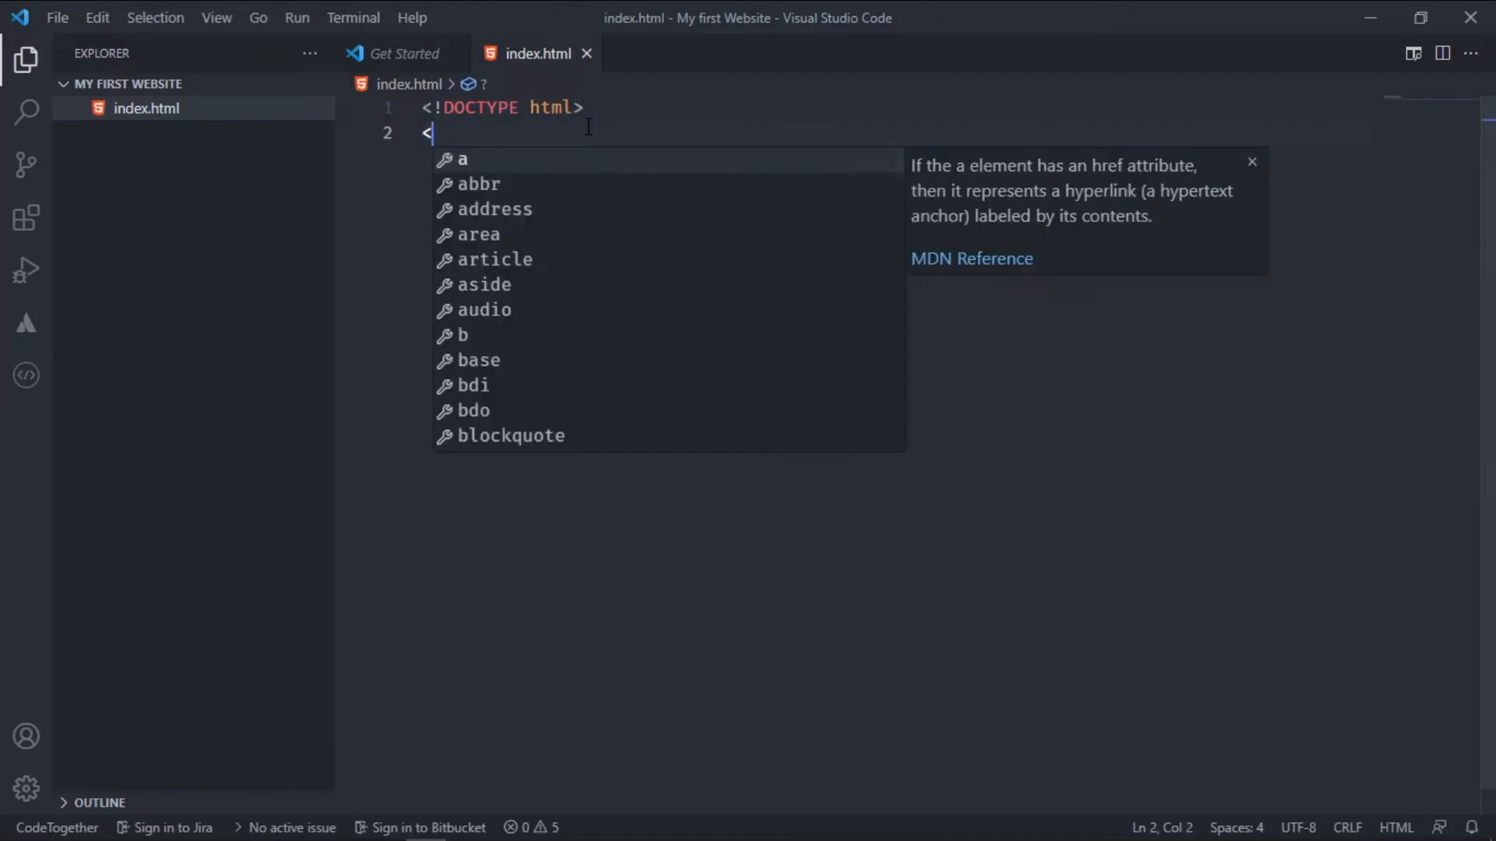
{"action": "type", "text": "htm"}
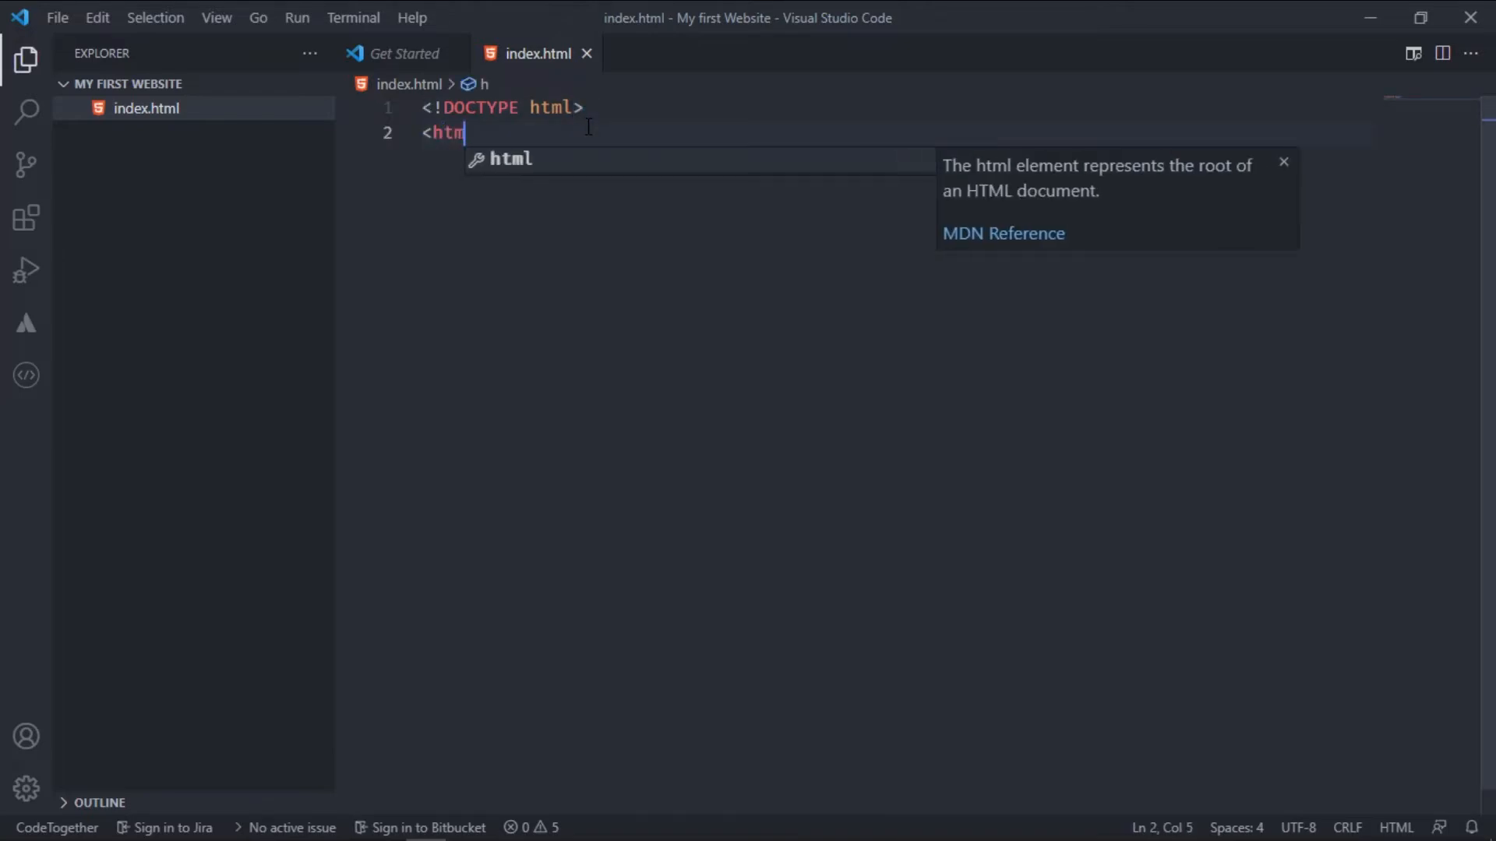
{"action": "key", "text": "Enter"}
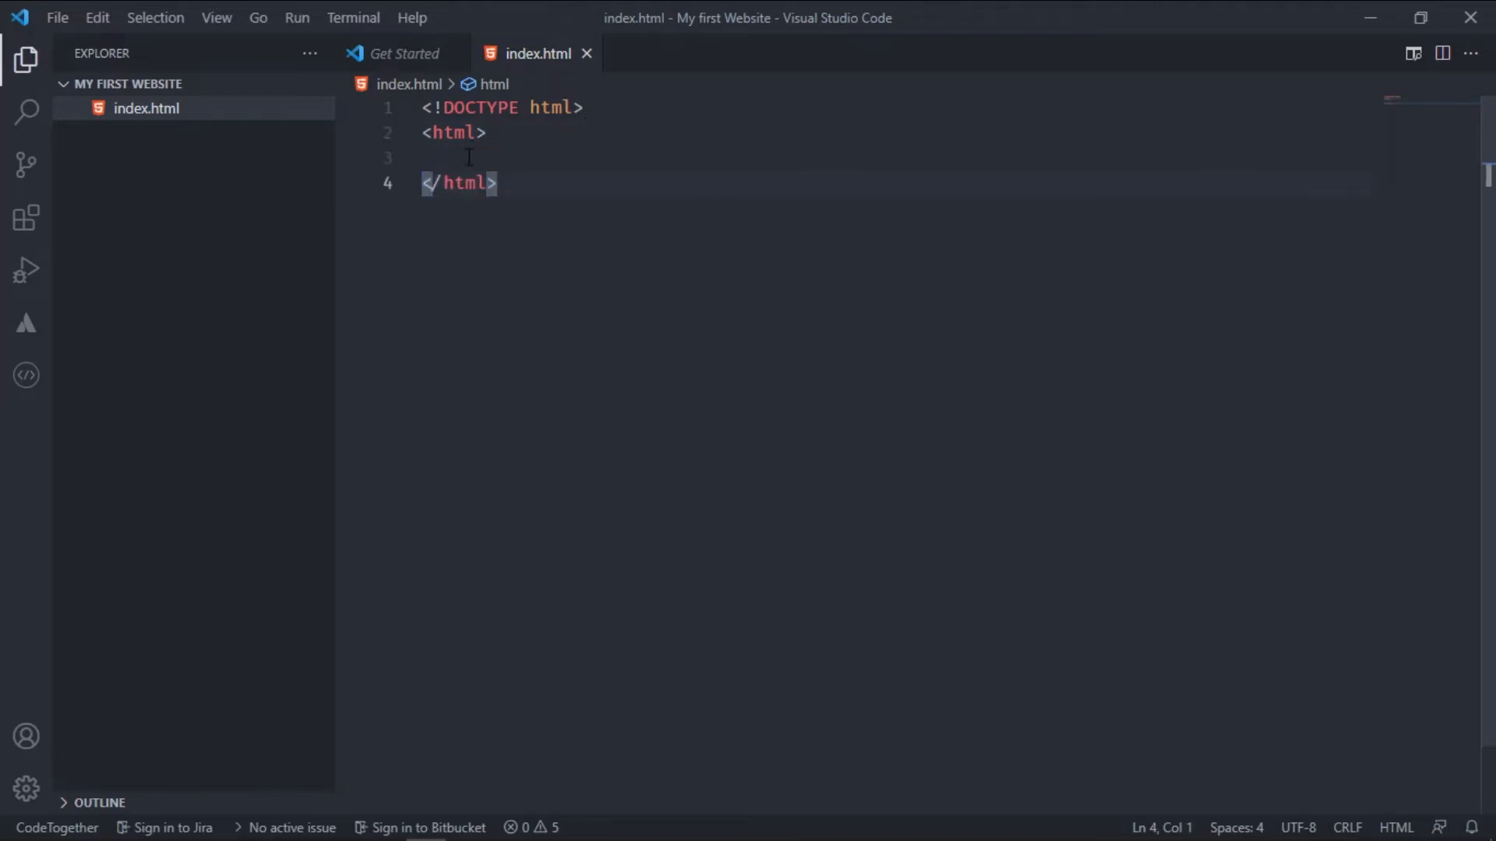
{"action": "left_click", "coordinate": [467, 158]}
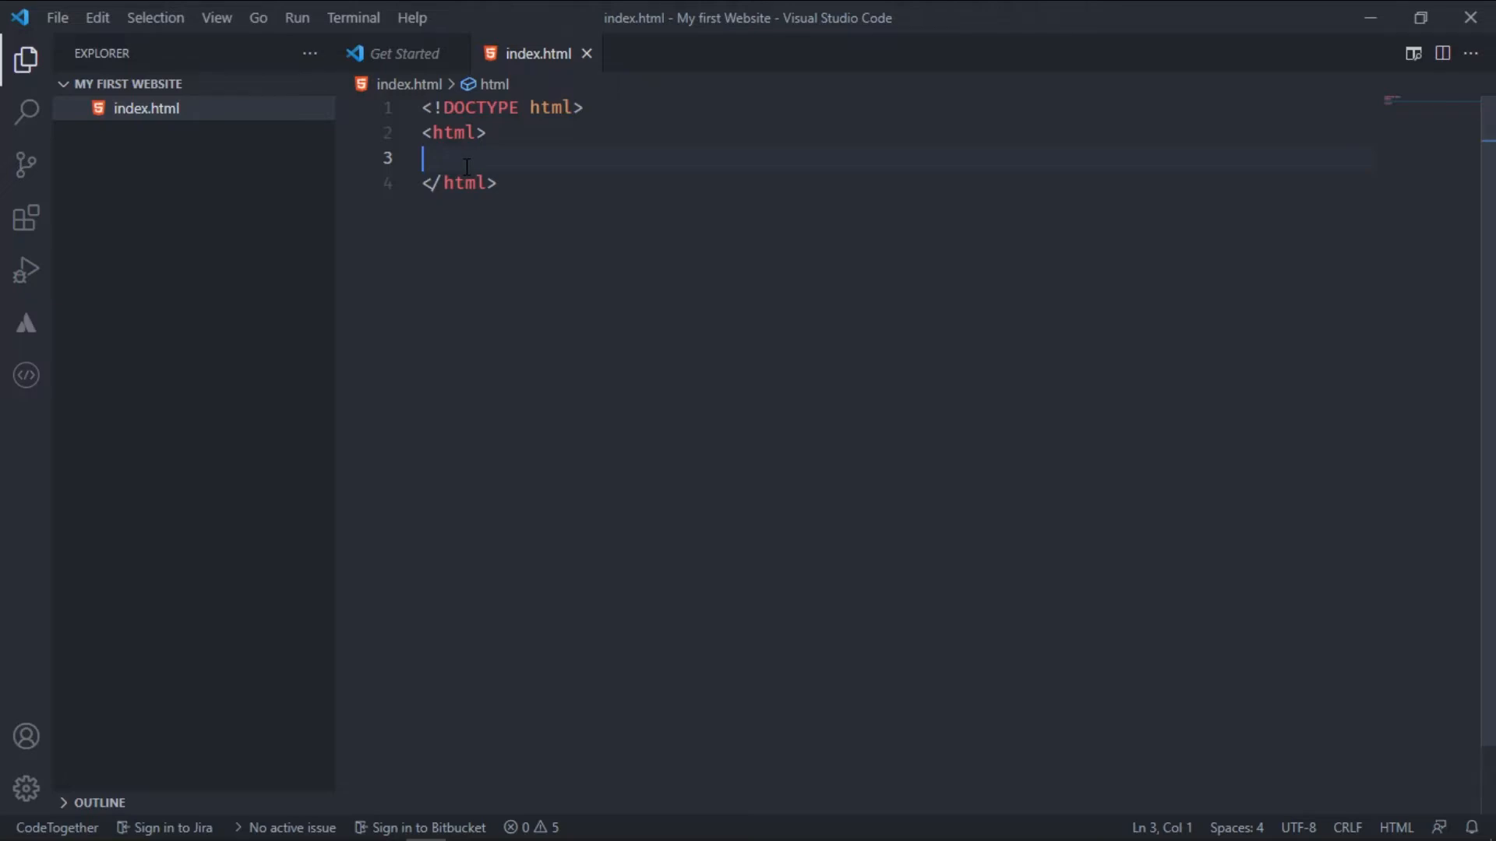
{"action": "key", "text": "Tab"}
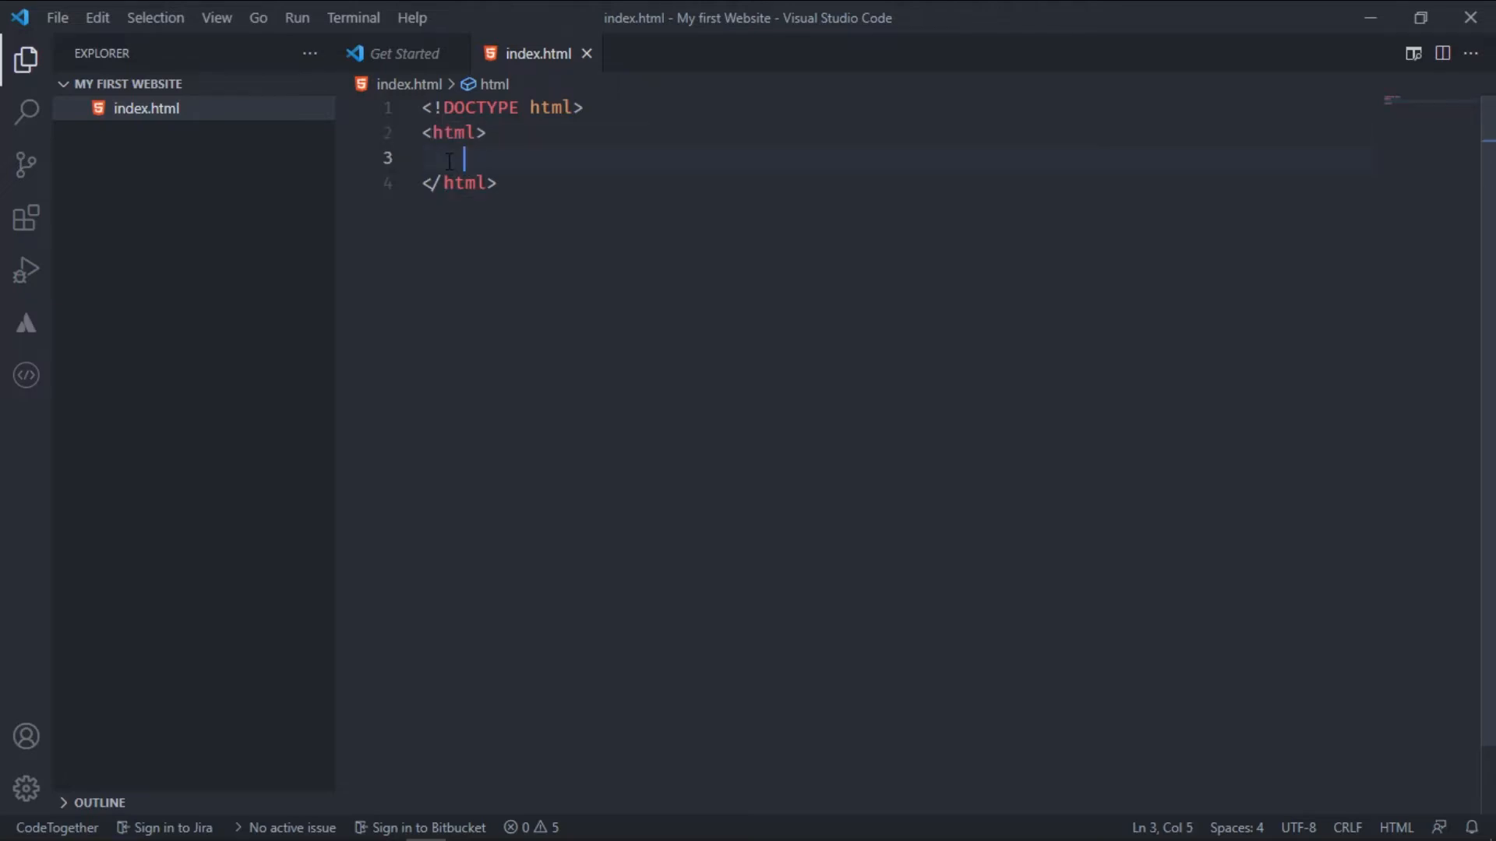
Insert a head element inside html with a blank line opened inside it
{"action": "type", "text": "<"}
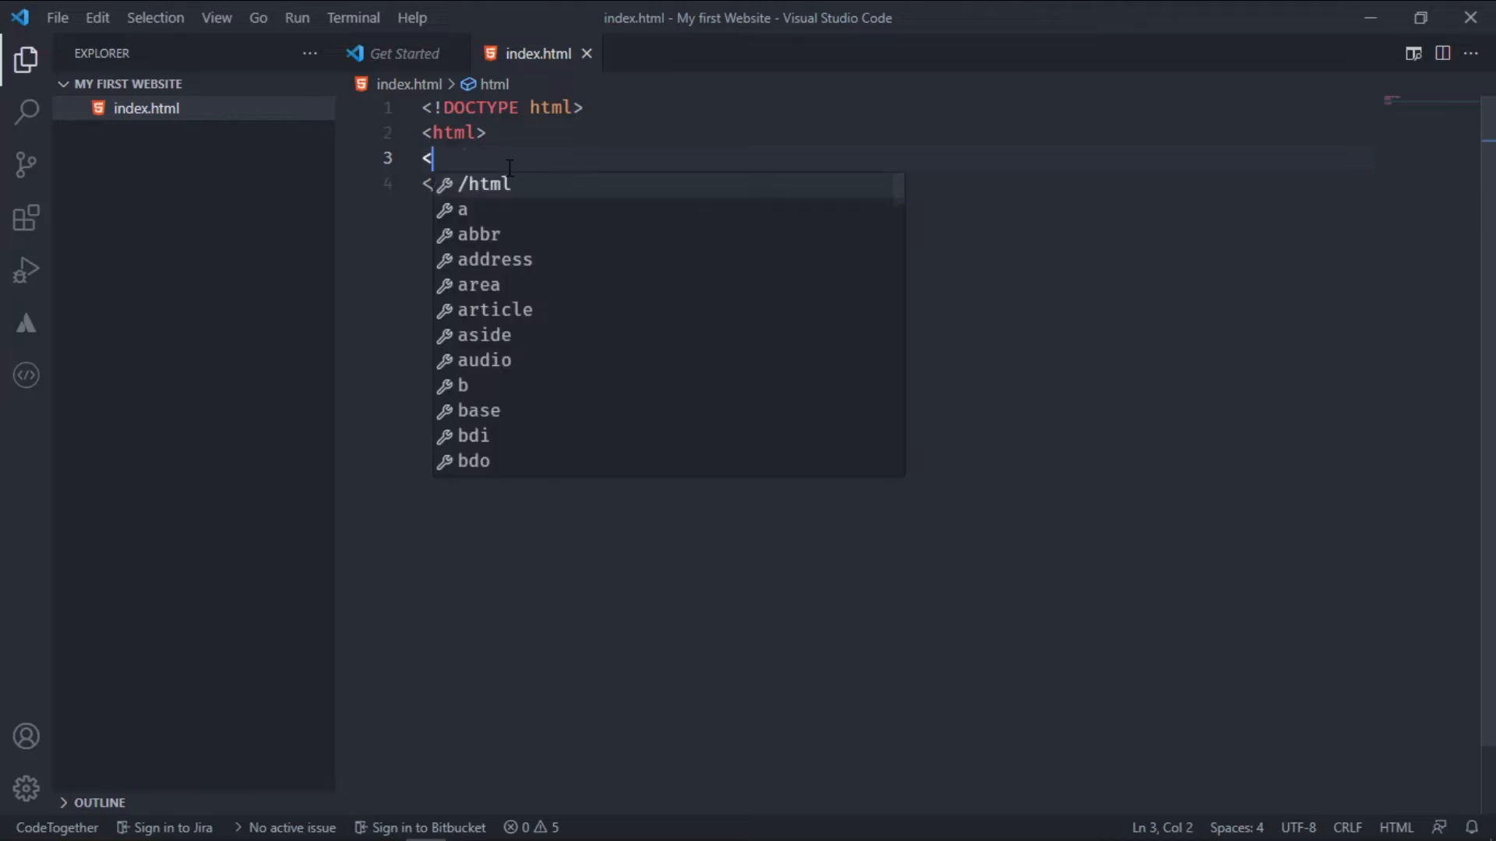
{"action": "type", "text": "h</html>"}
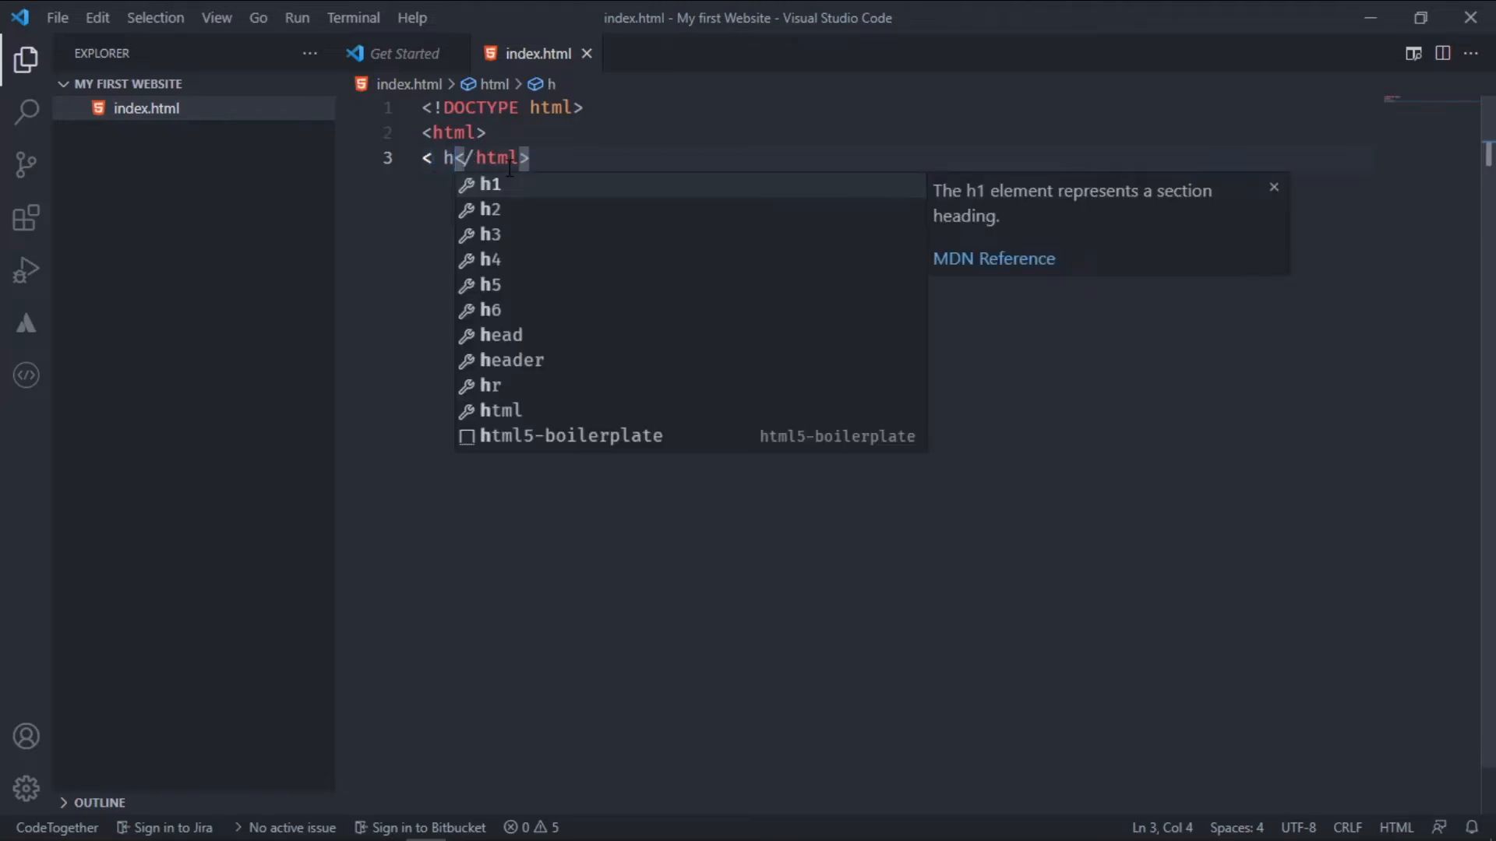
{"action": "type", "text": "ea"}
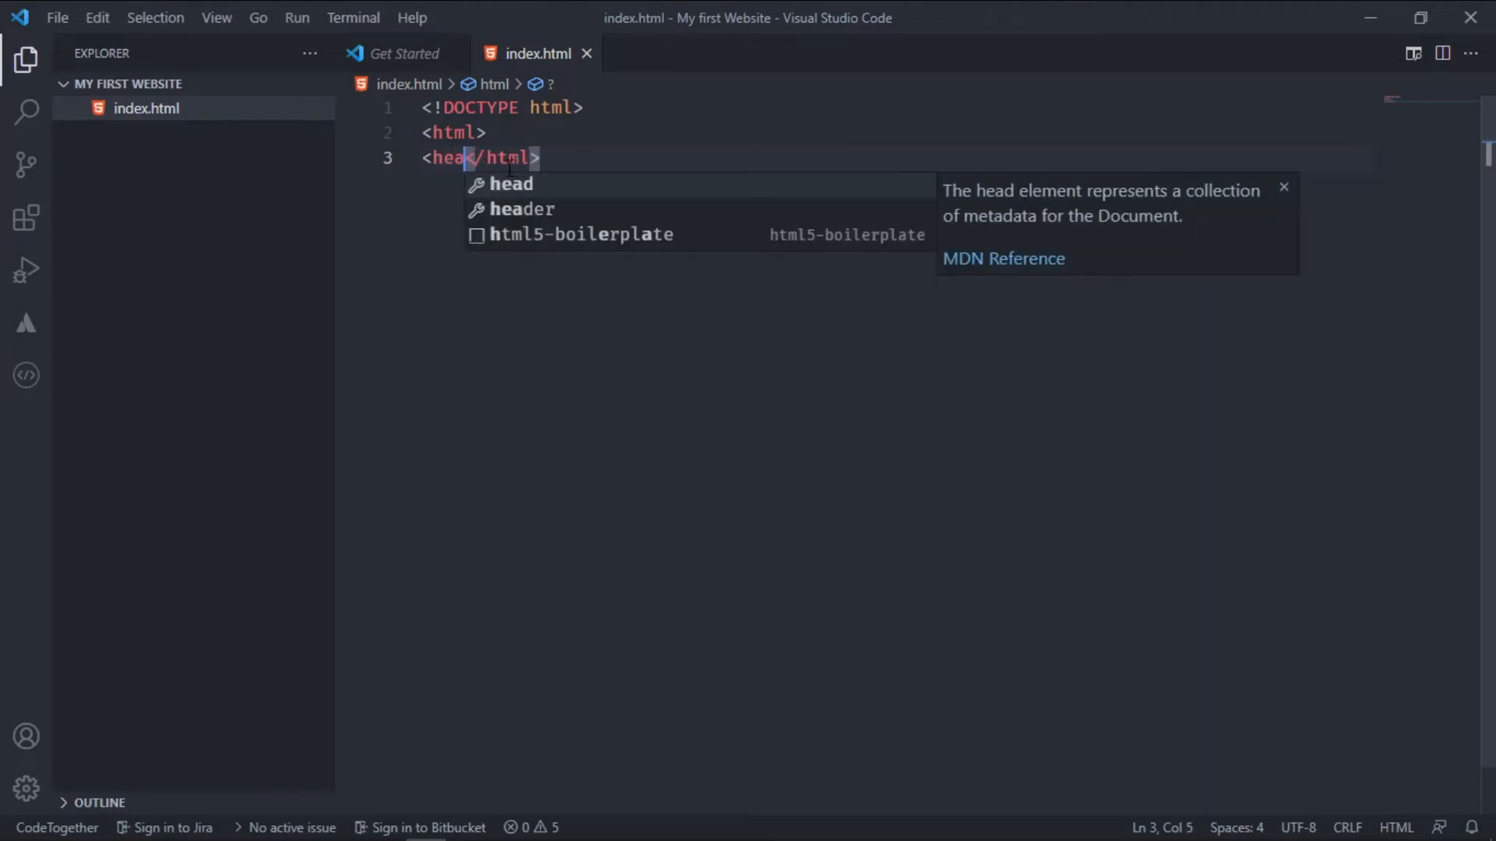
{"action": "type", "text": "d>"}
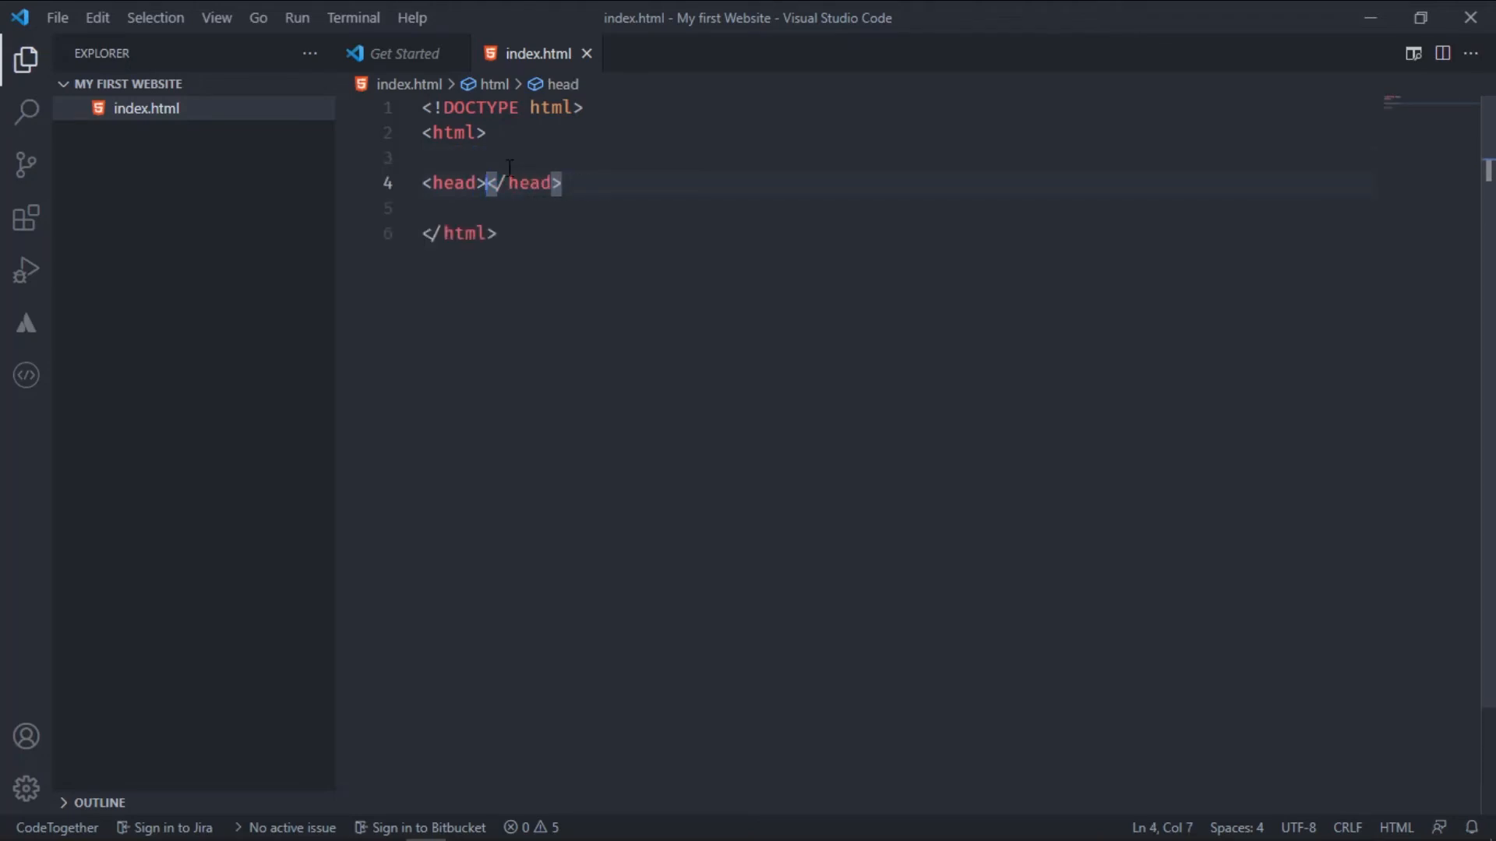
{"action": "key", "text": "Enter"}
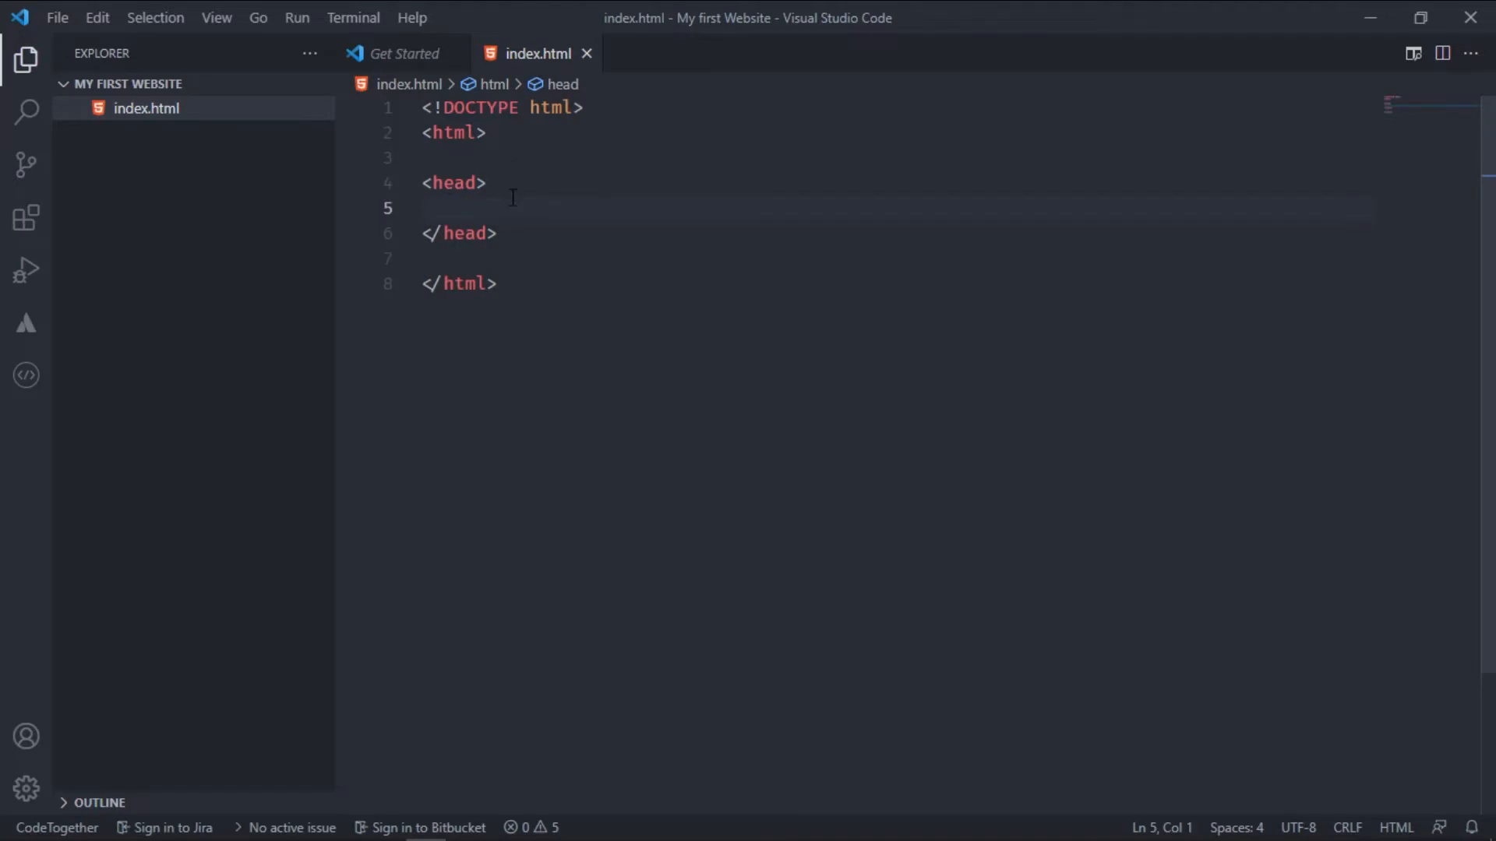
{"action": "mouse_move", "coordinate": [501, 205]}
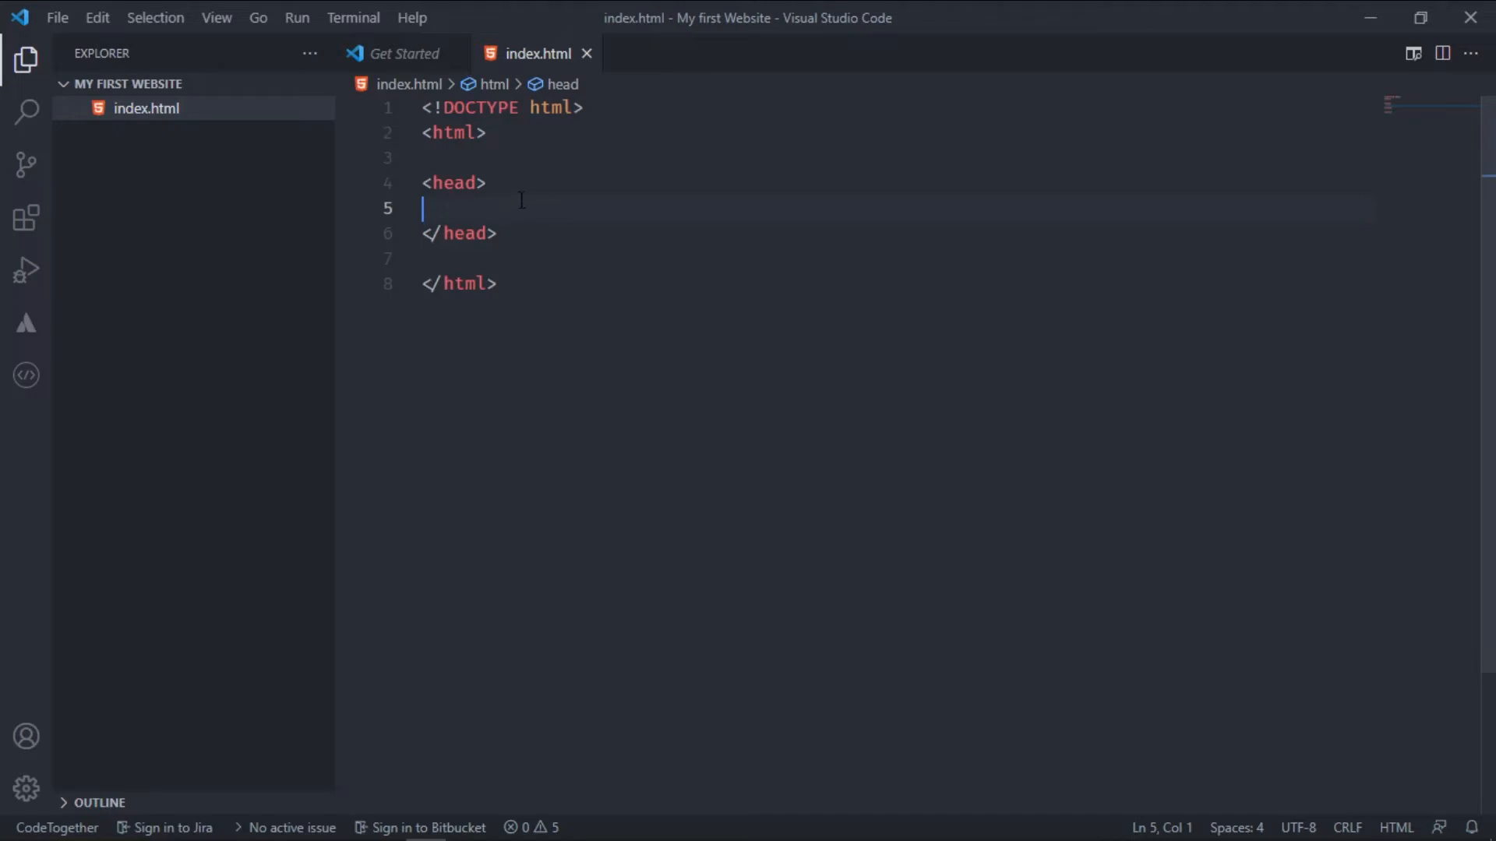
{"action": "mouse_move", "coordinate": [560, 173]}
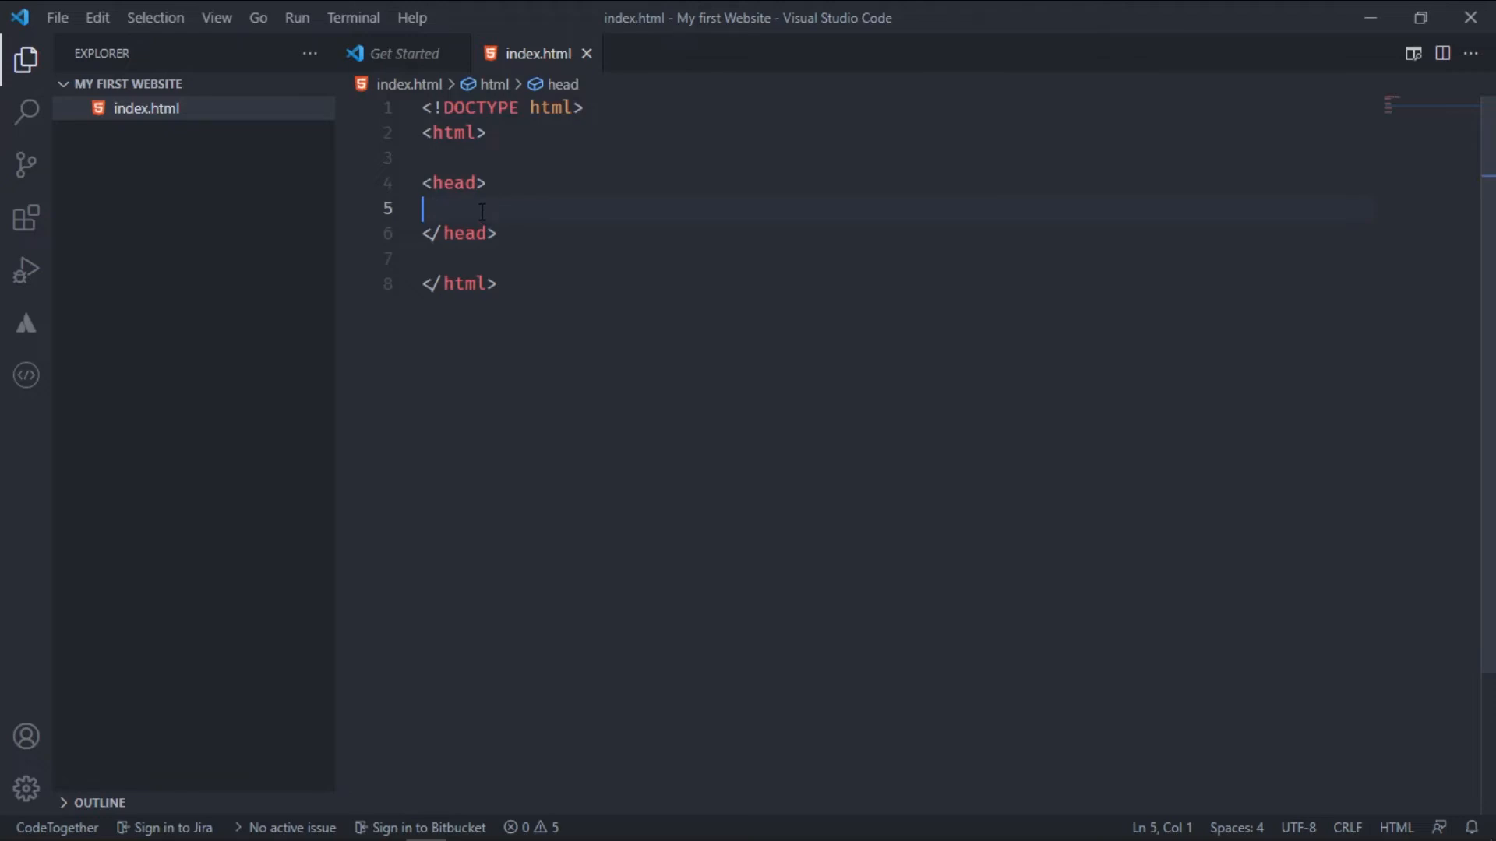
{"action": "mouse_move", "coordinate": [503, 202]}
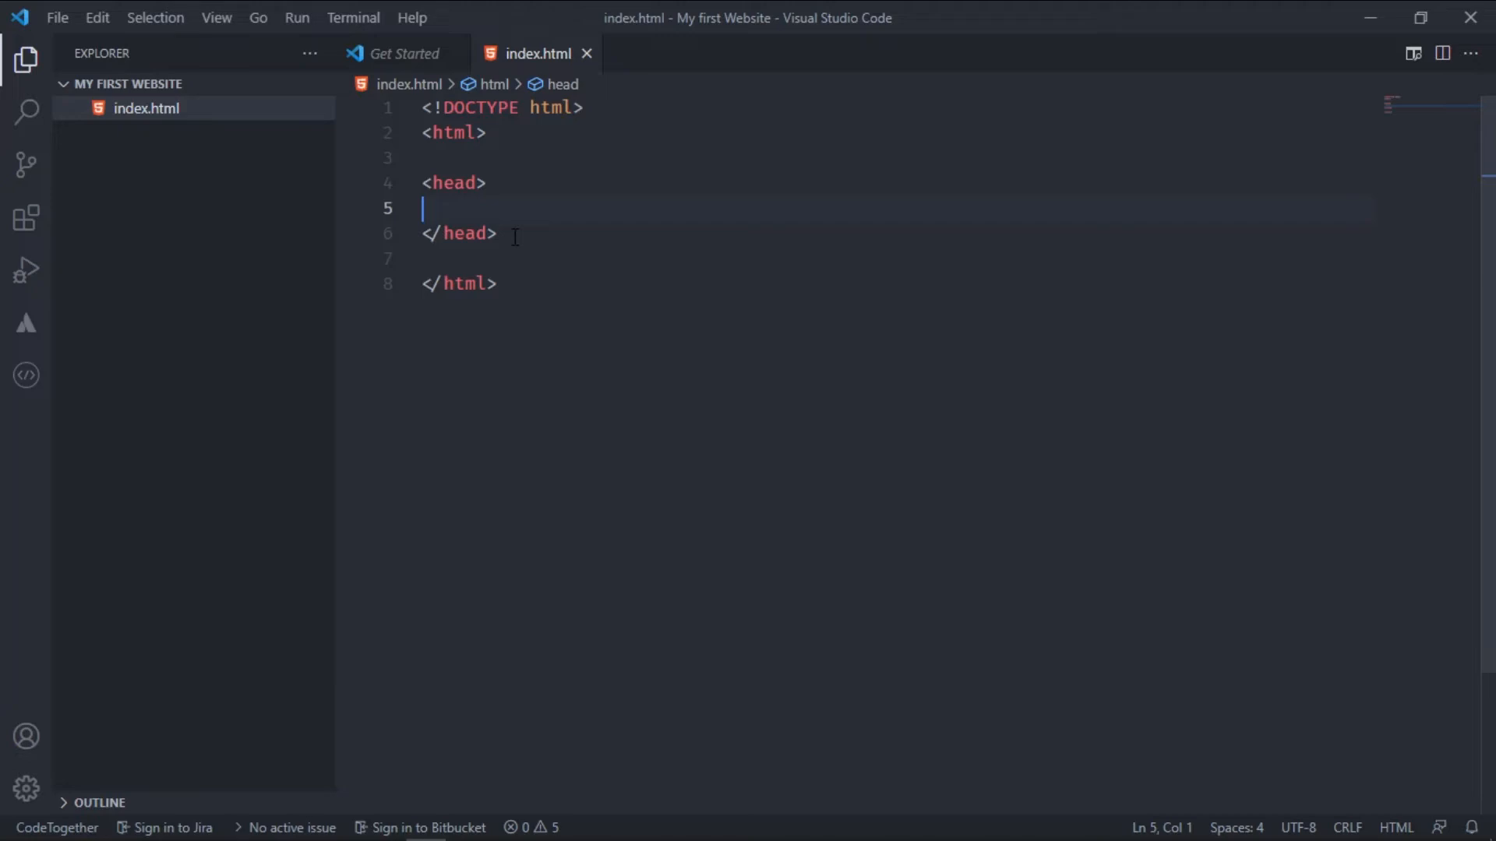
Insert a title element inside head, retyping it after a mistype
{"action": "type", "text": "<"}
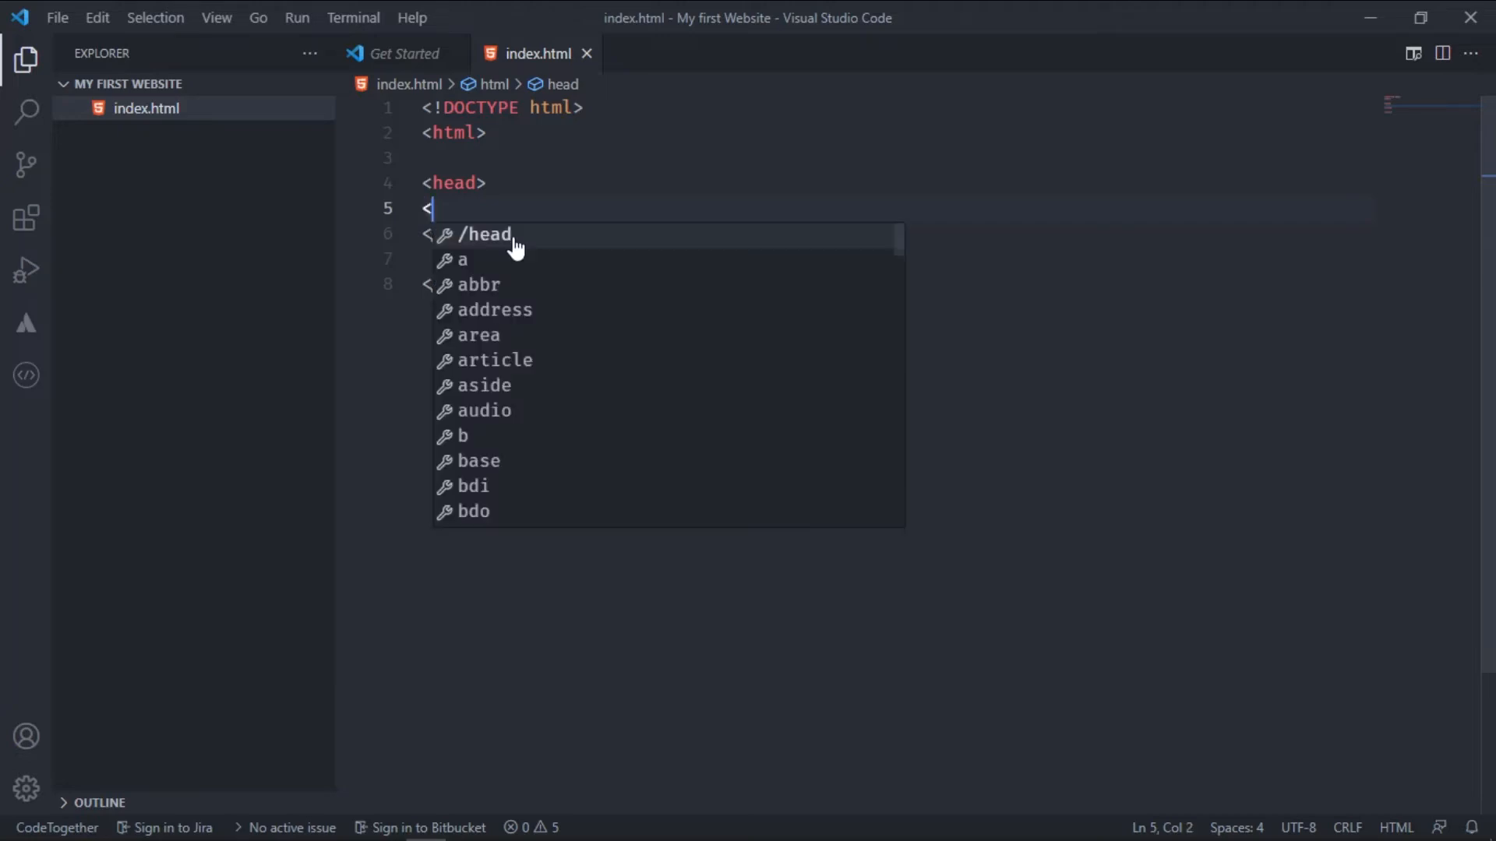
{"action": "type", "text": "title</head>"}
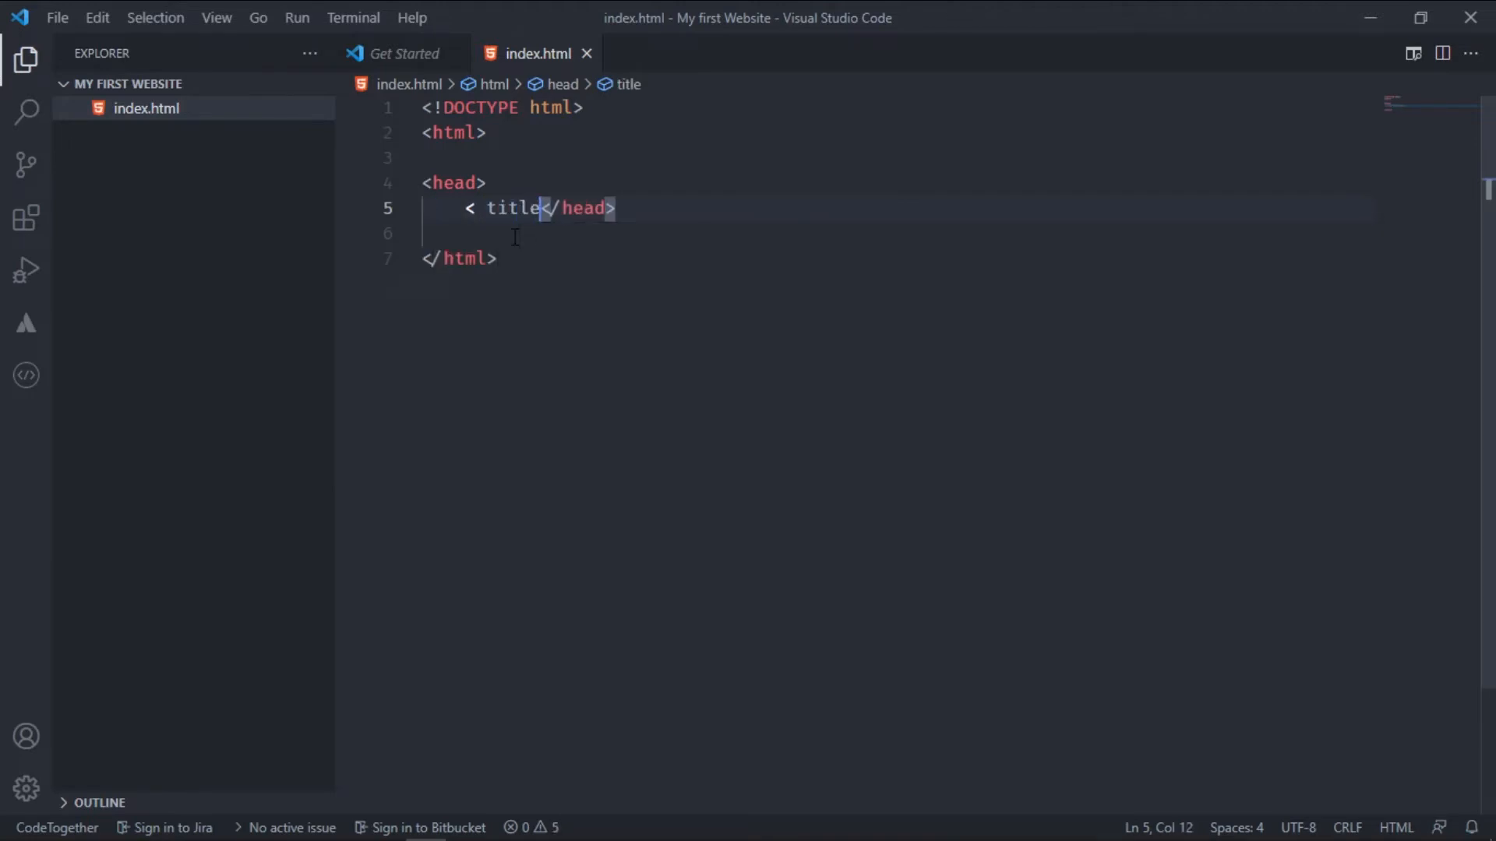
{"action": "key", "text": "Backspace"}
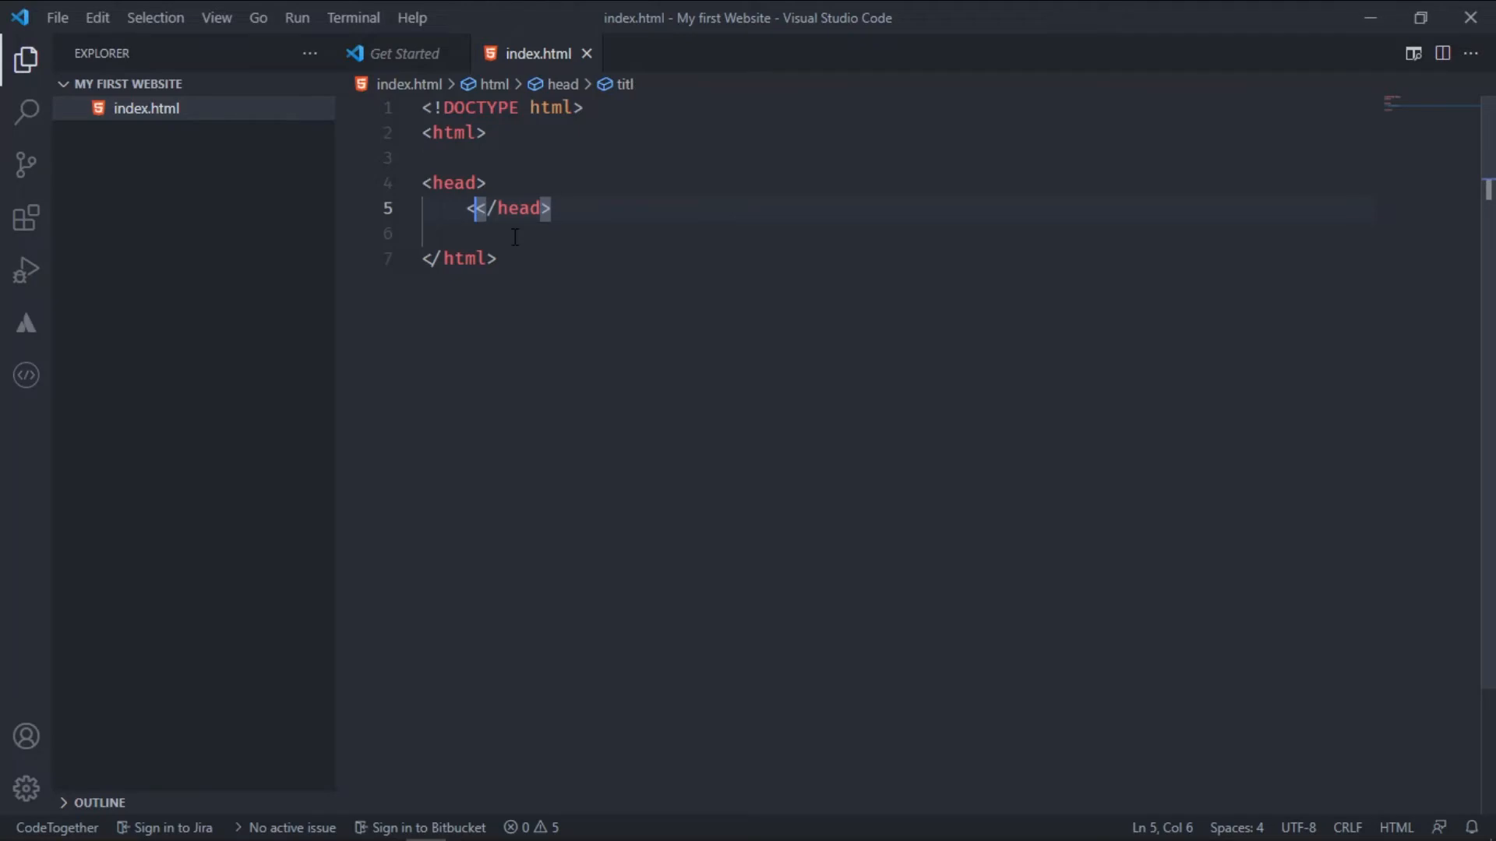
{"action": "type", "text": "title>"}
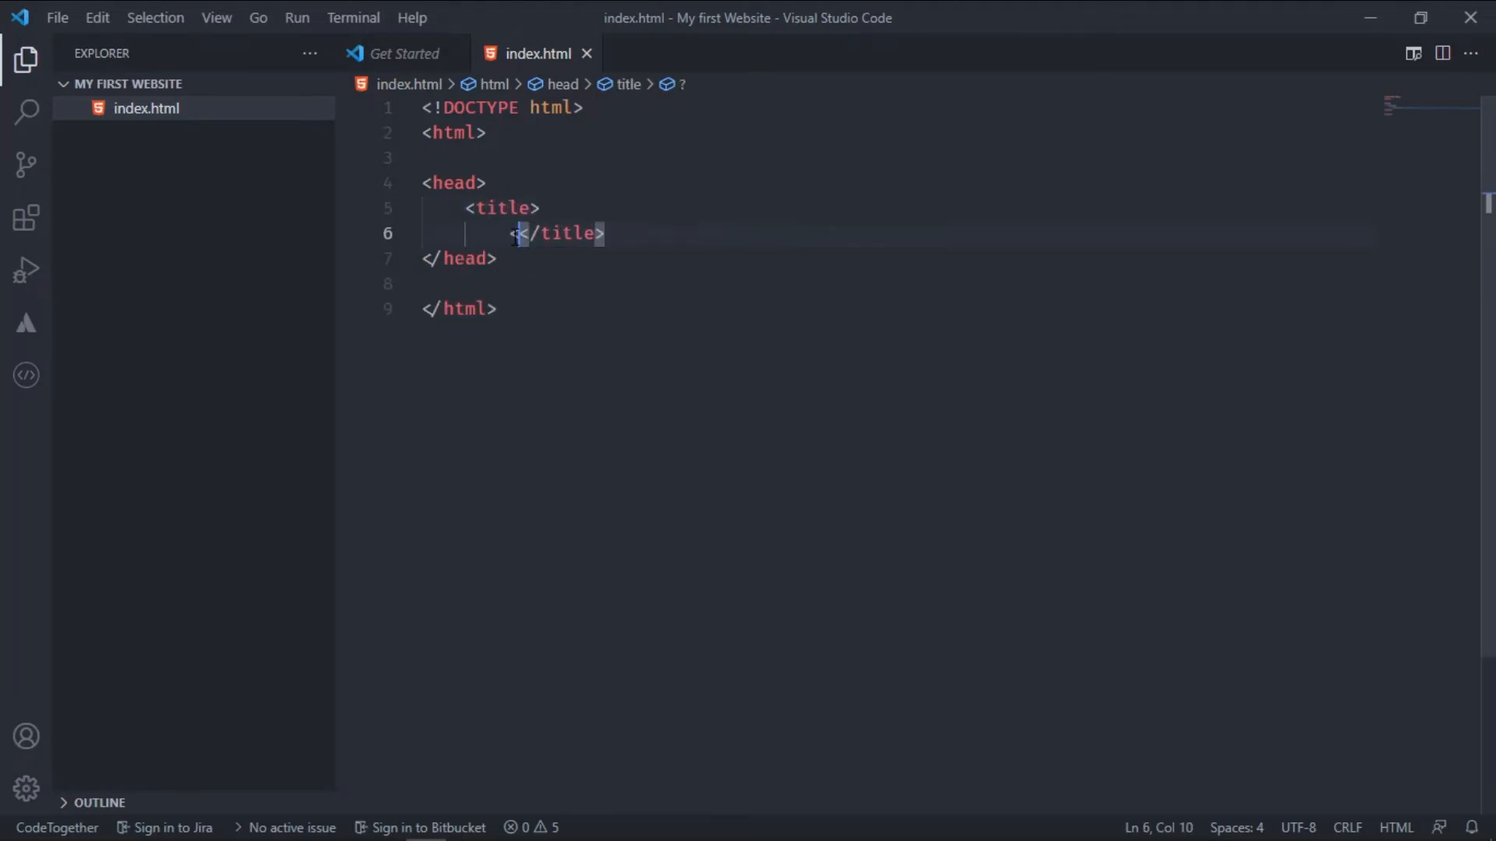
{"action": "key", "text": "Enter"}
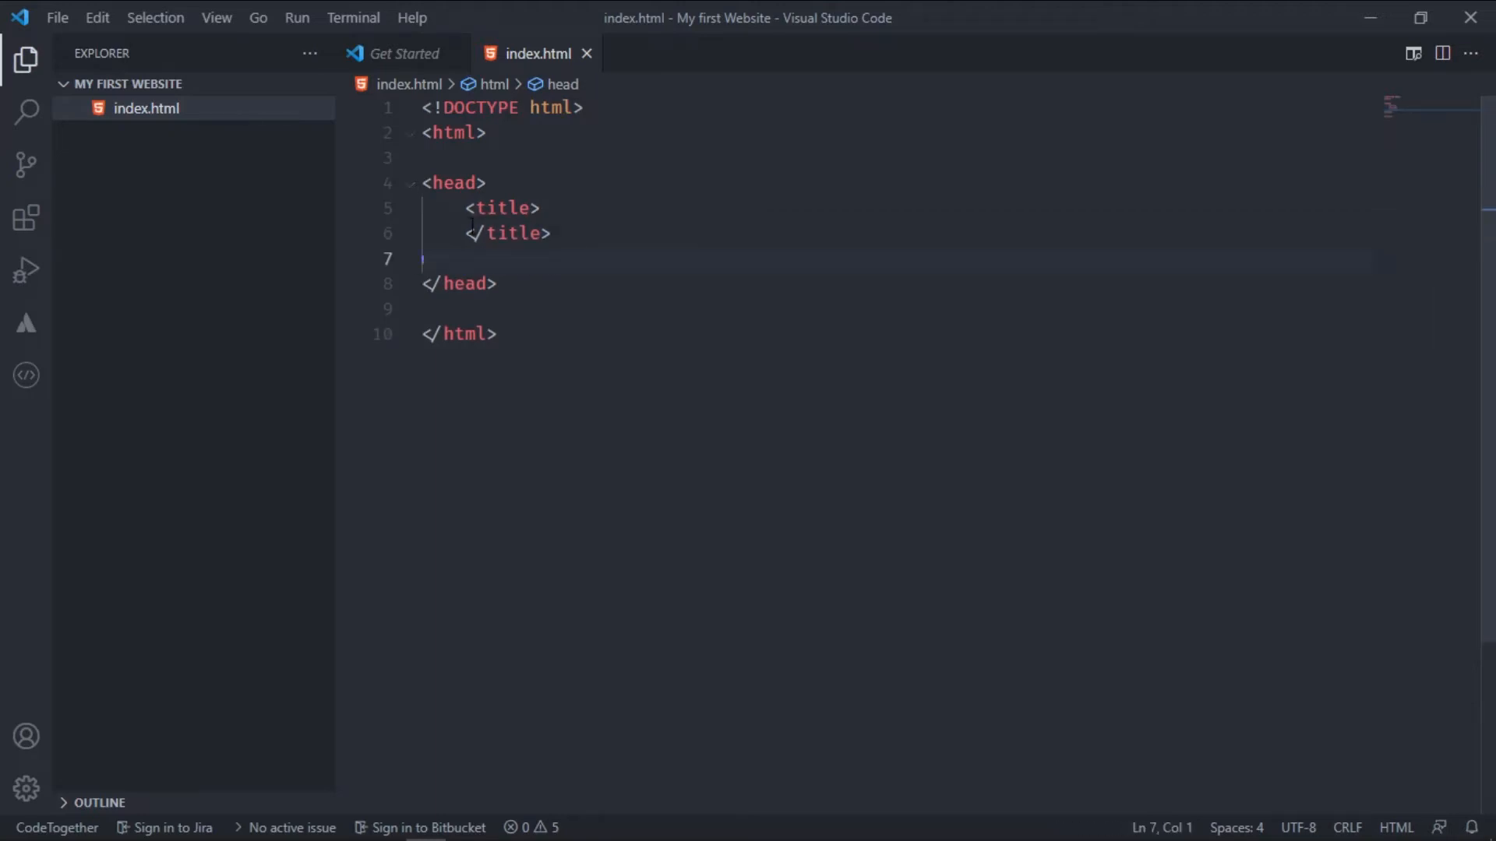
Write 'My First Website' between the title tags on a single line
{"action": "left_click", "coordinate": [427, 207]}
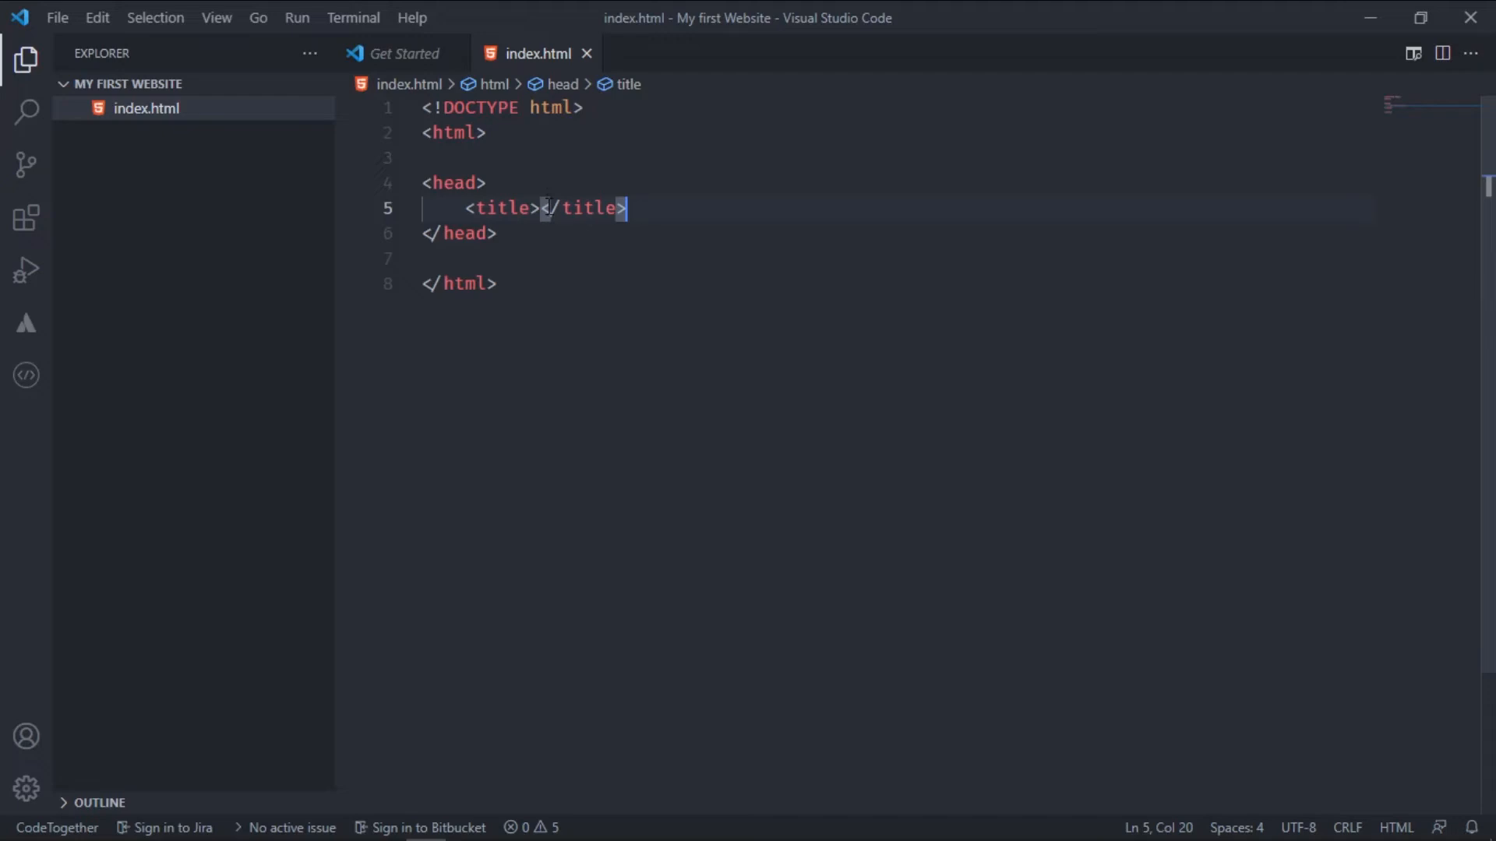
{"action": "mouse_move", "coordinate": [562, 270]}
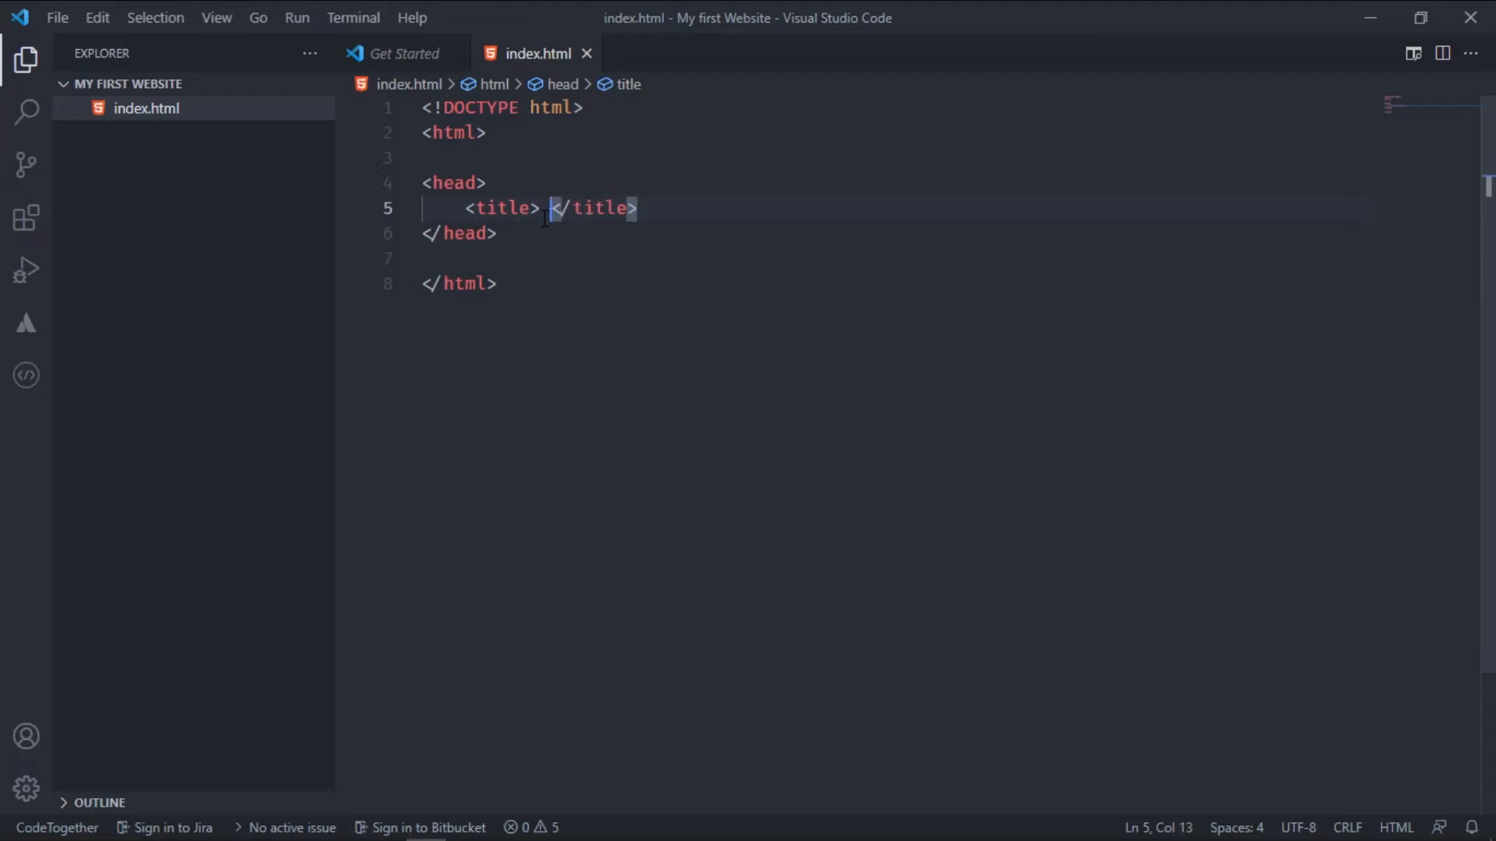
{"action": "type", "text": "My"}
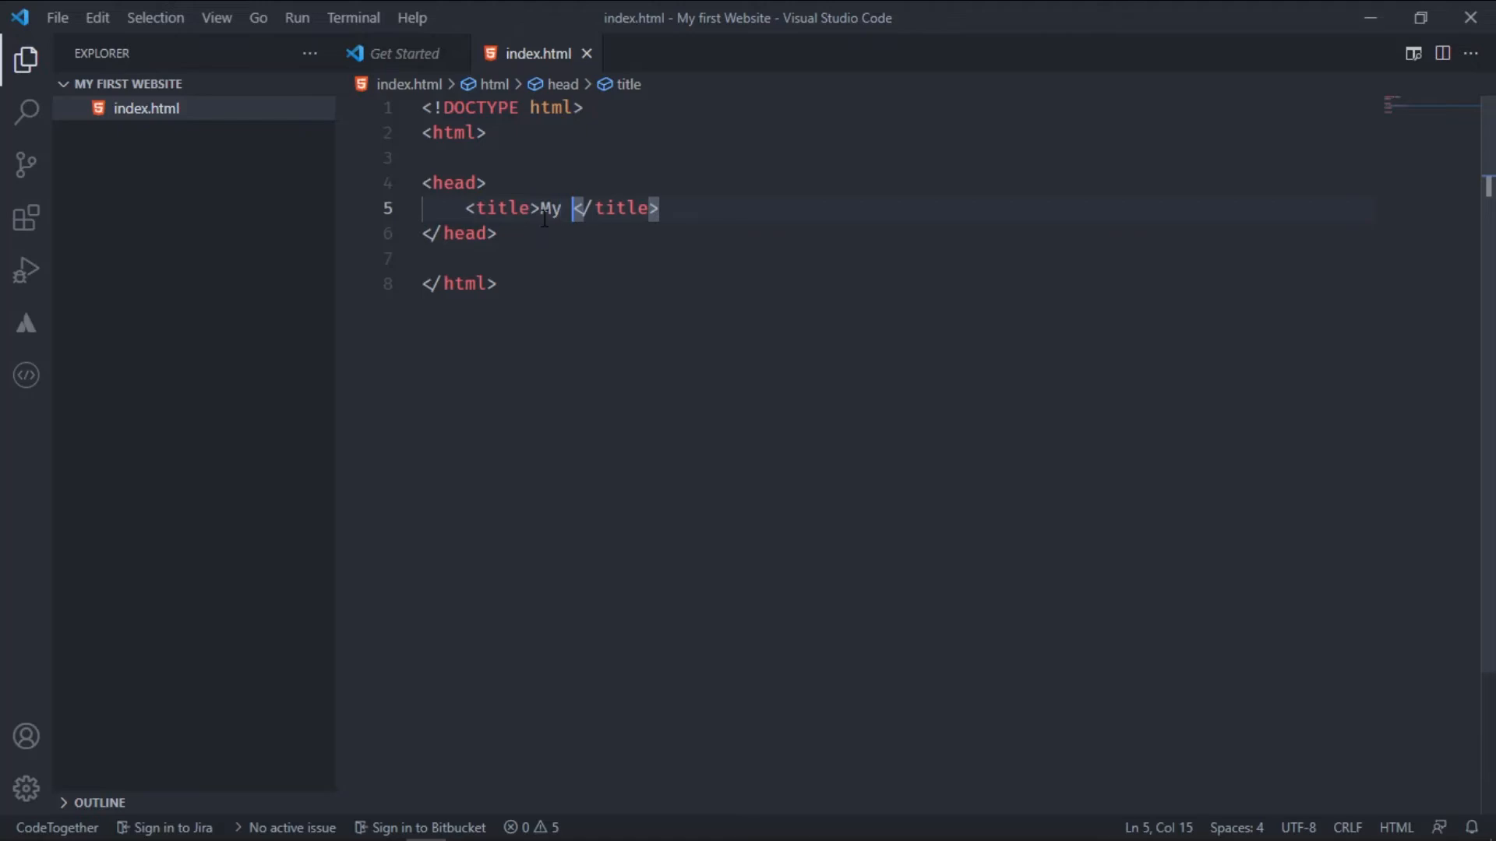
{"action": "type", "text": "First Webs"}
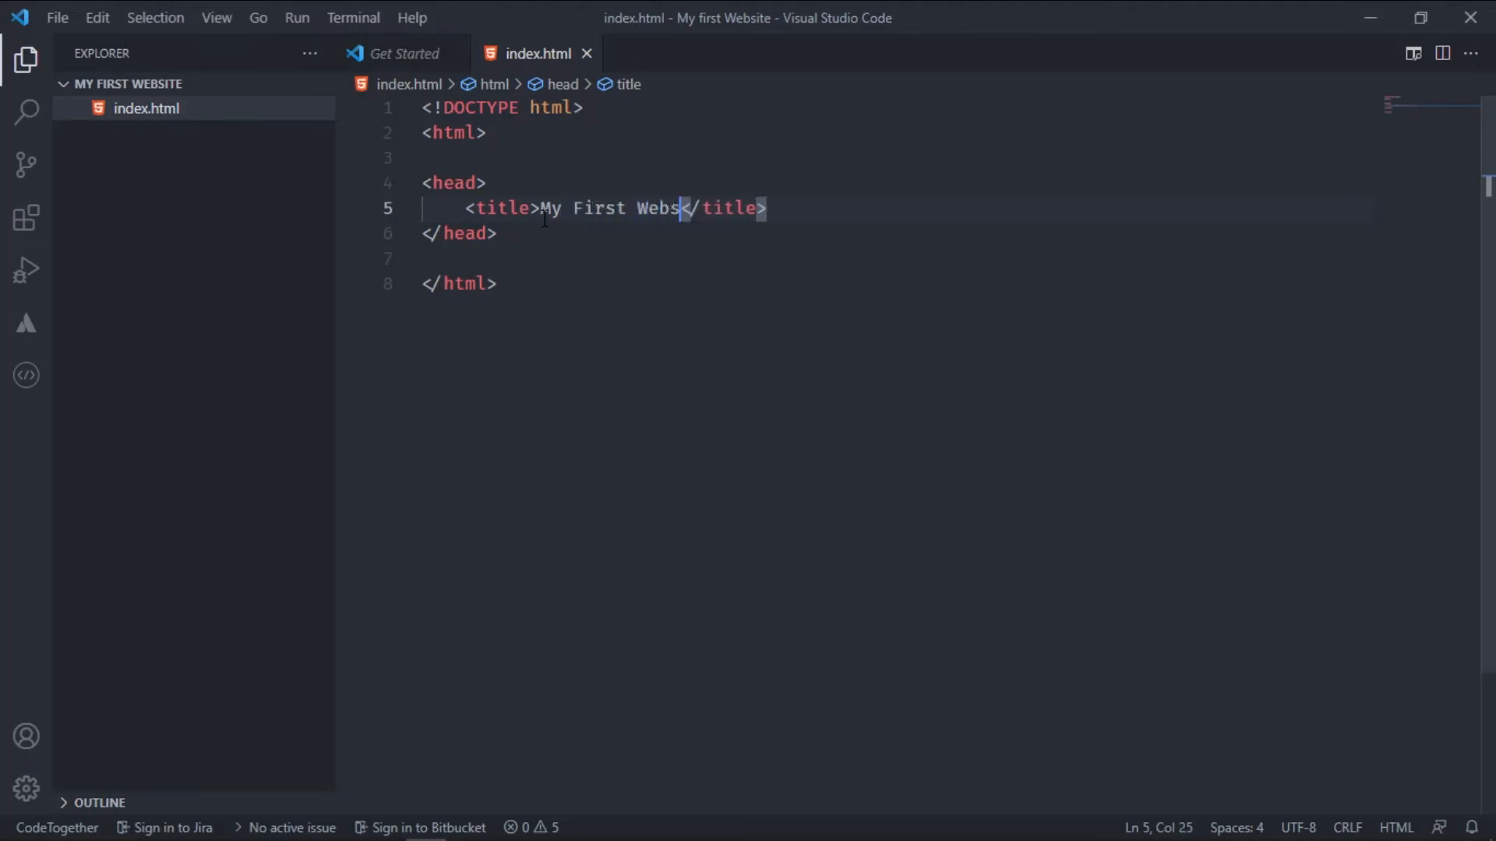
{"action": "type", "text": "ite"}
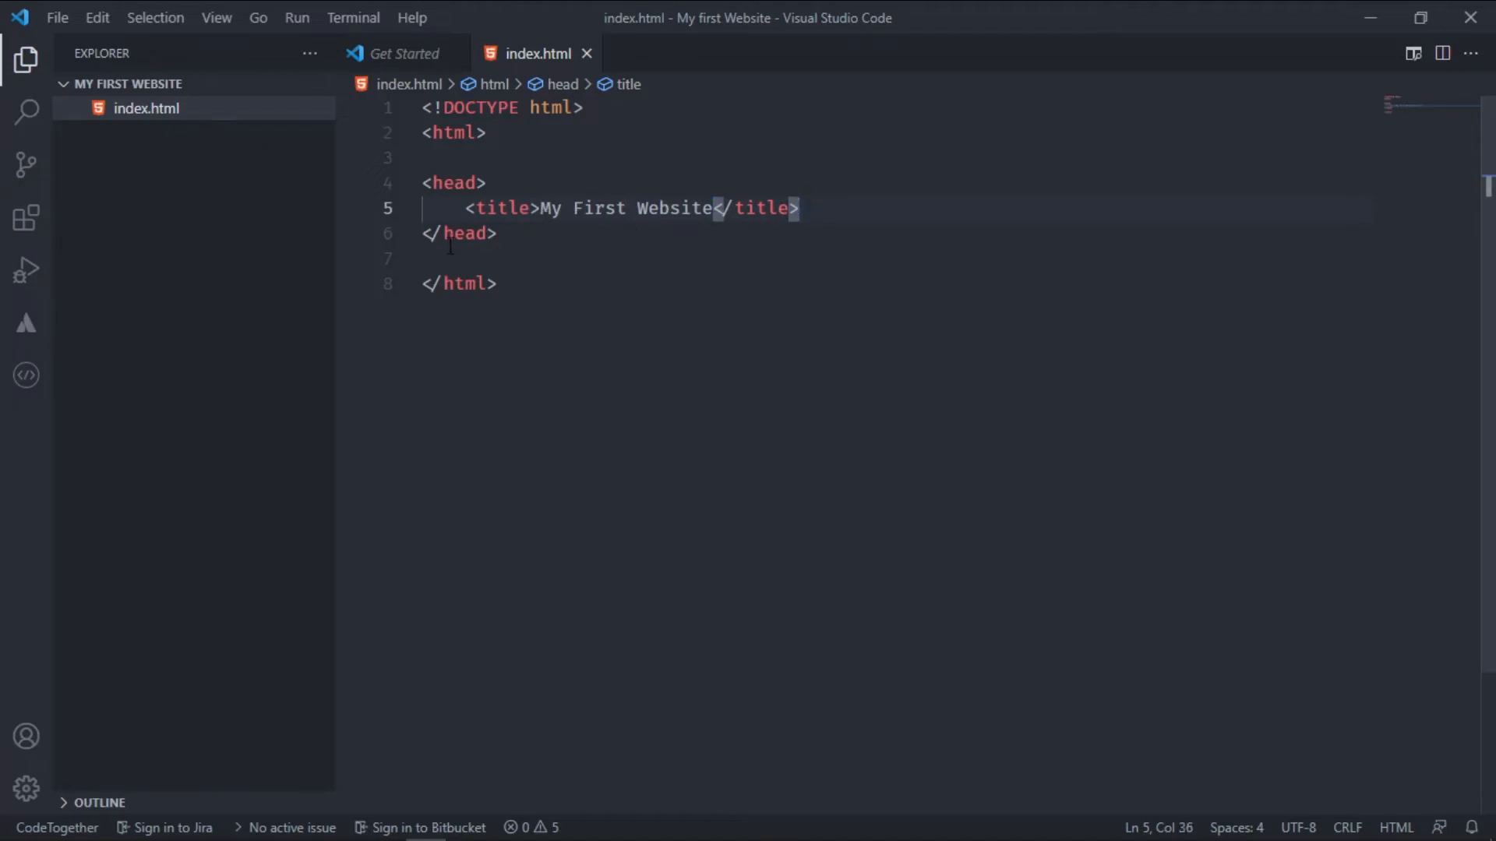
{"action": "left_click", "coordinate": [550, 259]}
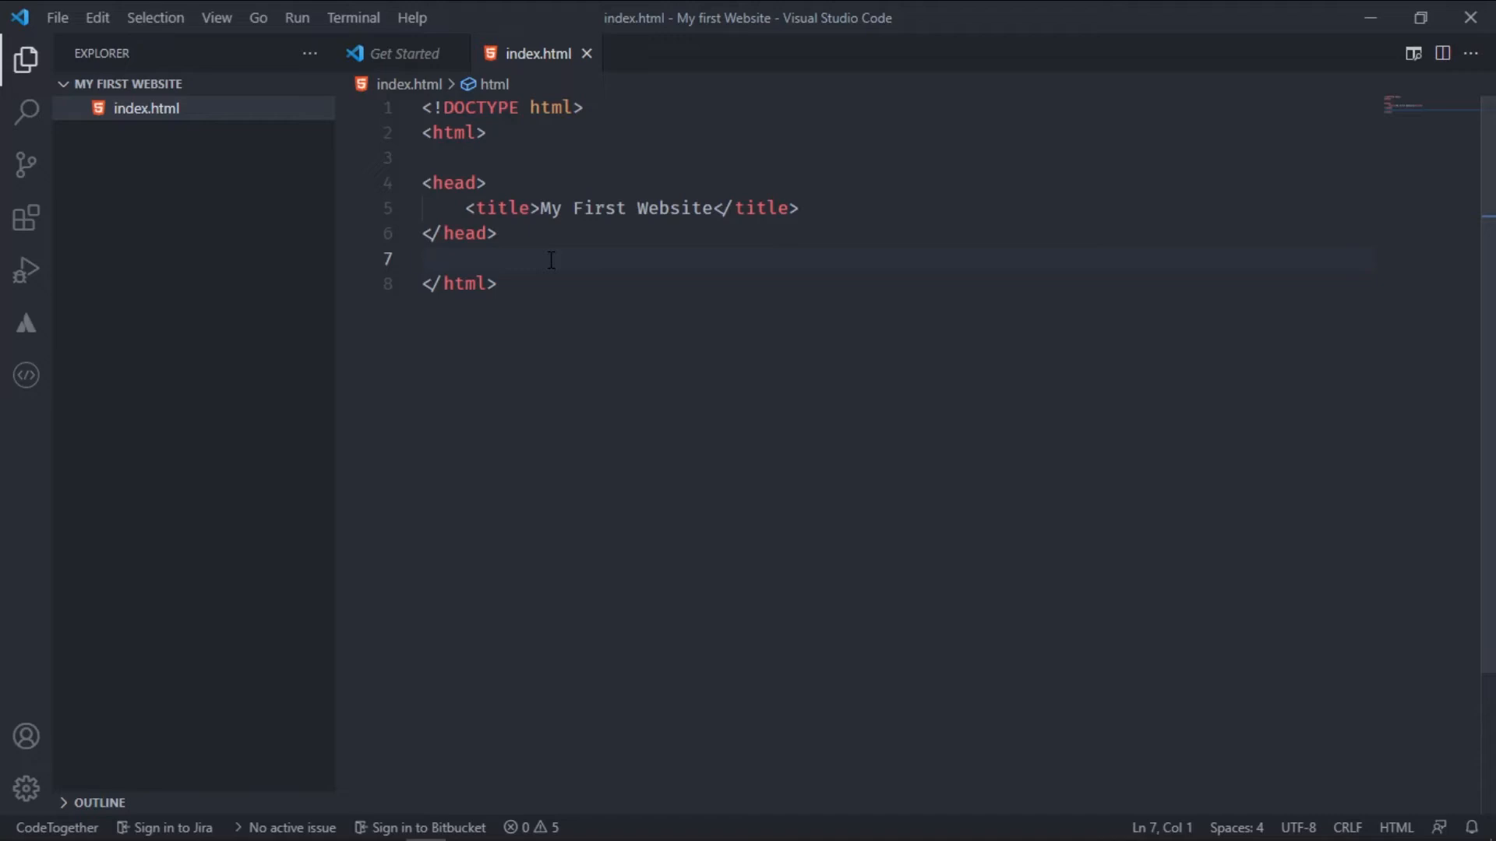
Insert a body element after head and split its tags onto separate lines
{"action": "left_click", "coordinate": [422, 258]}
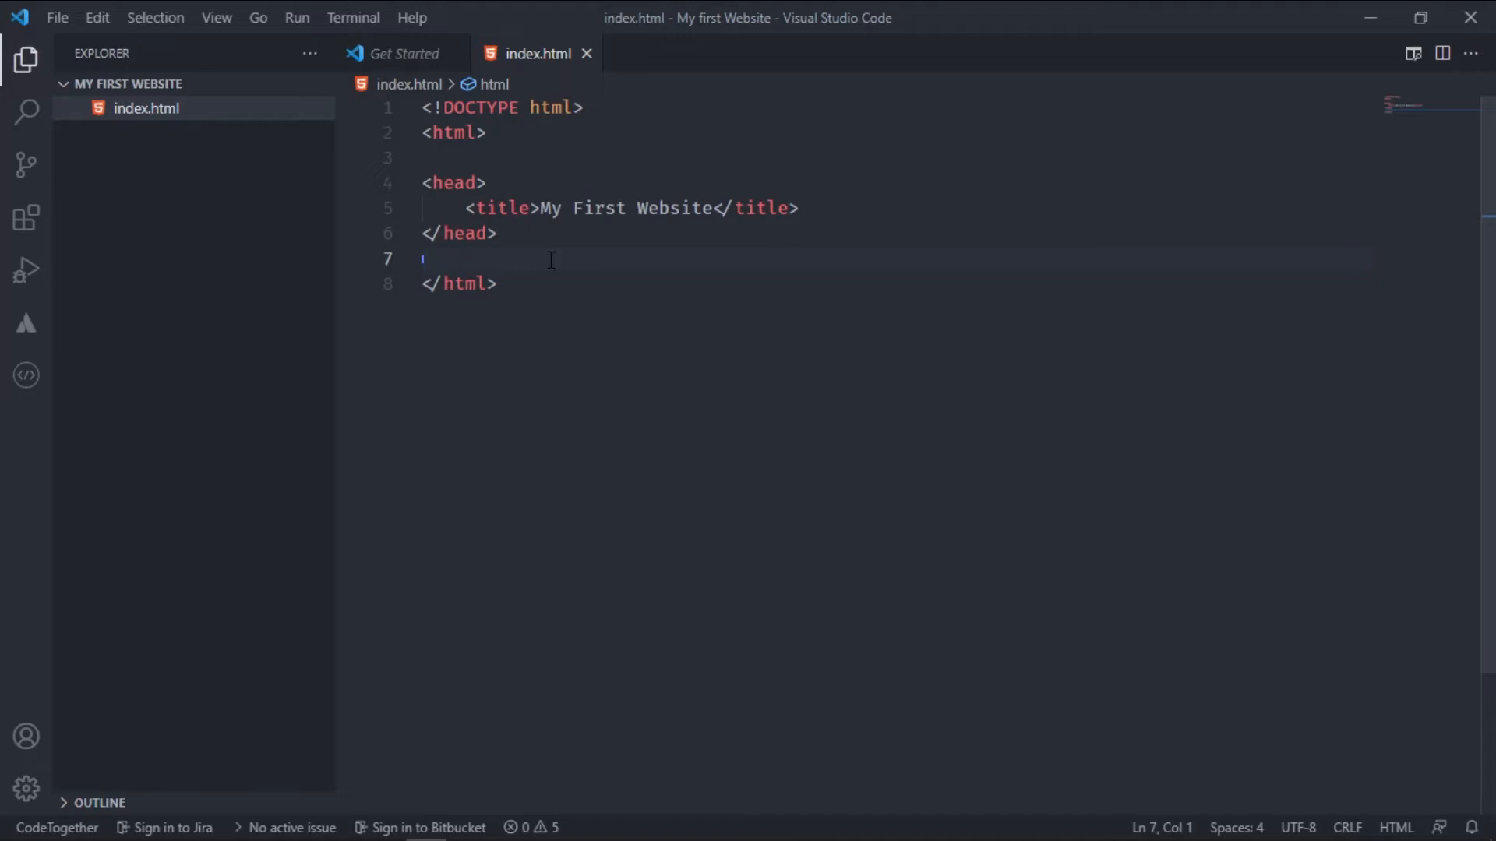
{"action": "key", "text": "Tab"}
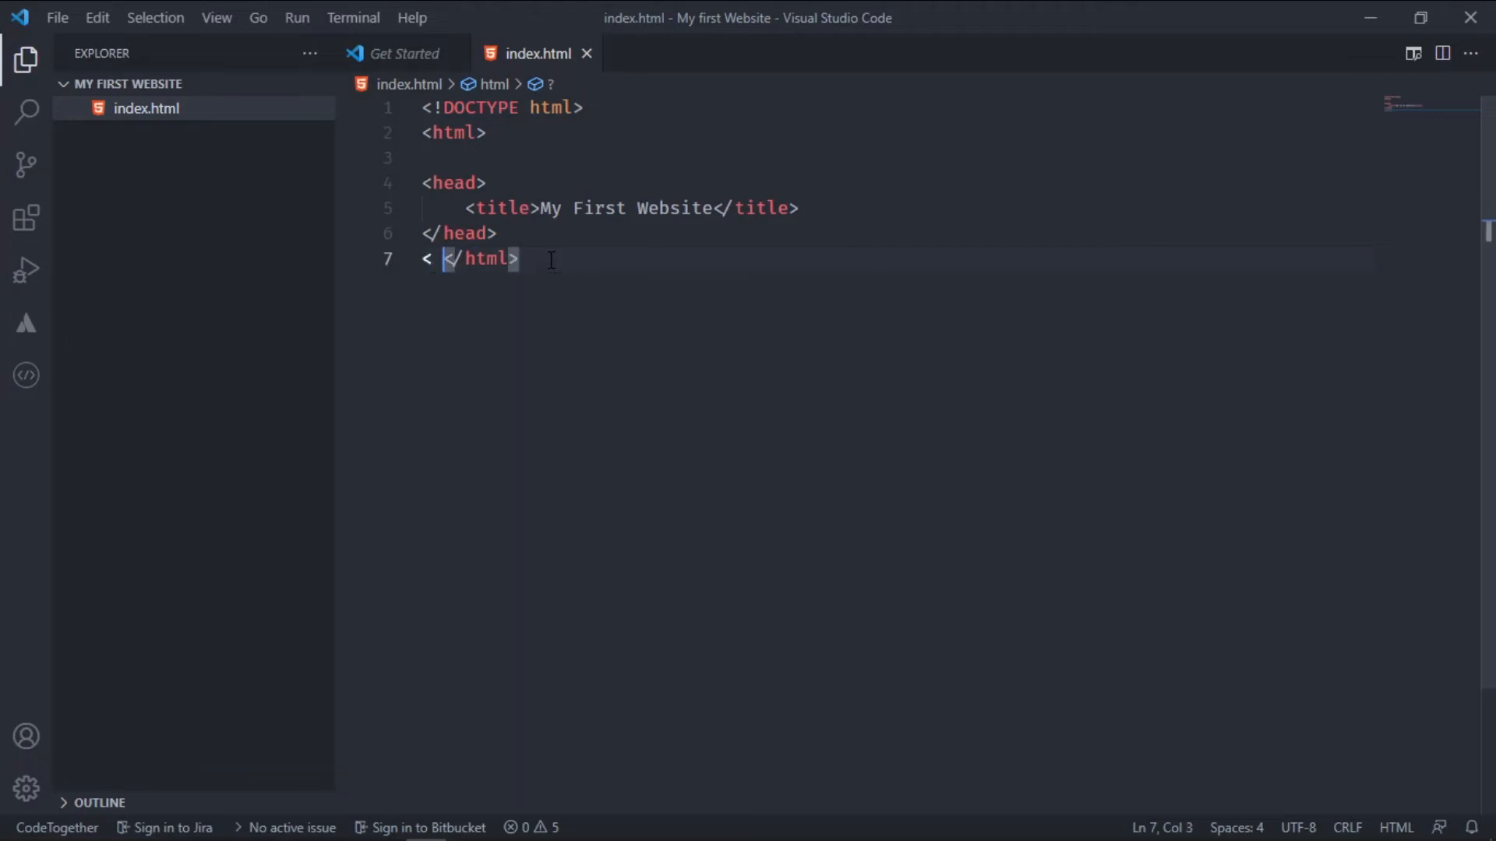
{"action": "type", "text": "body></body>"}
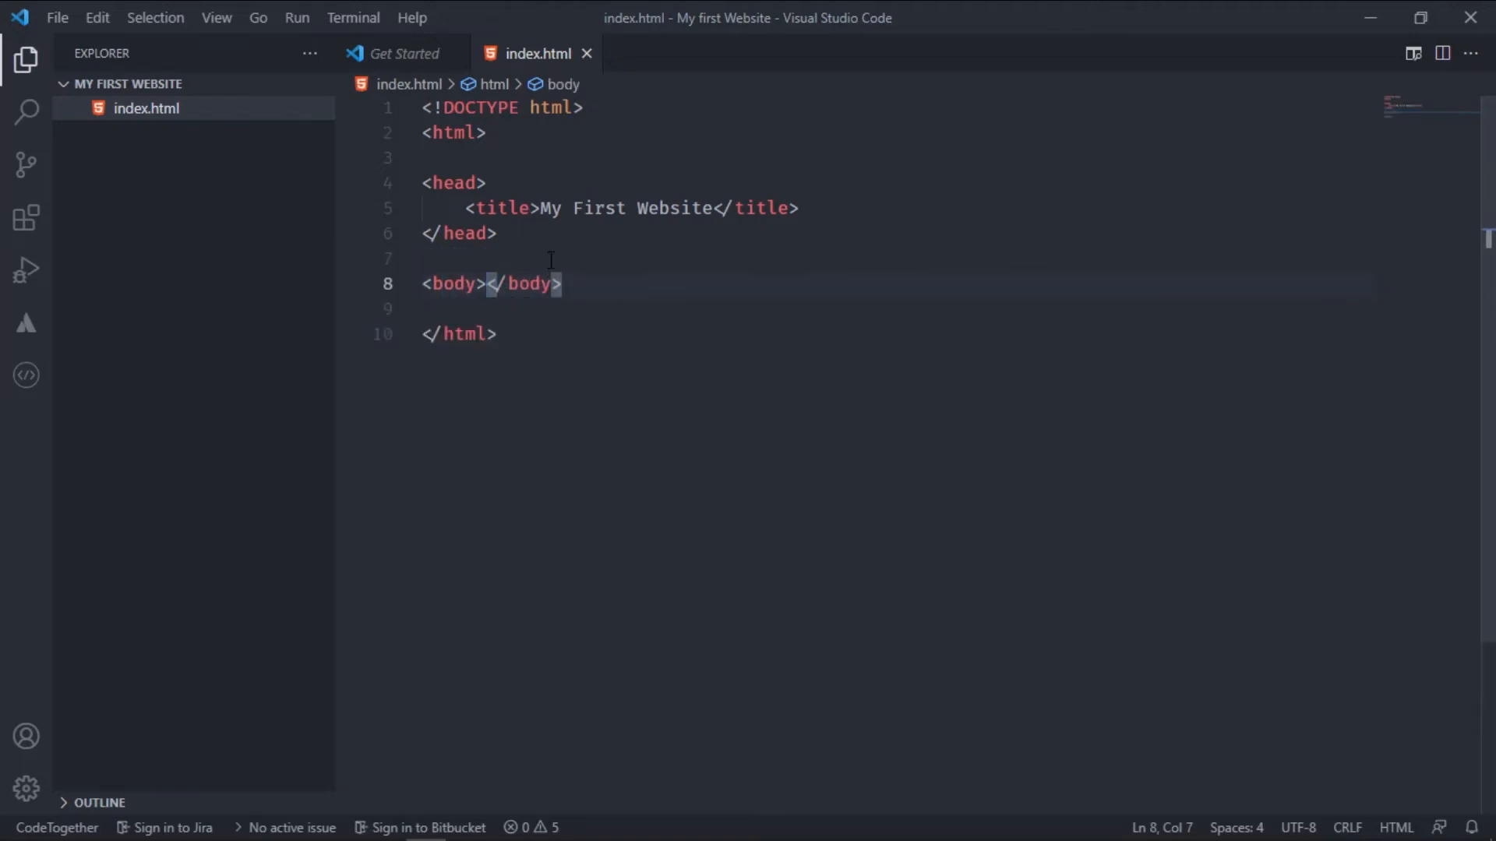
{"action": "key", "text": "Enter"}
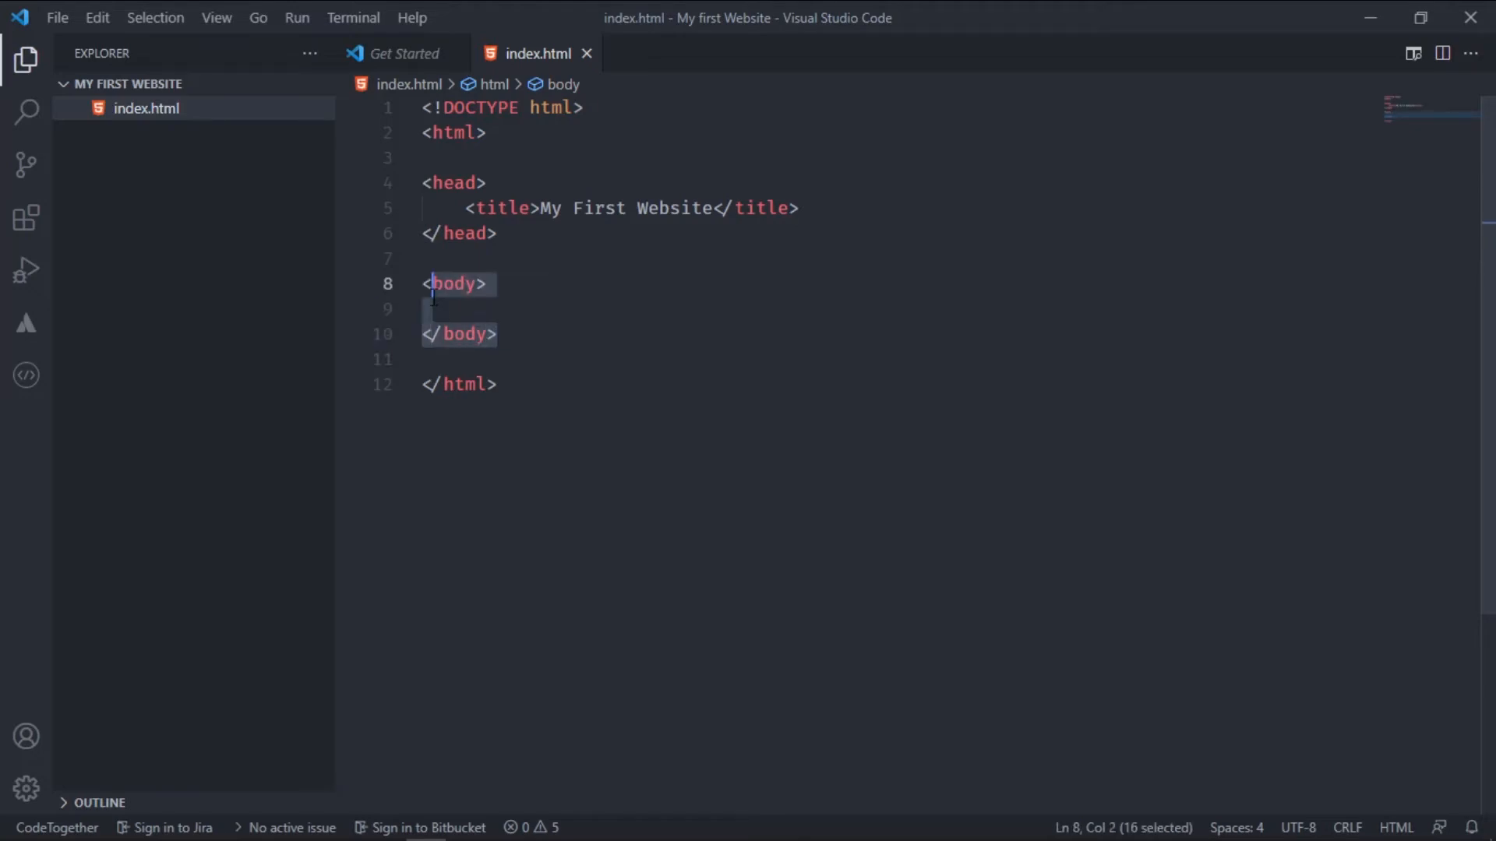
Place the caret on the empty line inside the body element
{"action": "left_click", "coordinate": [427, 259]}
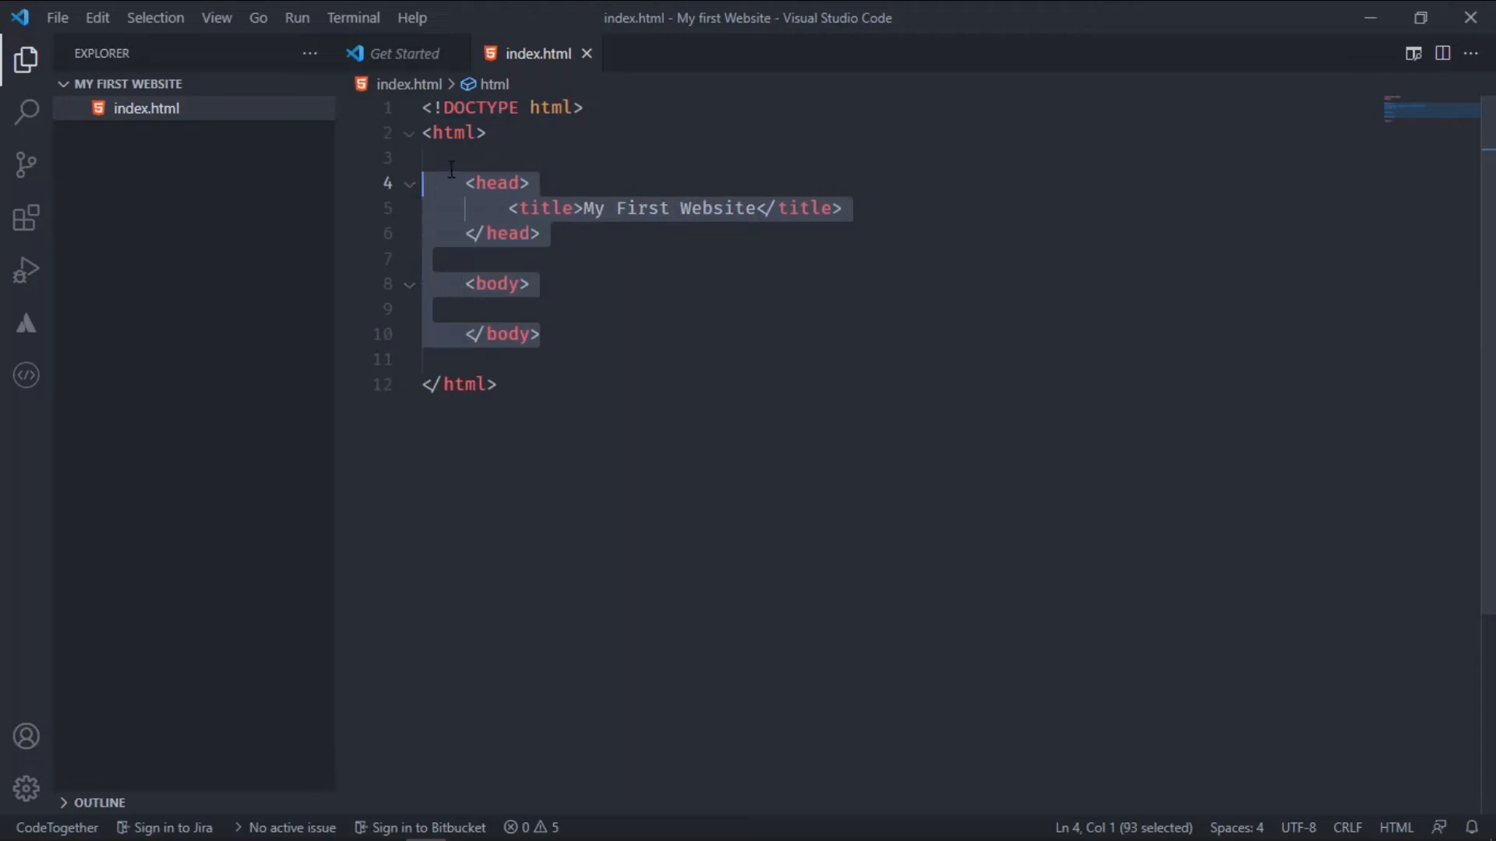
{"action": "left_click", "coordinate": [486, 308]}
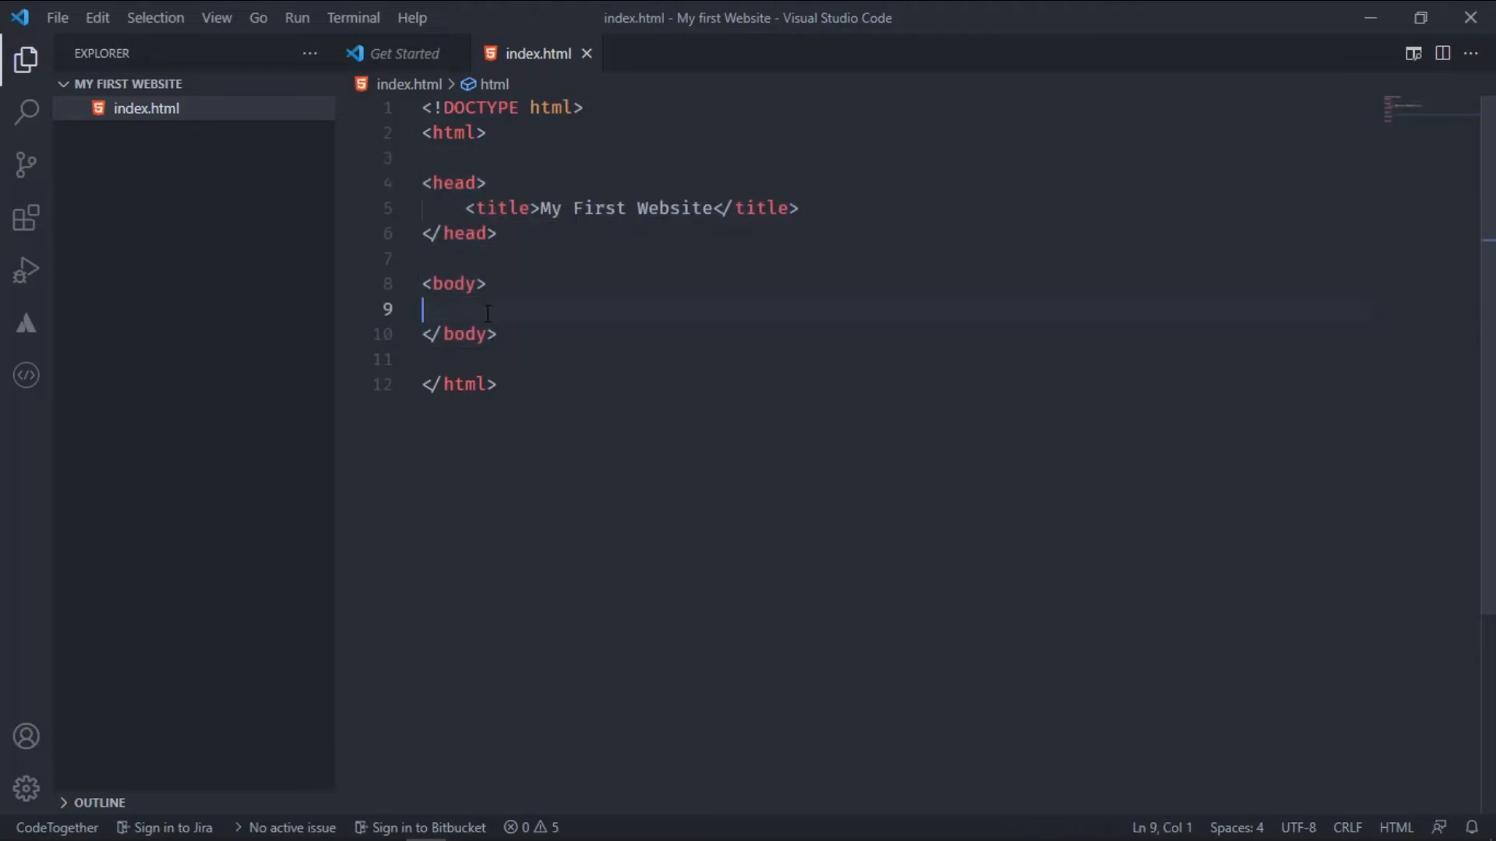
{"action": "left_click", "coordinate": [439, 309]}
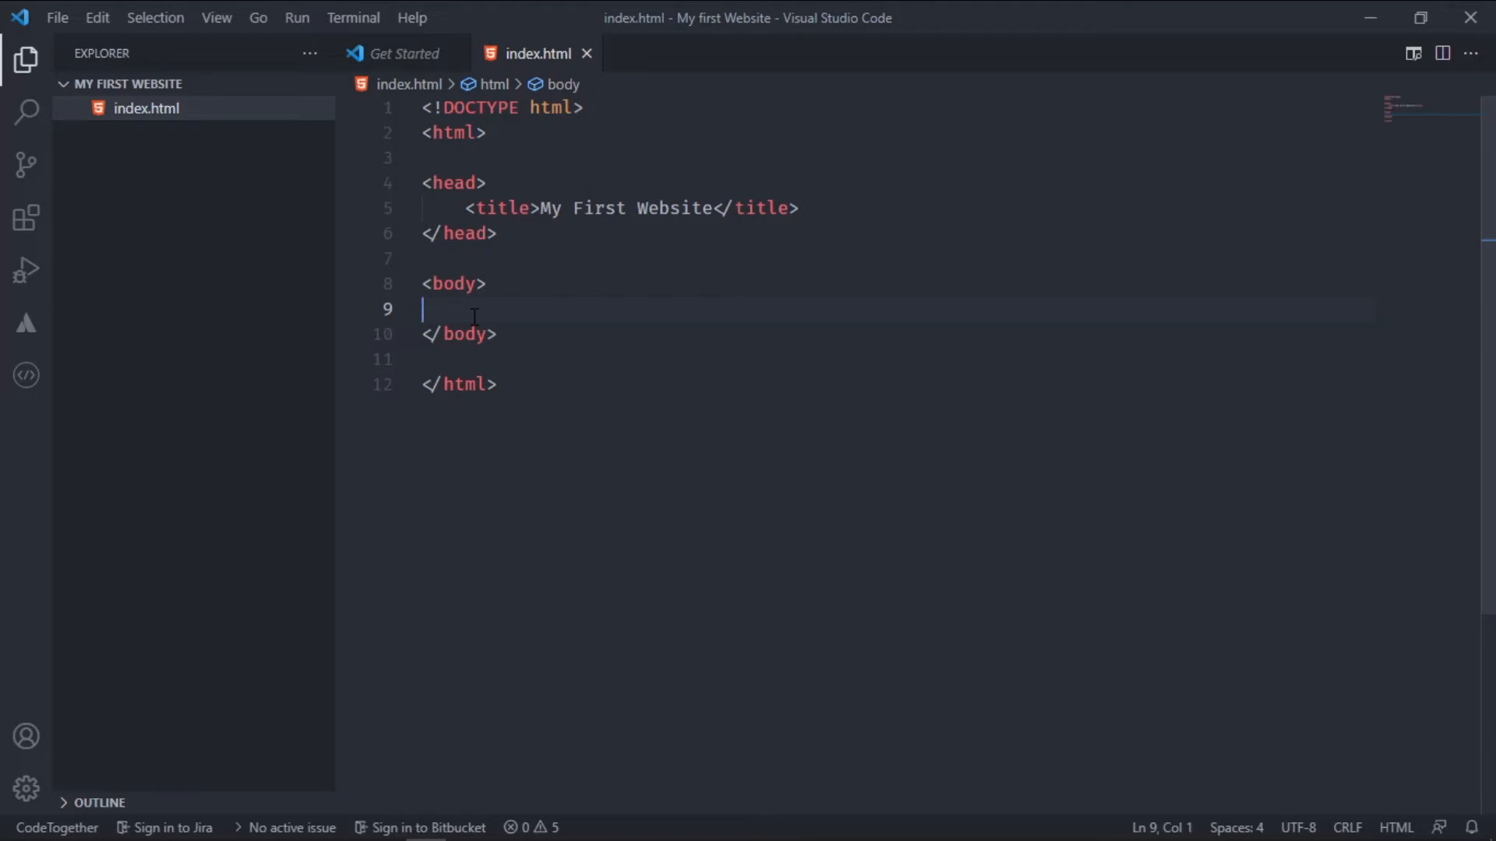
Insert an empty <h1></h1> element inside body via the Emmet abbreviation
{"action": "type", "text": "h1></h1>"}
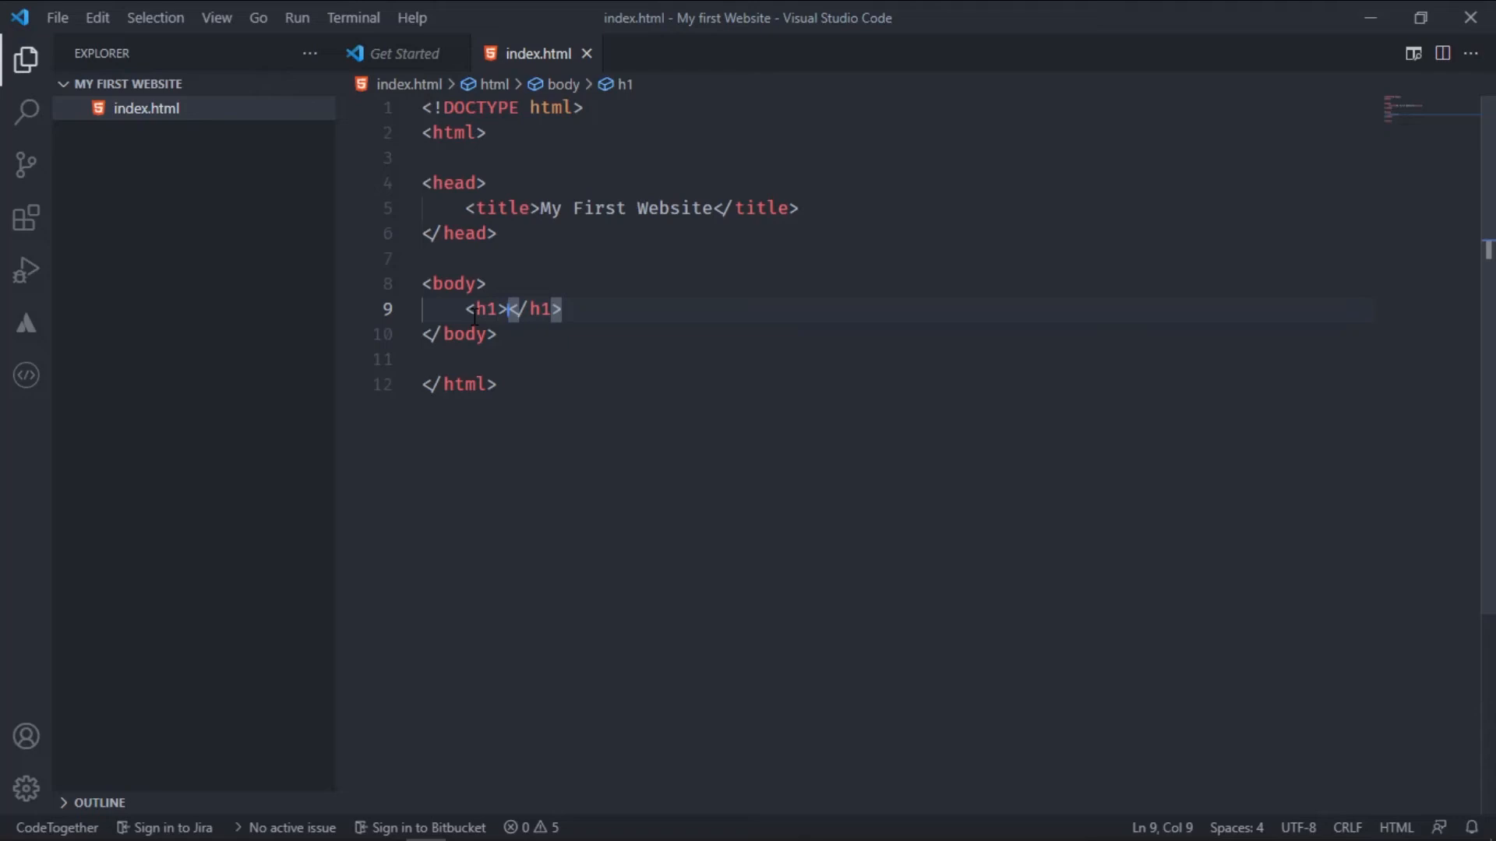
{"action": "left_click", "coordinate": [564, 309]}
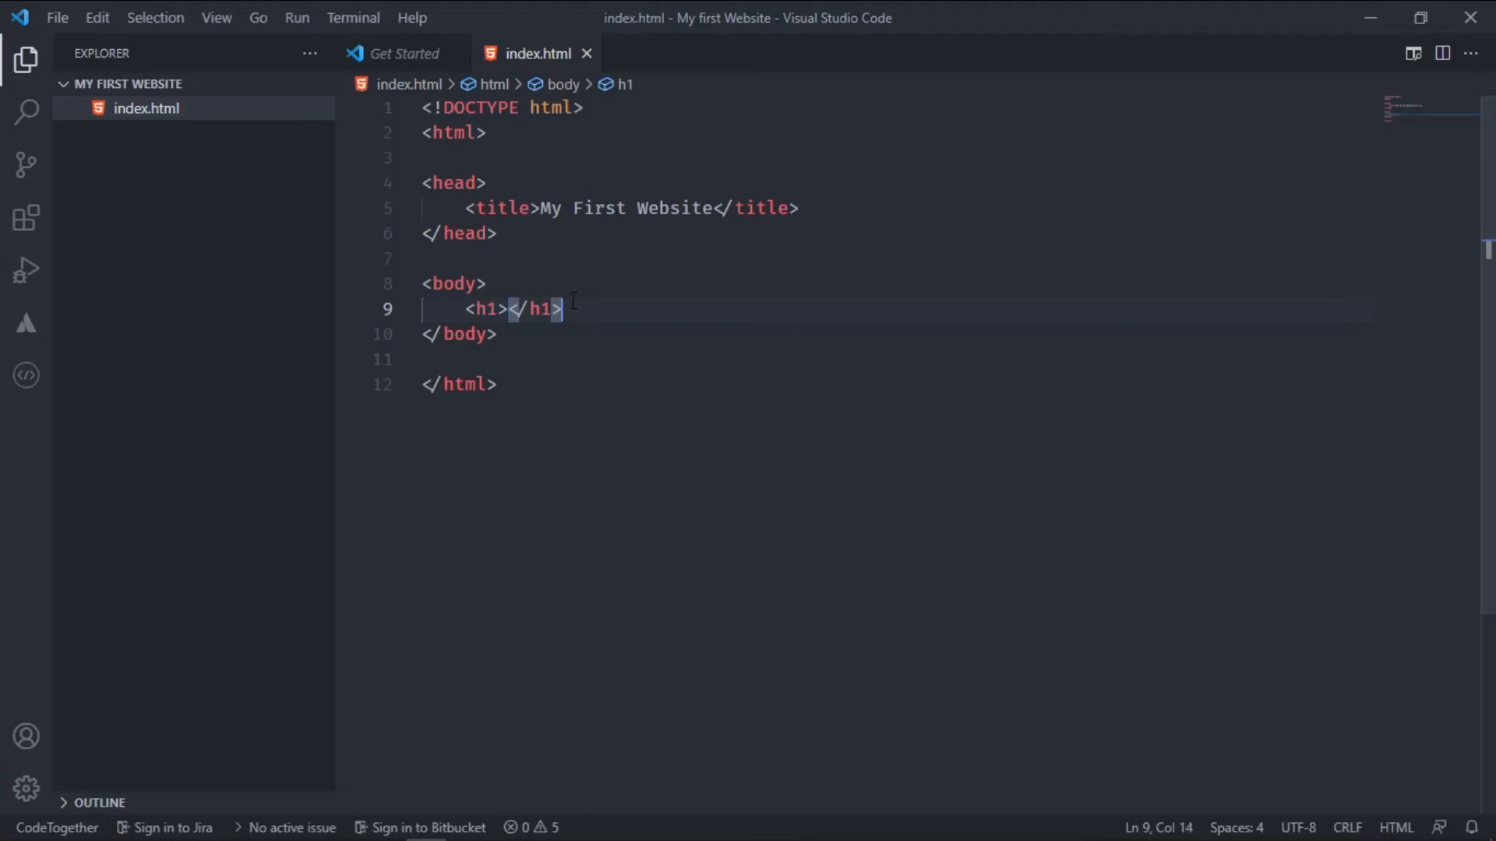
{"action": "mouse_move", "coordinate": [567, 193]}
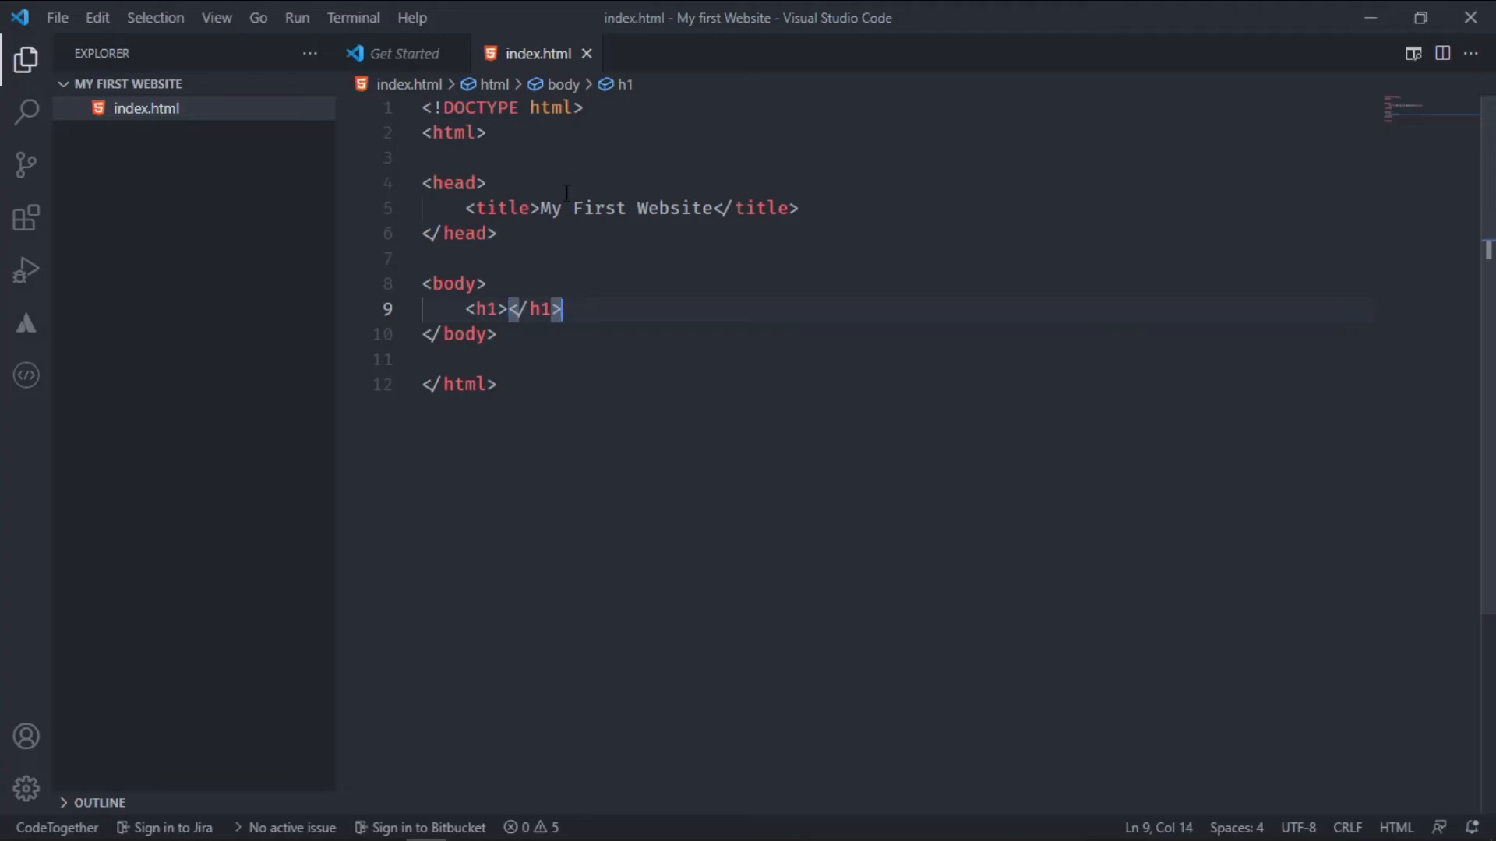
{"action": "left_click", "coordinate": [408, 184]}
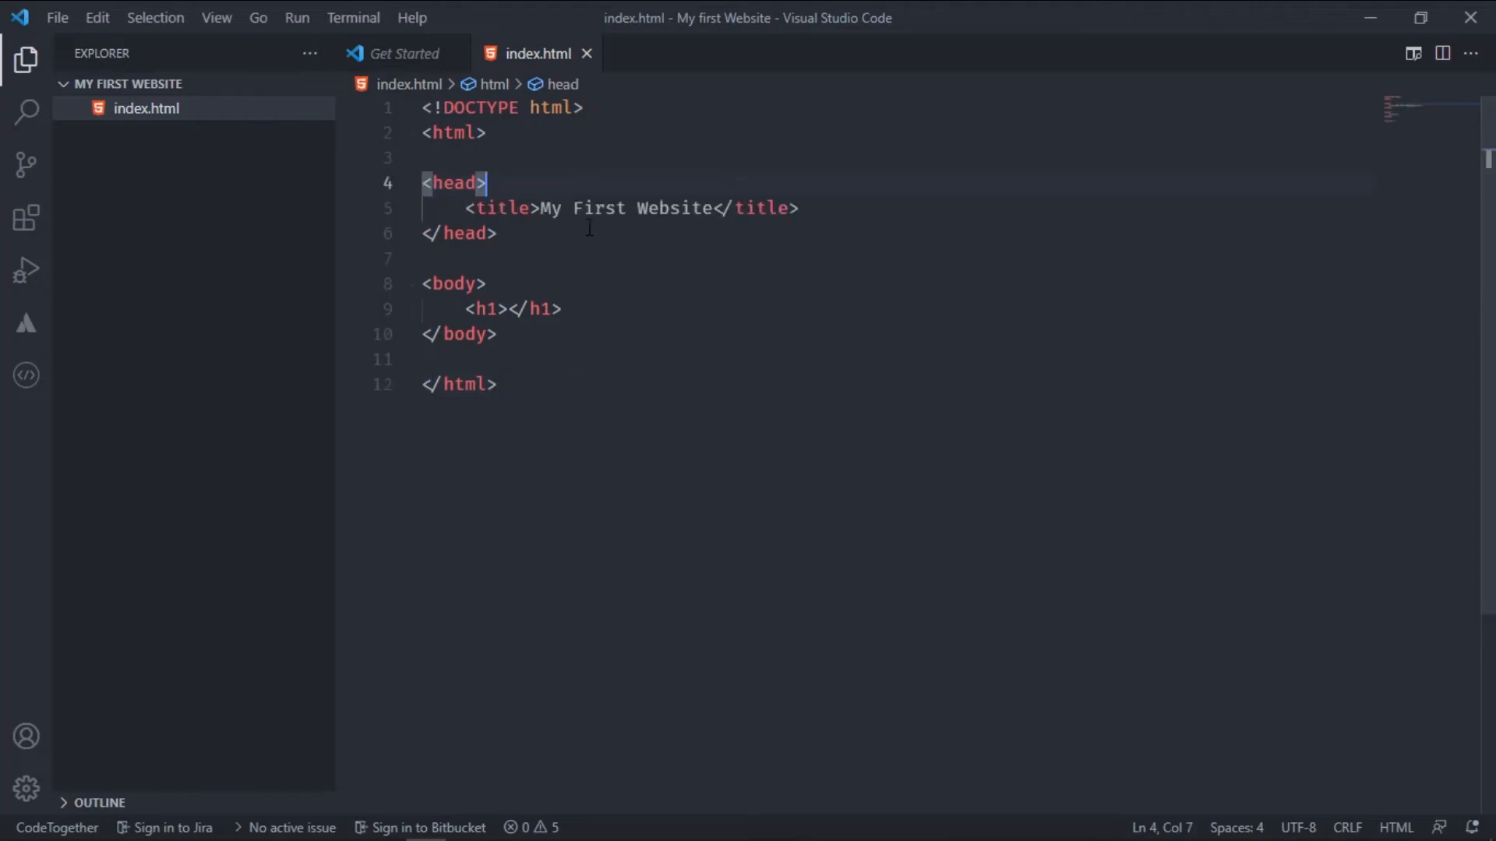
{"action": "mouse_move", "coordinate": [409, 186]}
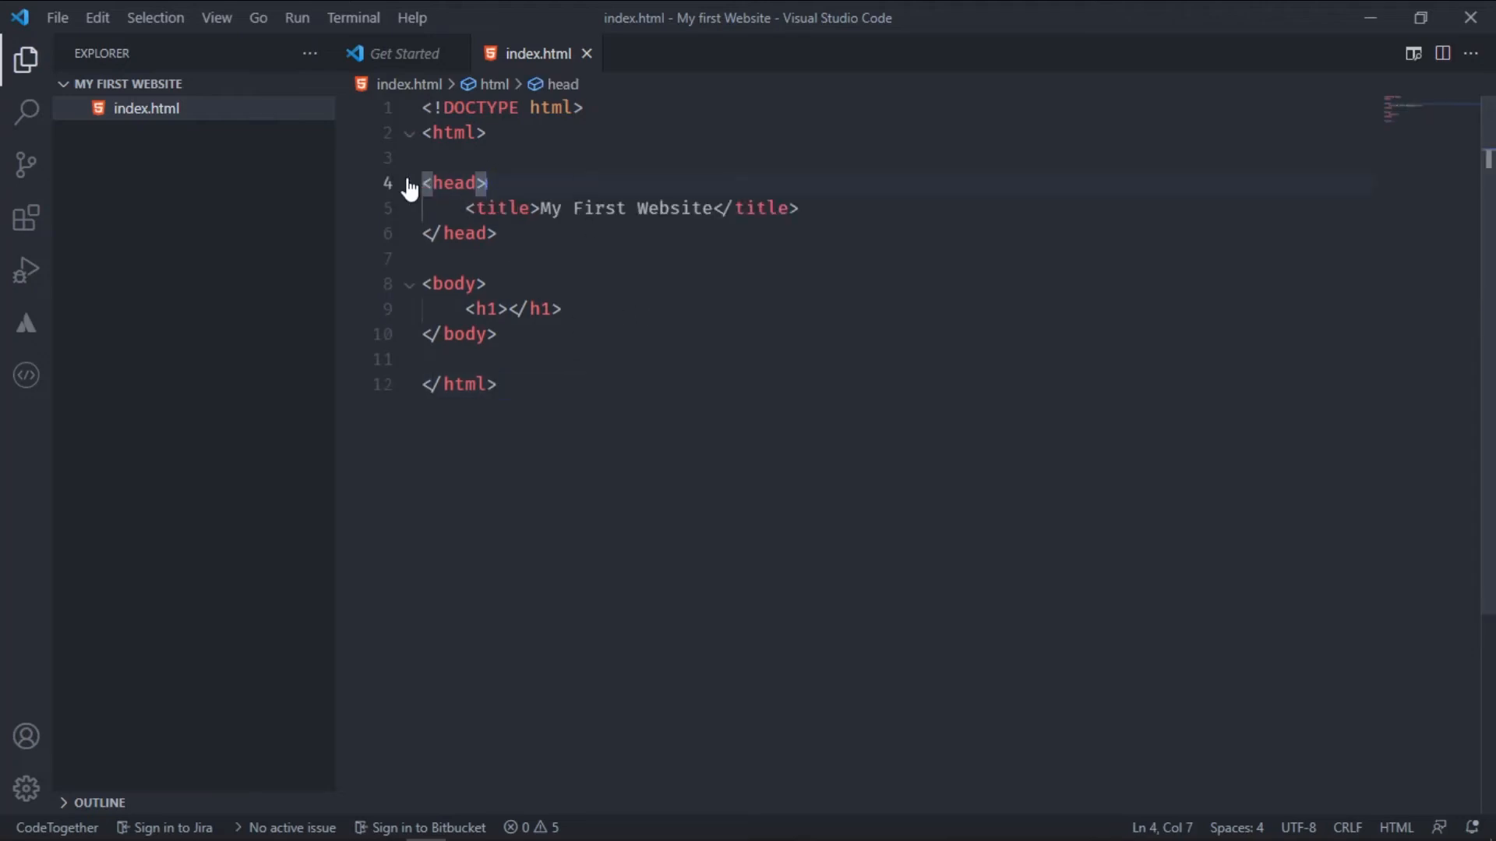
{"action": "left_click", "coordinate": [562, 308]}
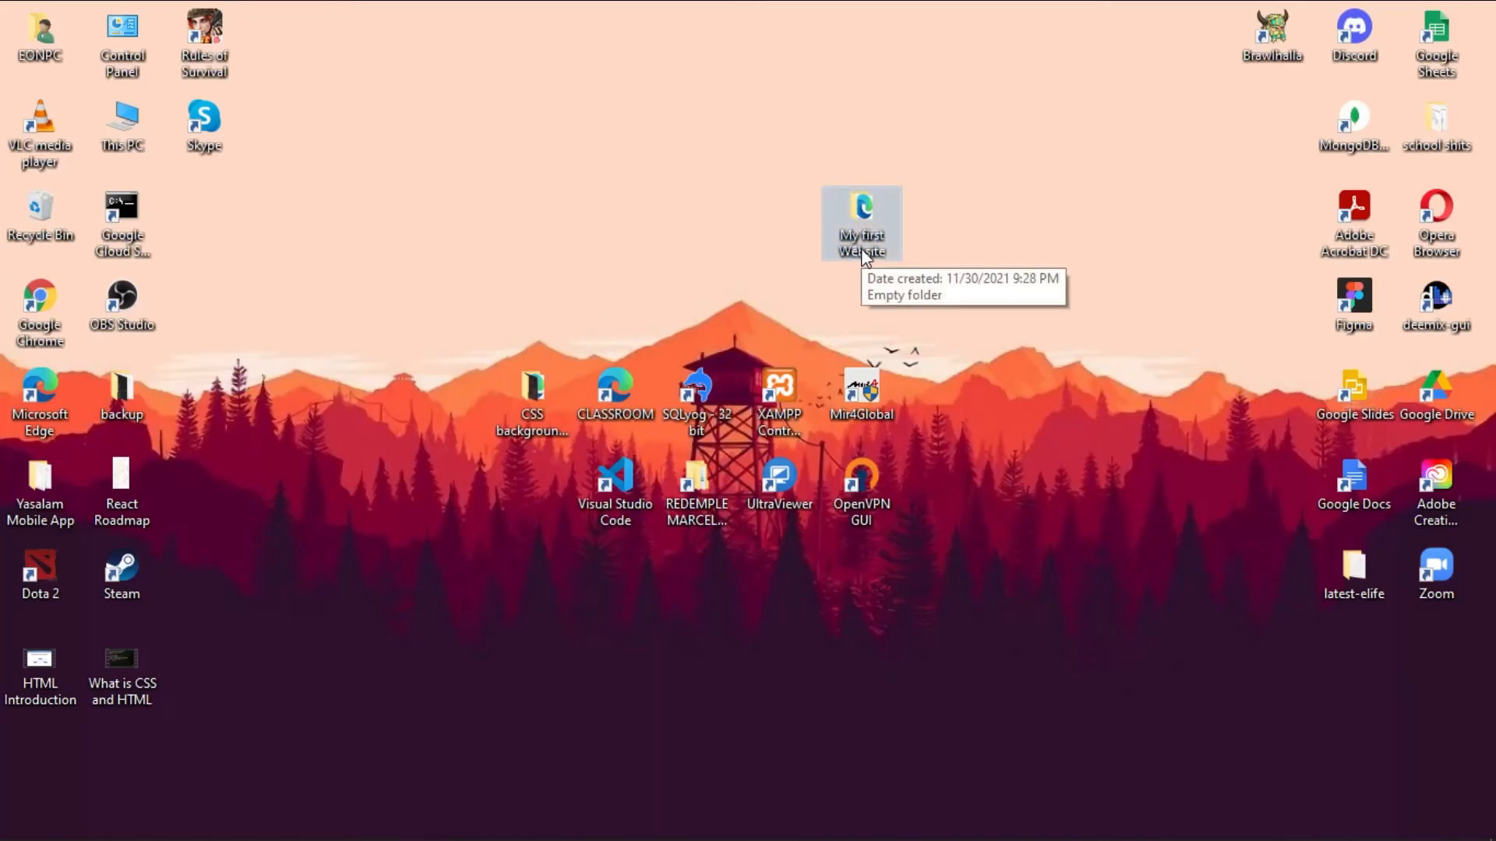
Preview index.html from the My first Website folder in Edge, dismissing the Restore pages notice
{"action": "double_click", "coordinate": [860, 222]}
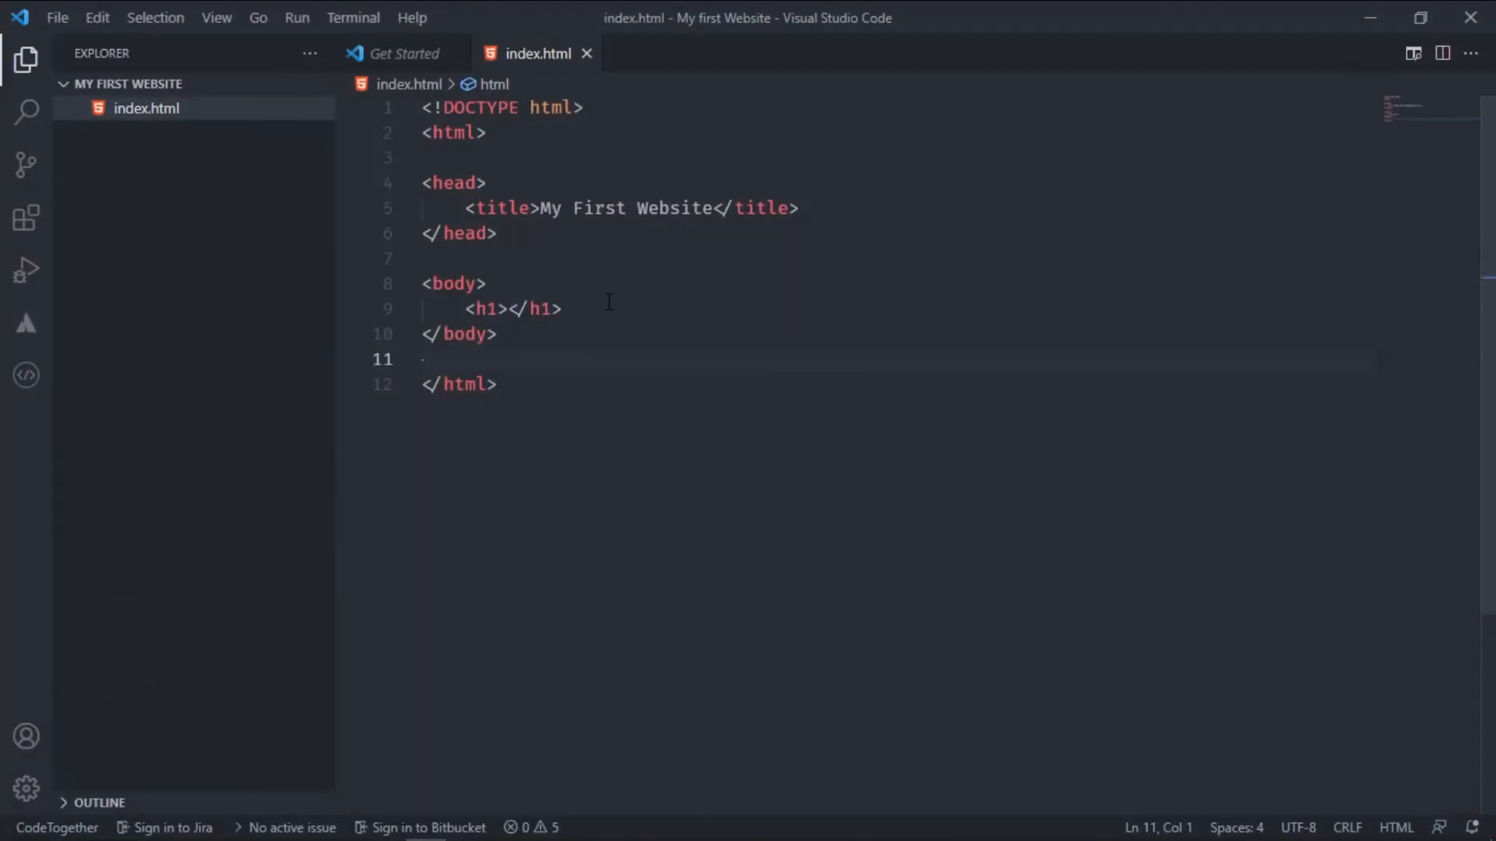
{"action": "mouse_move", "coordinate": [262, 114]}
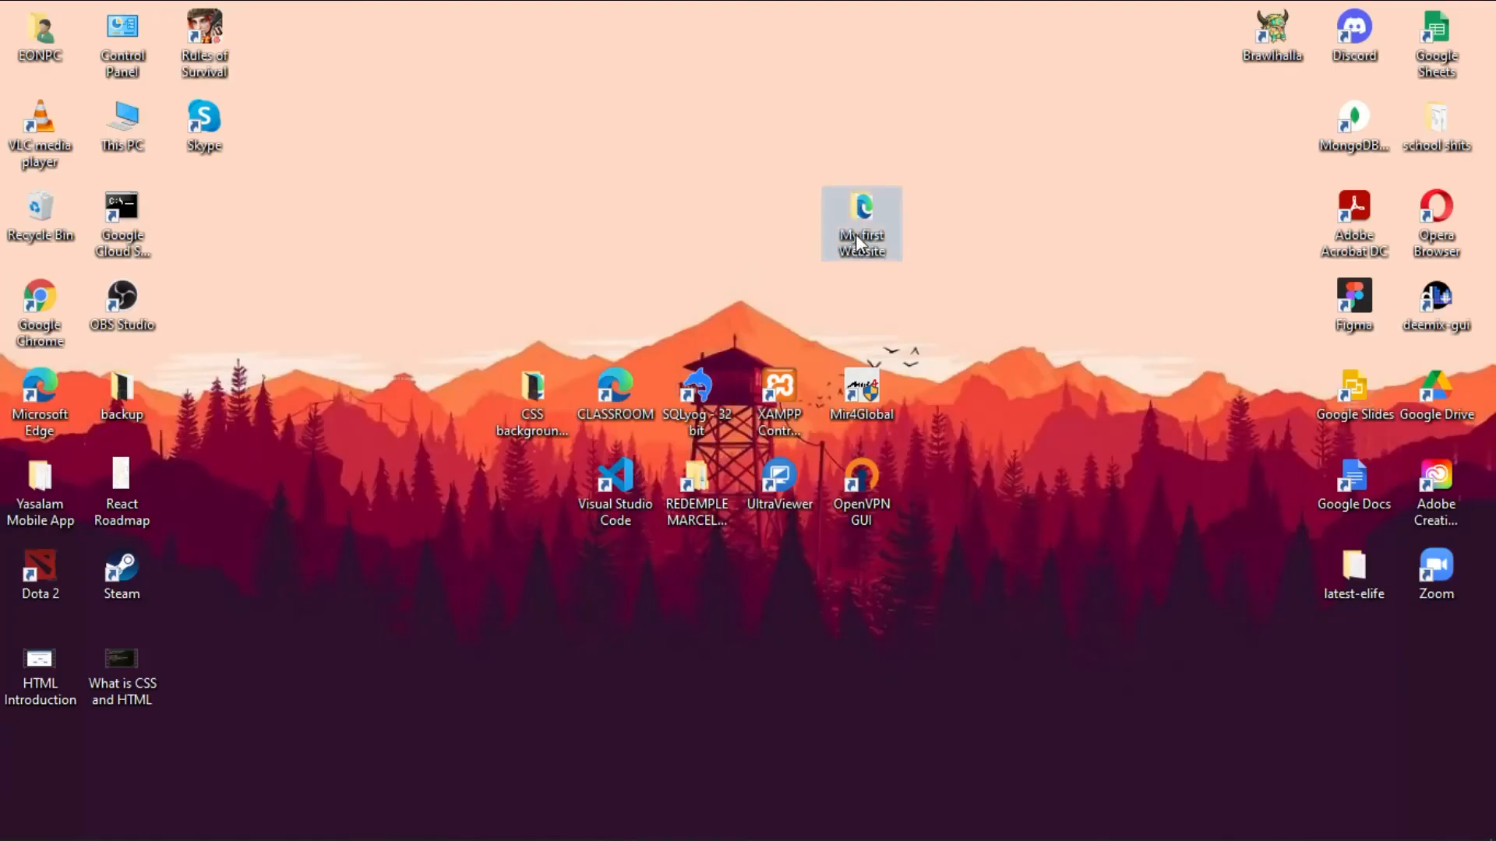
{"action": "double_click", "coordinate": [860, 223]}
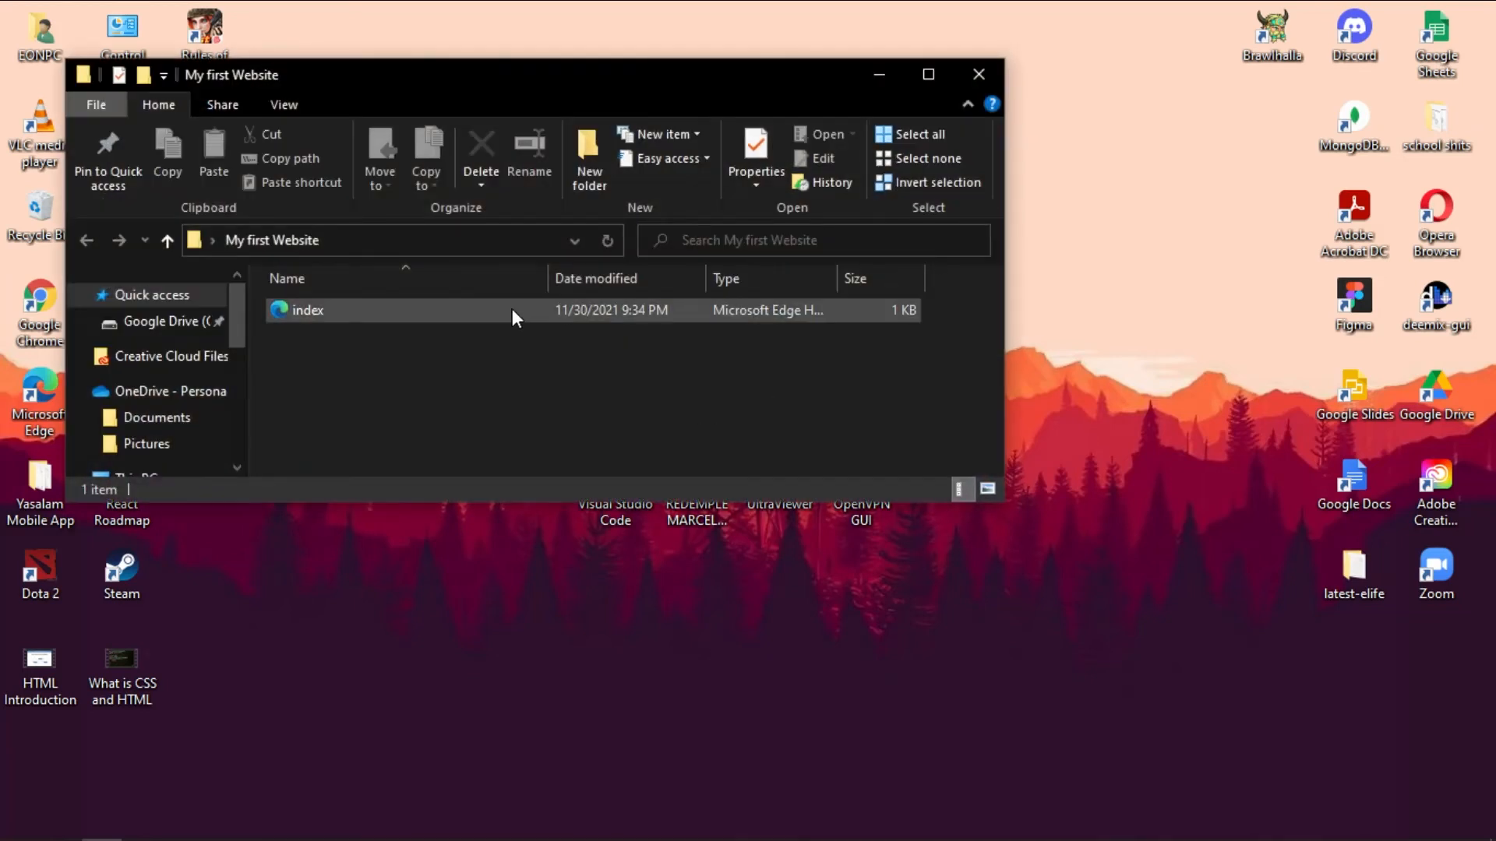
{"action": "mouse_move", "coordinate": [516, 310]}
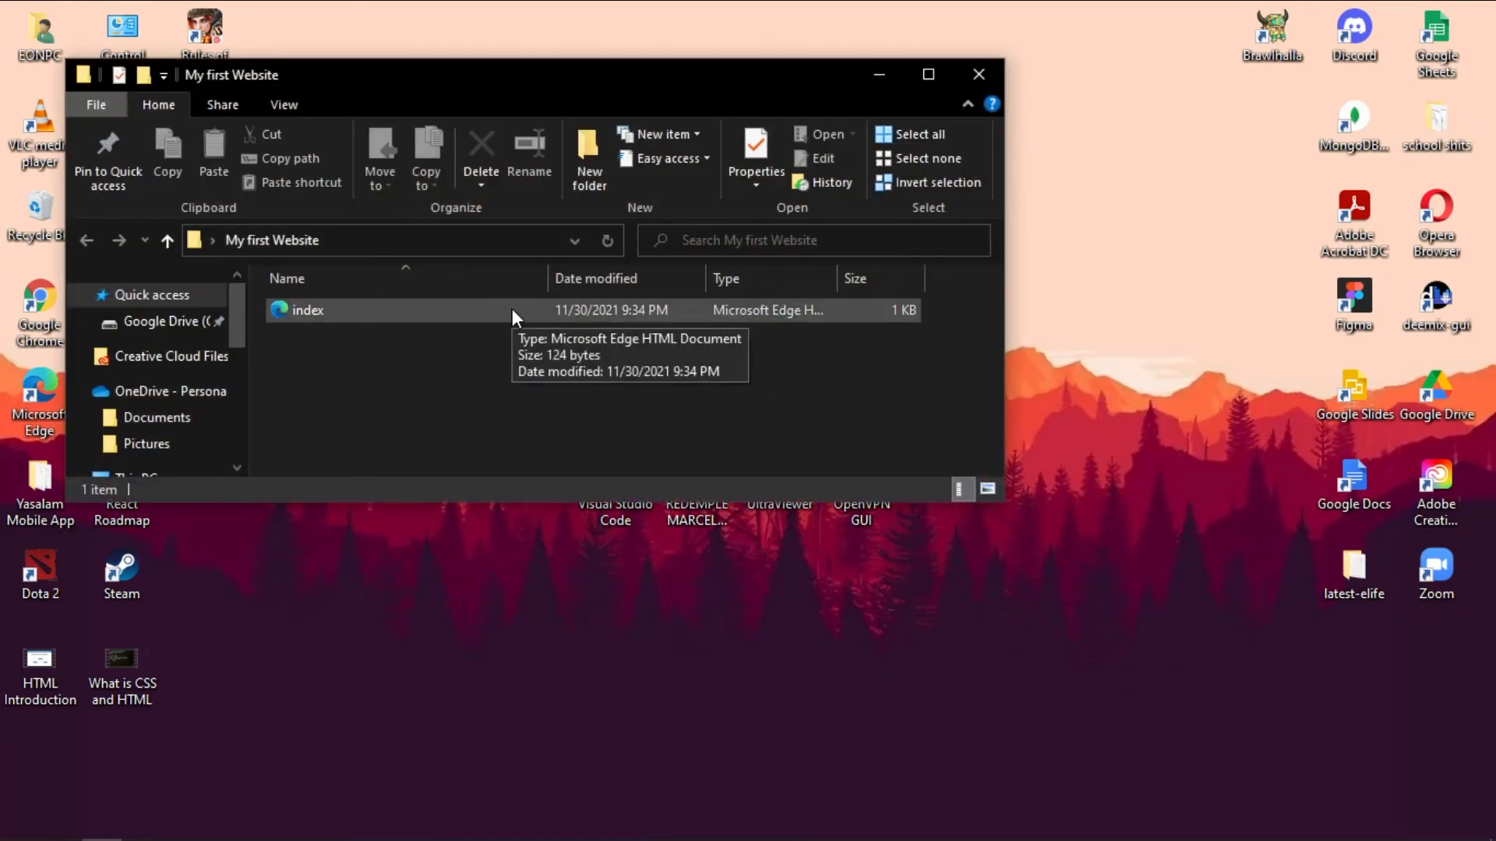
{"action": "double_click", "coordinate": [307, 310]}
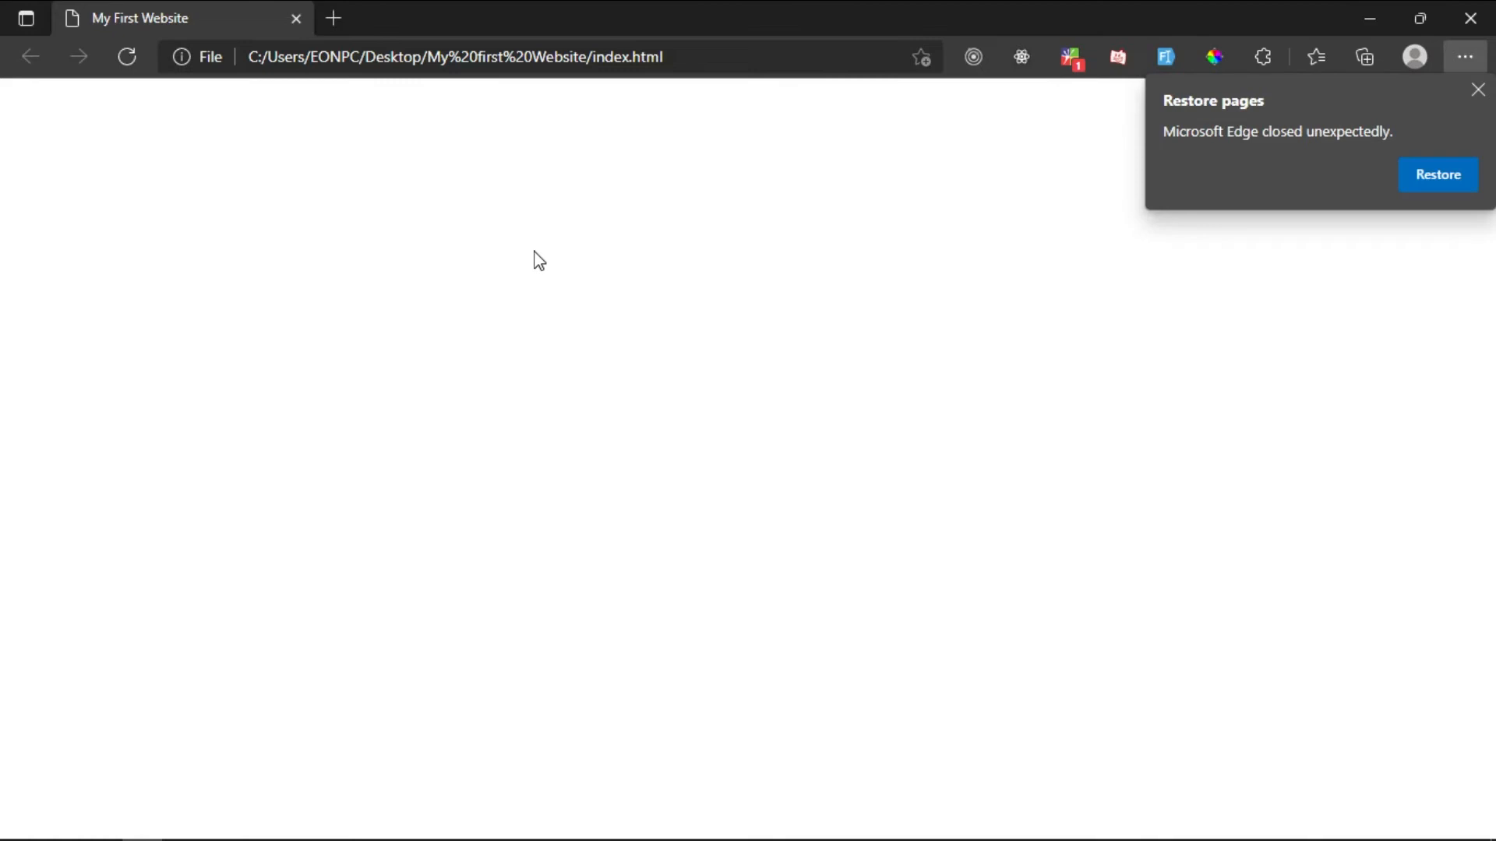
{"action": "mouse_move", "coordinate": [1477, 91]}
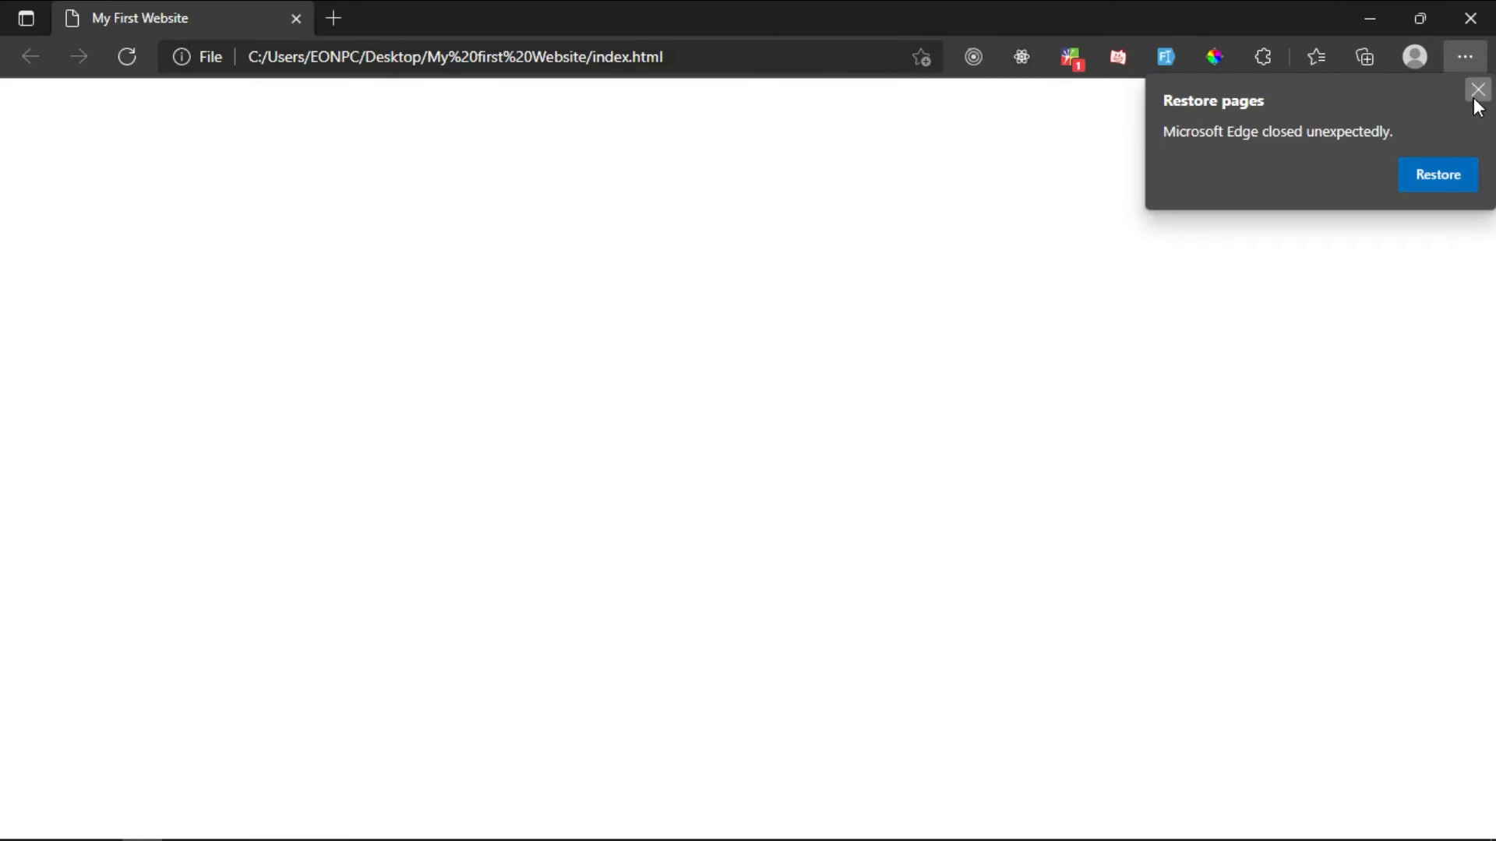
{"action": "left_click", "coordinate": [1477, 89]}
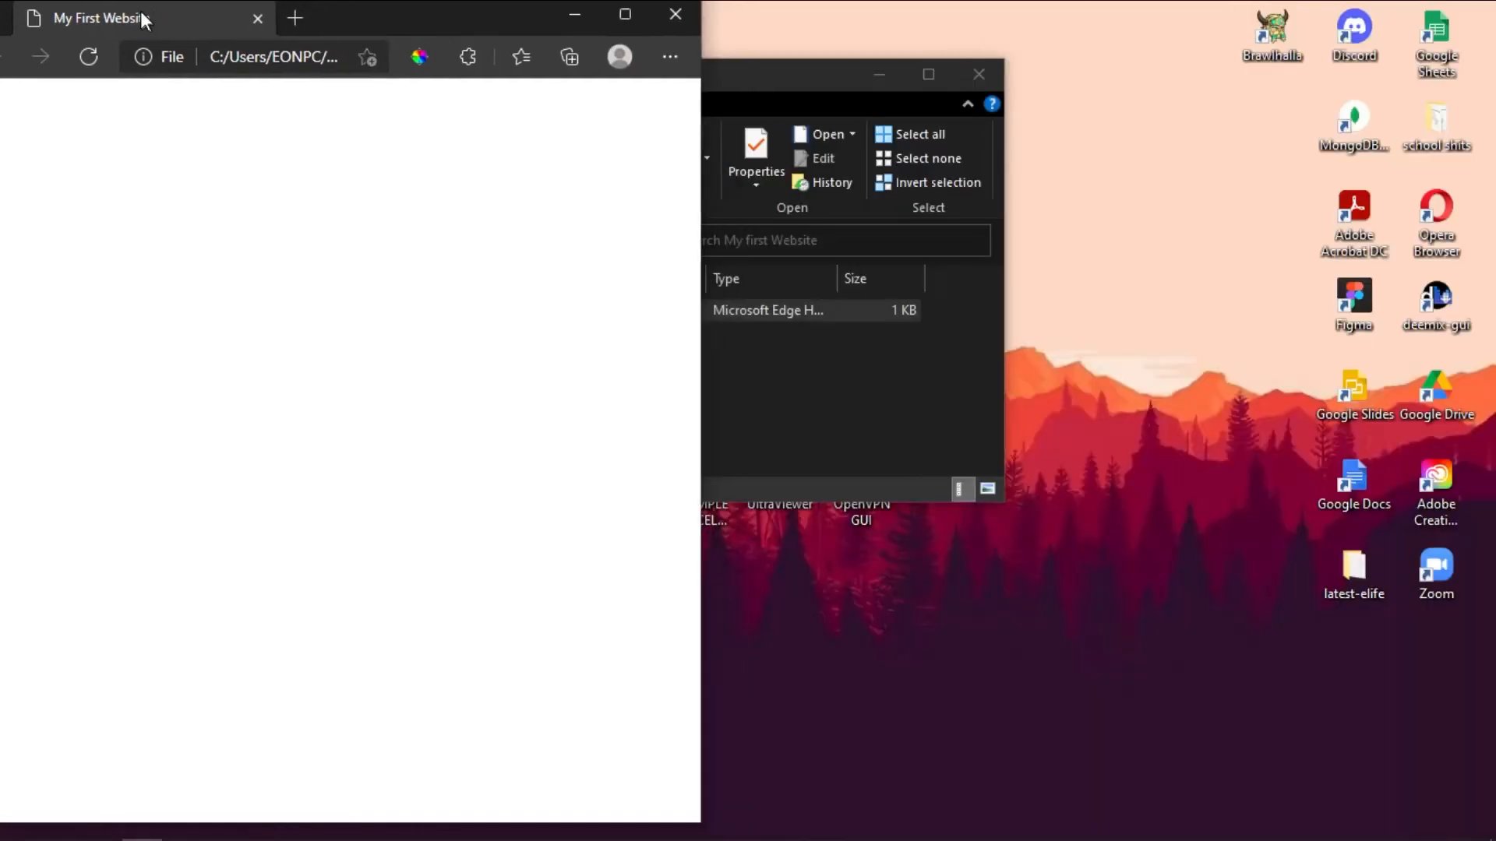
{"action": "key", "text": "alt+tab"}
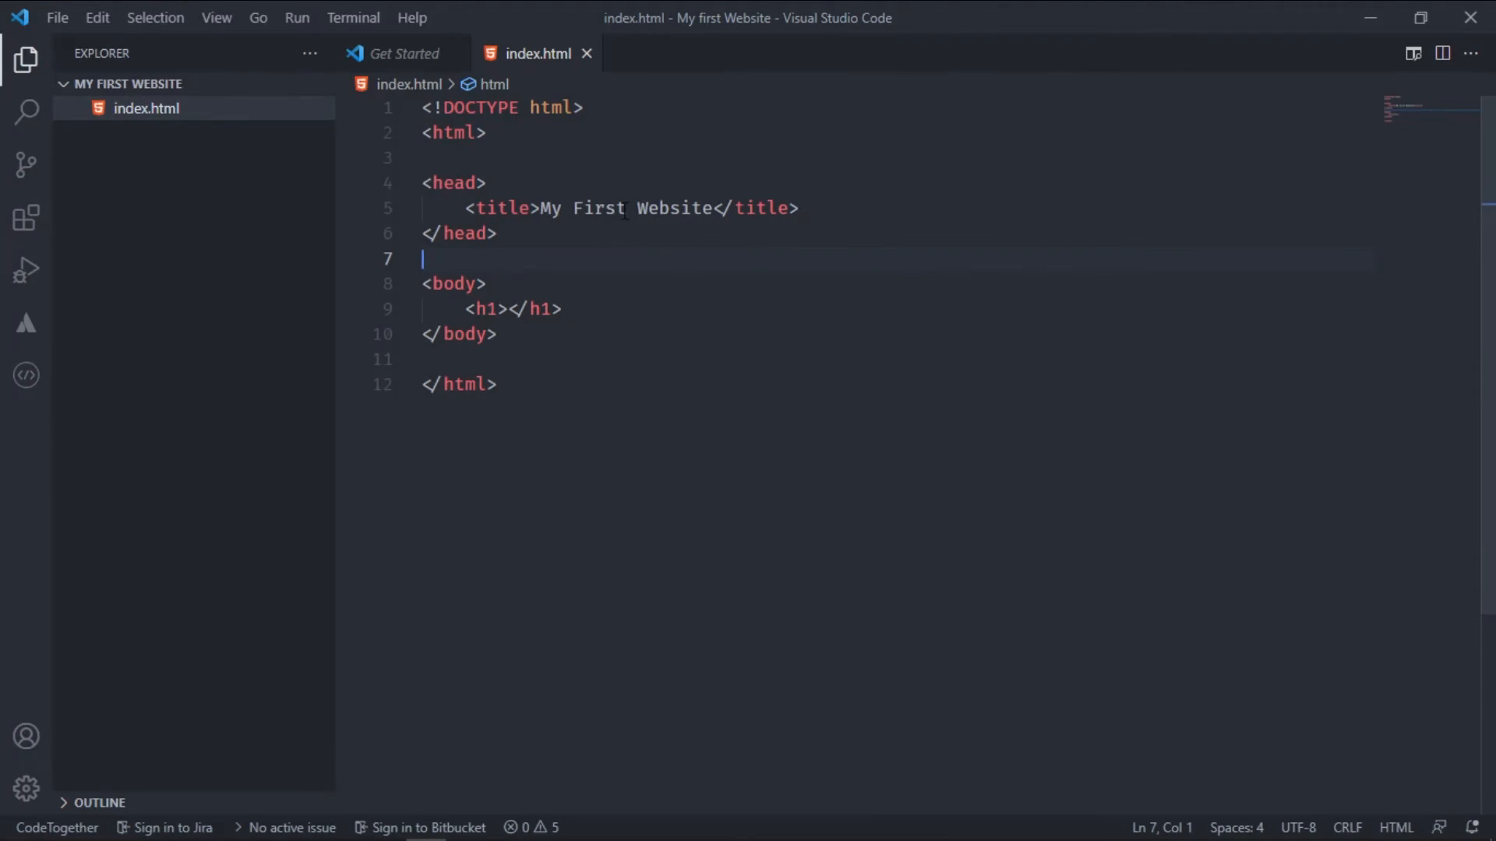
Change the page title to 'My Second Website' and check it in the Edge tab
{"action": "left_click", "coordinate": [670, 208]}
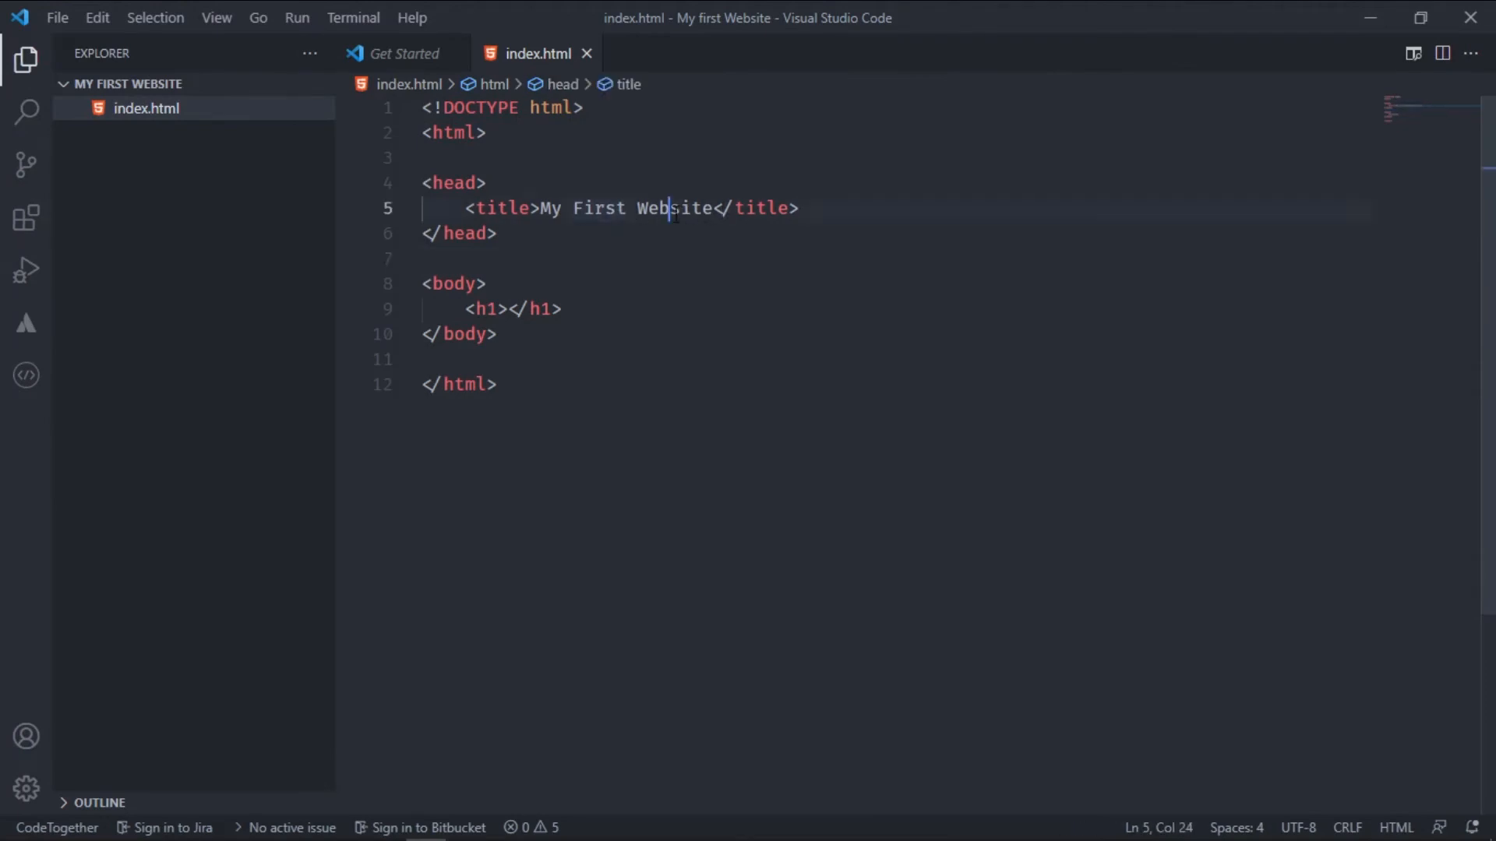
{"action": "key", "text": "Backspace"}
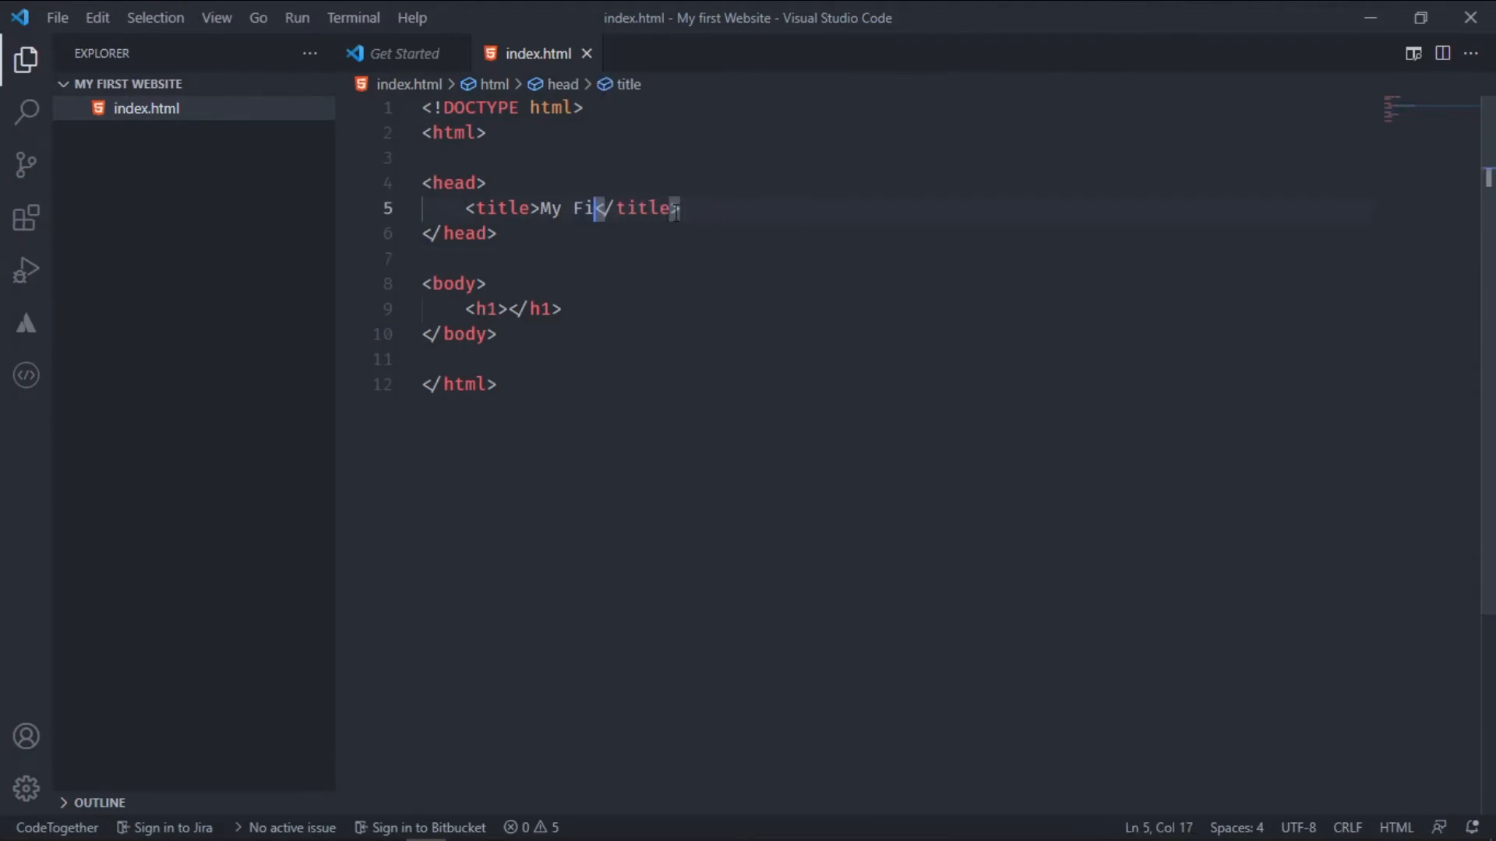
{"action": "type", "text": "S"}
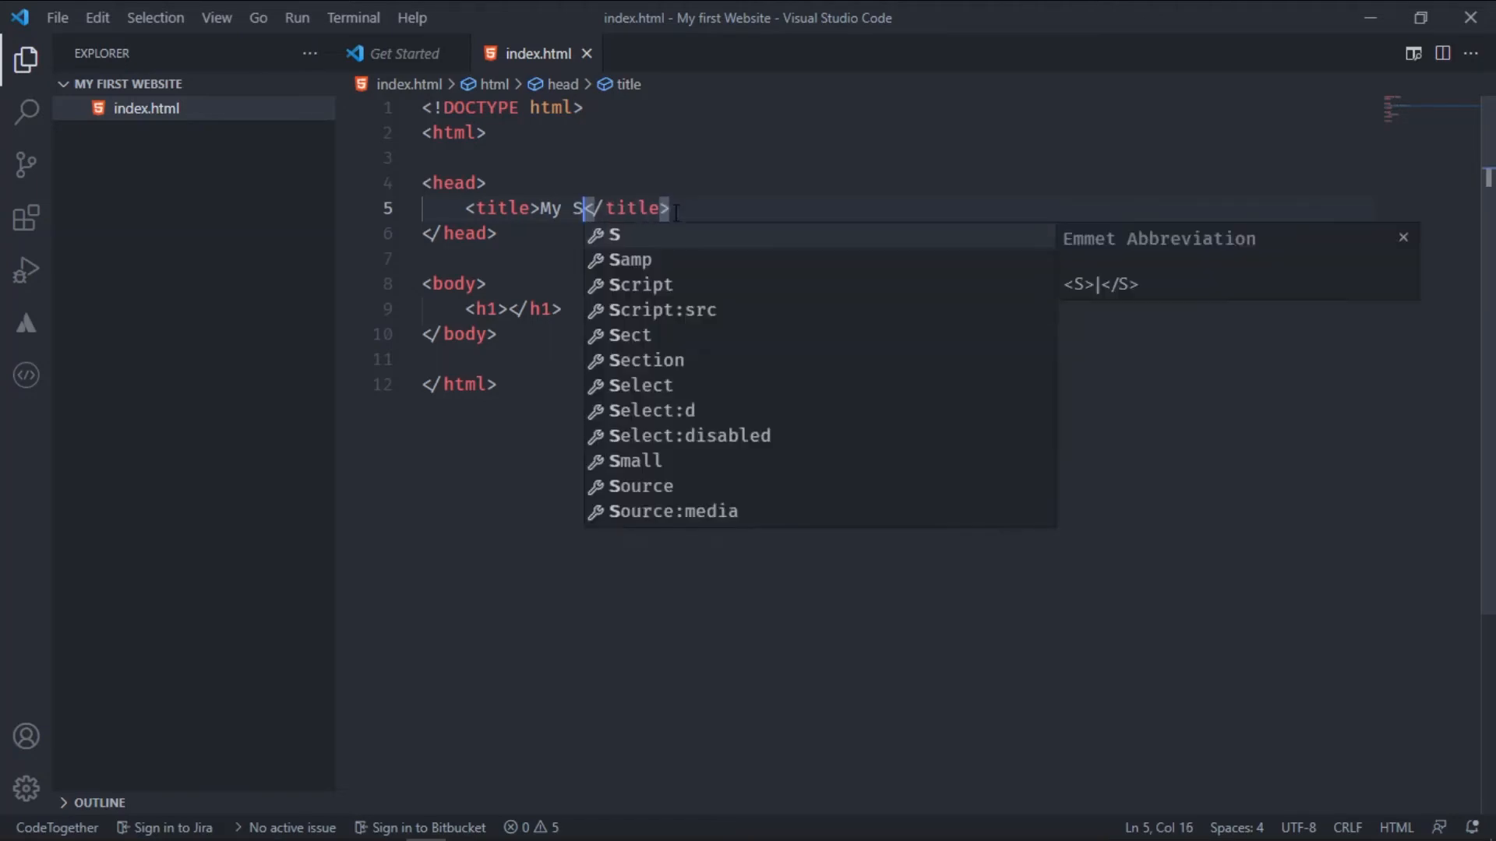
{"action": "type", "text": "econd W"}
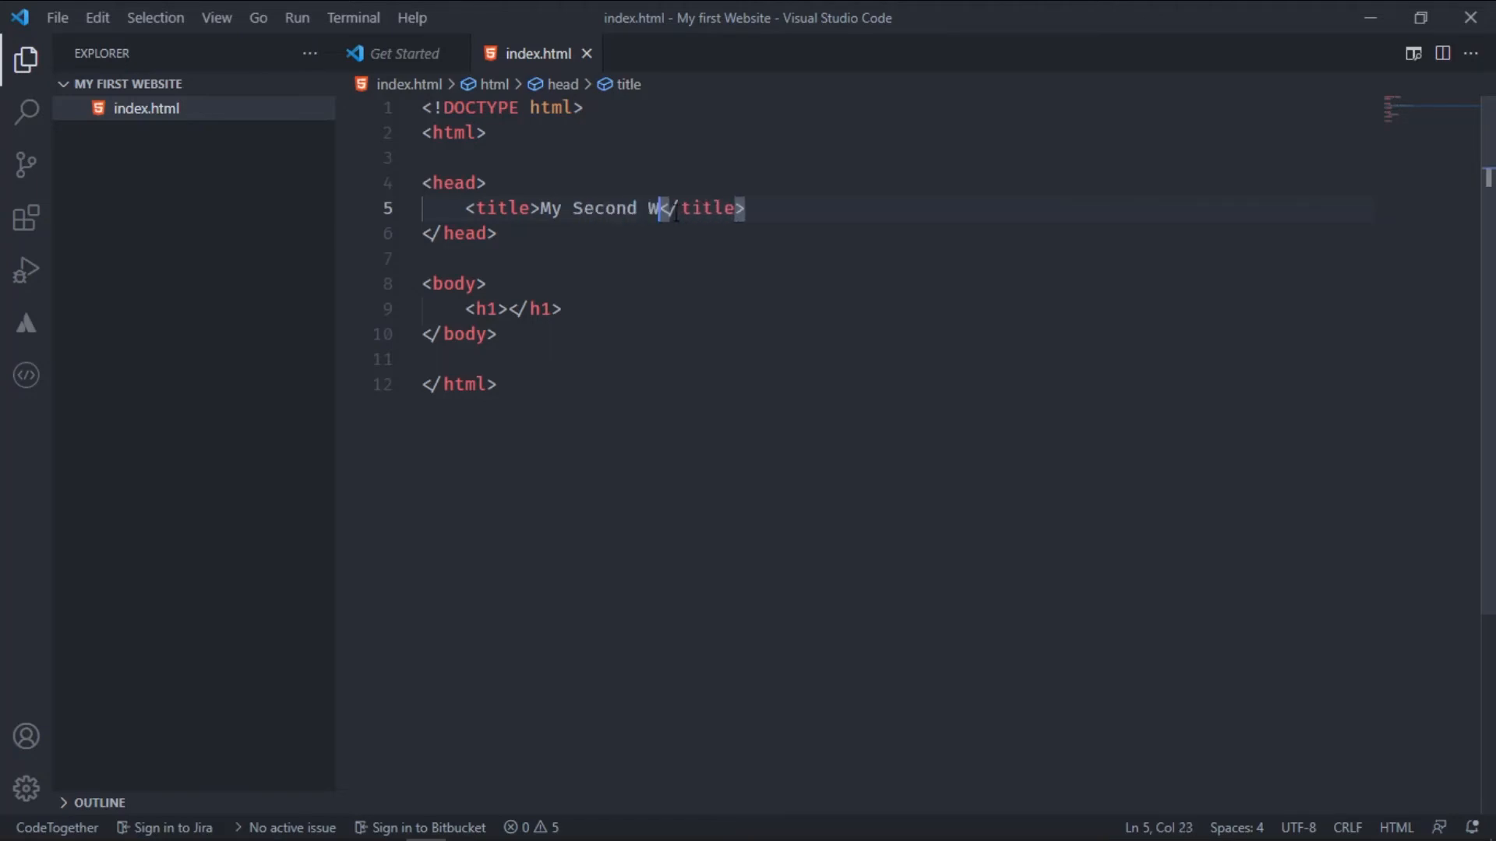
{"action": "type", "text": "ebsite"}
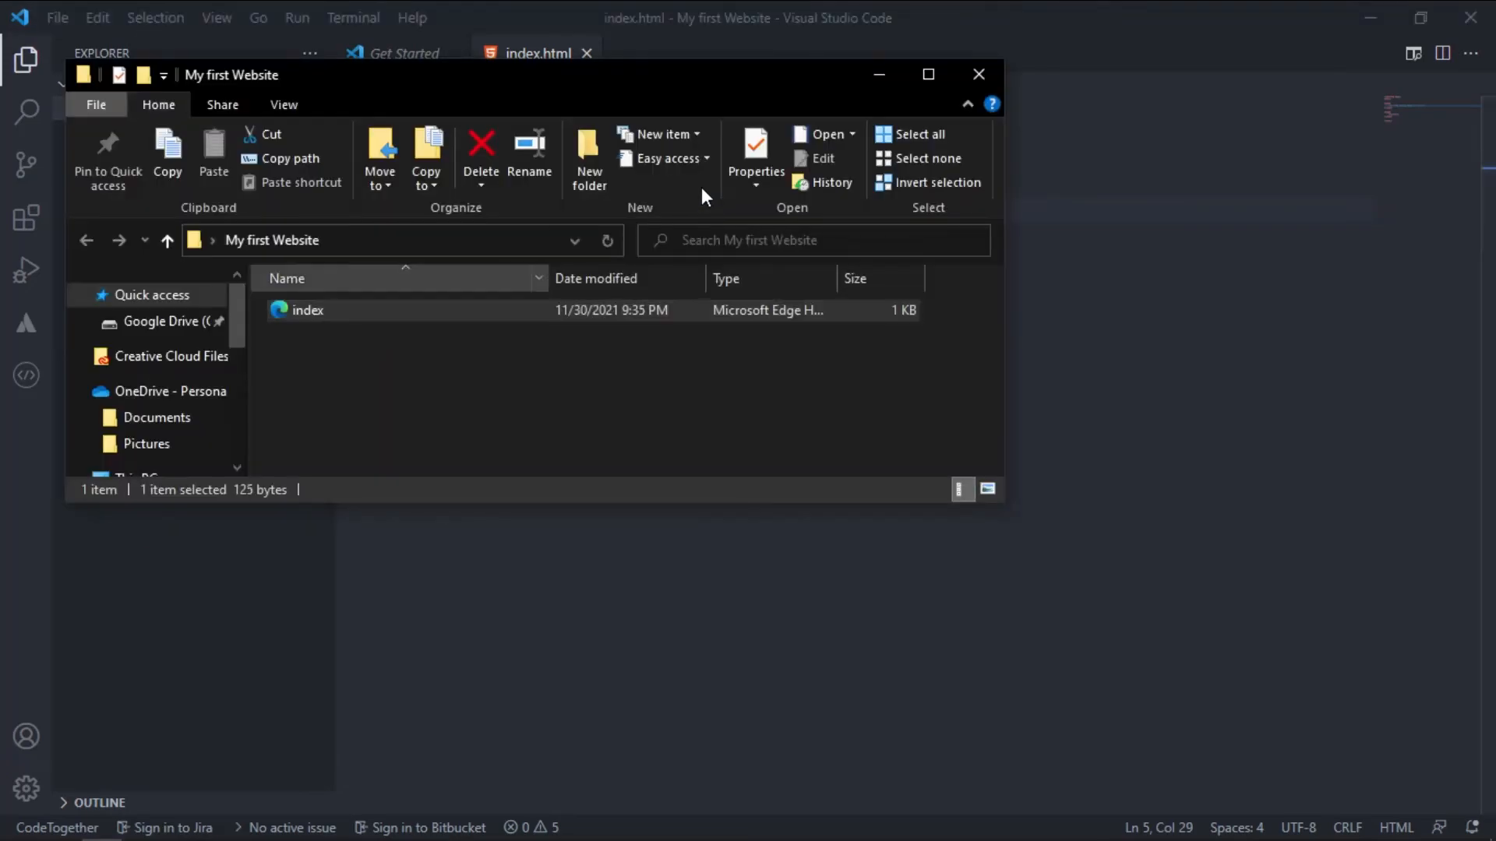
{"action": "double_click", "coordinate": [307, 308]}
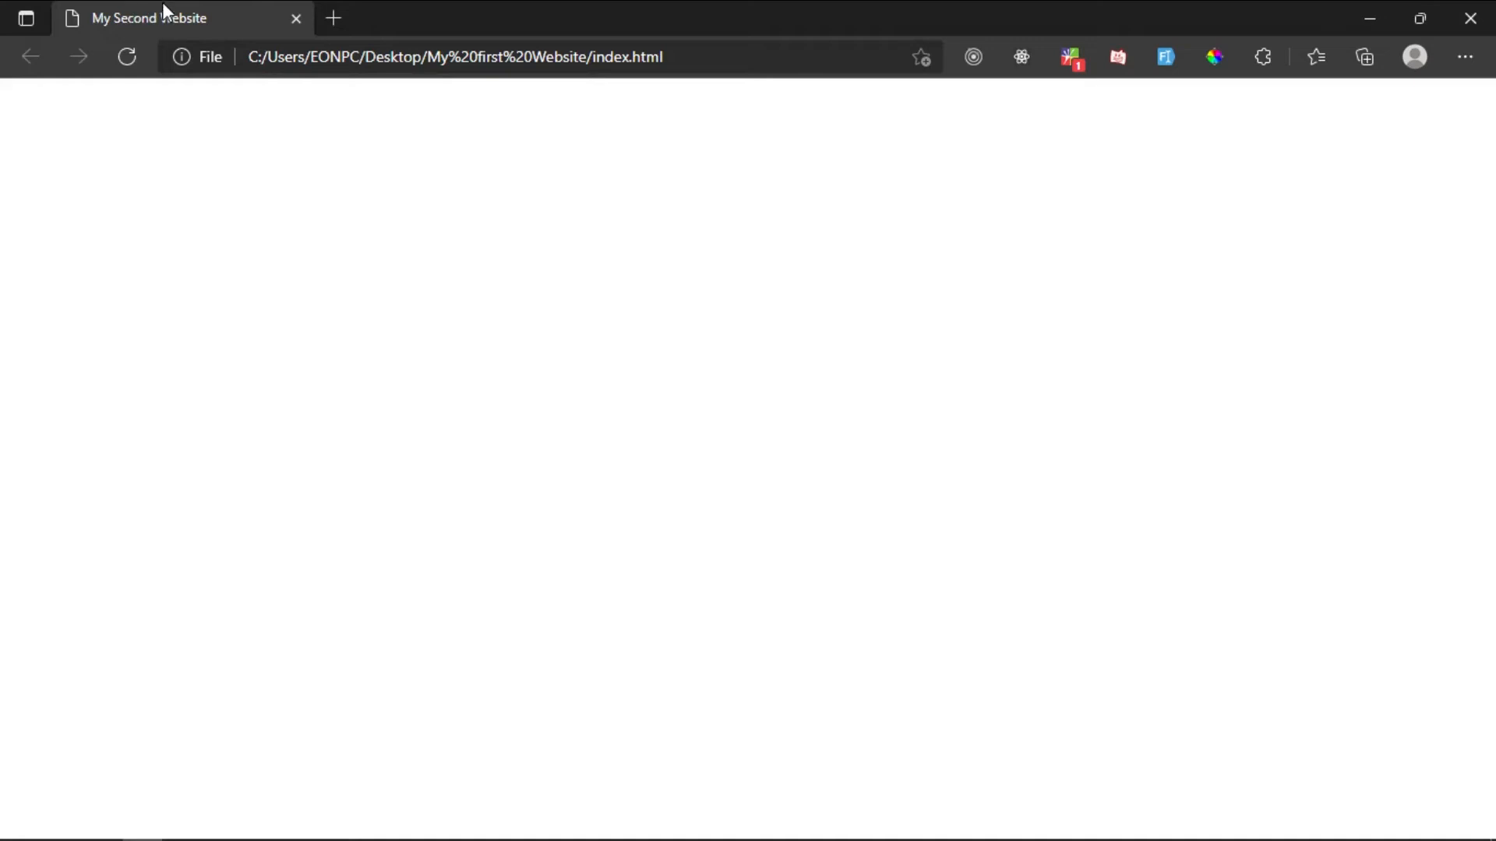
{"action": "mouse_move", "coordinate": [469, 290]}
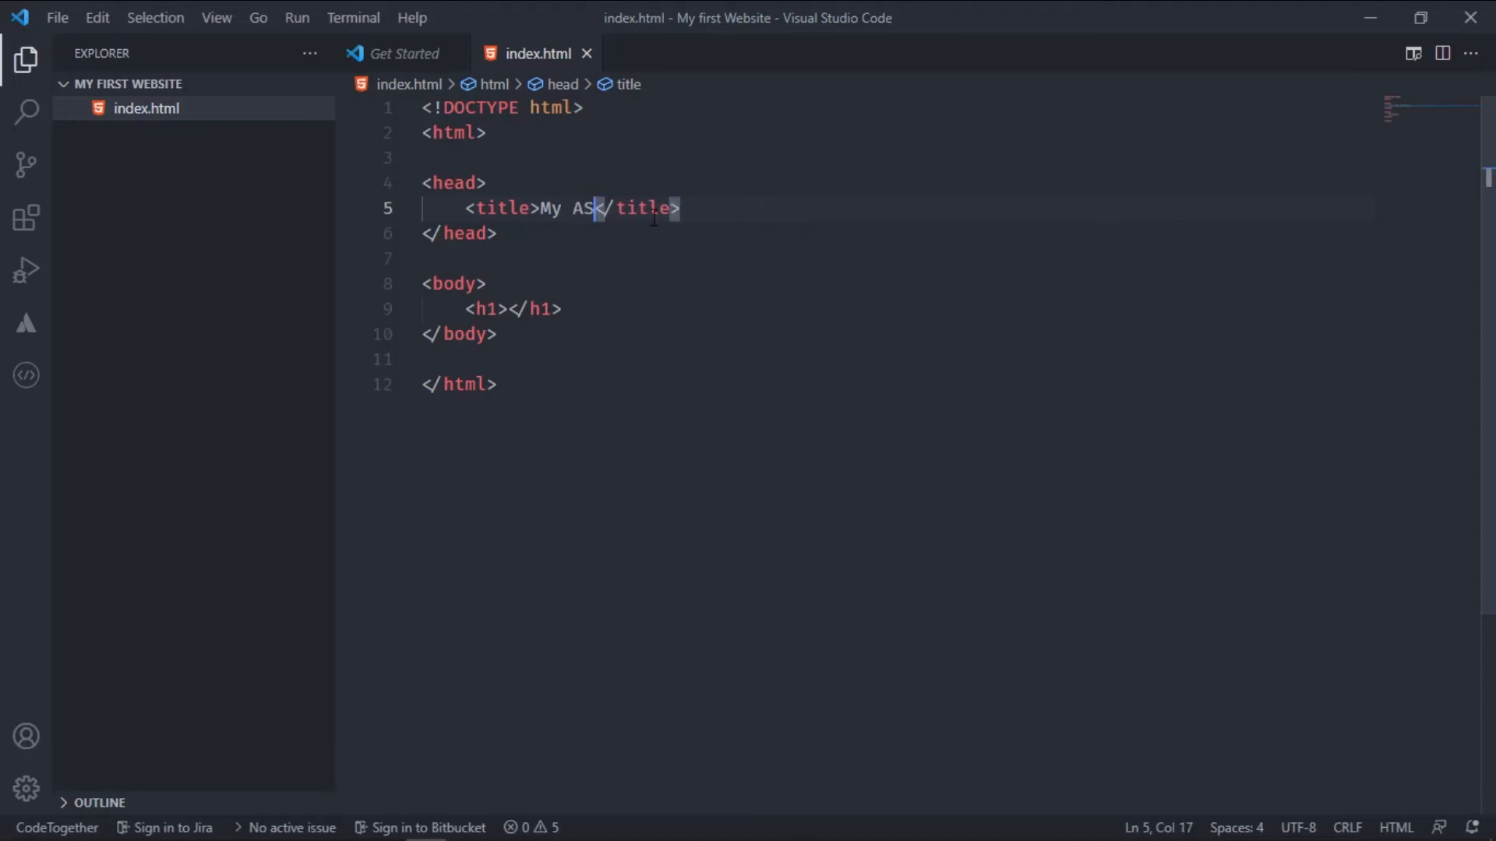
Restore the page title to 'My First Website' and view the preview
{"action": "type", "text": "First Website"}
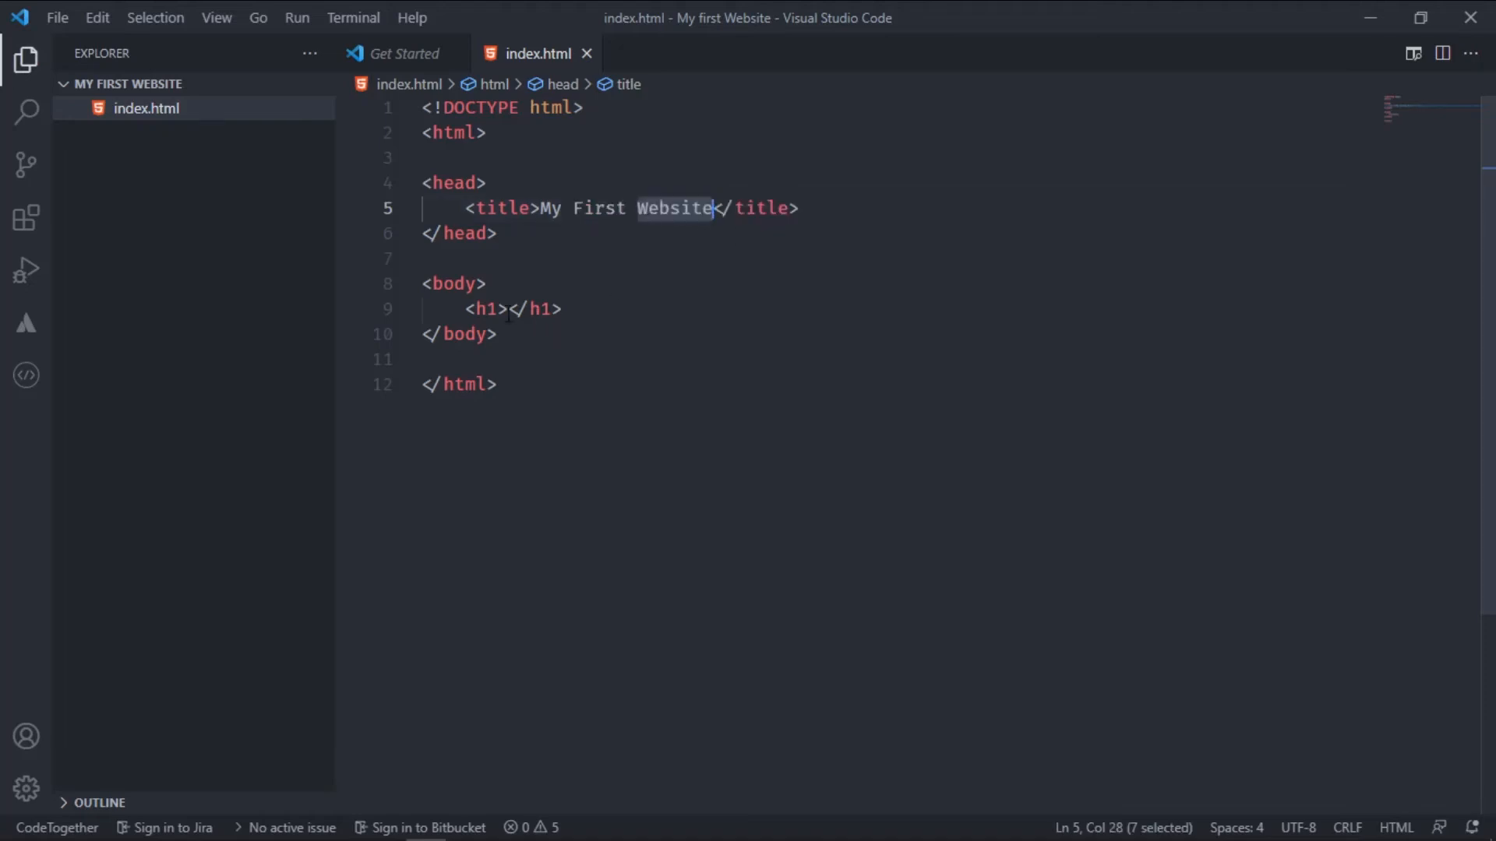
{"action": "left_click", "coordinate": [464, 284]}
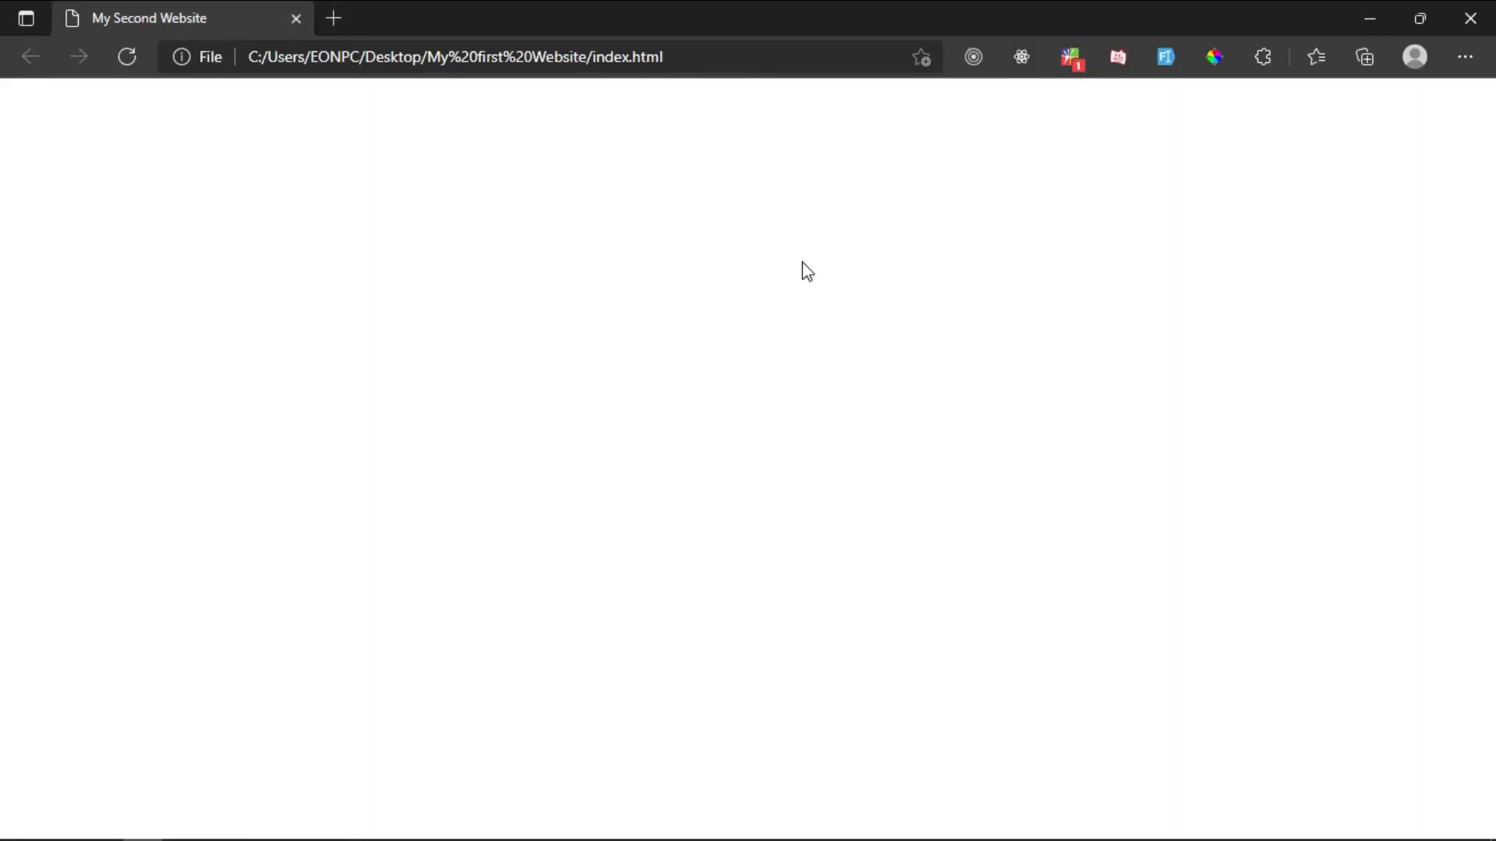
{"action": "mouse_move", "coordinate": [702, 297]}
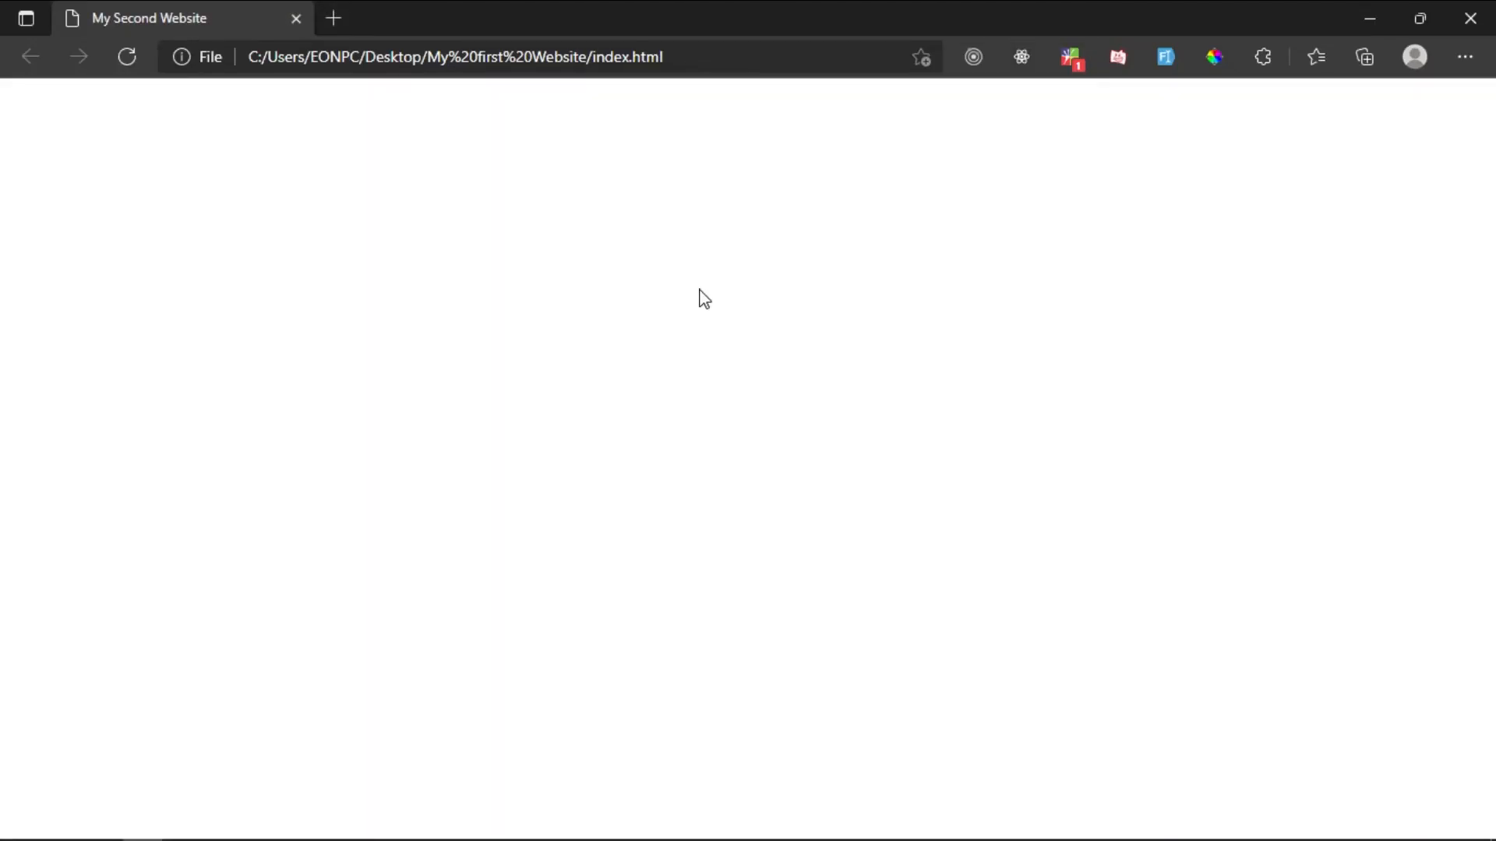
{"action": "mouse_move", "coordinate": [265, 138]}
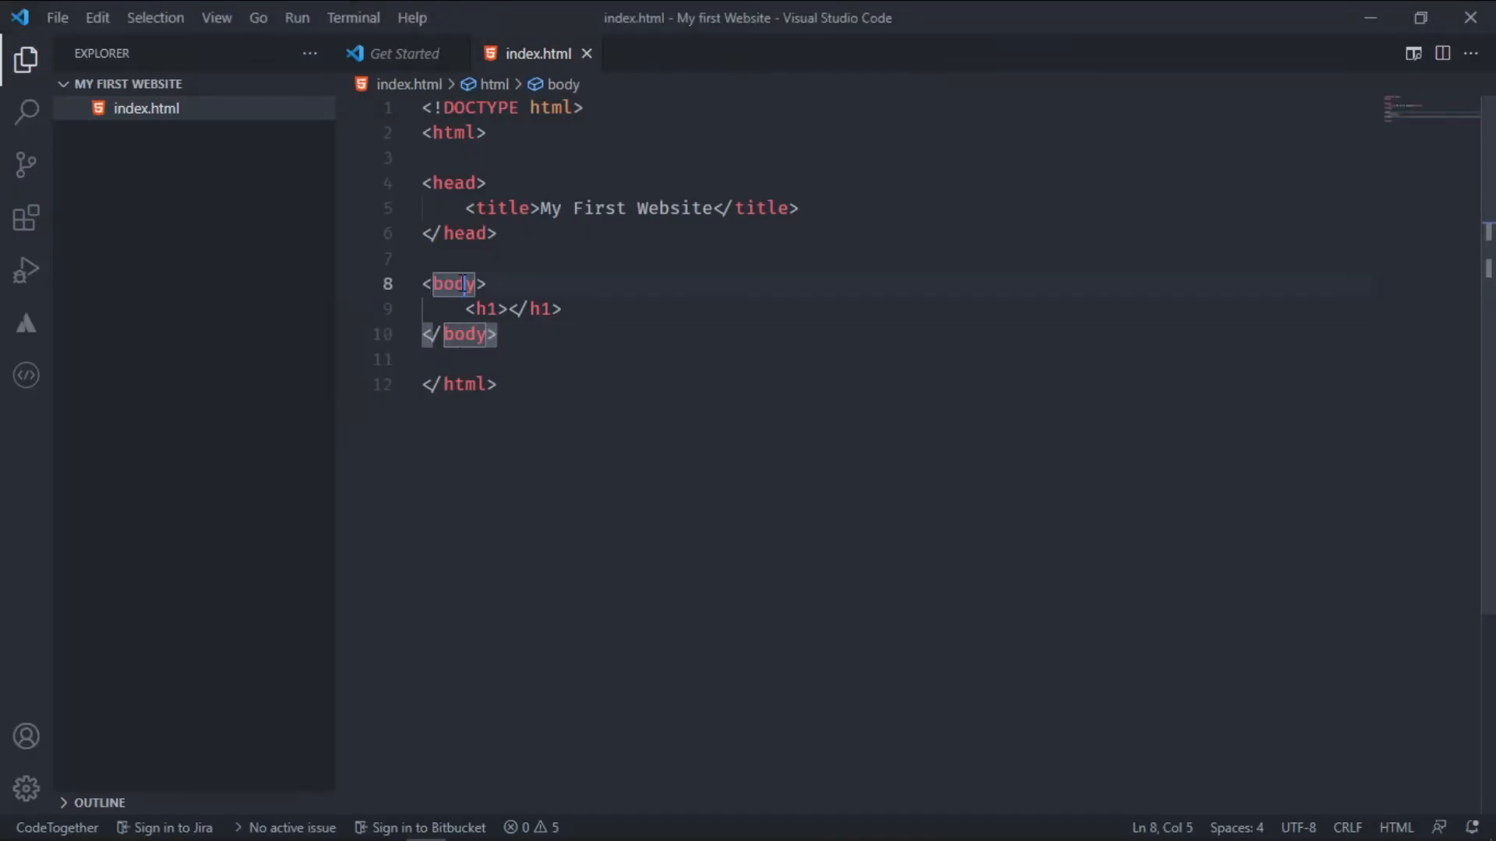
Tidy the blank lines above the body element
{"action": "left_click", "coordinate": [439, 257]}
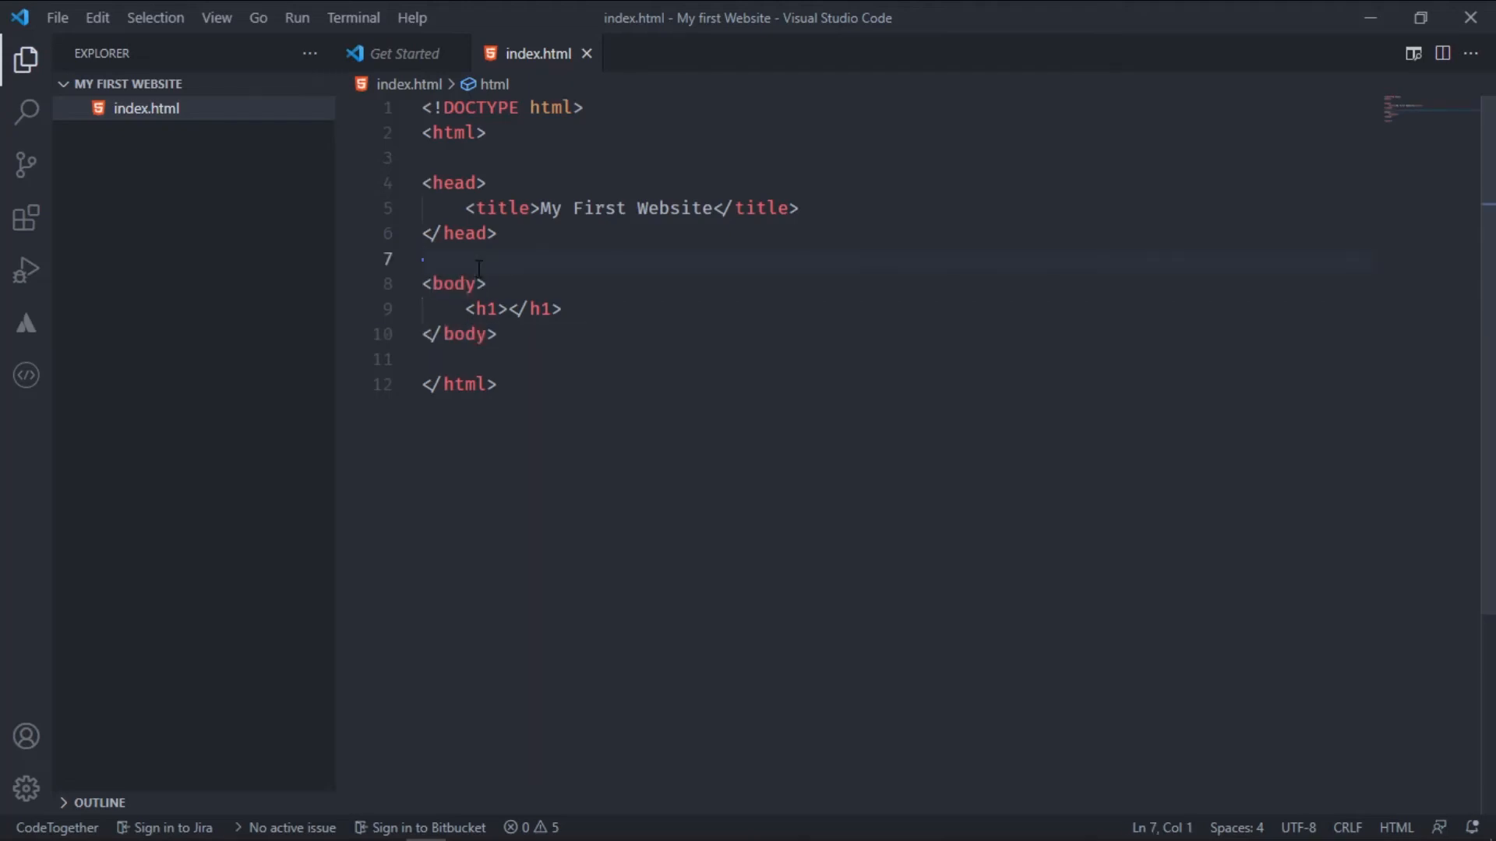
{"action": "key", "text": "Enter"}
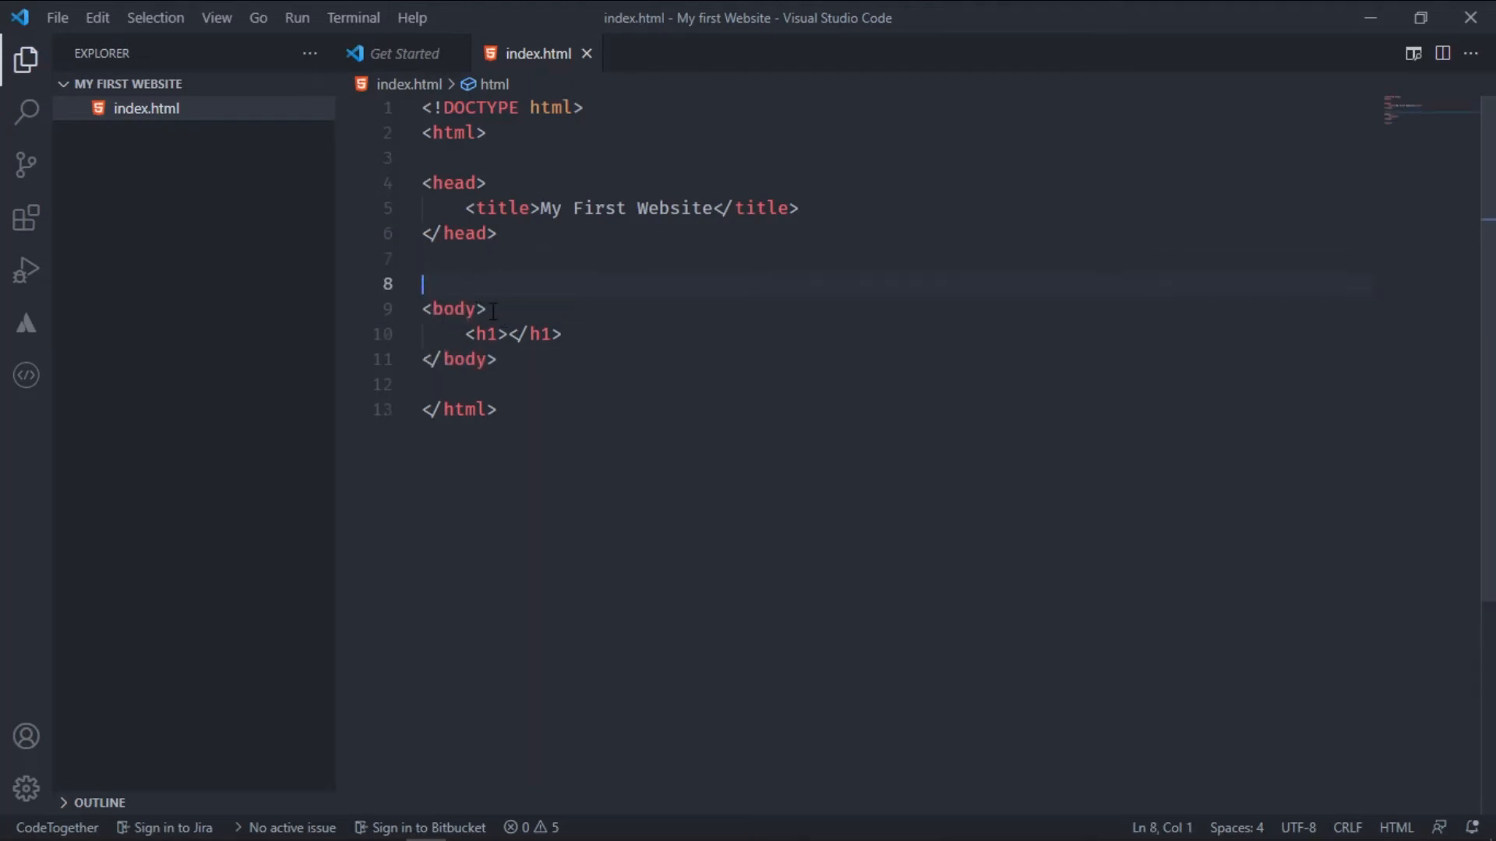
{"action": "type", "text": "/"}
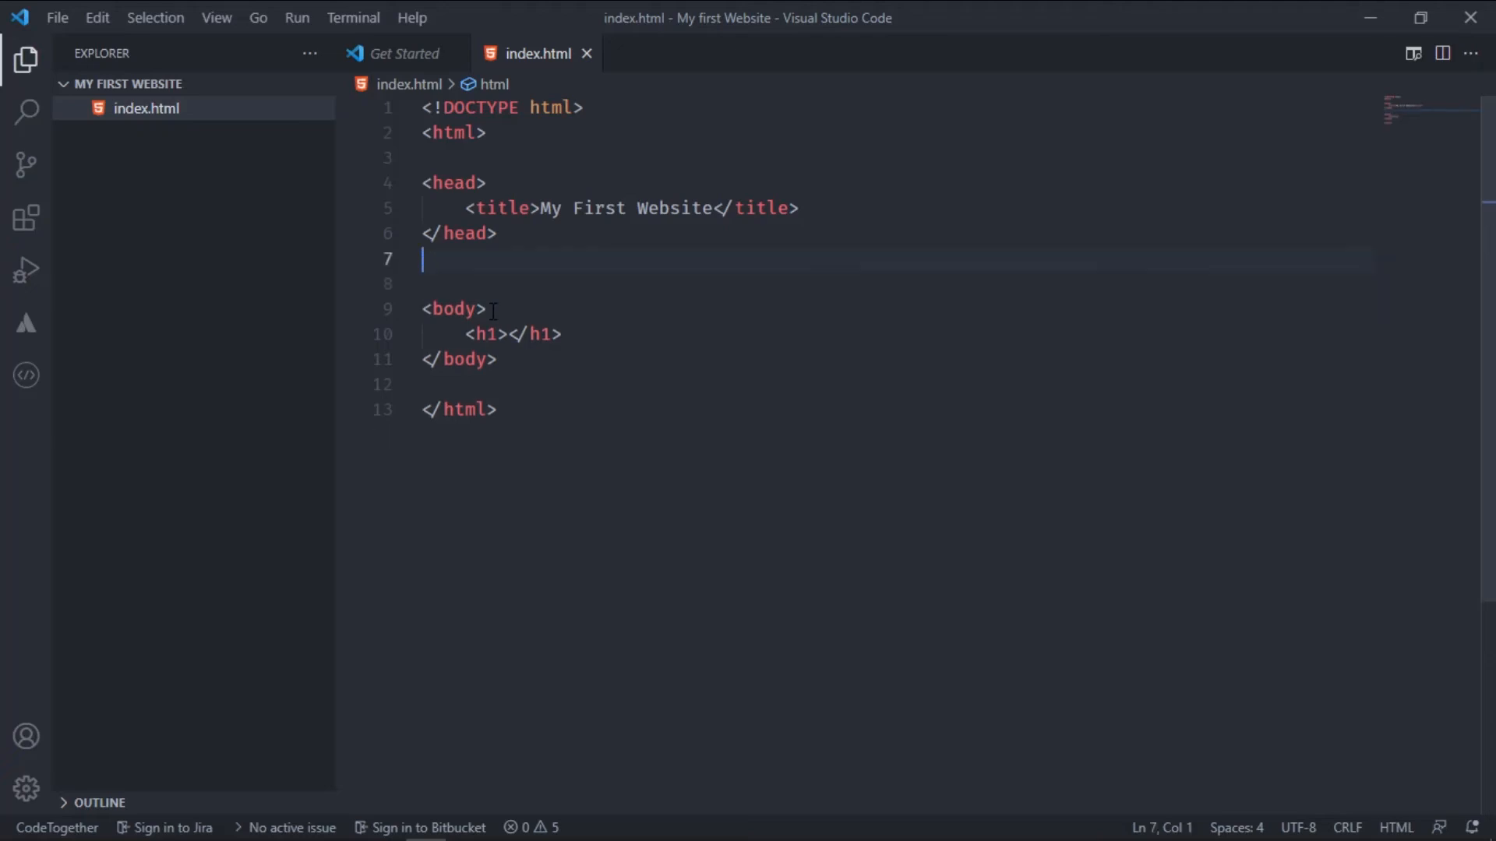
{"action": "key", "text": "Enter"}
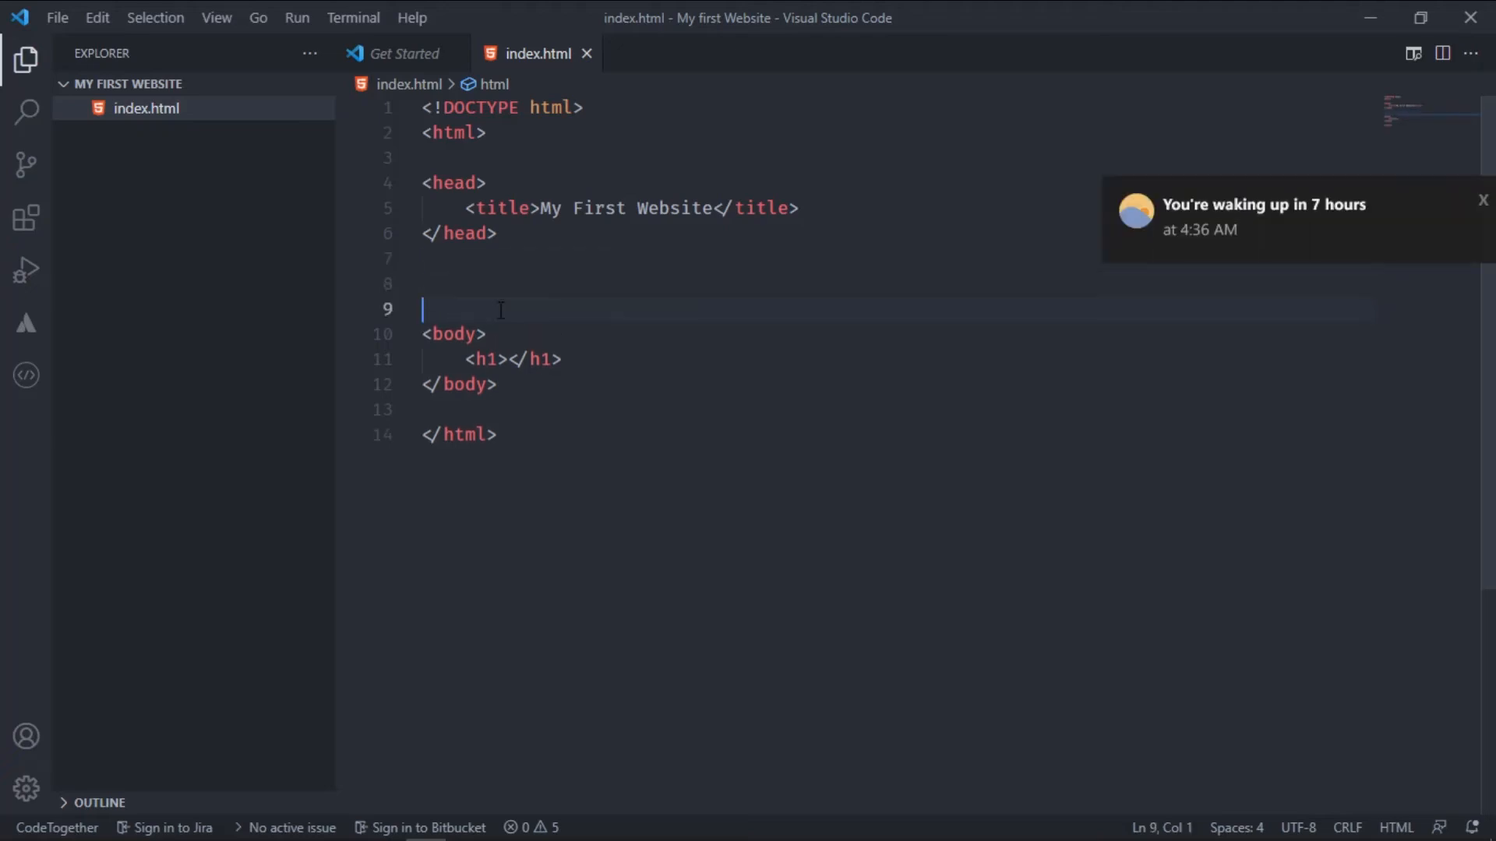
{"action": "key", "text": "Backspace"}
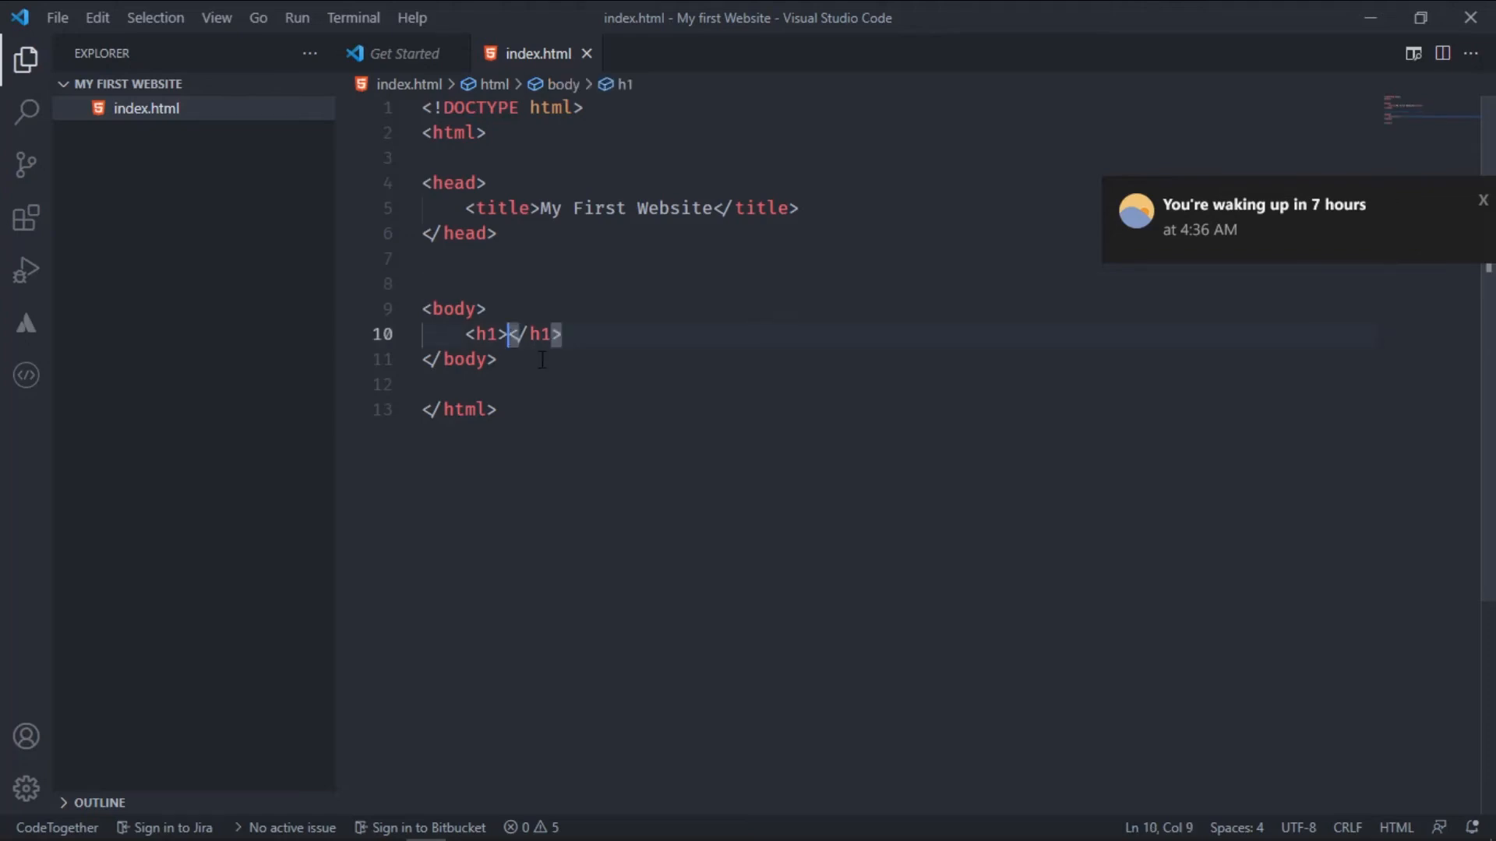
Enter 'This is Heading 1' in the h1 element and check it in the preview
{"action": "type", "text": "T"}
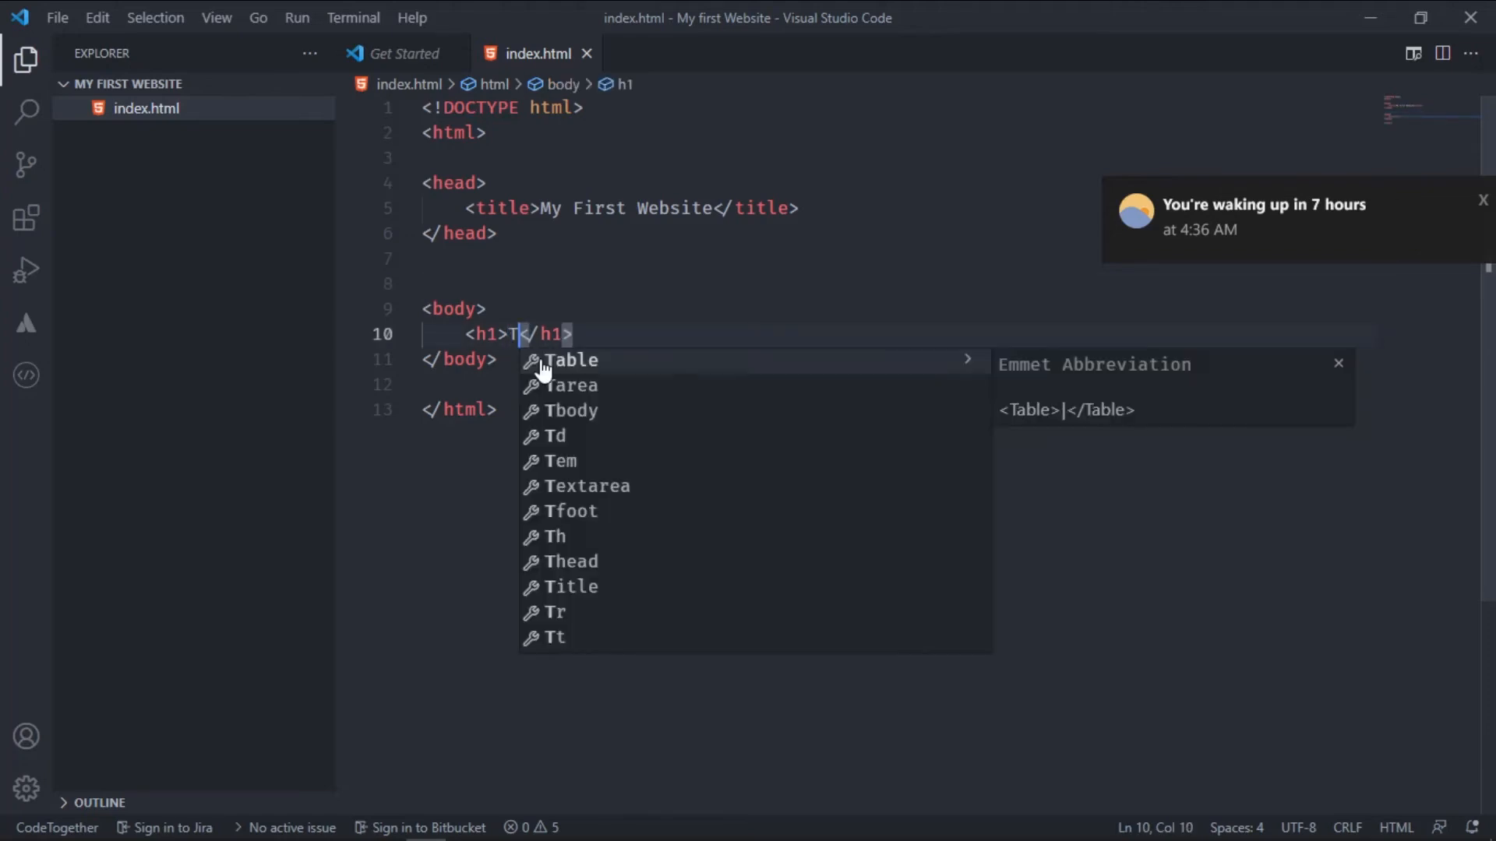
{"action": "type", "text": "his is"}
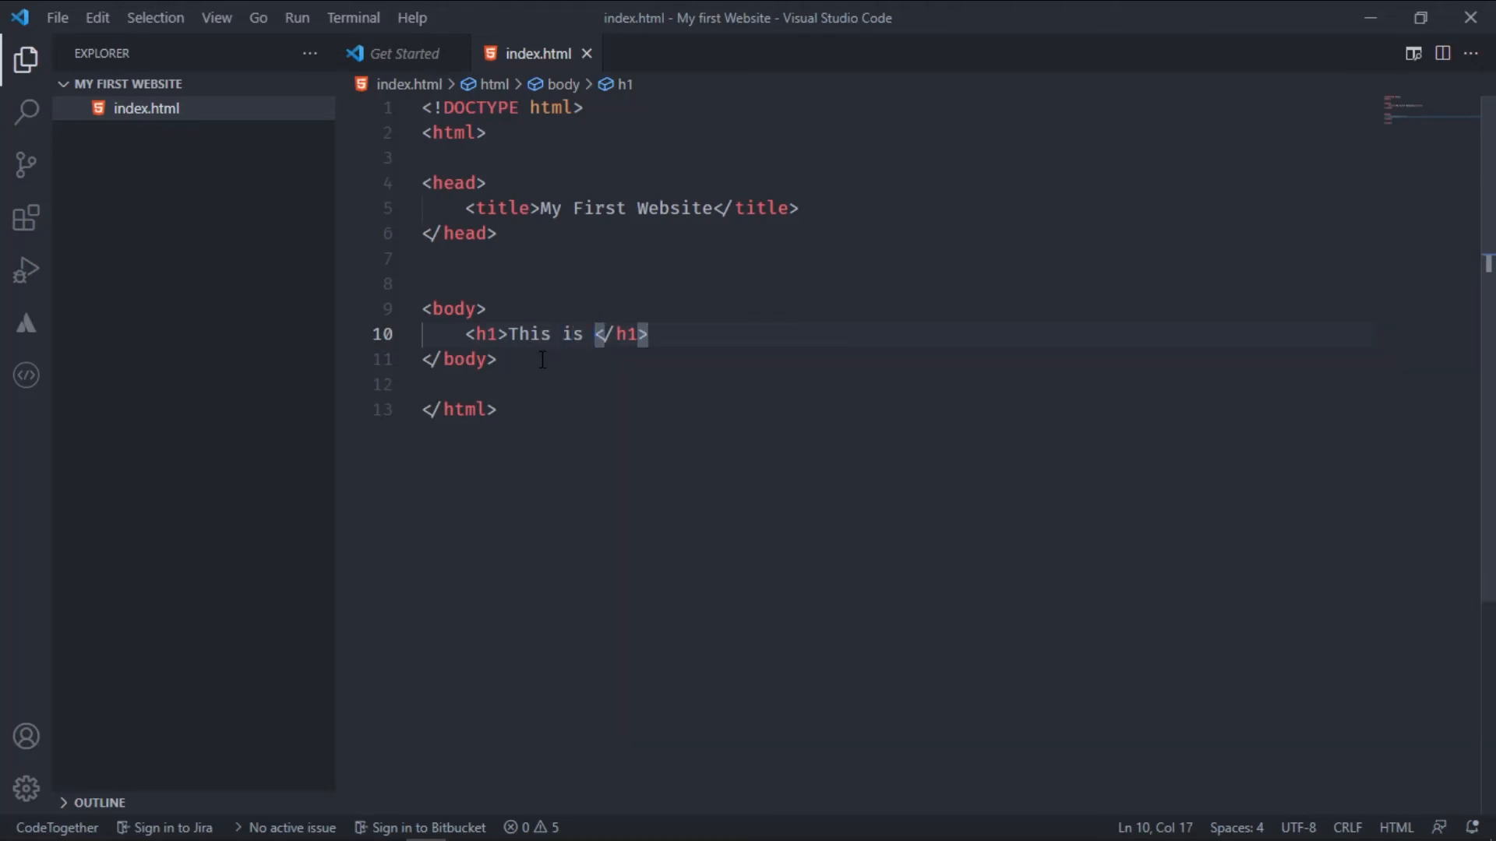
{"action": "type", "text": "He"}
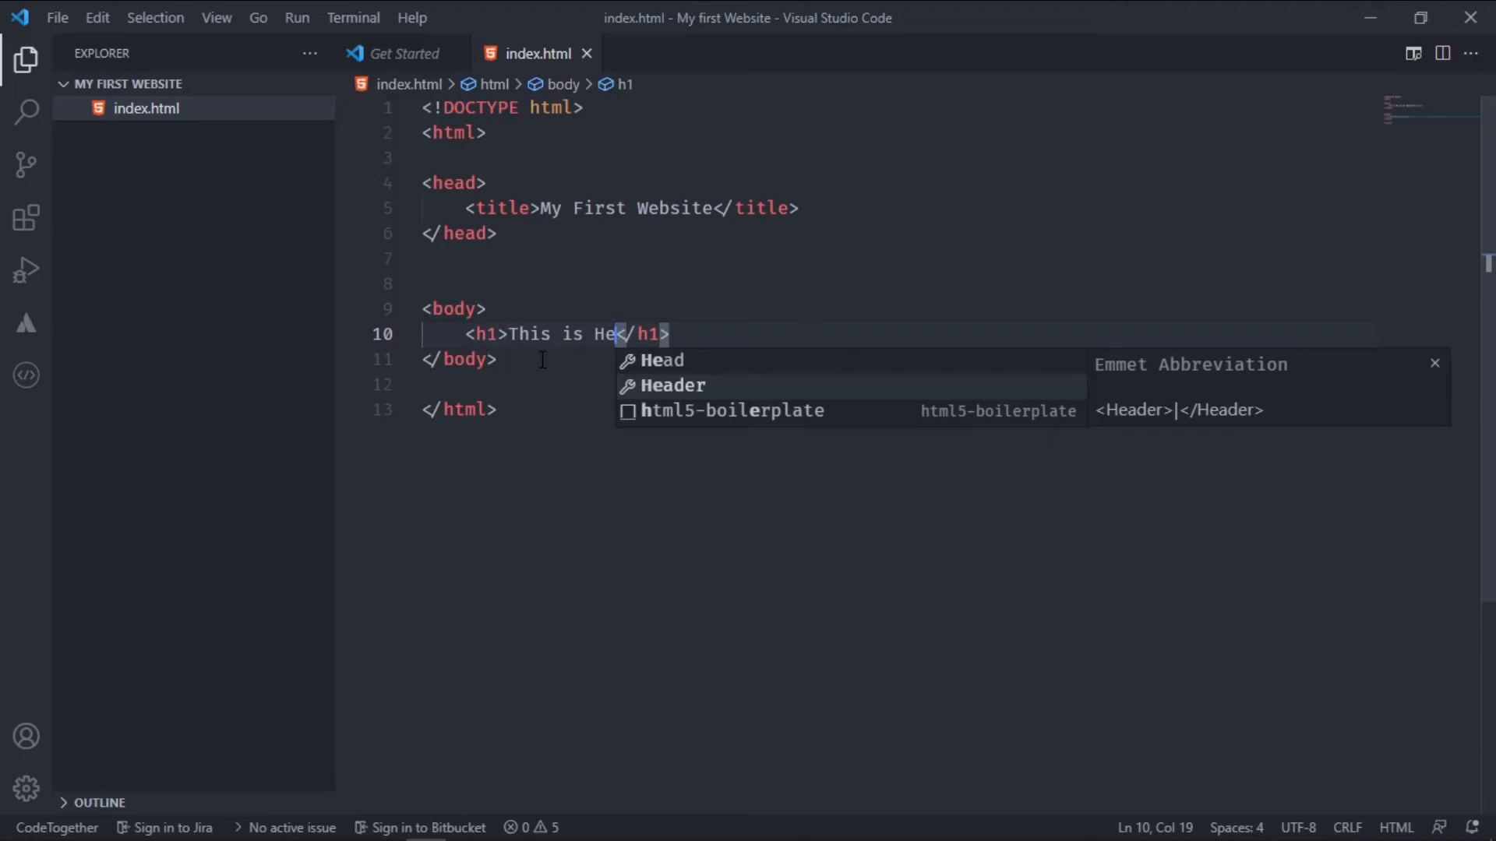
{"action": "type", "text": "ading"}
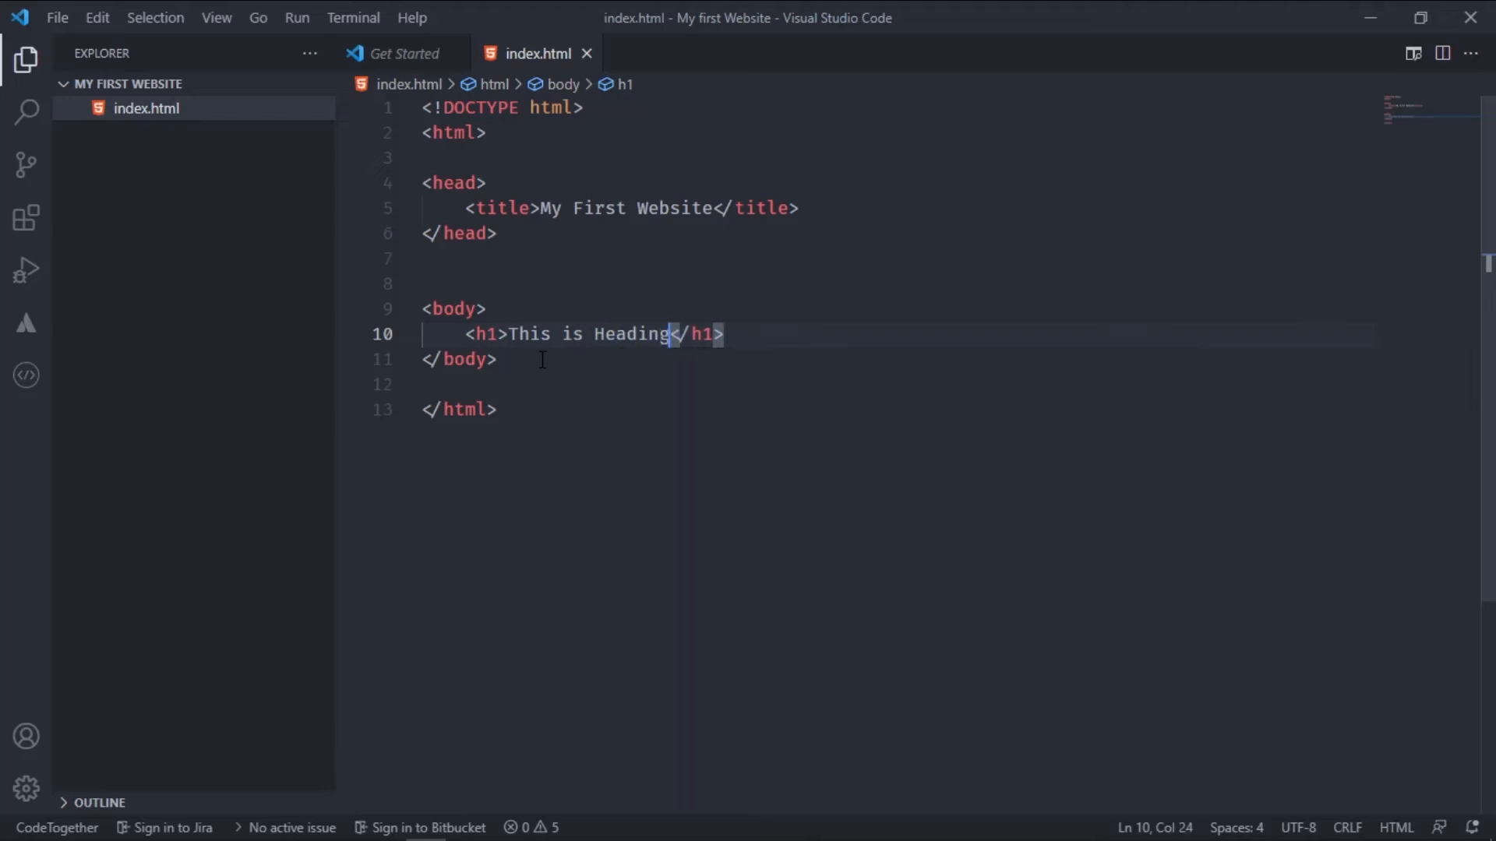
{"action": "type", "text": "1"}
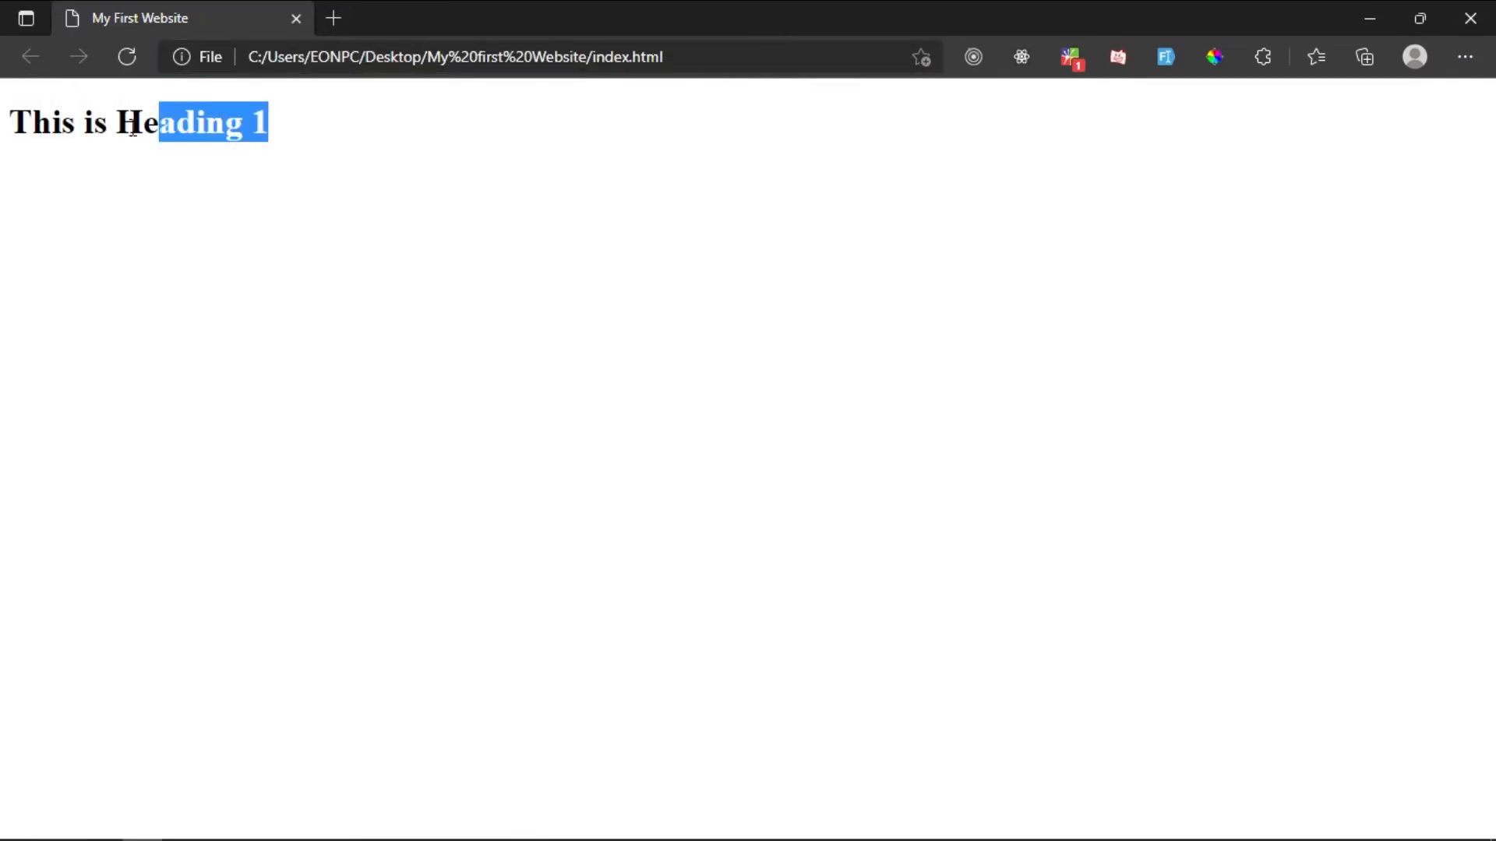
{"action": "triple_click", "coordinate": [139, 122]}
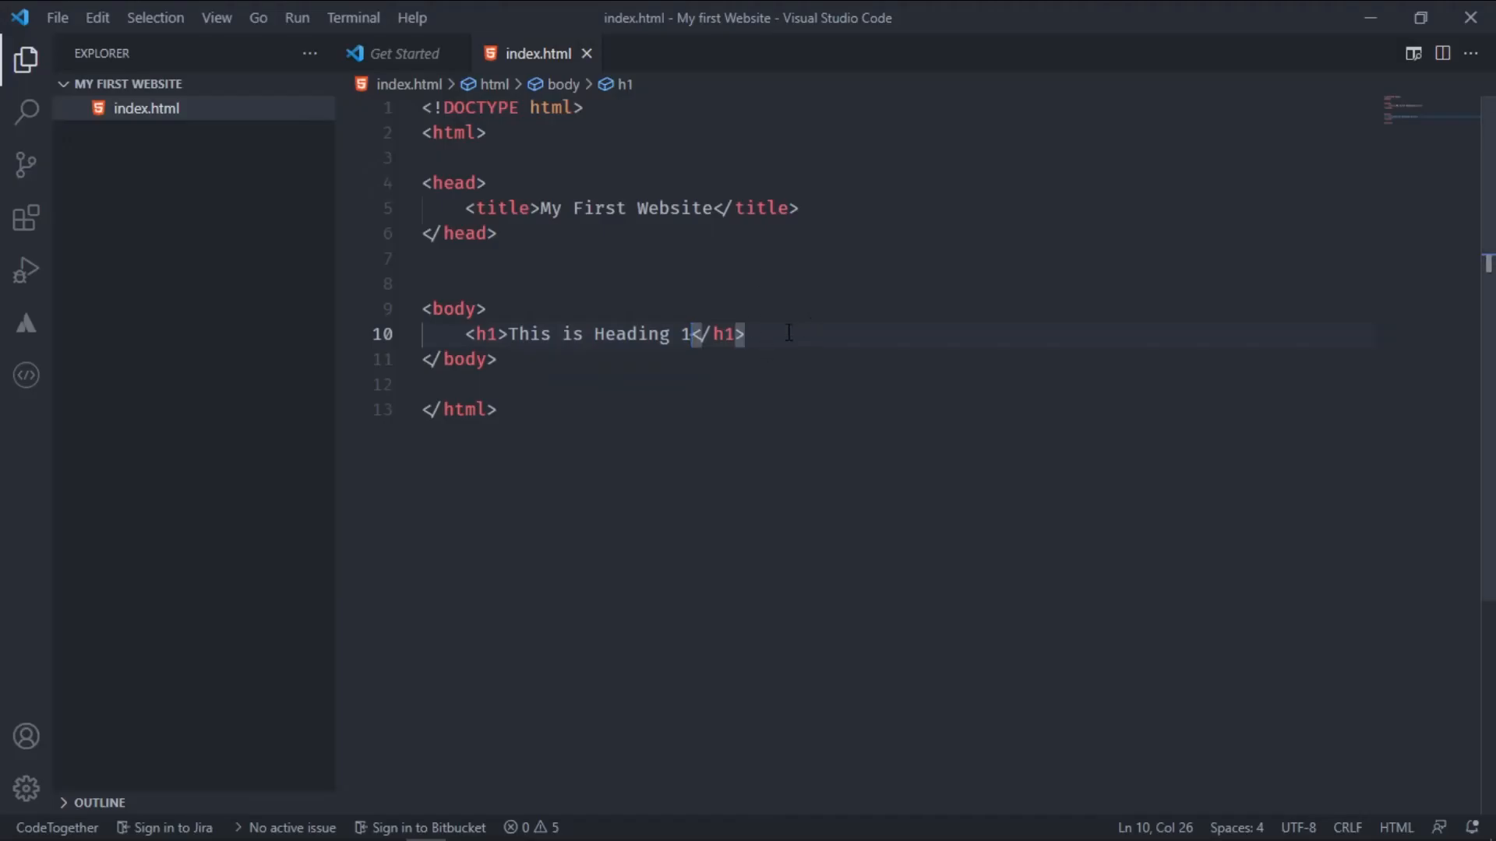
Add h2 and h3 headings reading 'This is Heading 2' and 'This is Heading 3'
{"action": "left_click", "coordinate": [746, 334]}
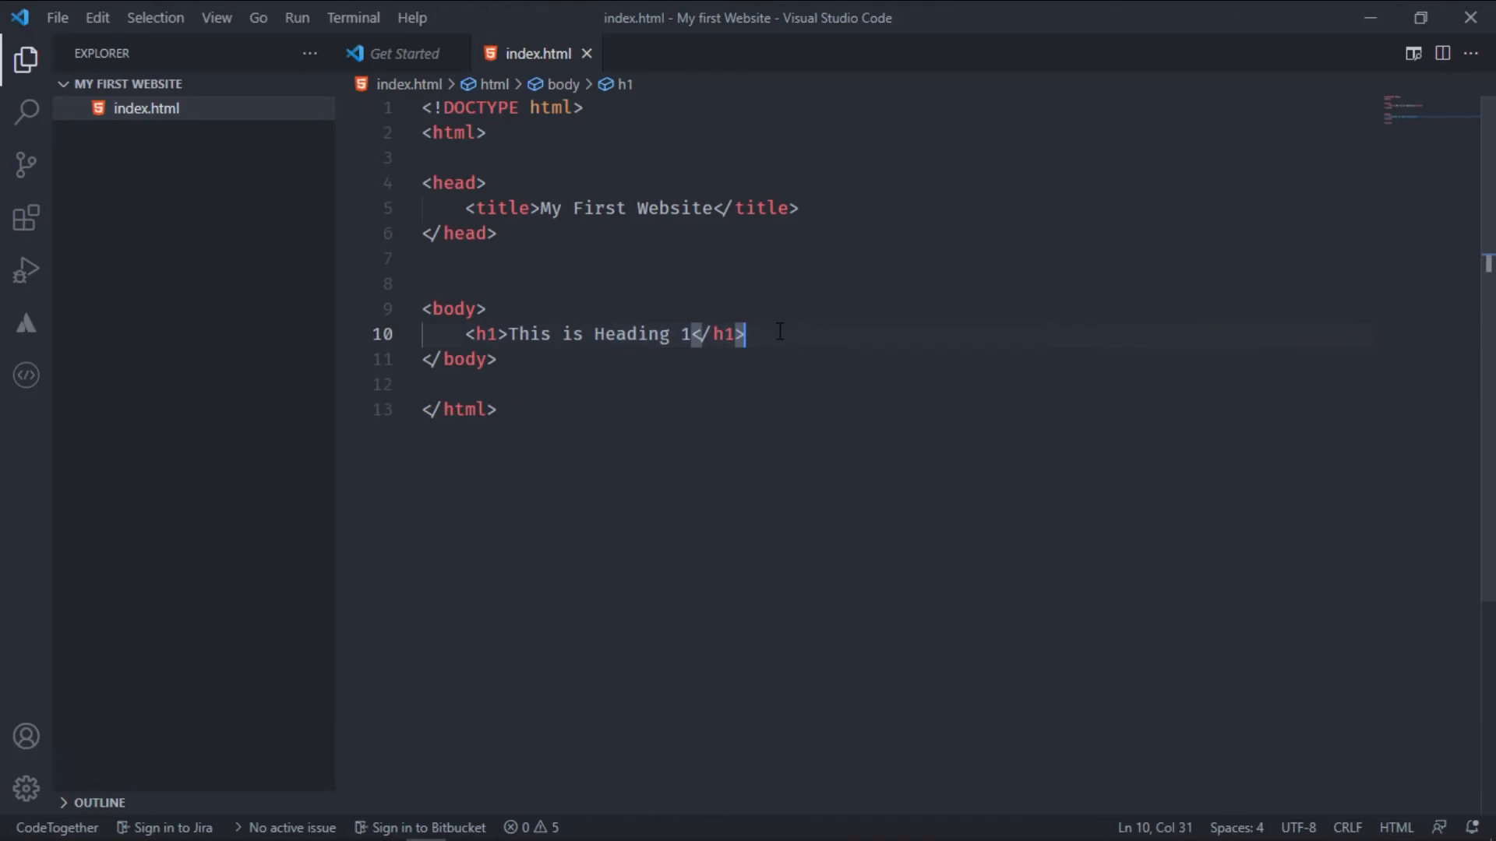
{"action": "type", "text": "h2></h2>"}
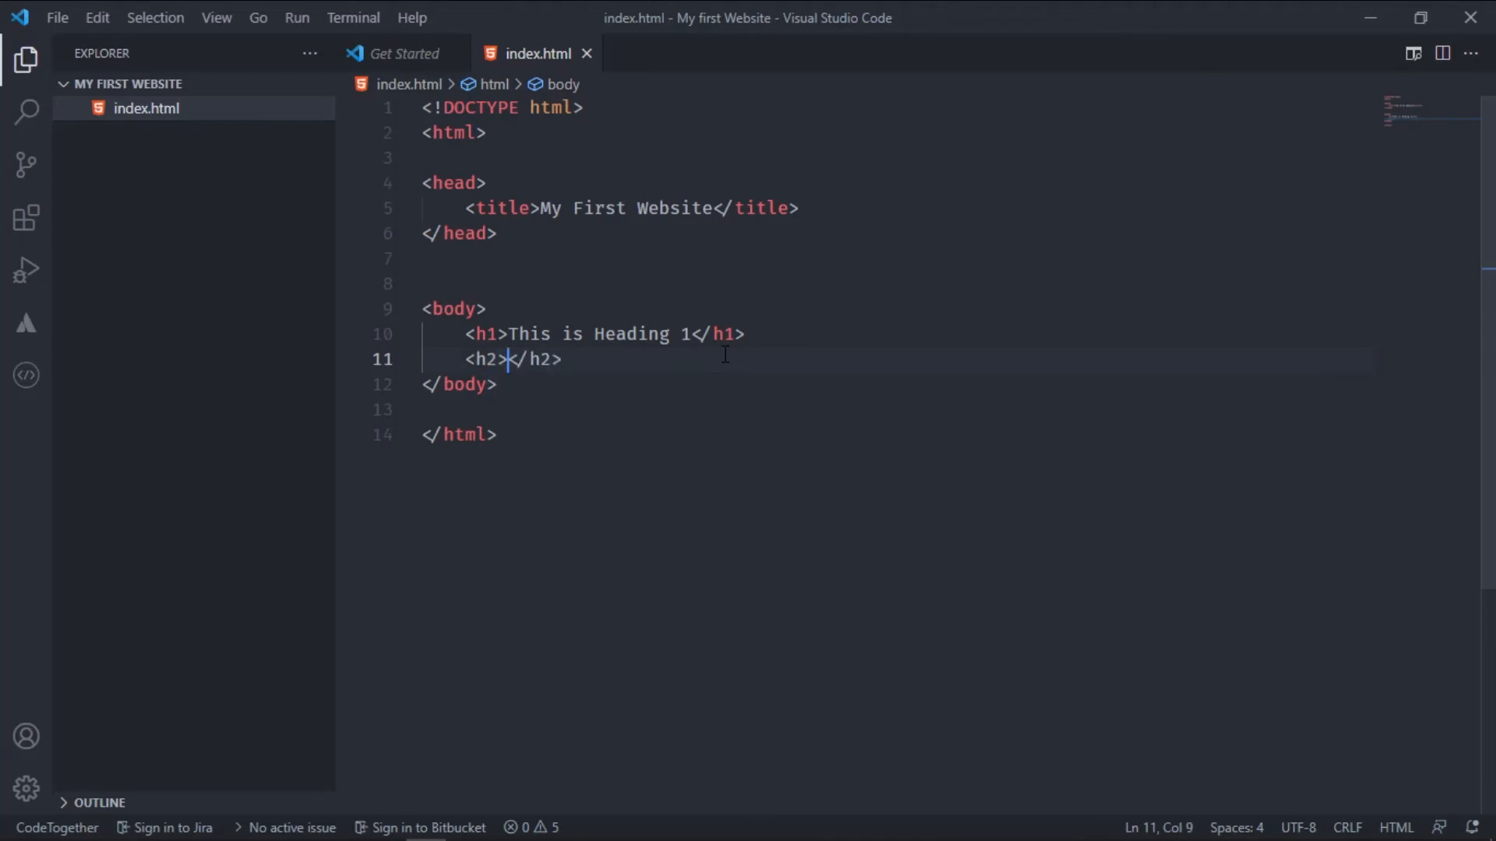
{"action": "type", "text": "This is"}
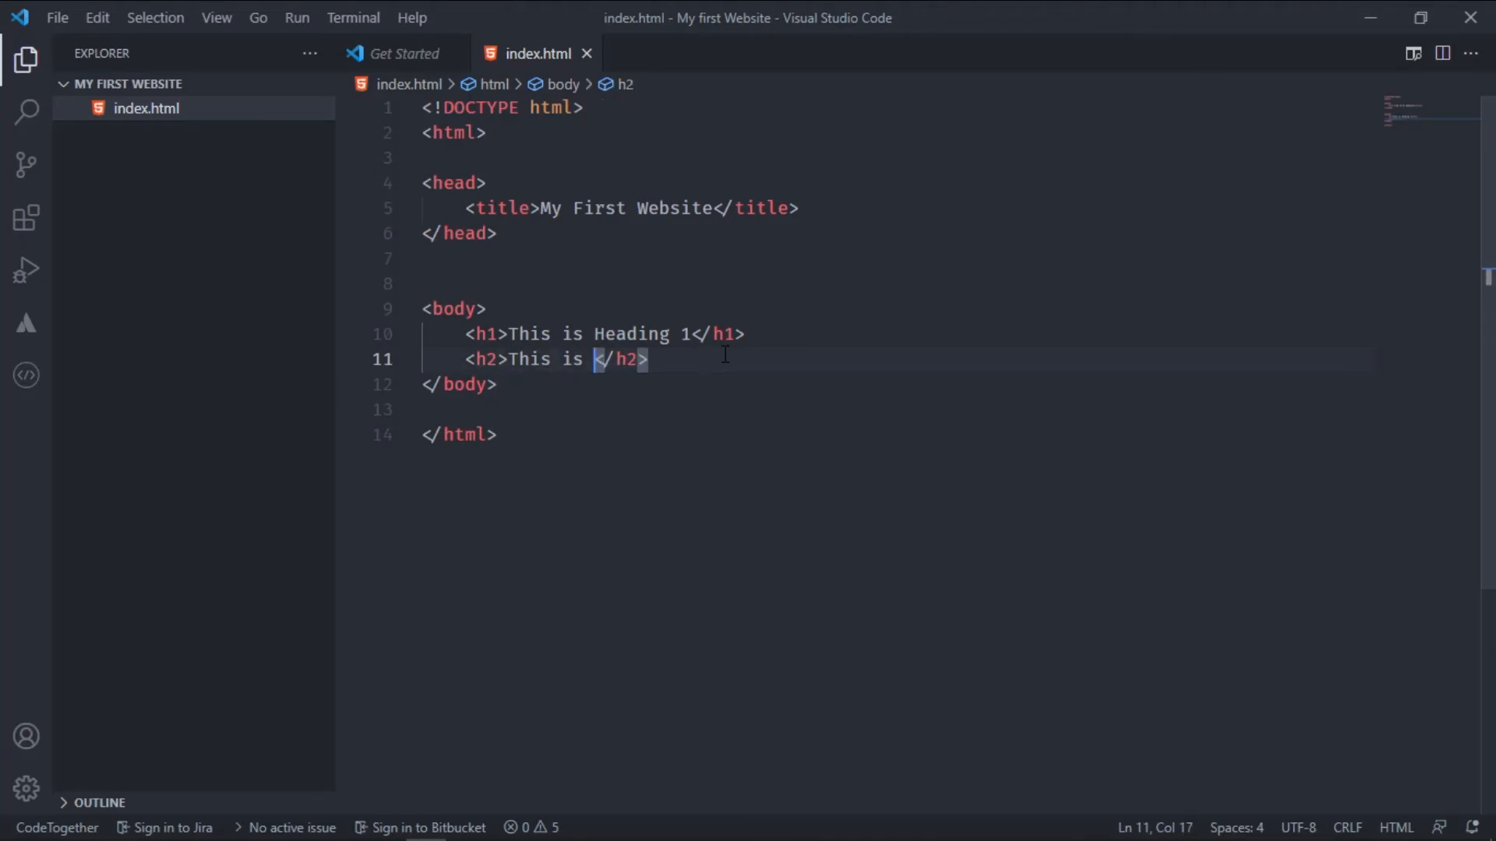
{"action": "type", "text": "Heading 2"}
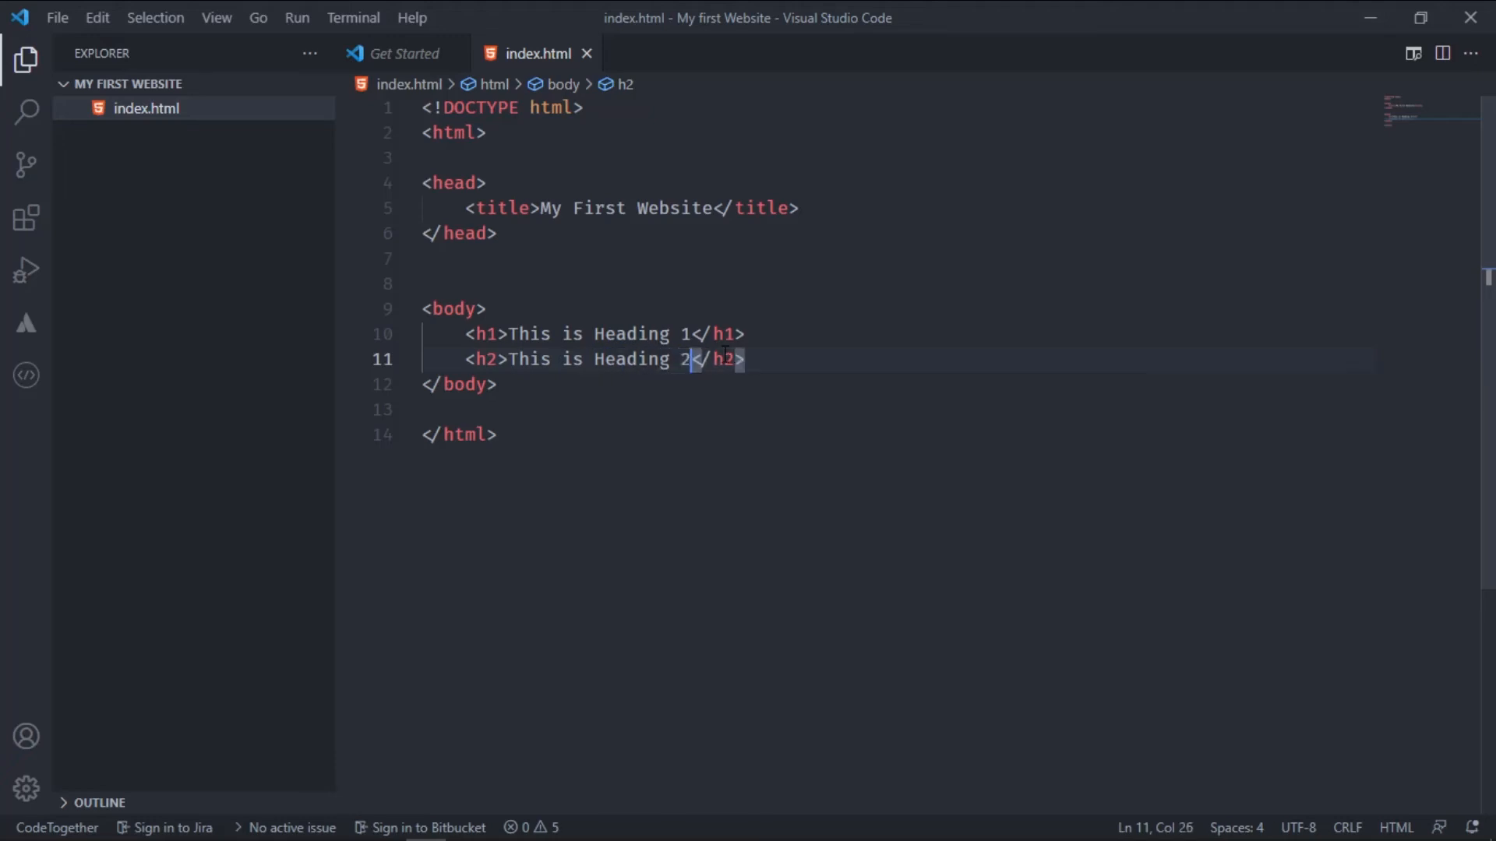
{"action": "left_click", "coordinate": [791, 360]}
{"action": "type", "text": "<h3></h3>"}
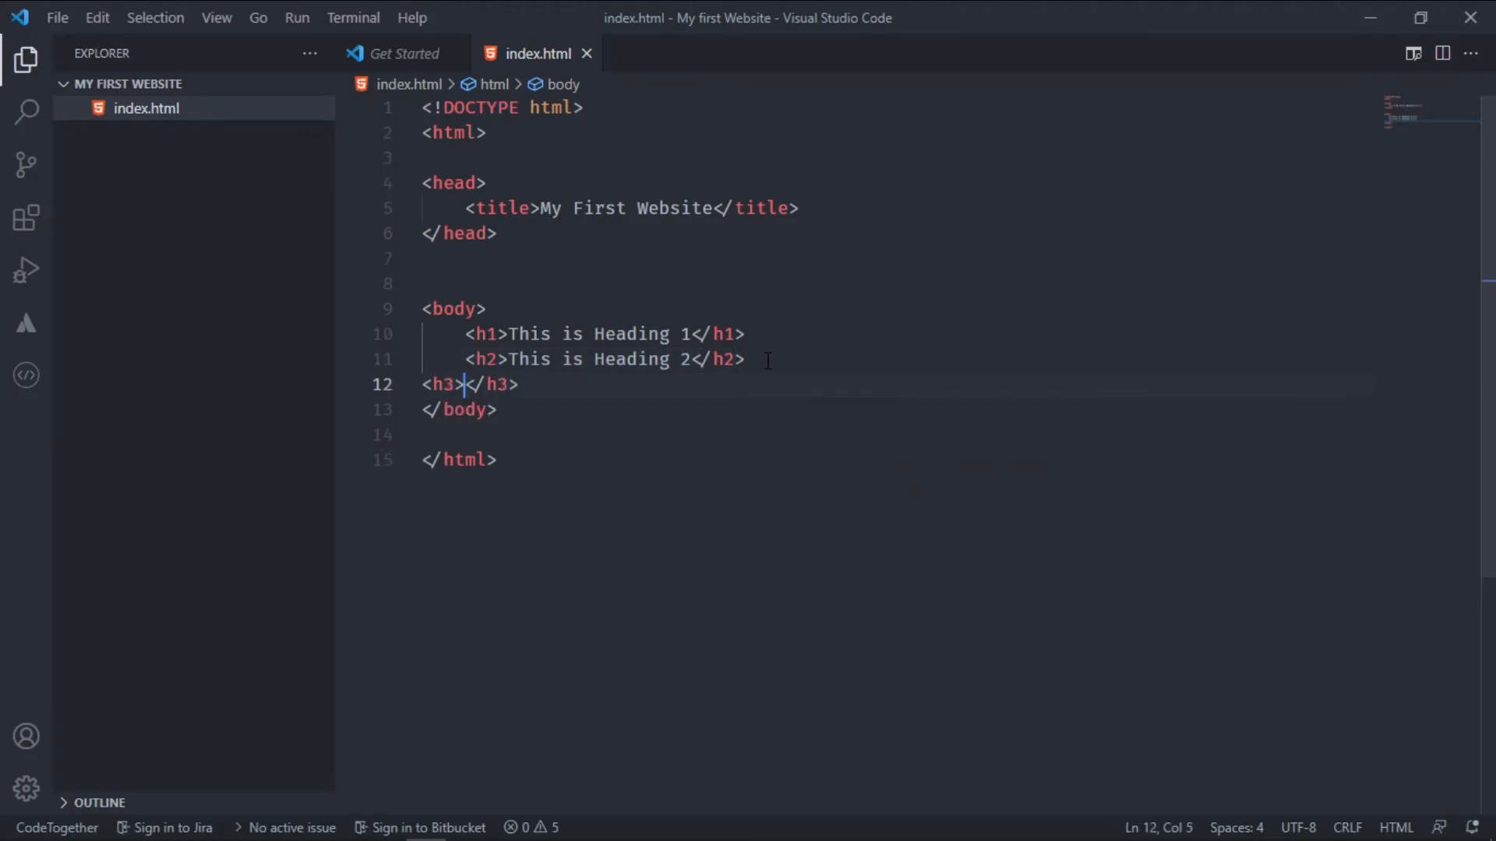
{"action": "type", "text": "This Headi"}
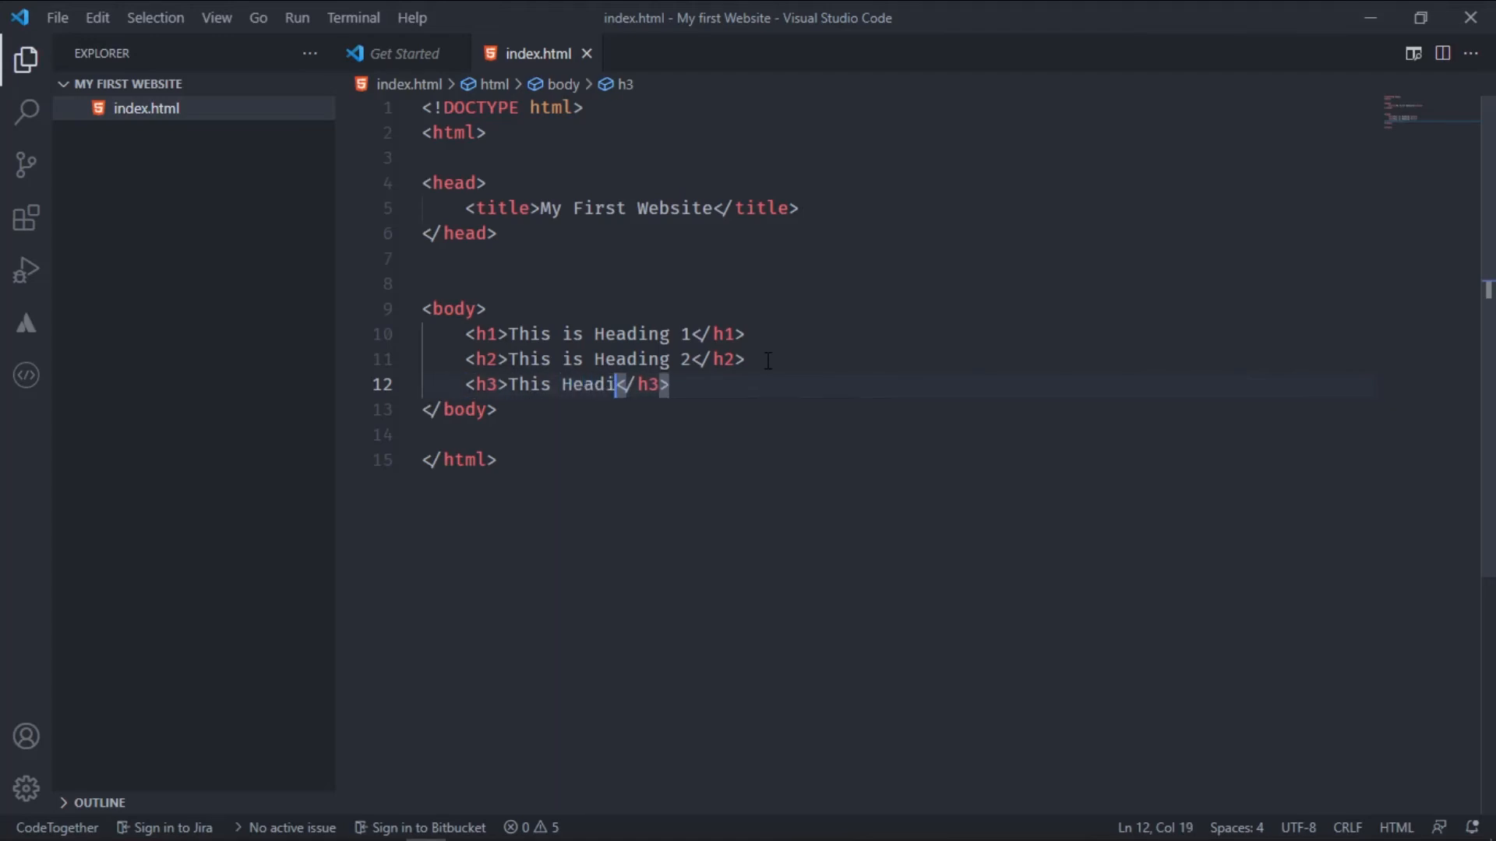
{"action": "type", "text": "ng 3"}
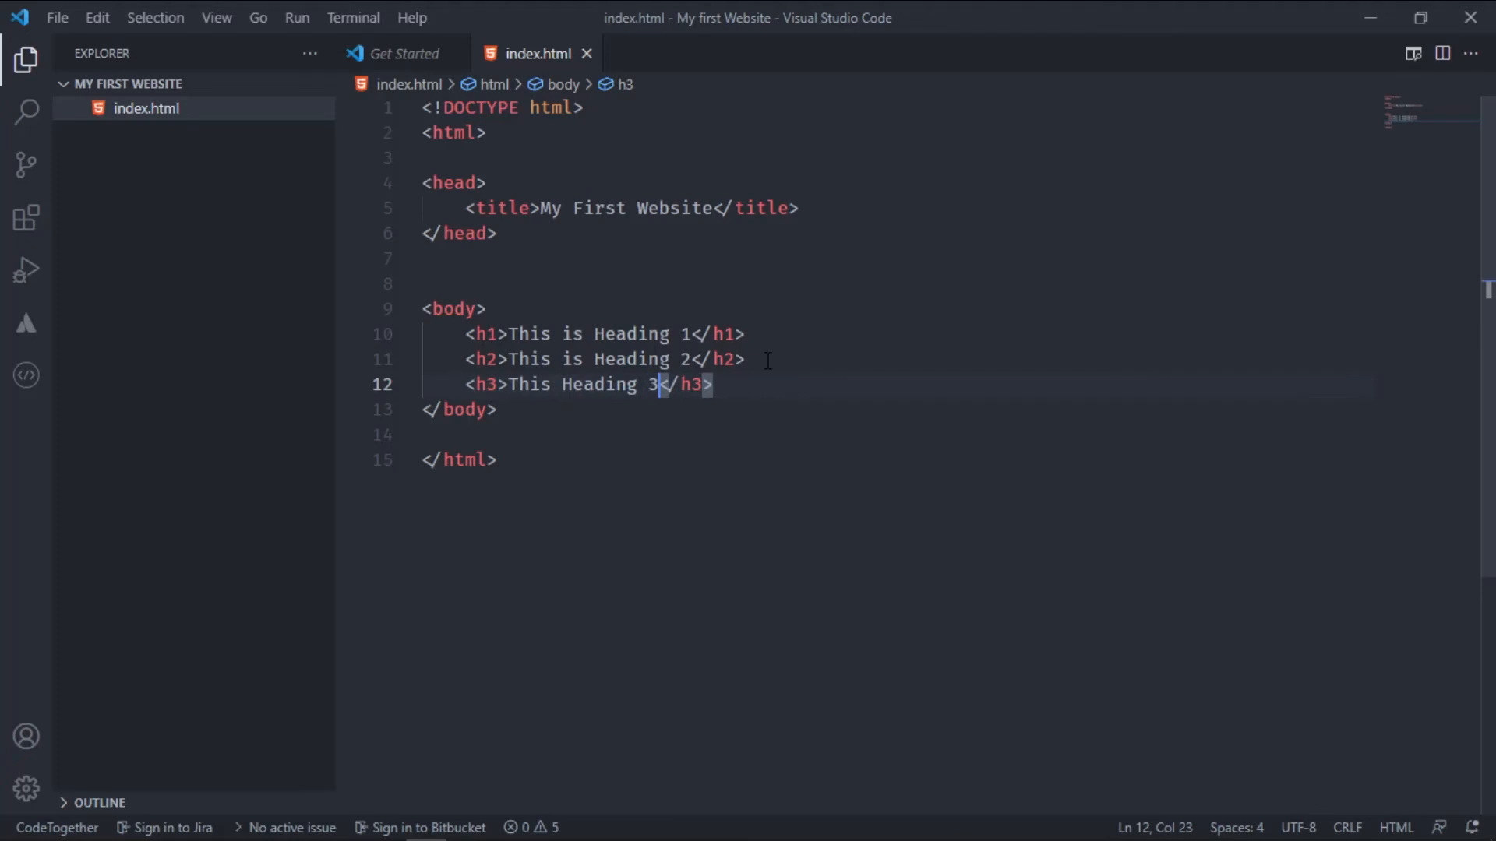
Add h4 and h5 headings reading 'This is Heading 4' and 'This is Heading 5'
{"action": "left_click", "coordinate": [713, 385]}
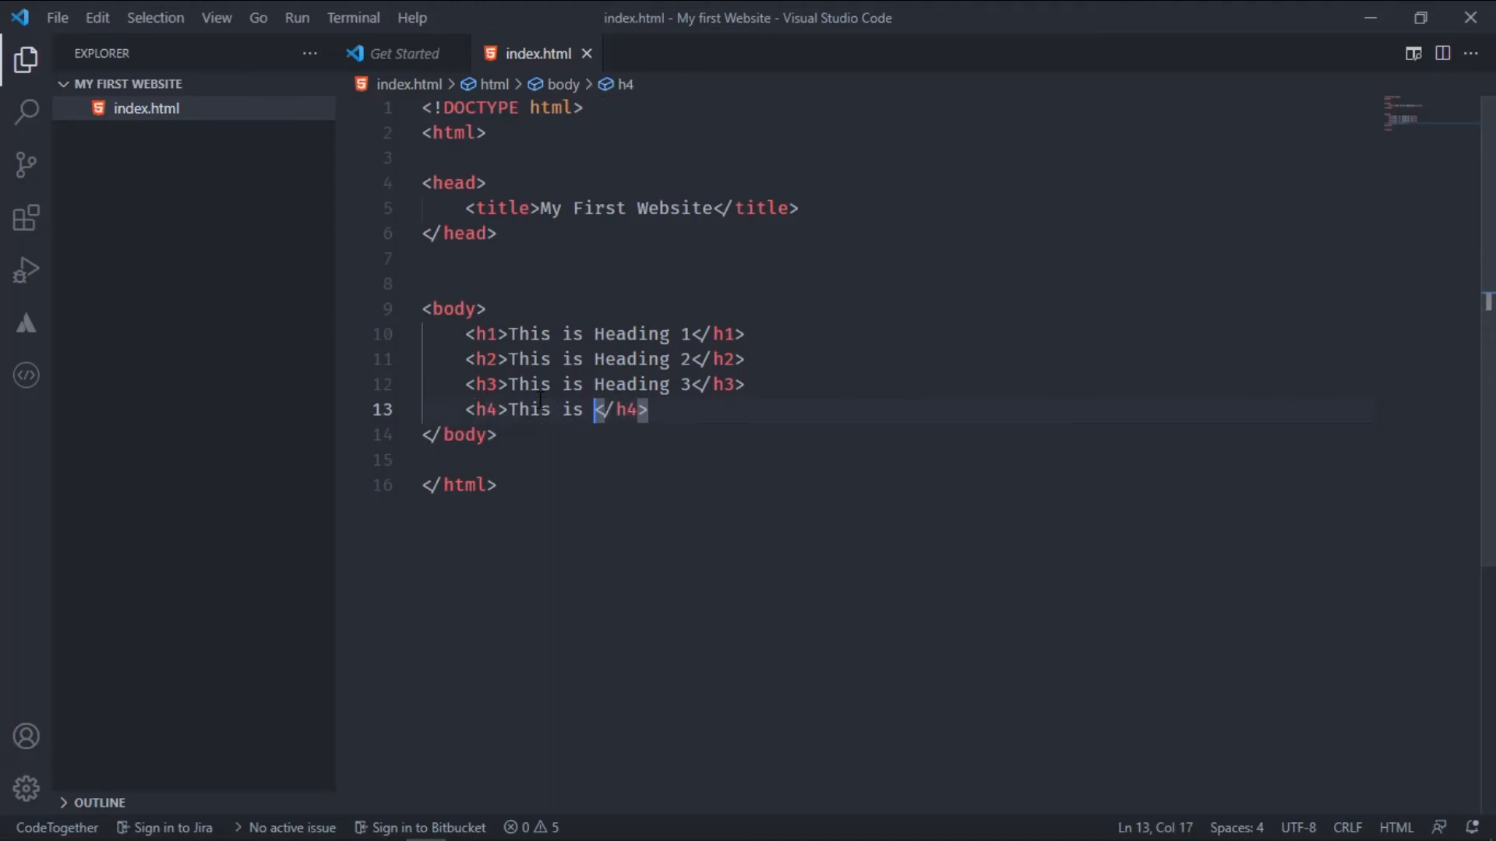
{"action": "type", "text": "Heading"}
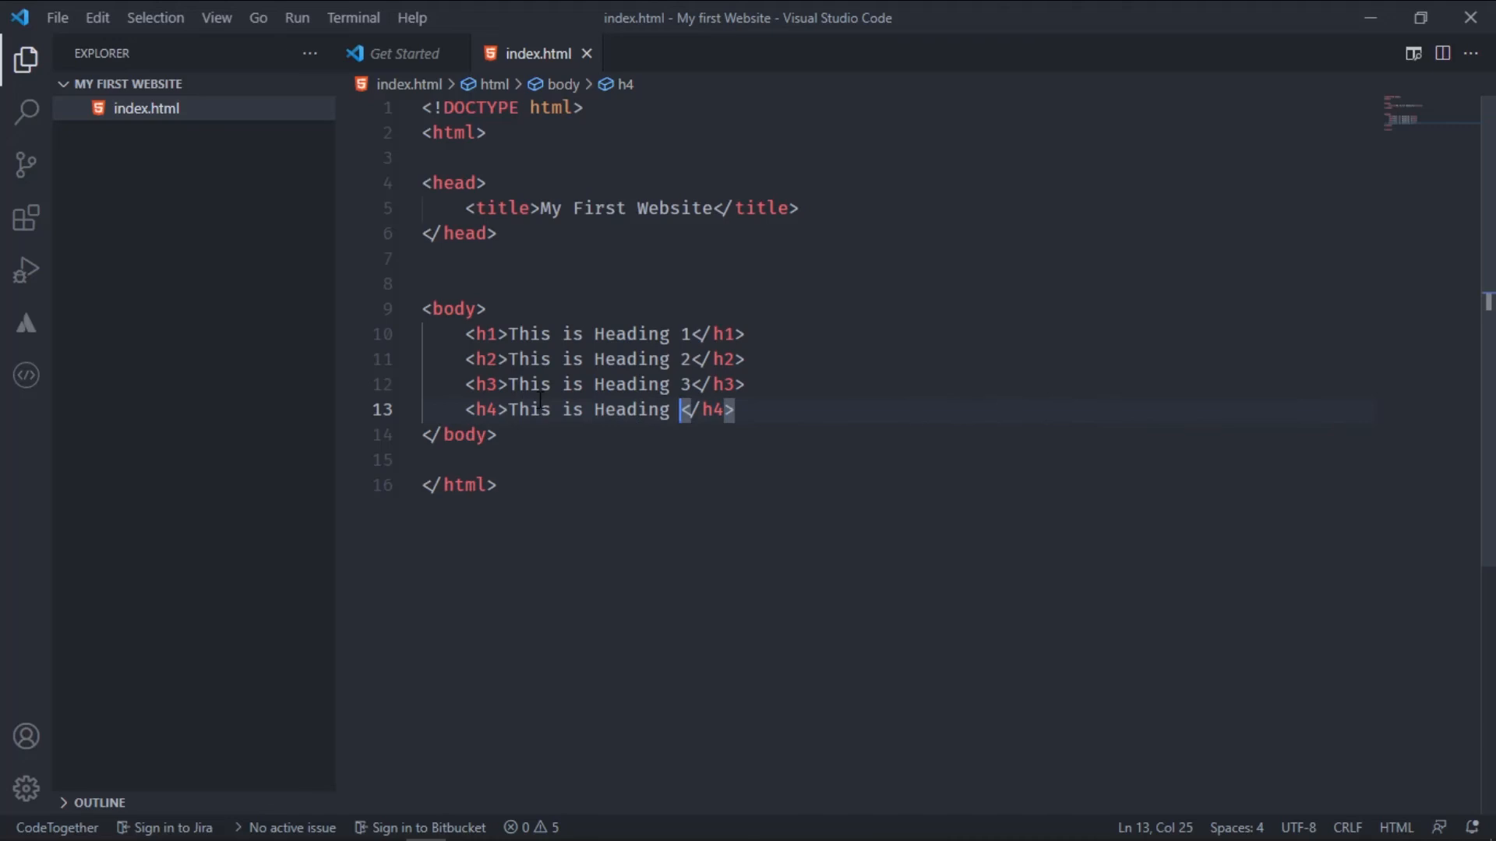
{"action": "key", "text": "Enter"}
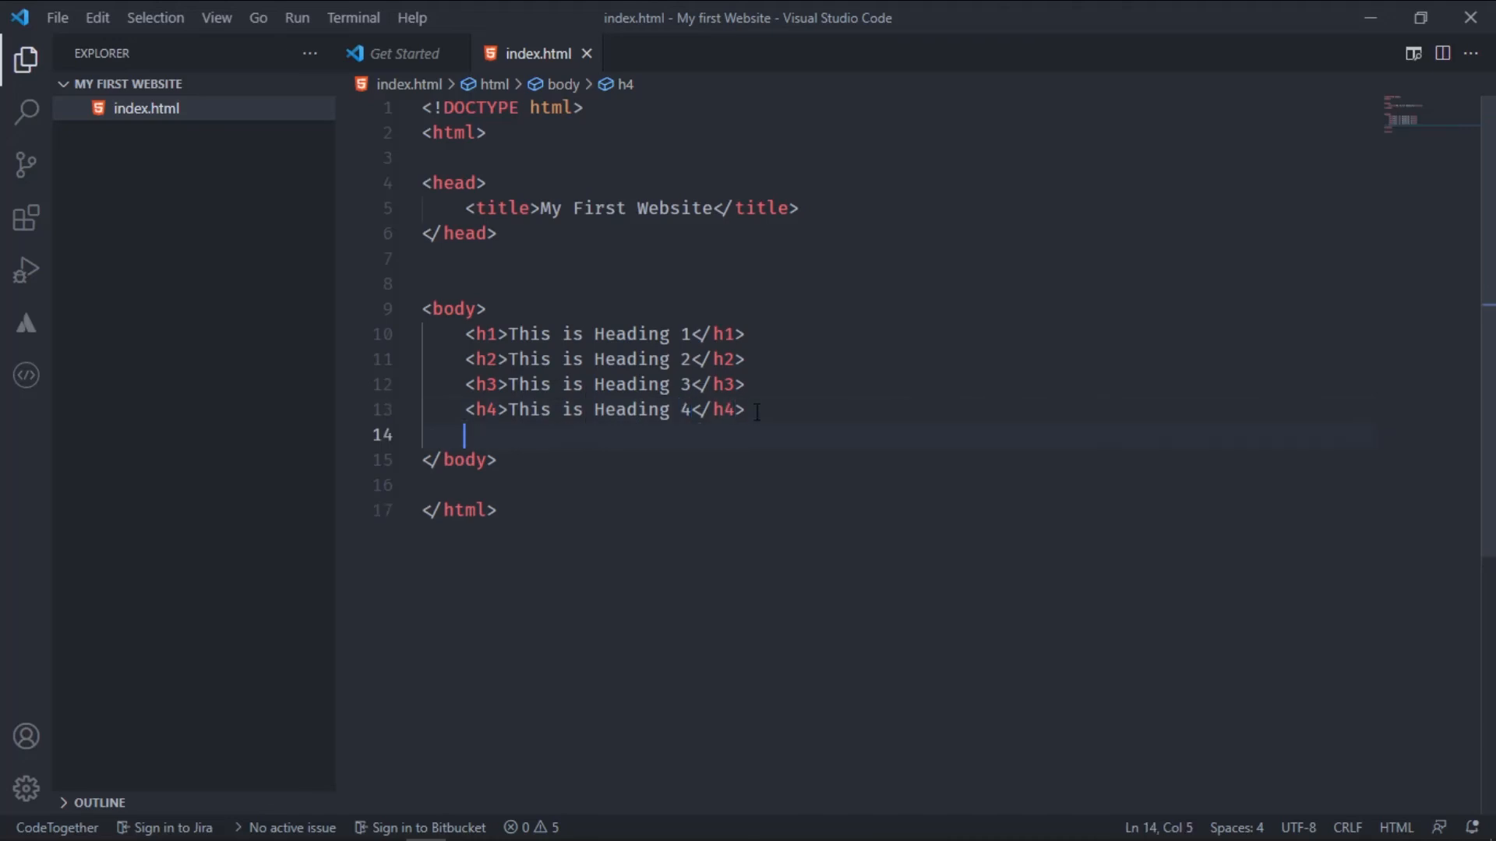
{"action": "type", "text": "h5>T</h5>"}
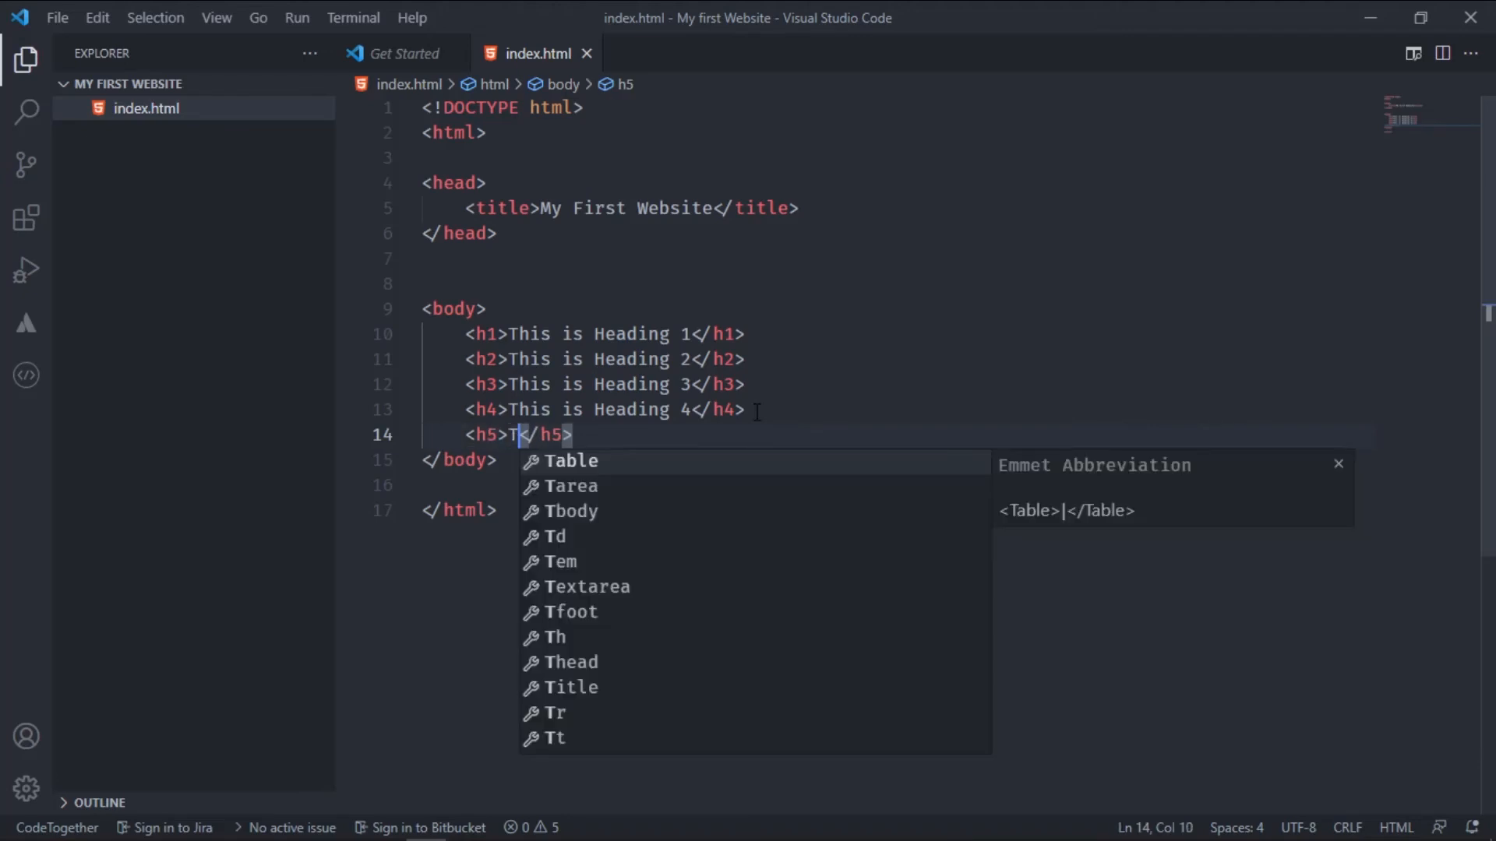
{"action": "type", "text": "his is"}
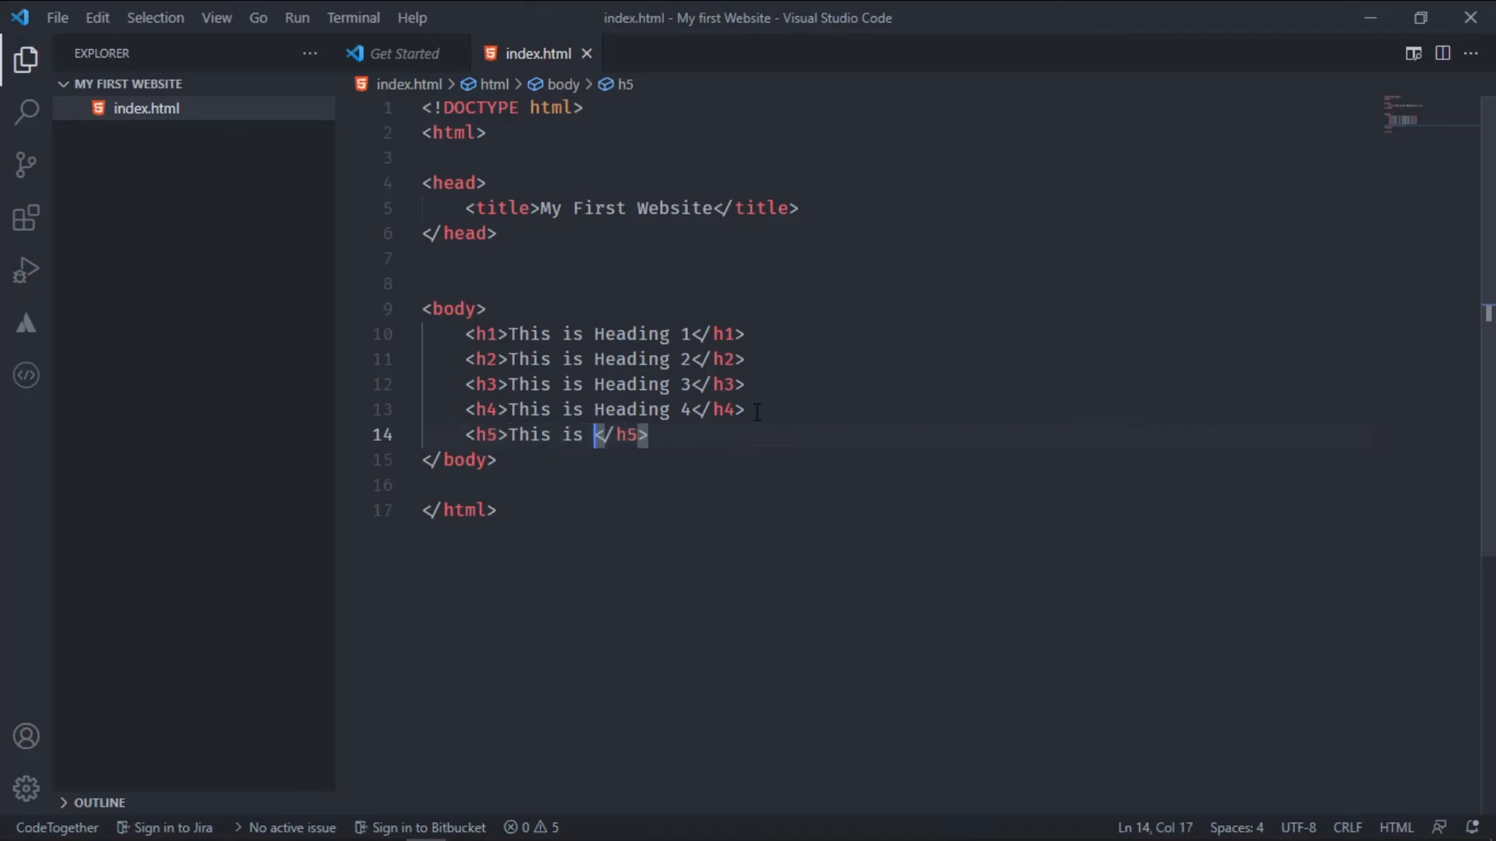
{"action": "type", "text": "Heading"}
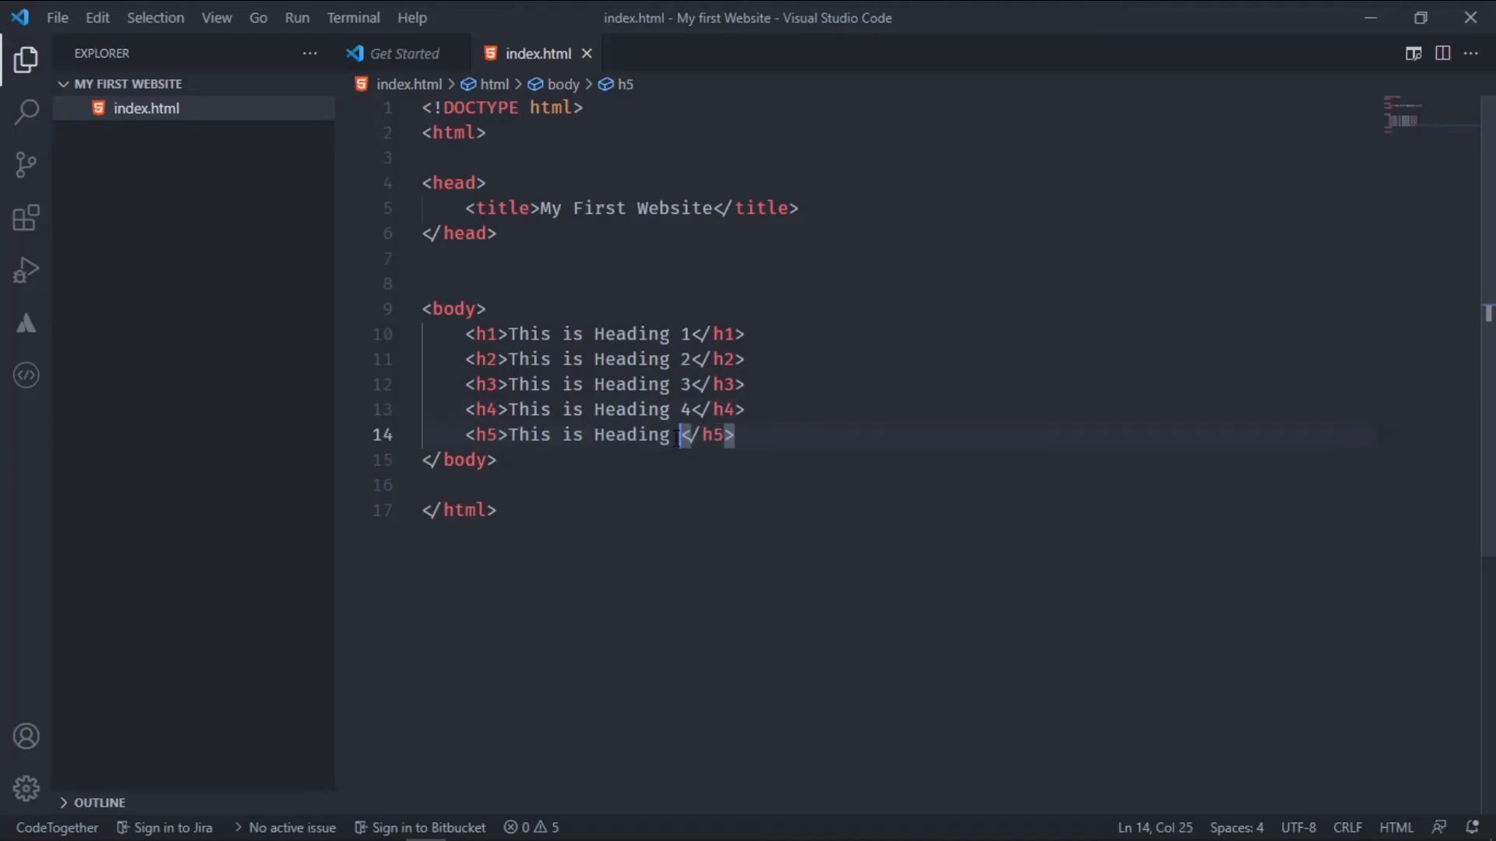
{"action": "type", "text": "5"}
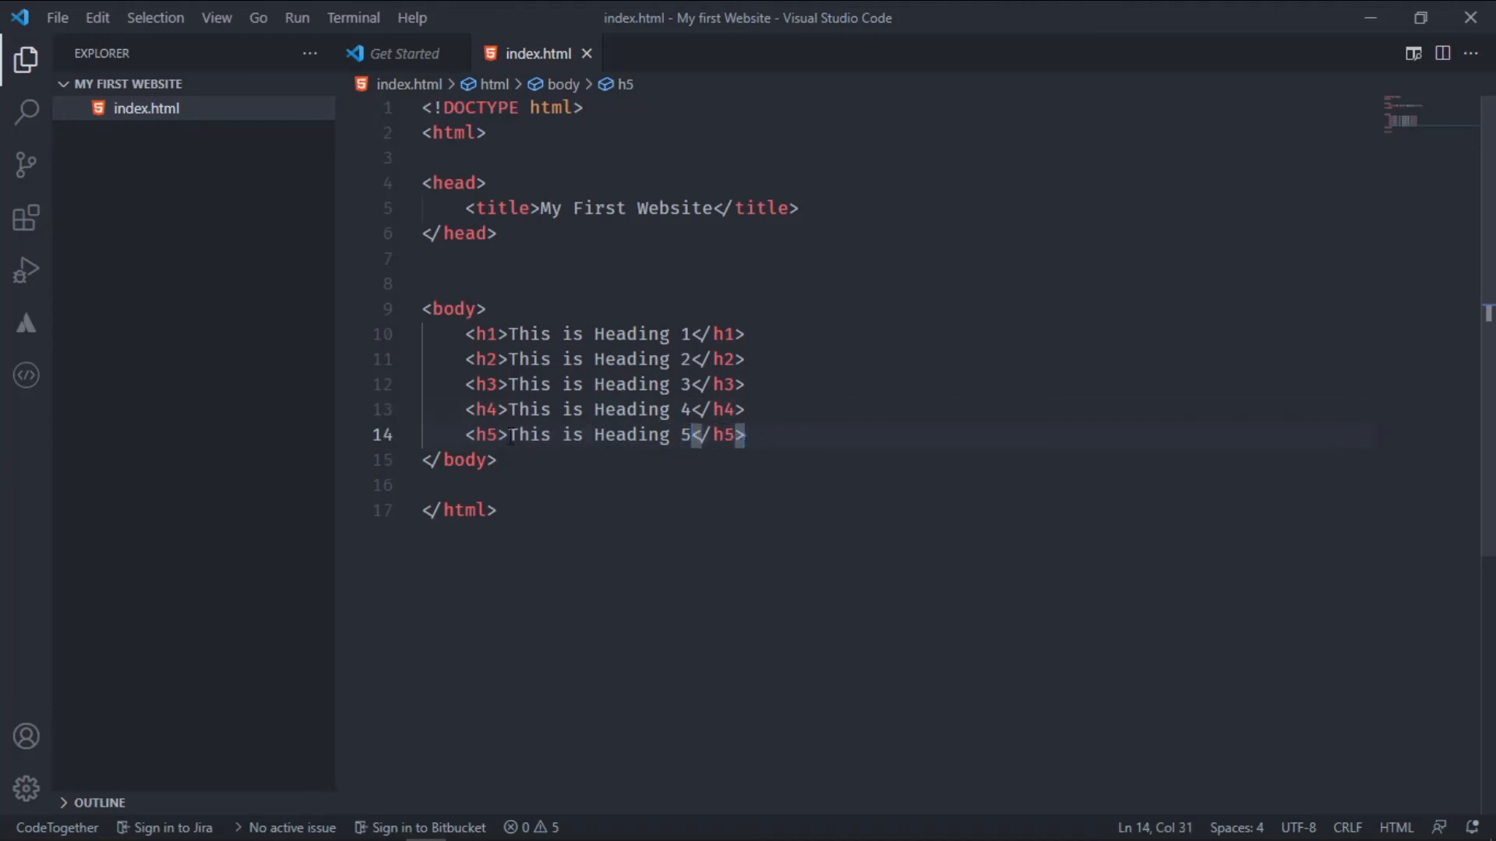
{"action": "left_click", "coordinate": [486, 434]}
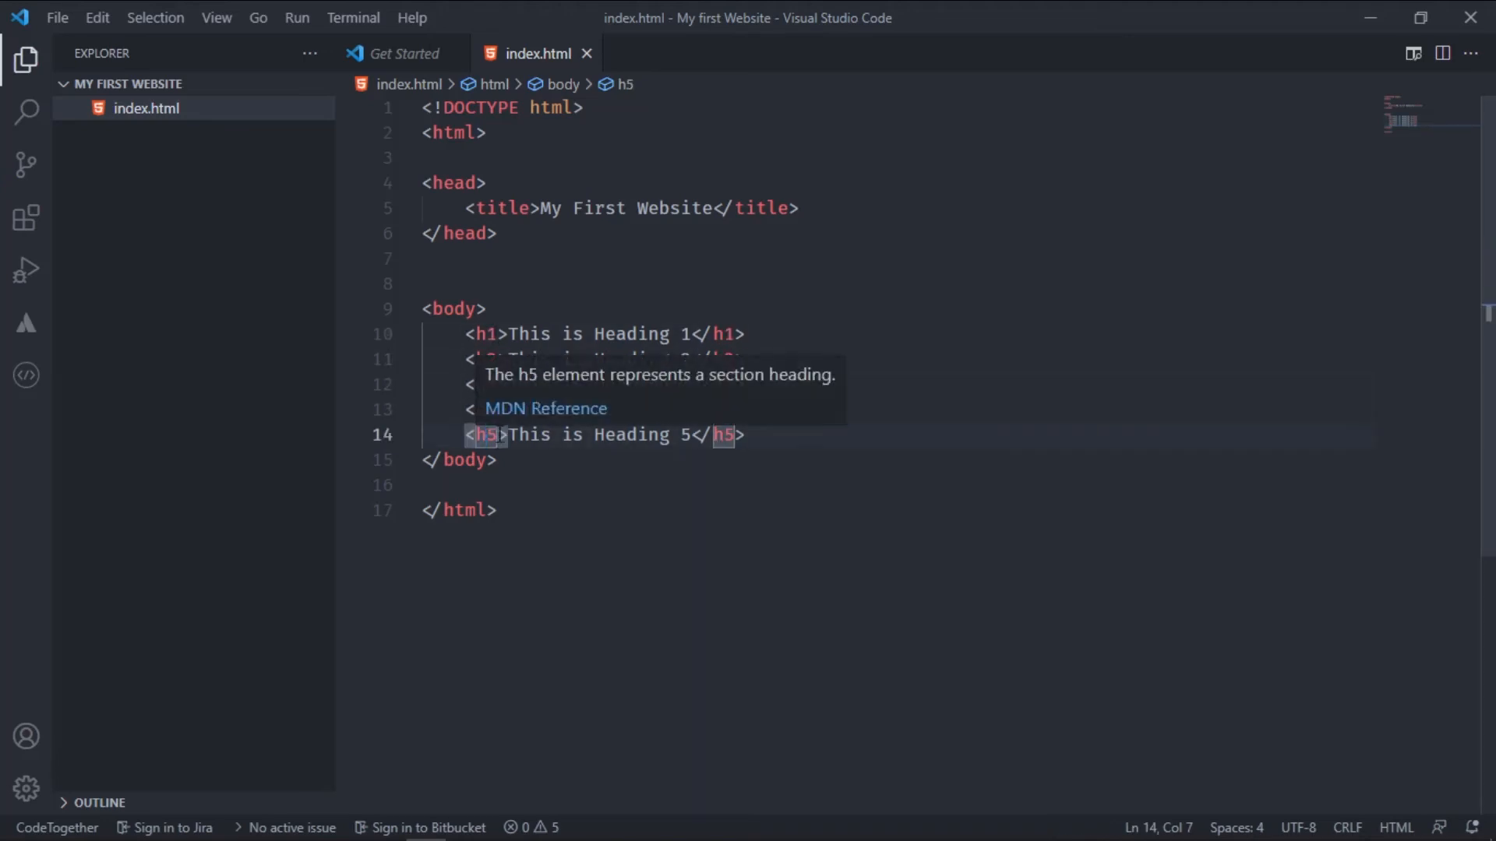
{"action": "left_click", "coordinate": [485, 334]}
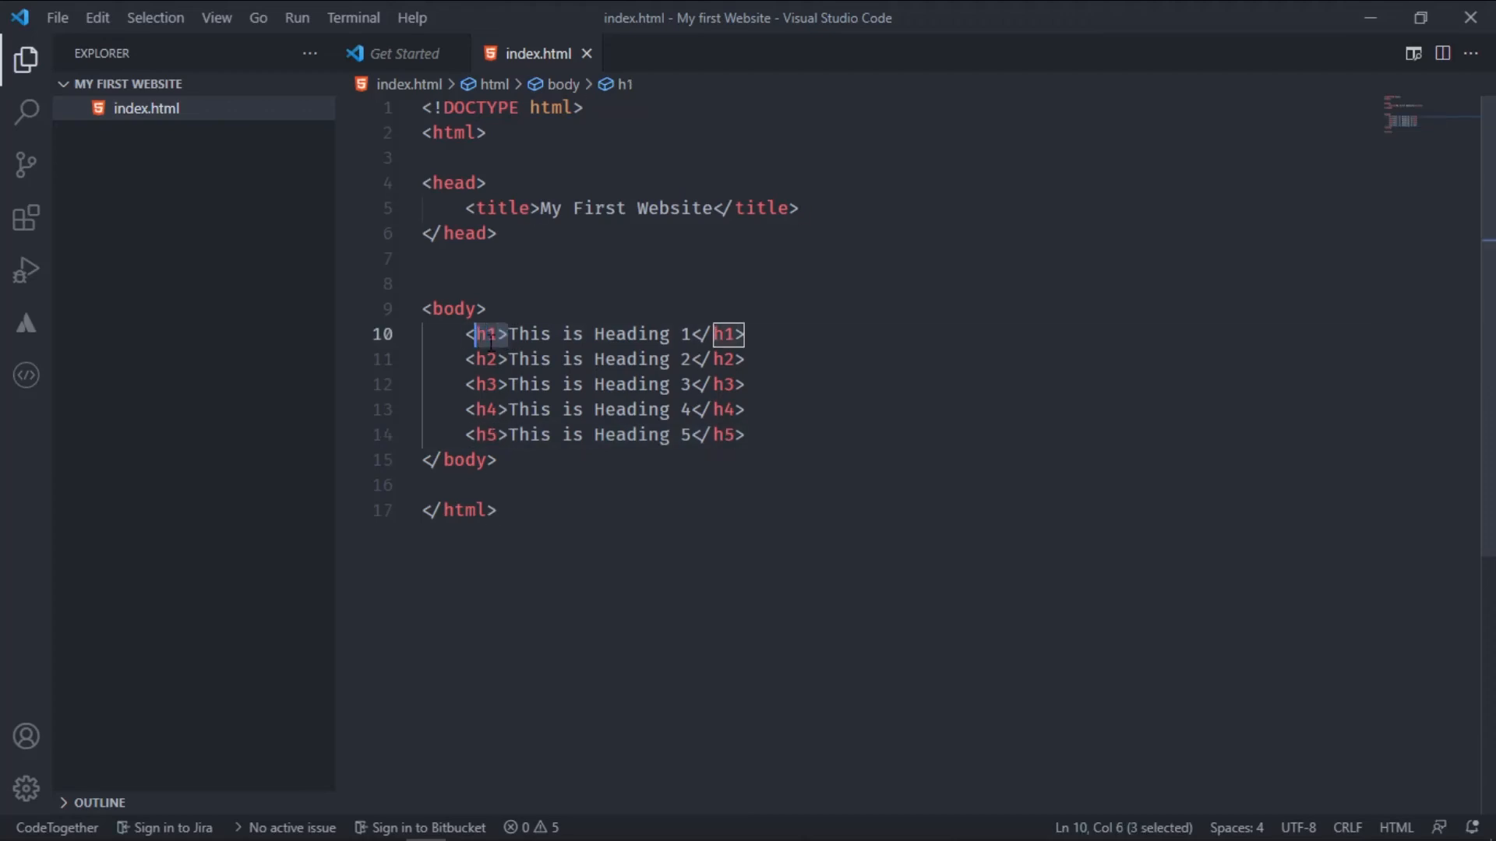
{"action": "left_click", "coordinate": [503, 333]}
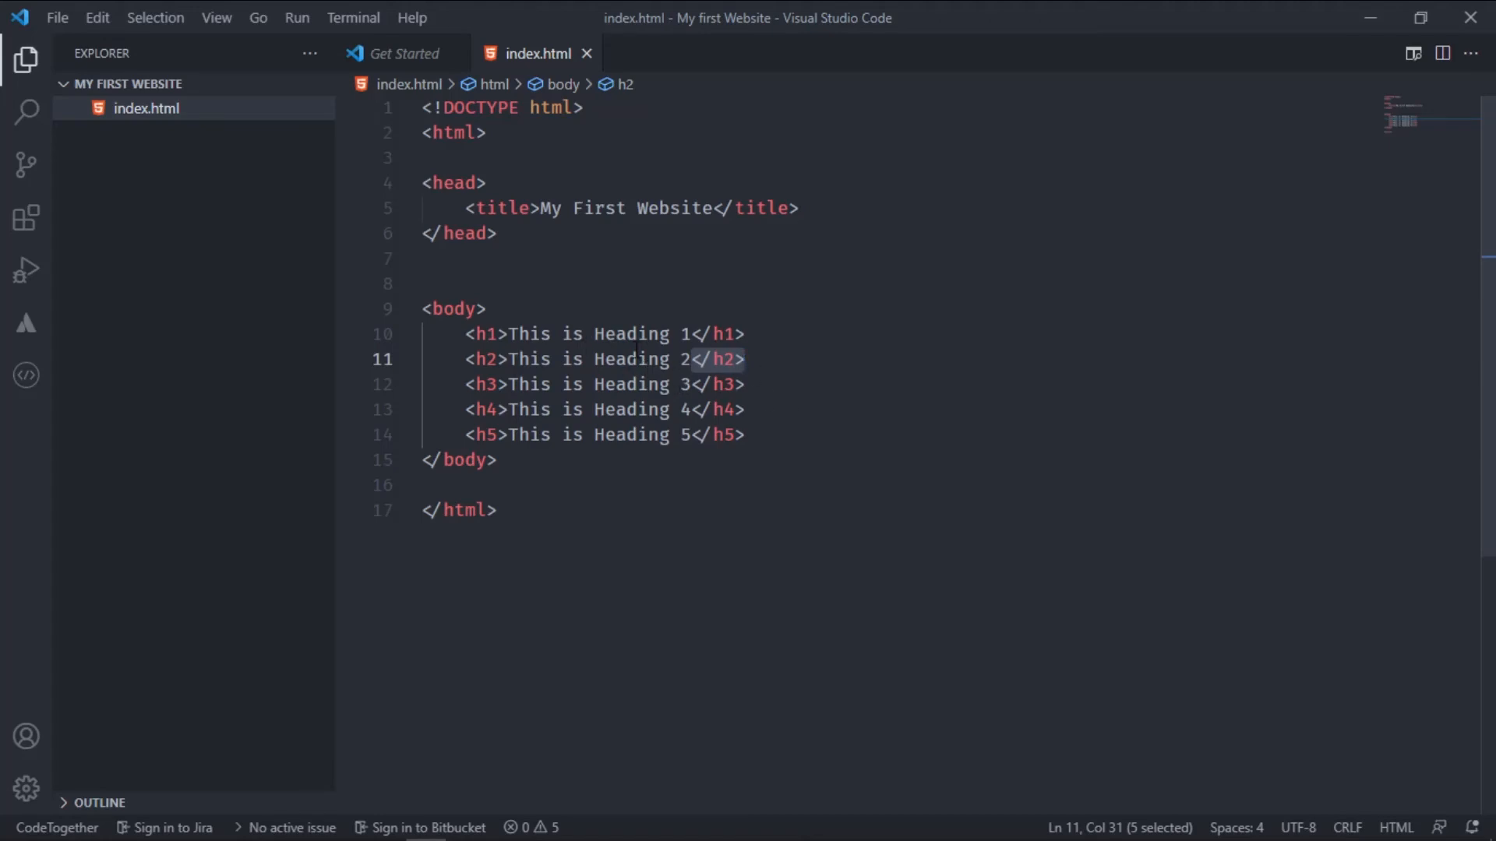
{"action": "left_click", "coordinate": [694, 410]}
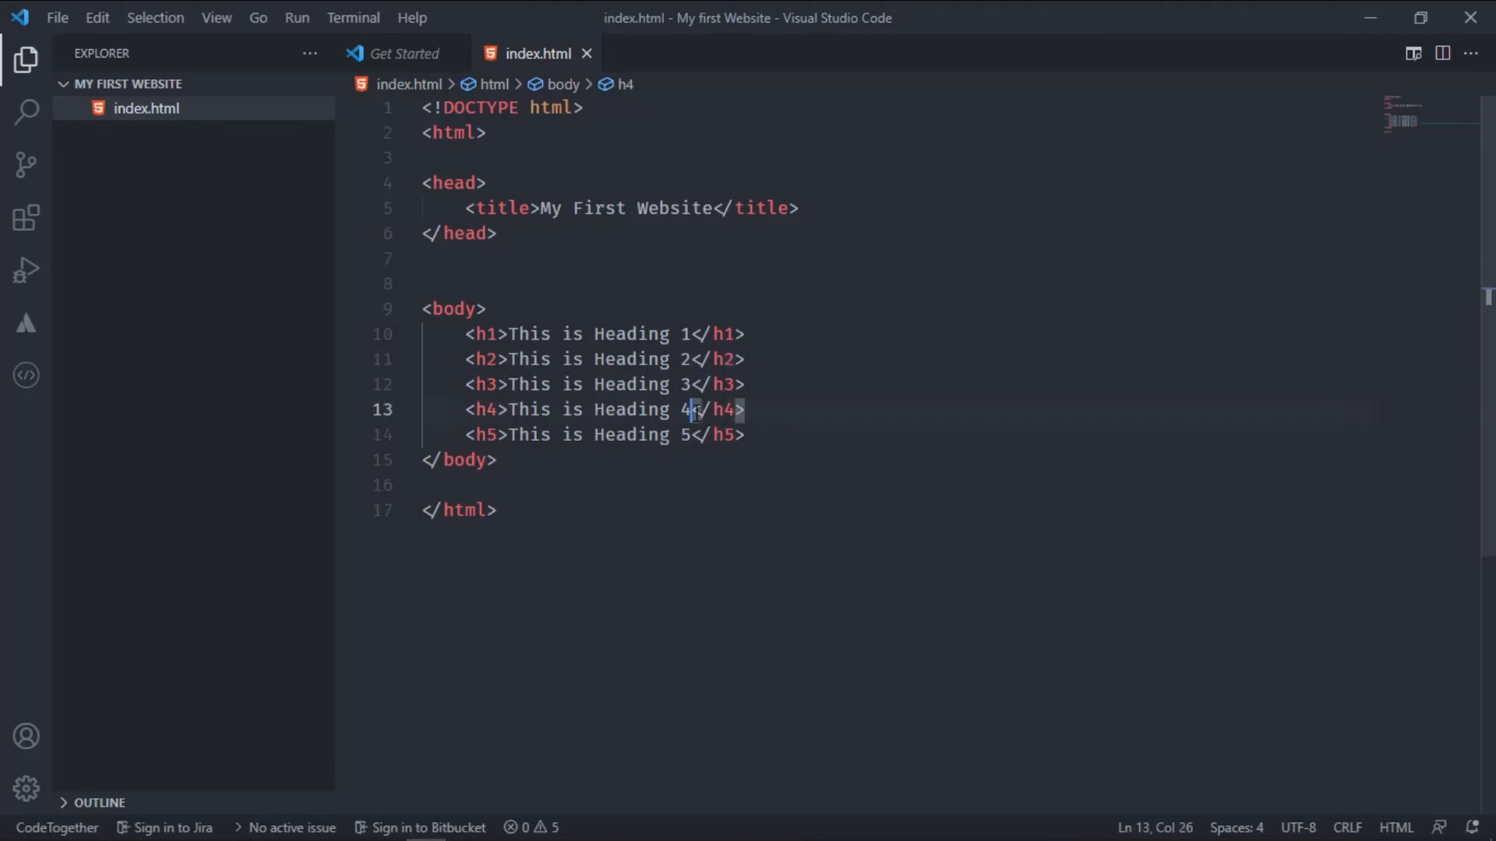
{"action": "mouse_move", "coordinate": [381, 255]}
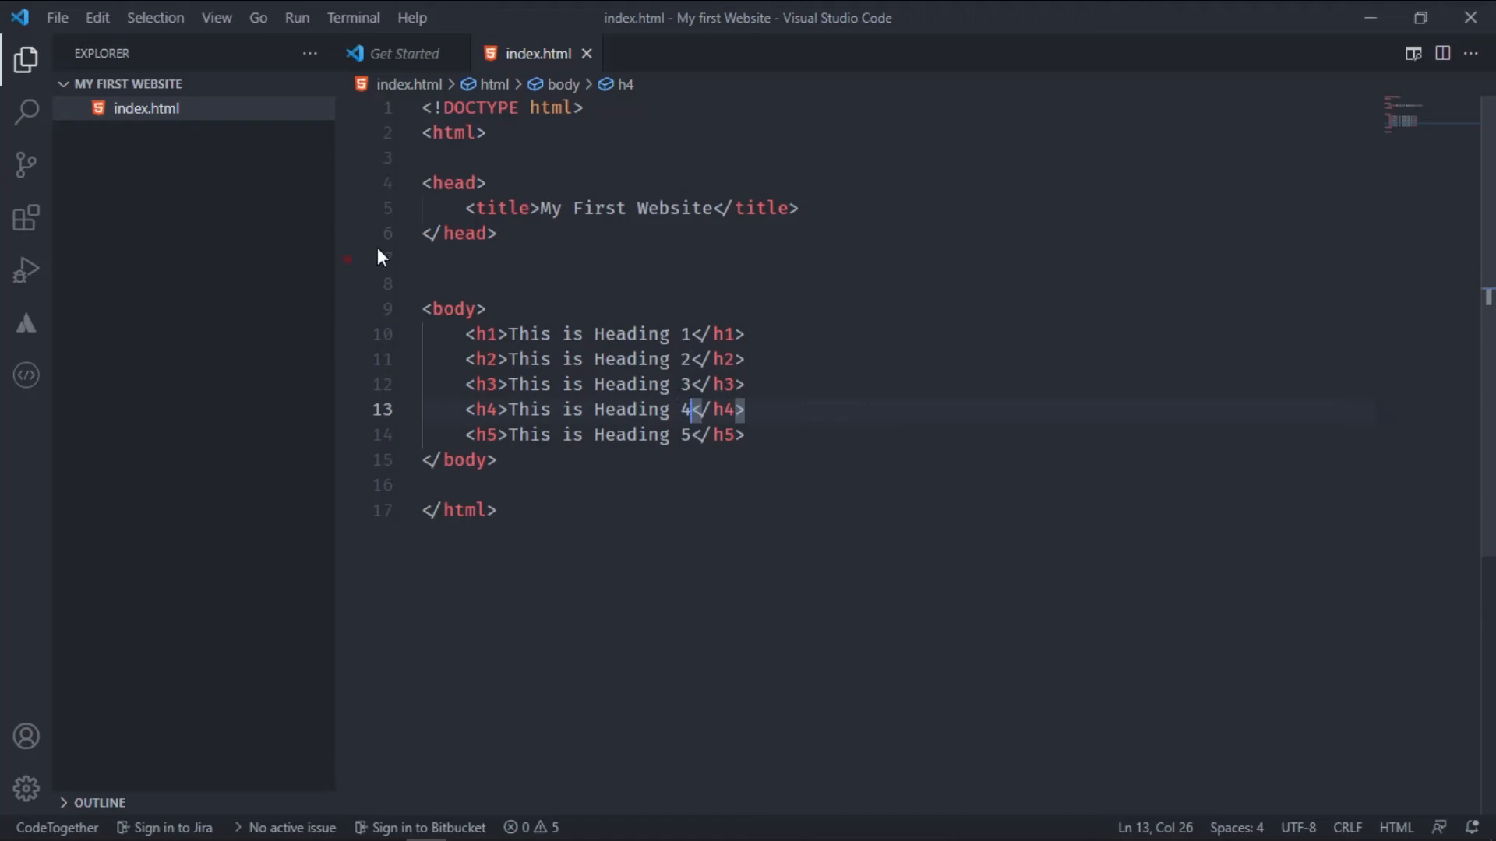
{"action": "mouse_move", "coordinate": [164, 84]}
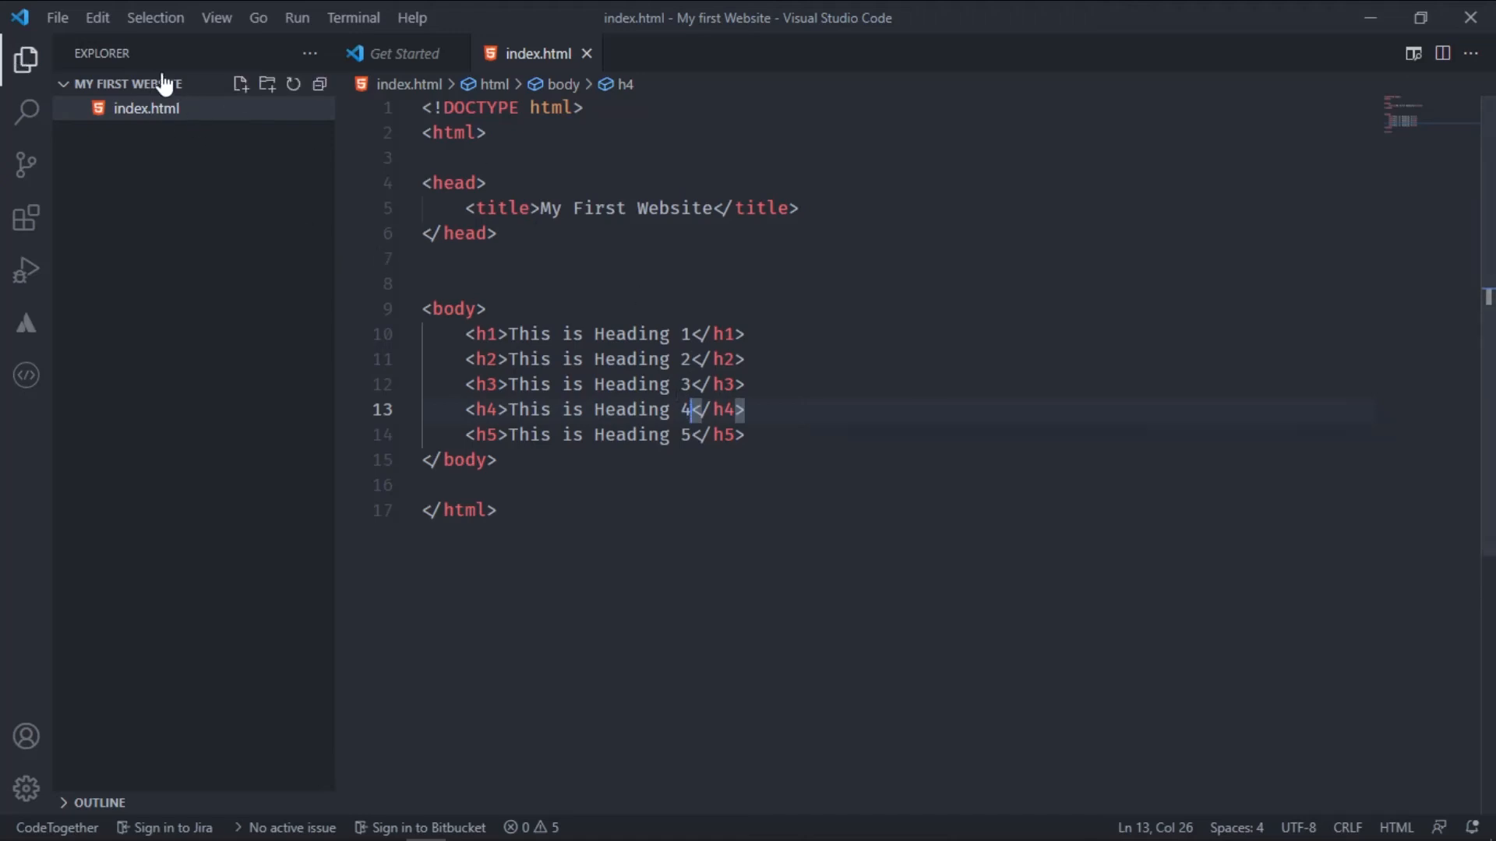
Refresh the Edge preview to show the five headings in decreasing sizes
{"action": "left_click", "coordinate": [57, 17]}
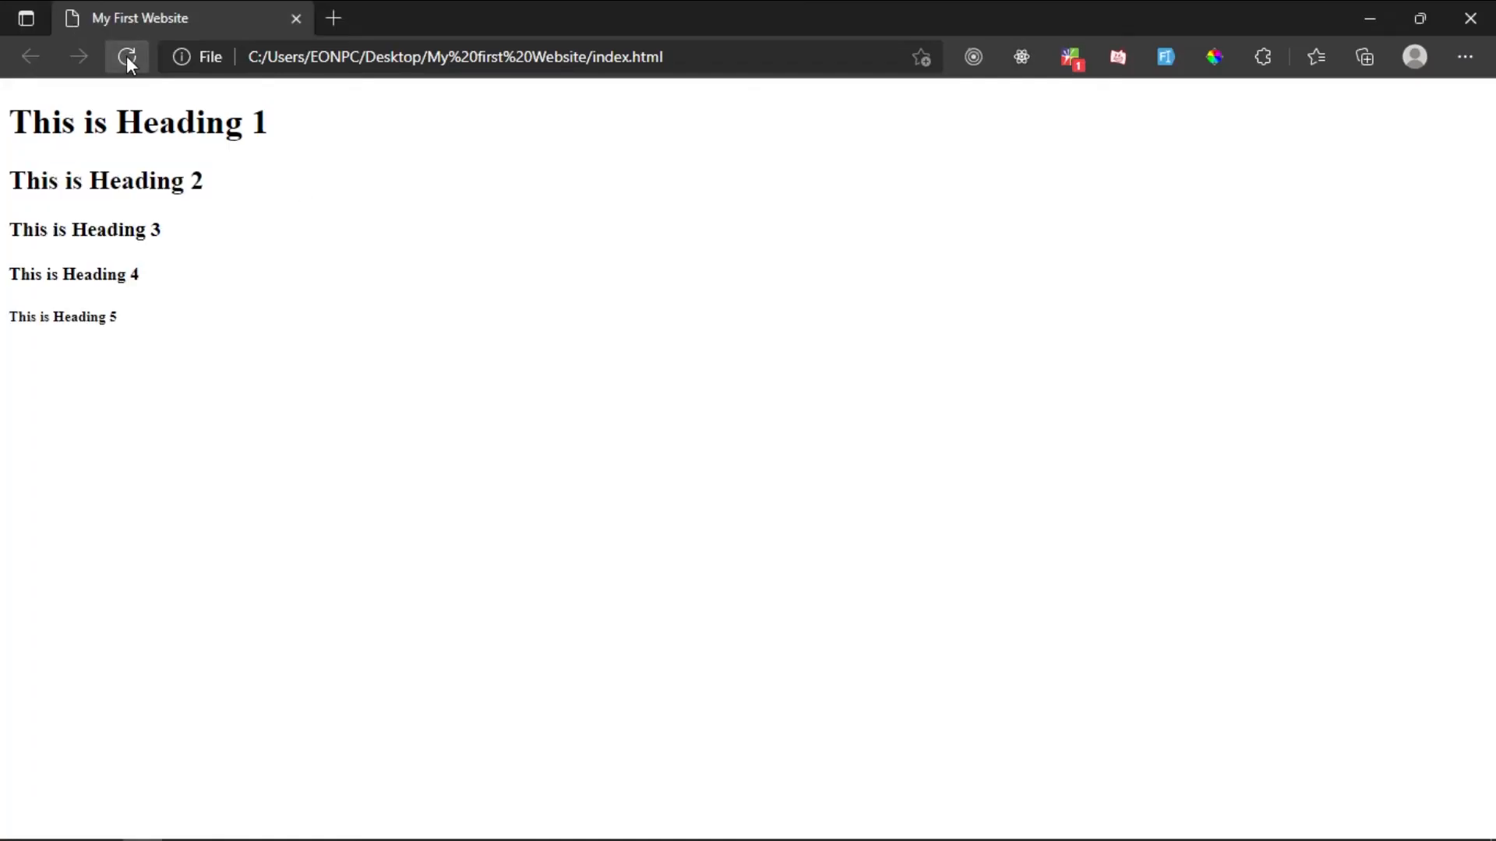
{"action": "triple_click", "coordinate": [138, 121]}
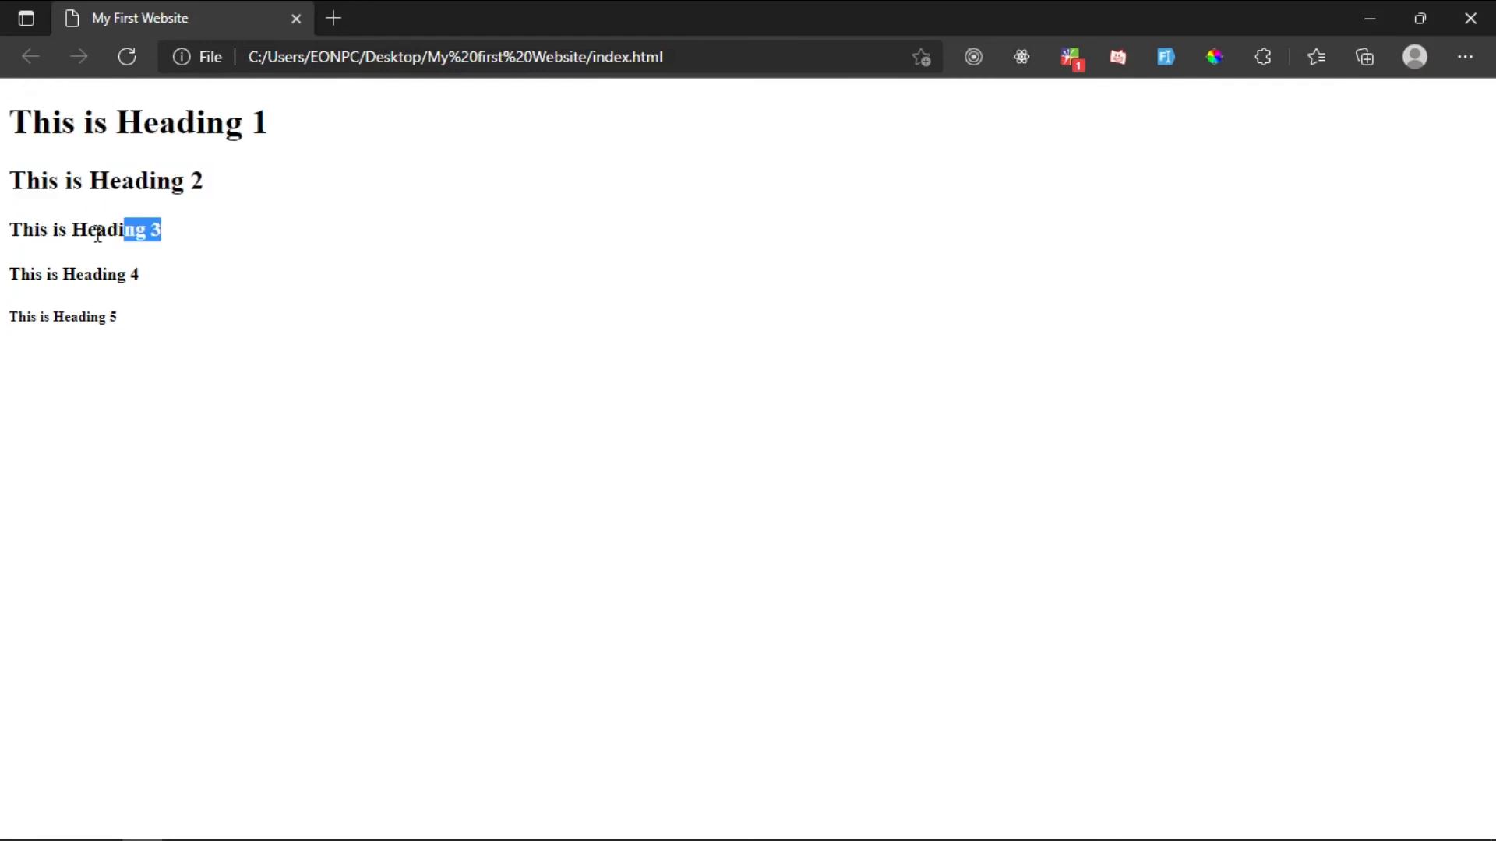
{"action": "left_click_drag", "start_coordinate": [95, 231], "coordinate": [112, 274]}
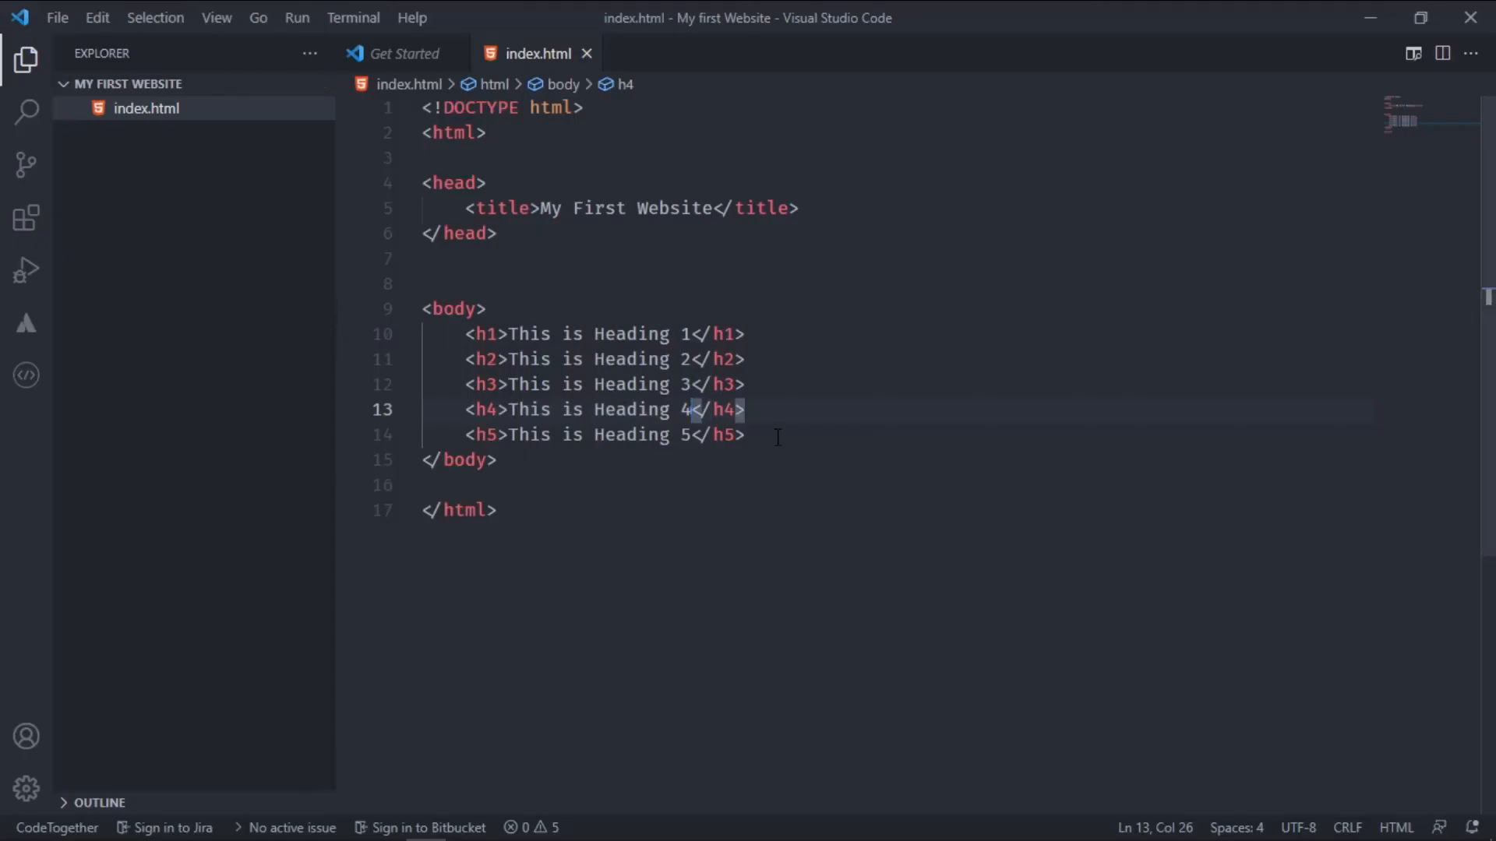
Fill the h6 element with 'This is heading 6'
{"action": "key", "text": "Enter"}
{"action": "type", "text": "<h6></h6>"}
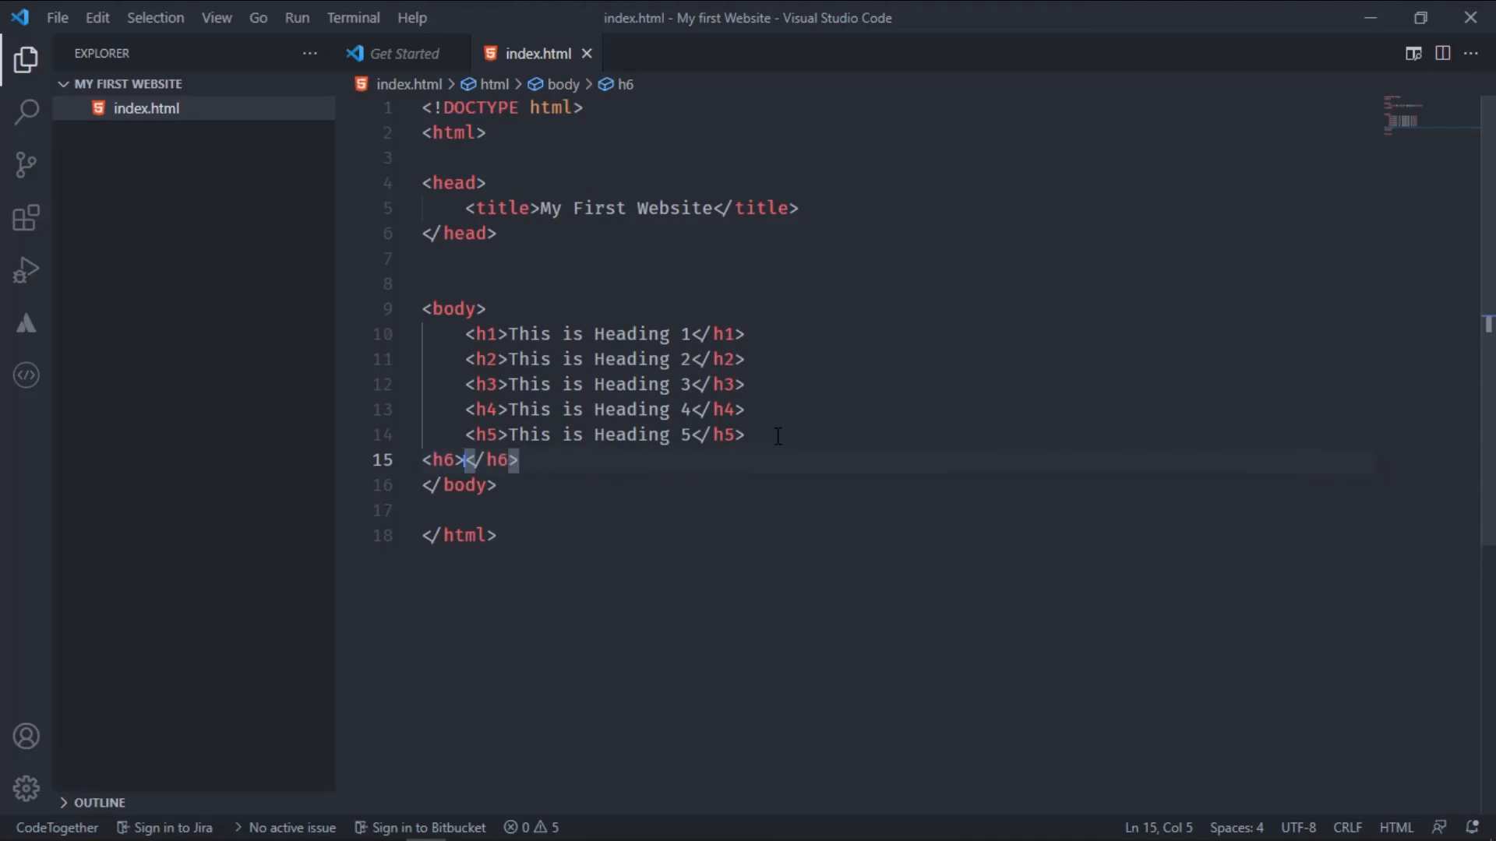
{"action": "type", "text": "This is H"}
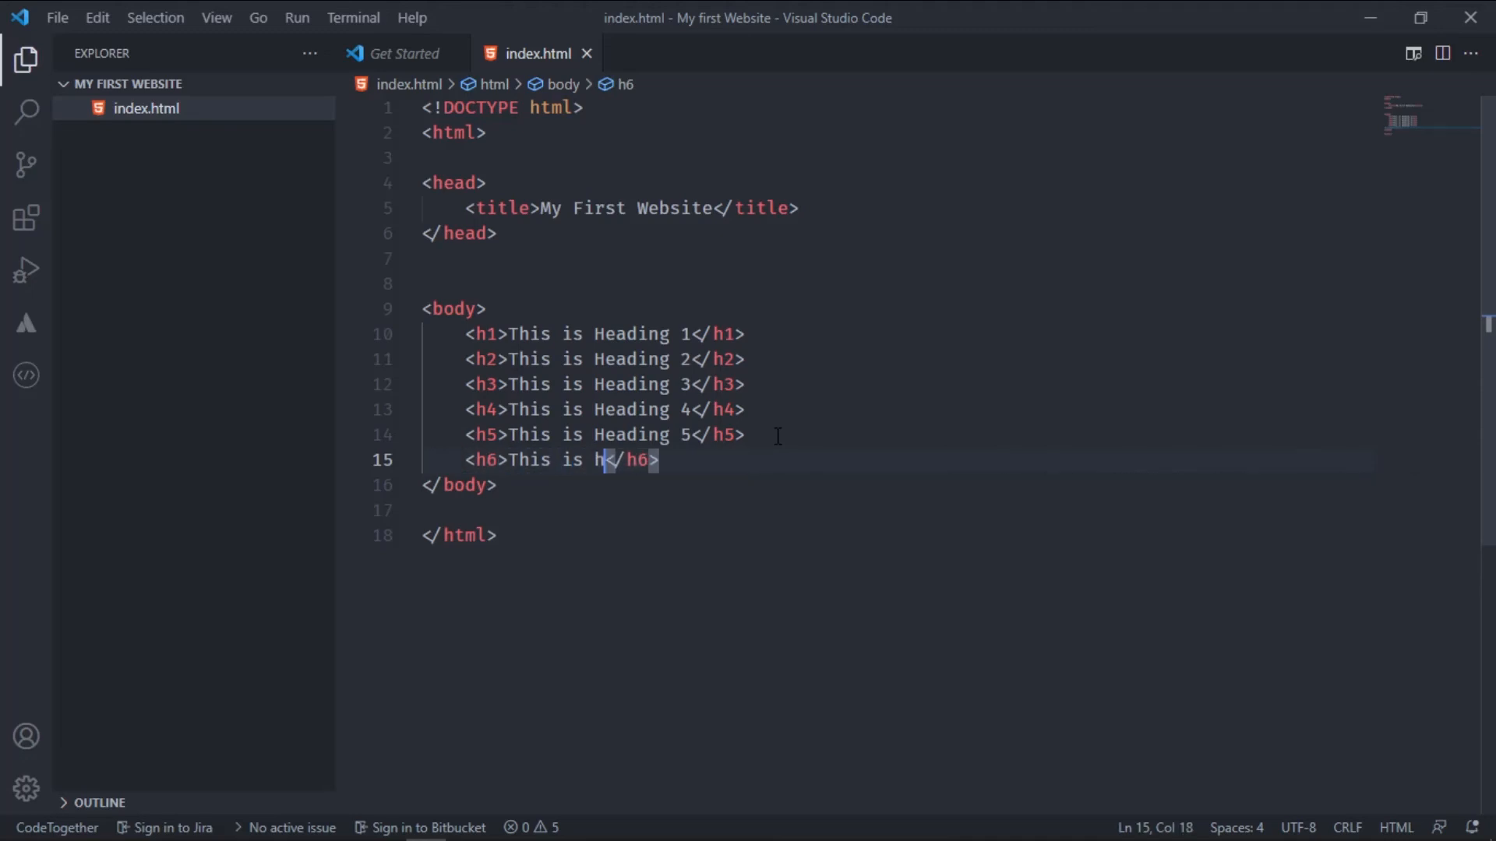
{"action": "type", "text": "eading"}
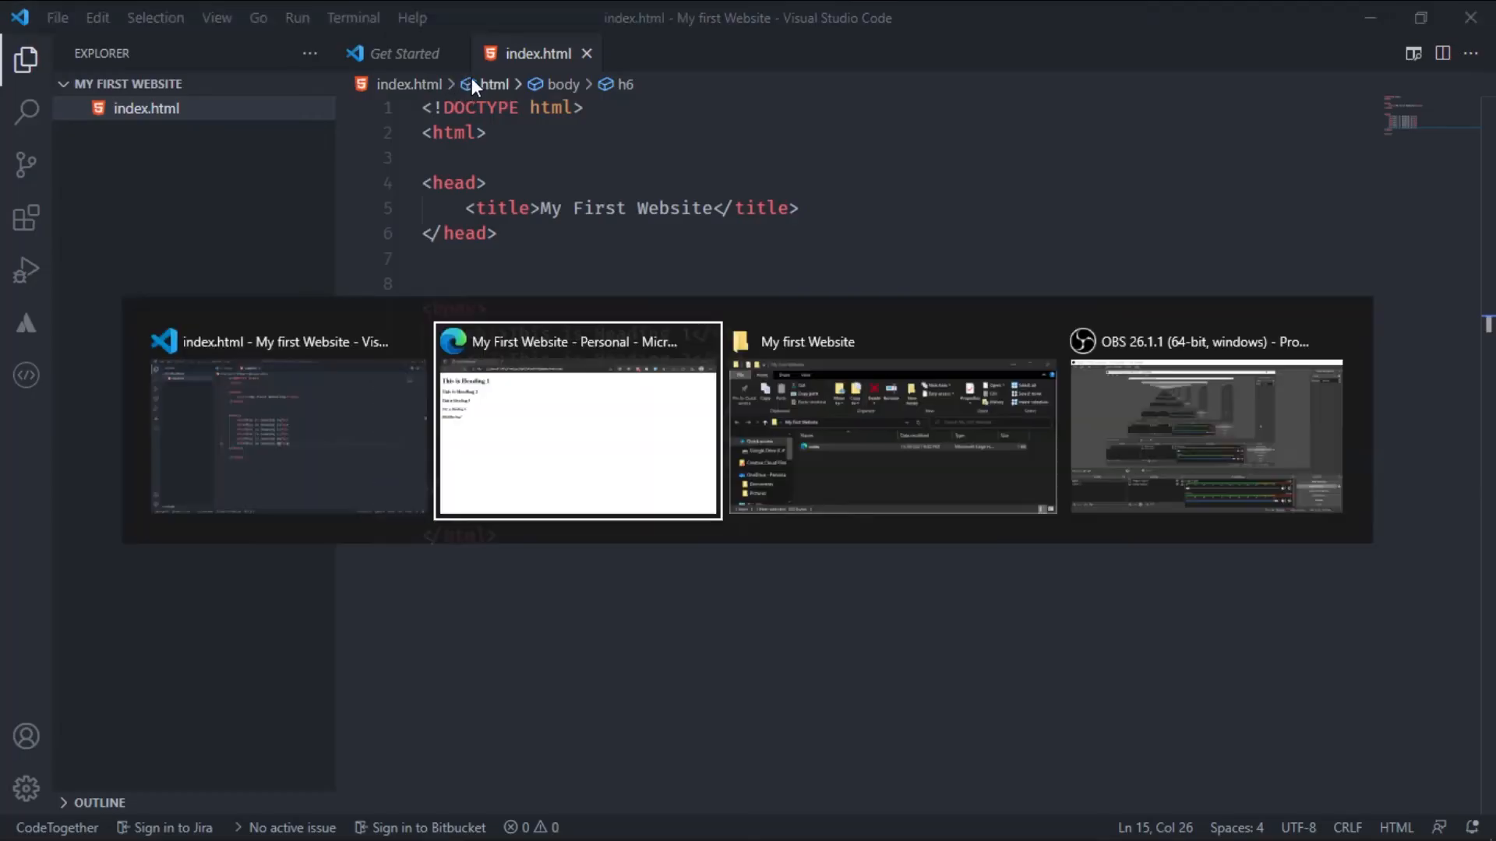
{"action": "left_click", "coordinate": [576, 420]}
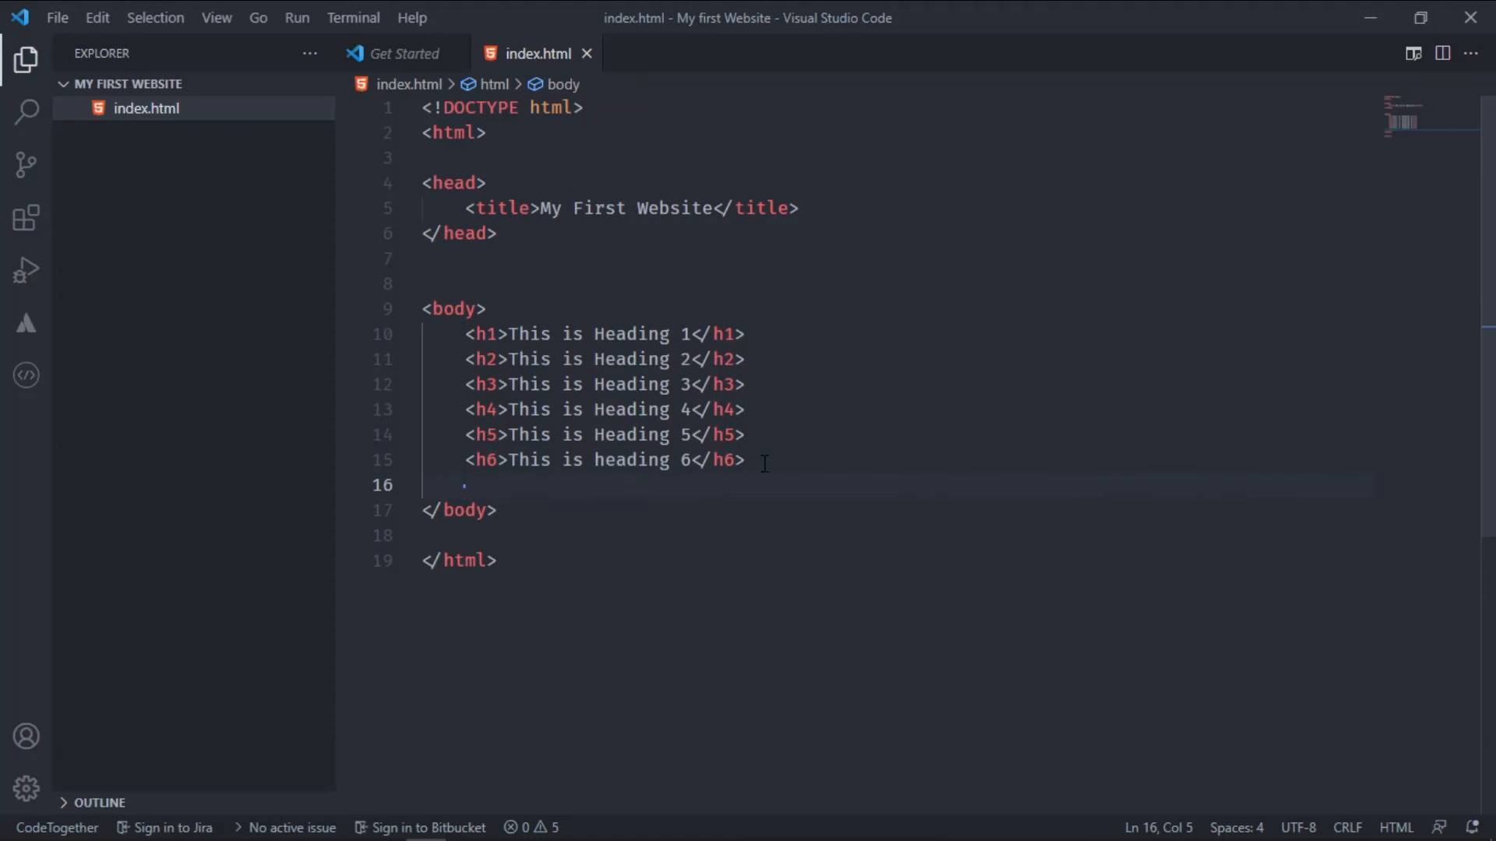
Start a trial <h7> element containing 'This' on the next line
{"action": "type", "text": "< h"}
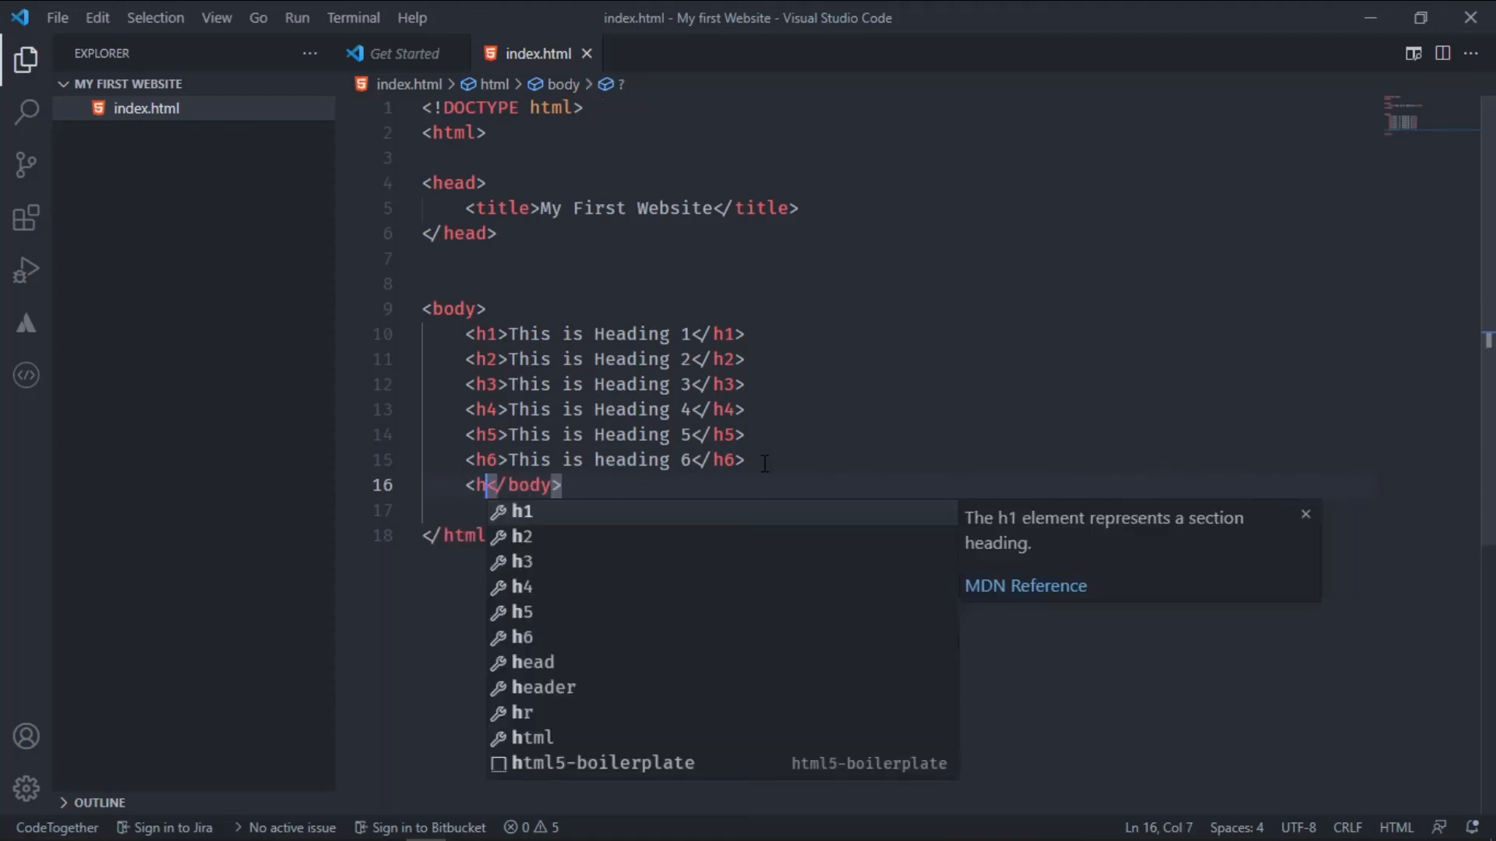
{"action": "type", "text": "ea"}
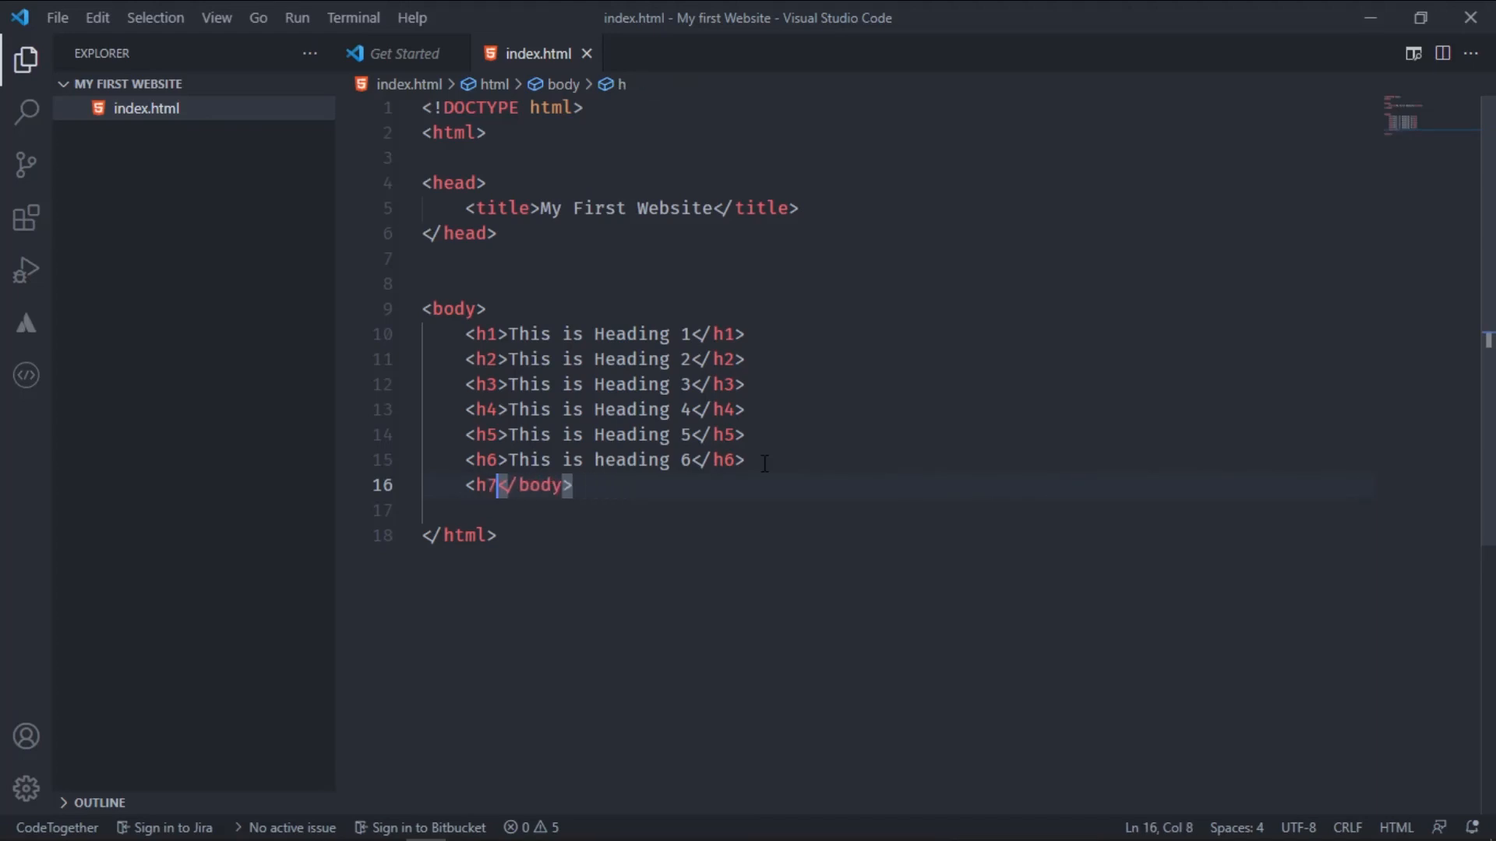
{"action": "type", "text": "></h7>"}
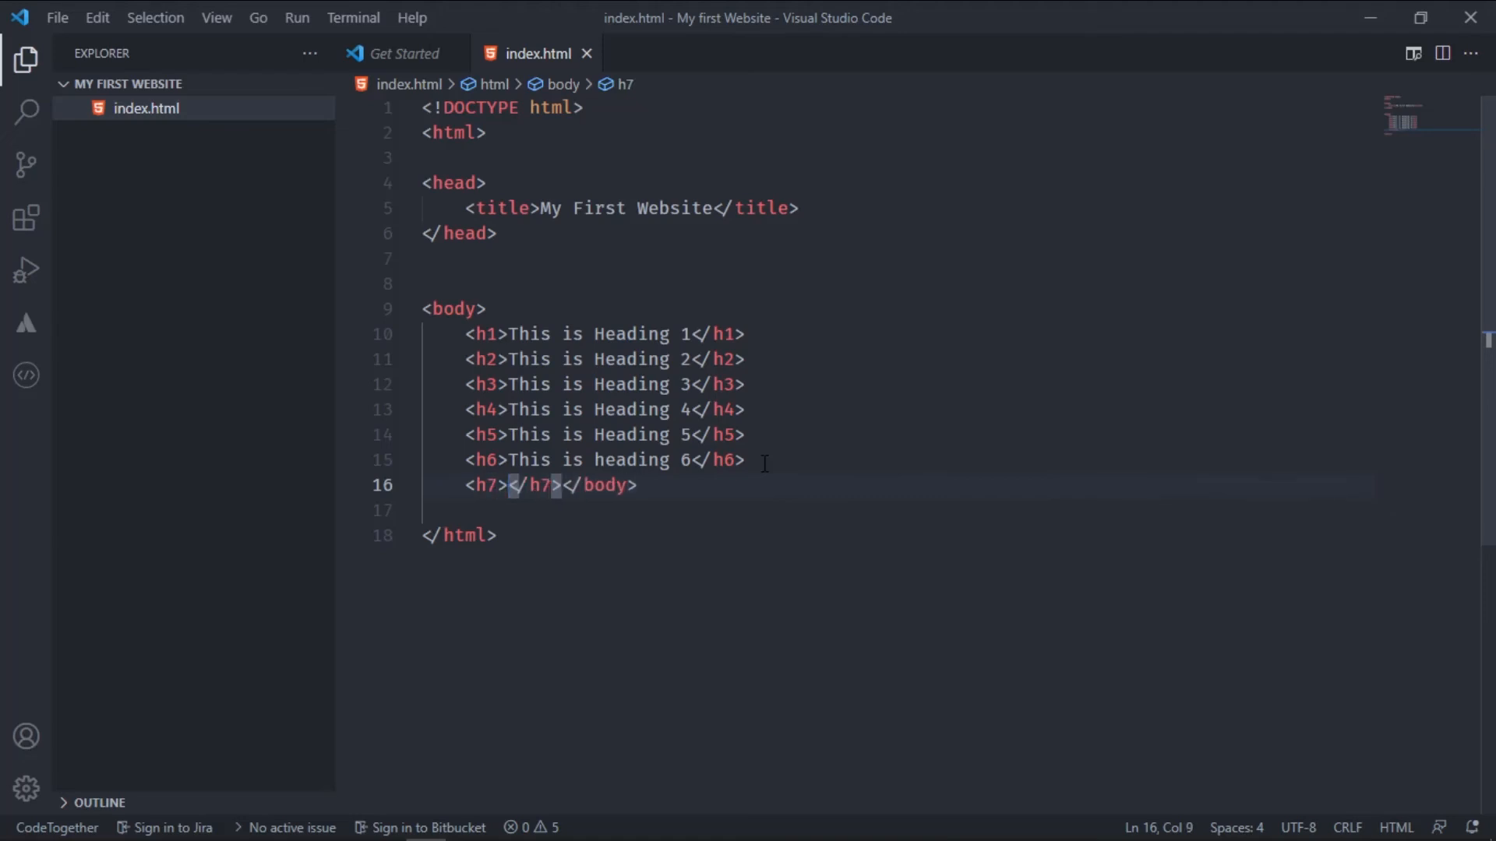
{"action": "type", "text": "This"}
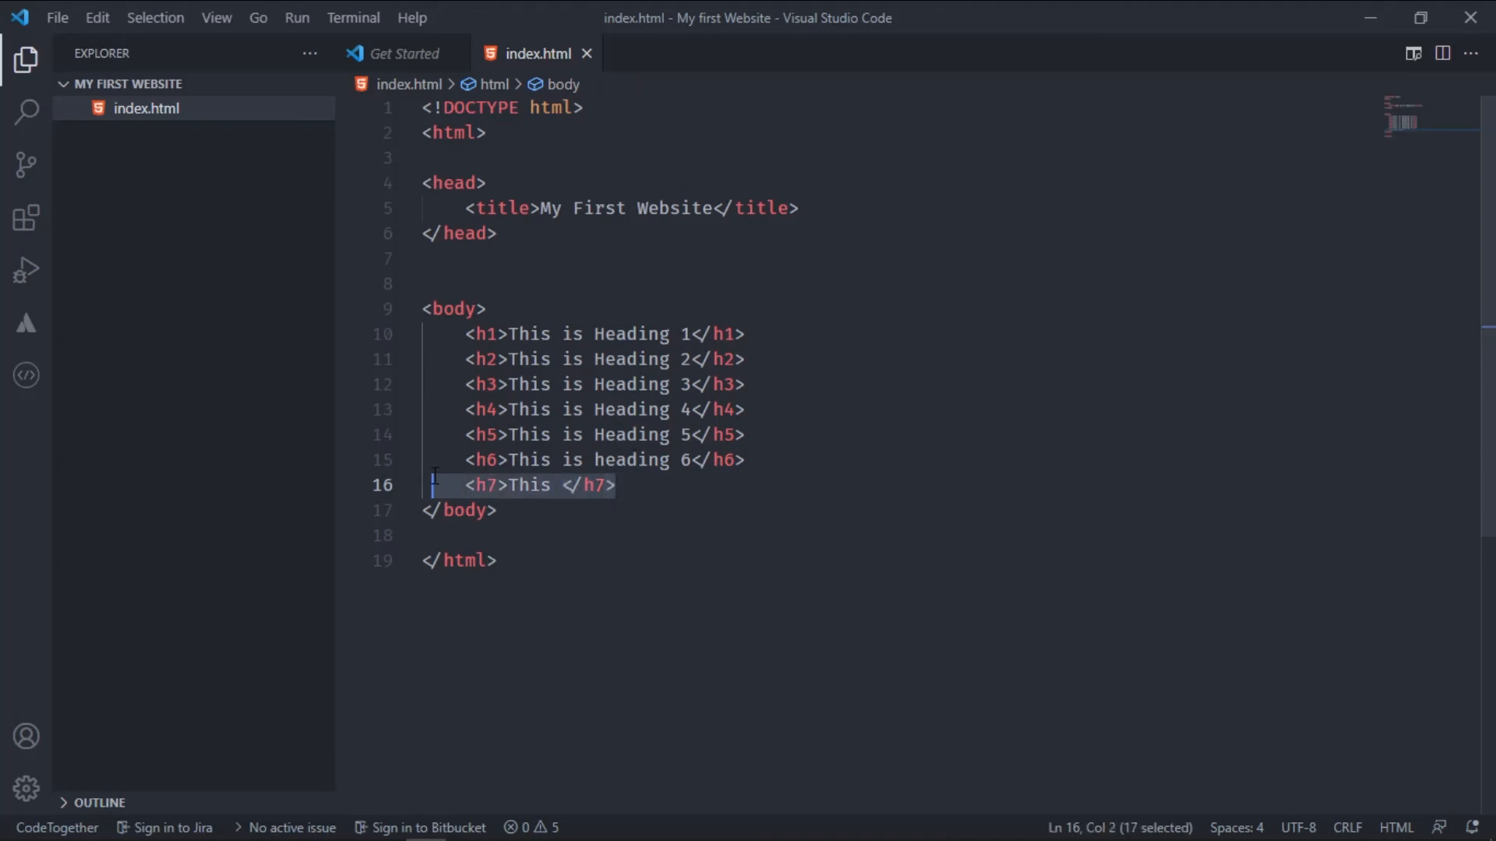
Remove the trial h7 line and move to the end of the heading 6 line
{"action": "key", "text": "Delete"}
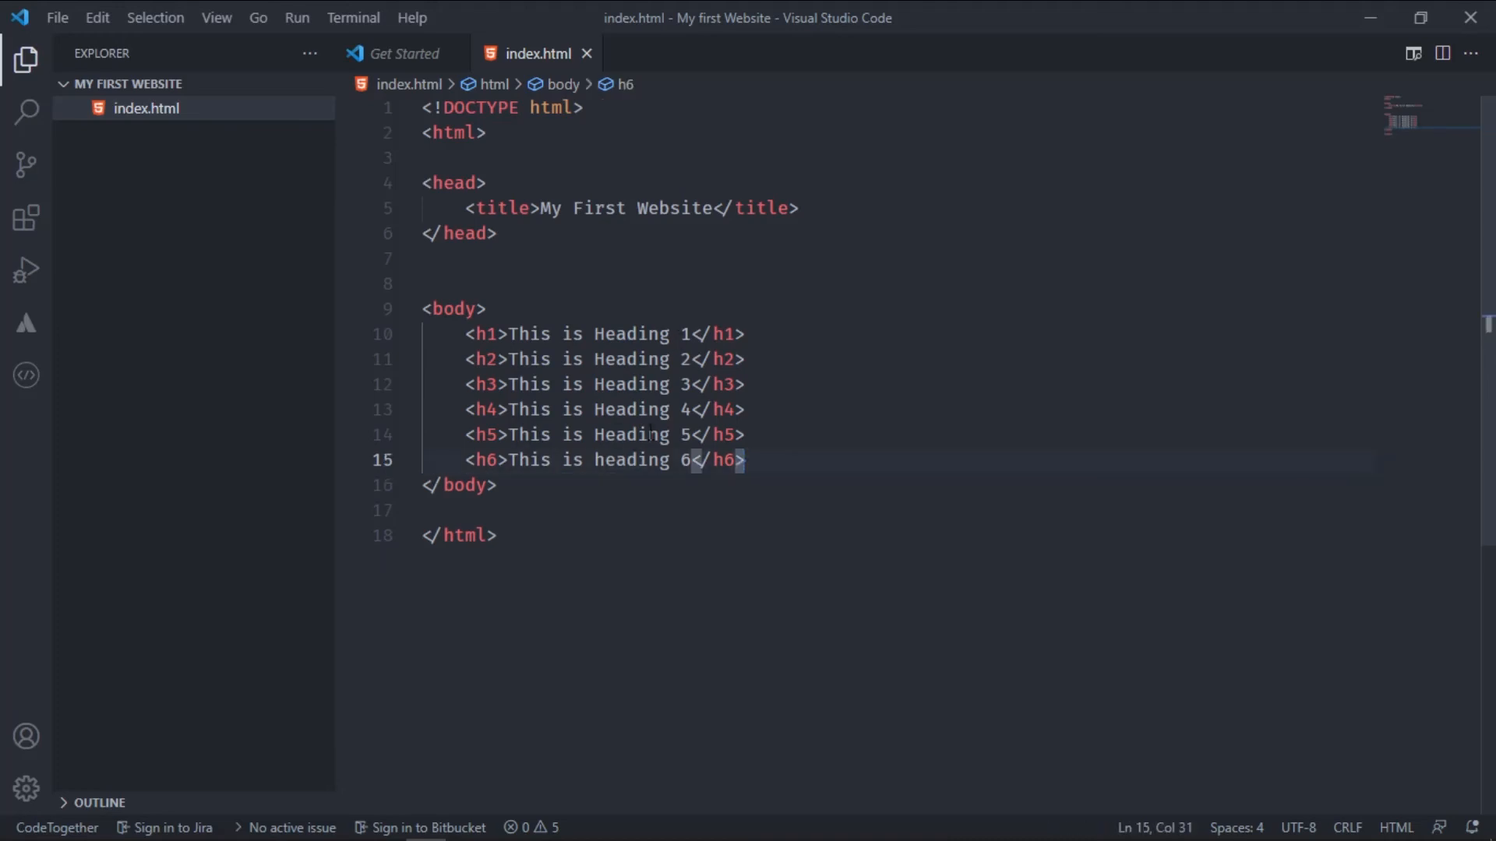
{"action": "left_click", "coordinate": [486, 334]}
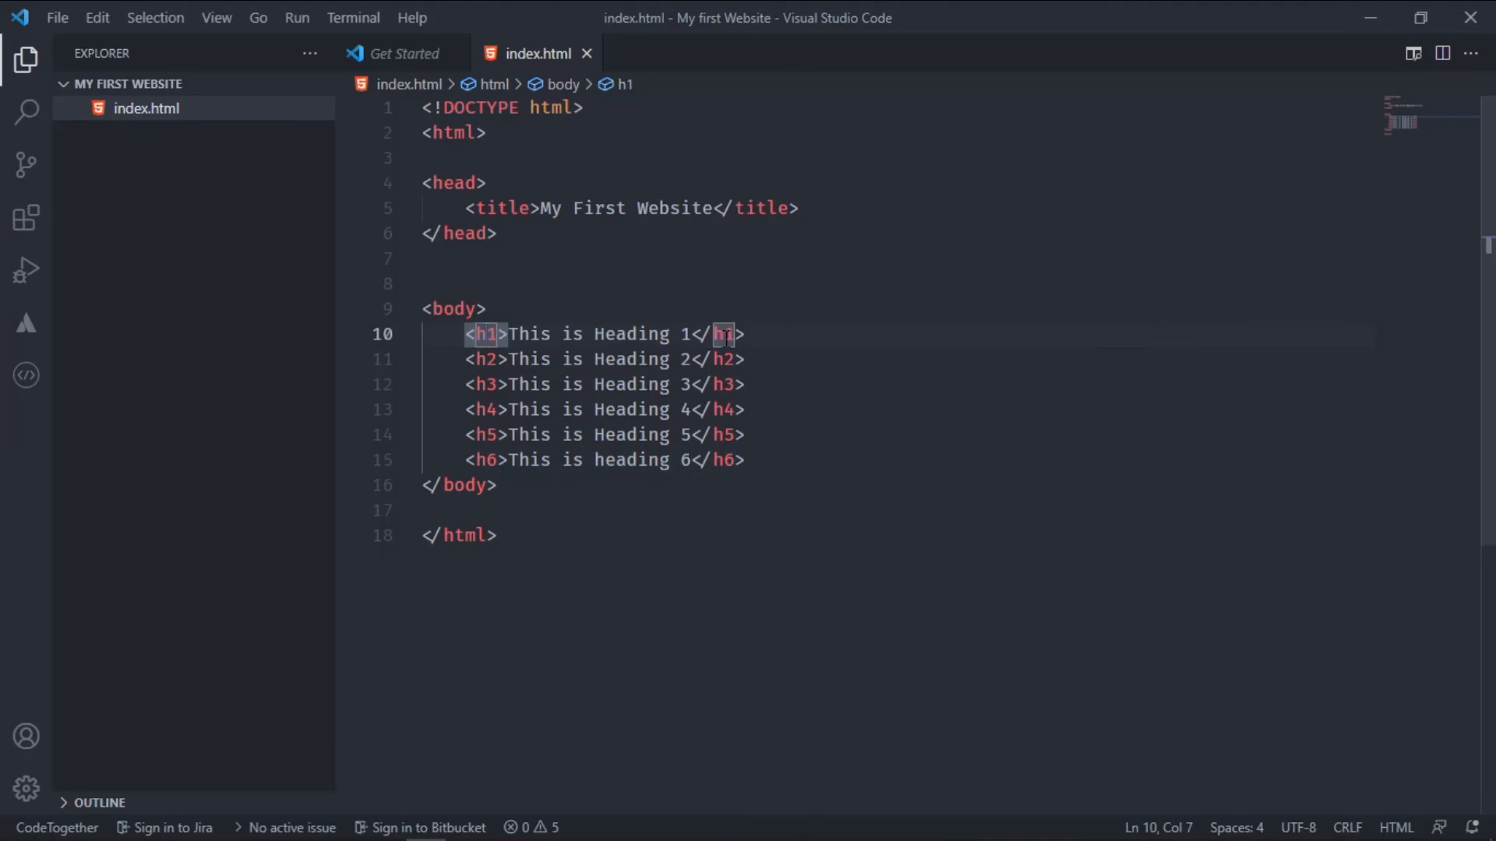
{"action": "double_click", "coordinate": [723, 460]}
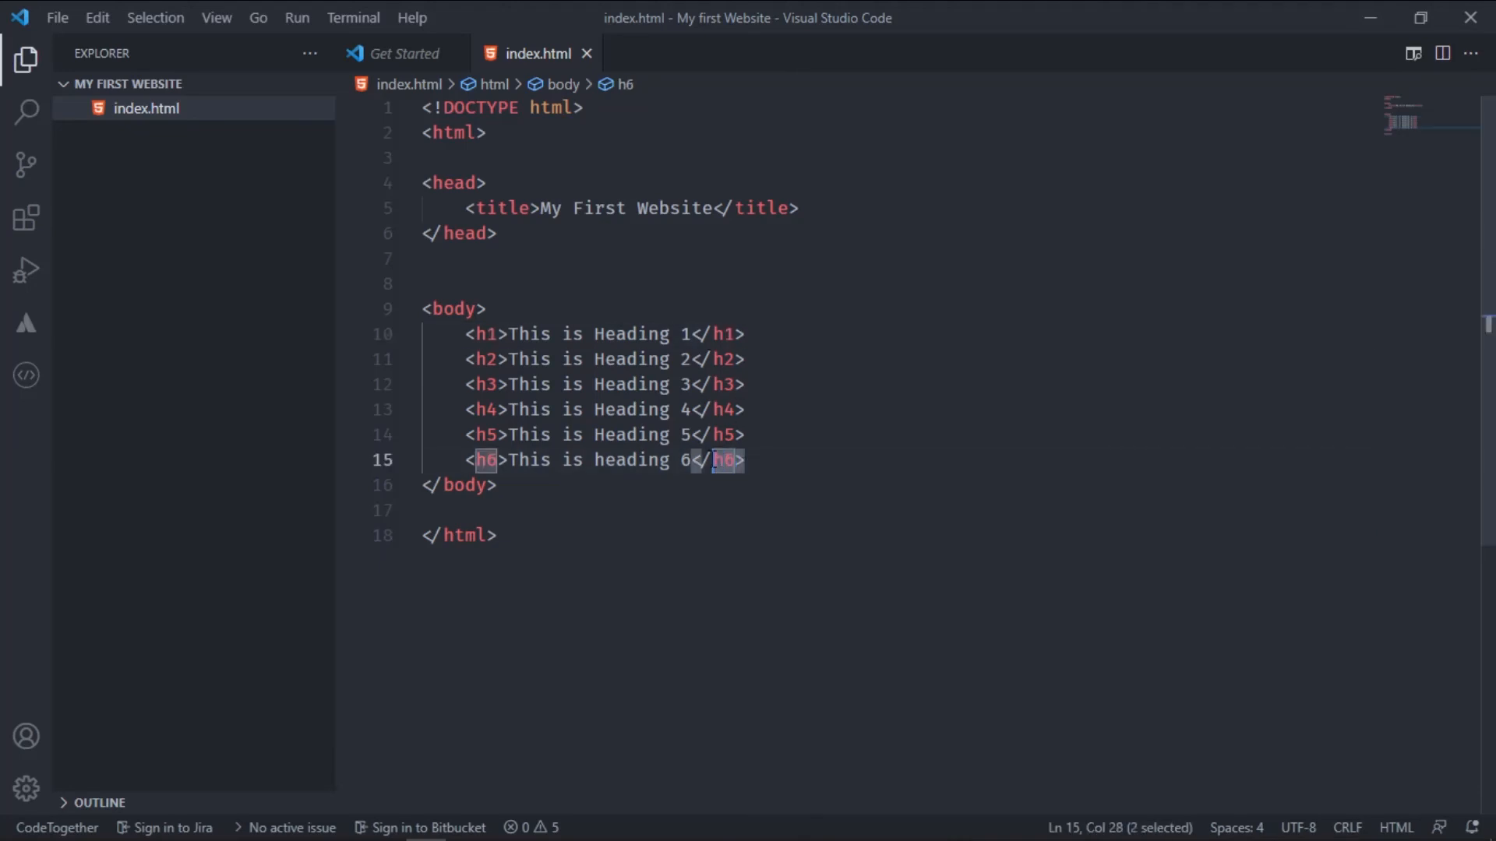
{"action": "left_click", "coordinate": [749, 460]}
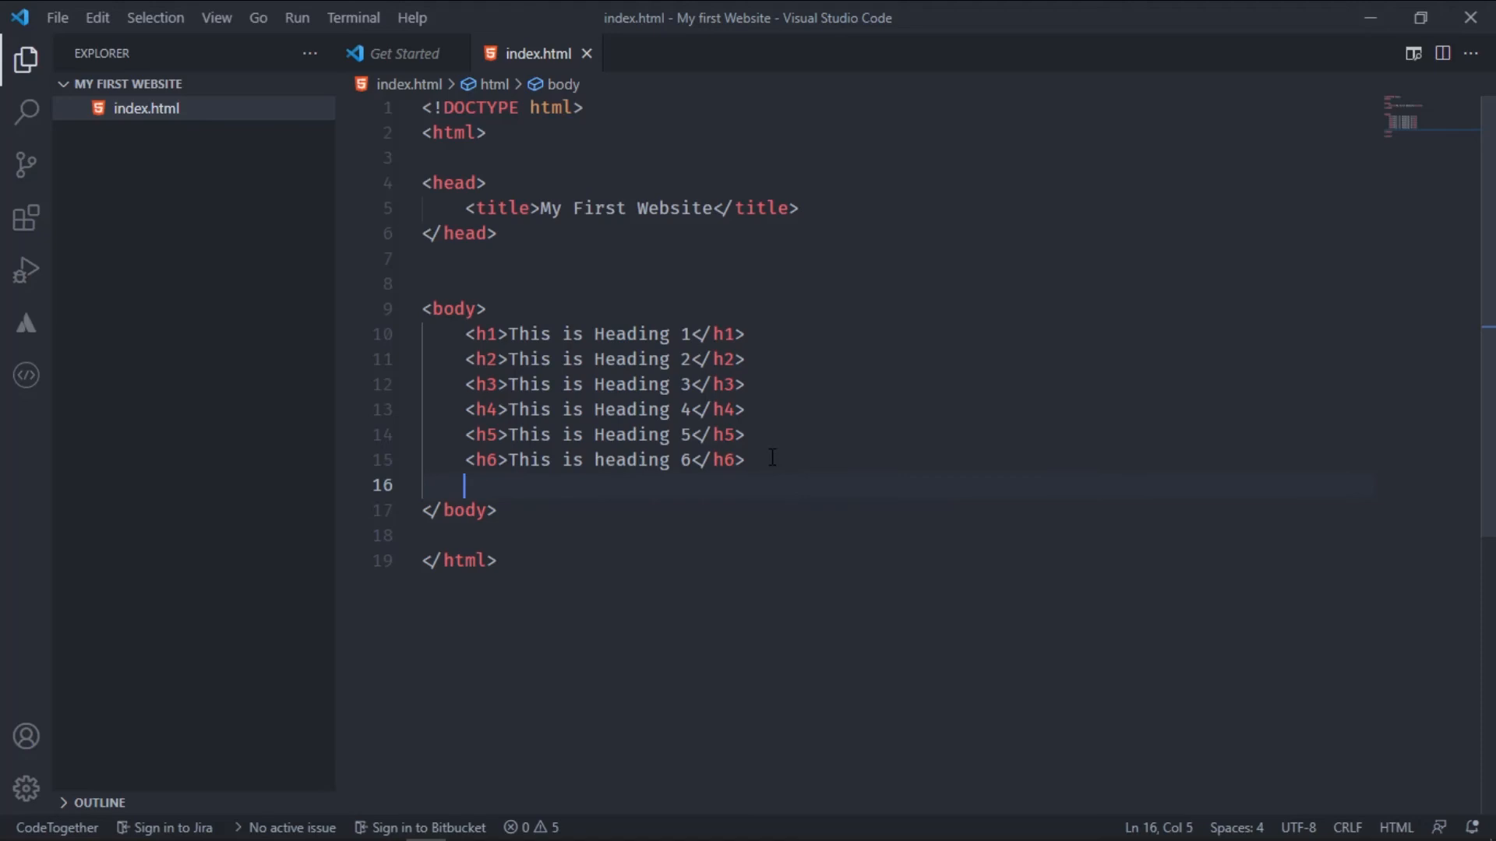
Add a <p> element after heading 6 reading 'Hello World'
{"action": "type", "text": "p></p>"}
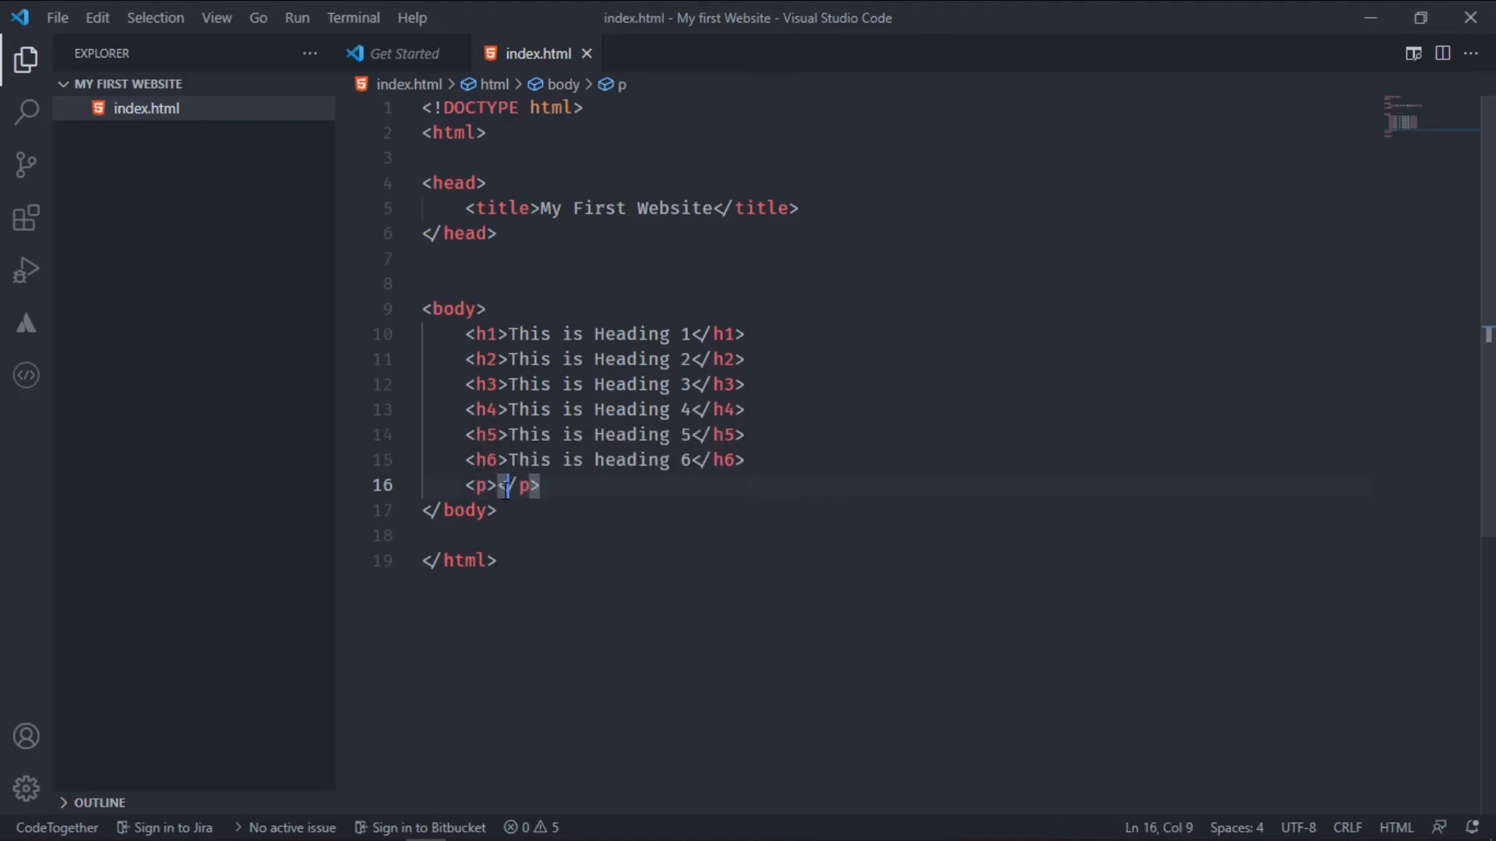
{"action": "left_click", "coordinate": [481, 486]}
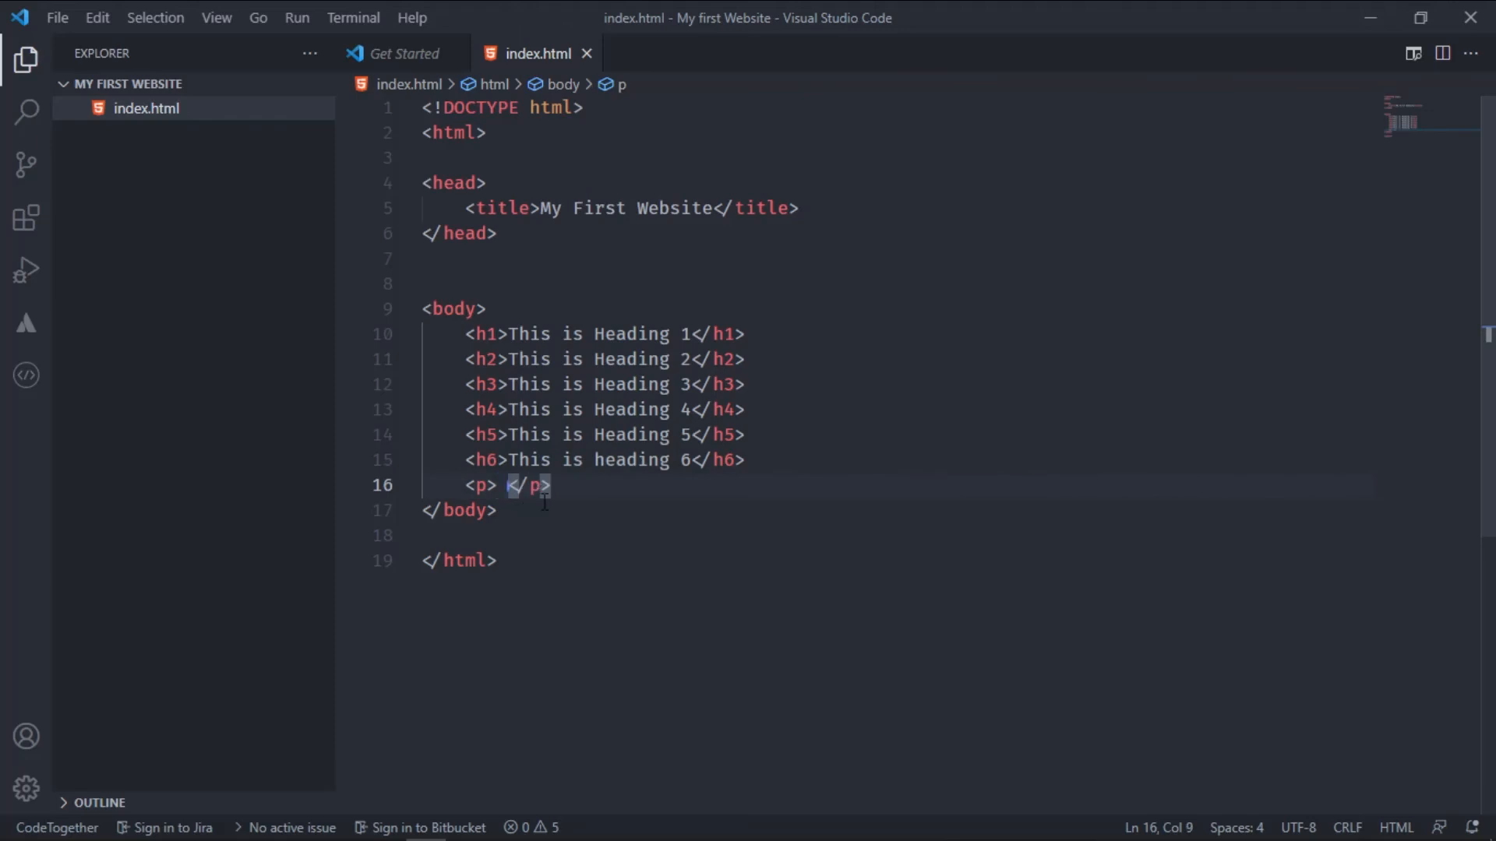
{"action": "type", "text": "Hello Wo"}
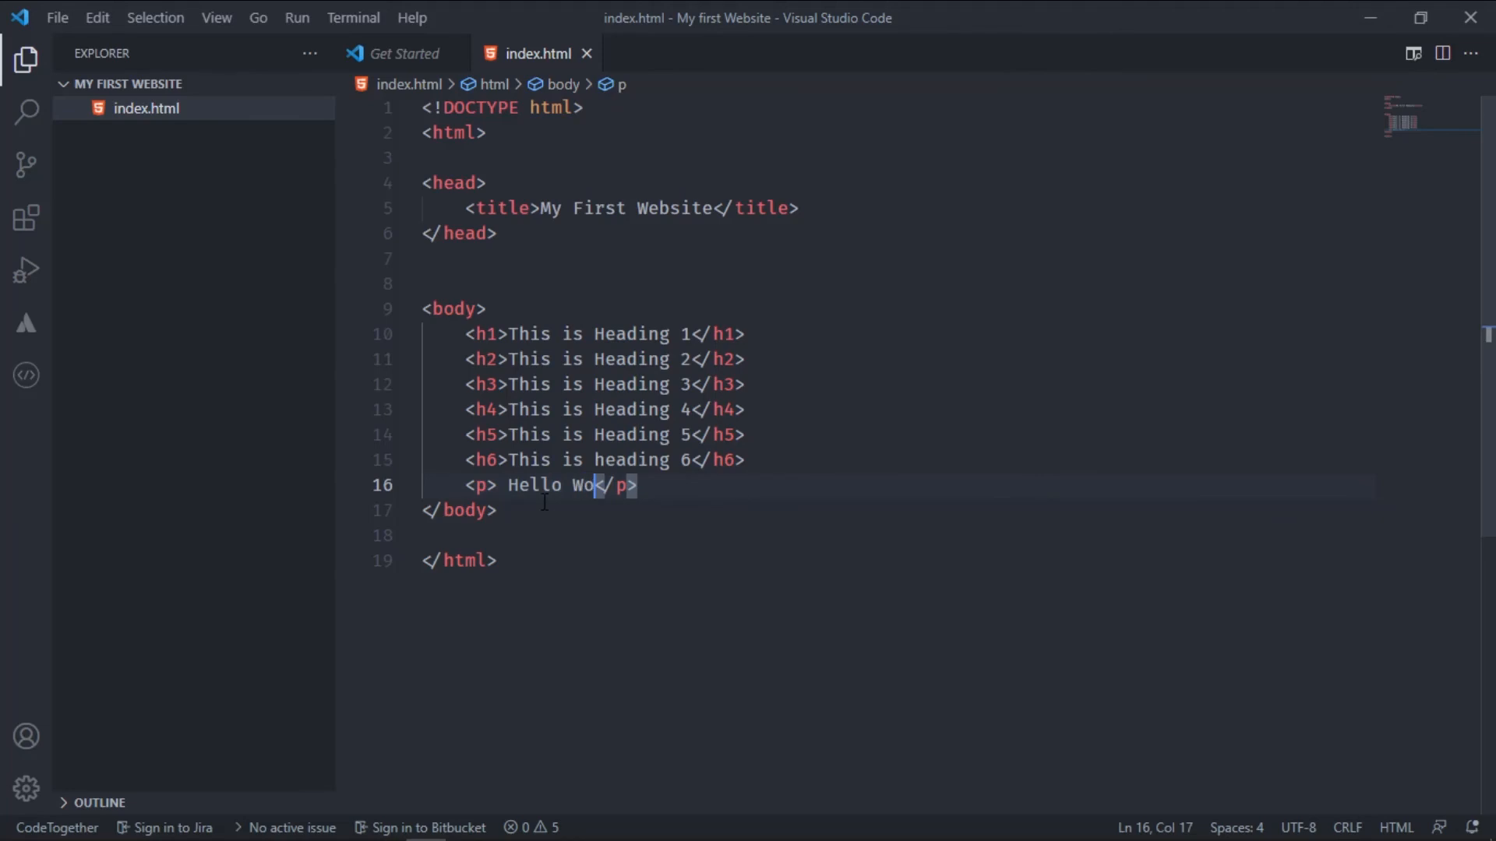
{"action": "type", "text": "rlsd"}
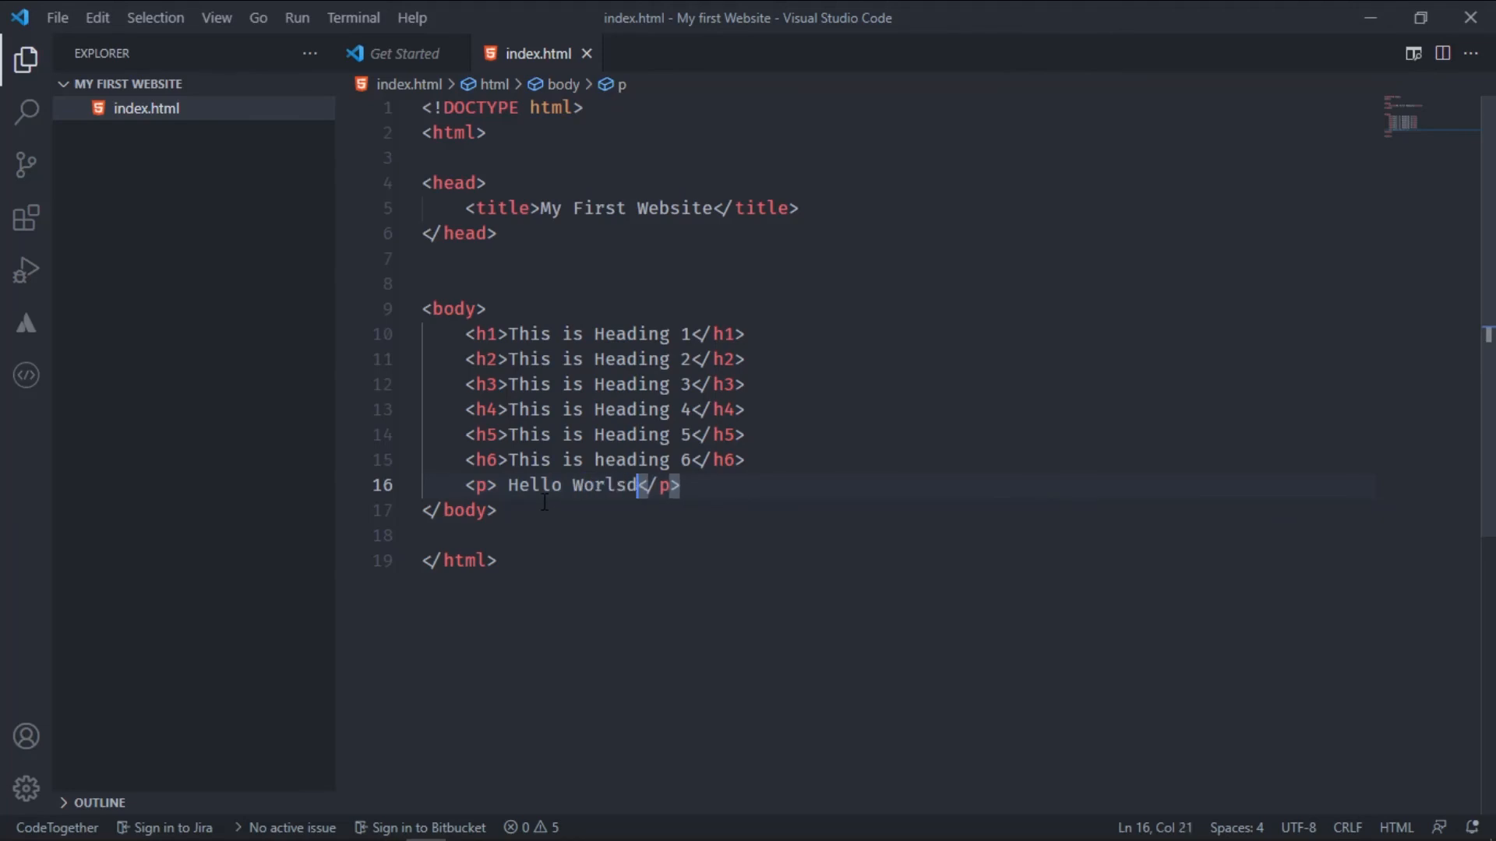
{"action": "key", "text": "Backspace"}
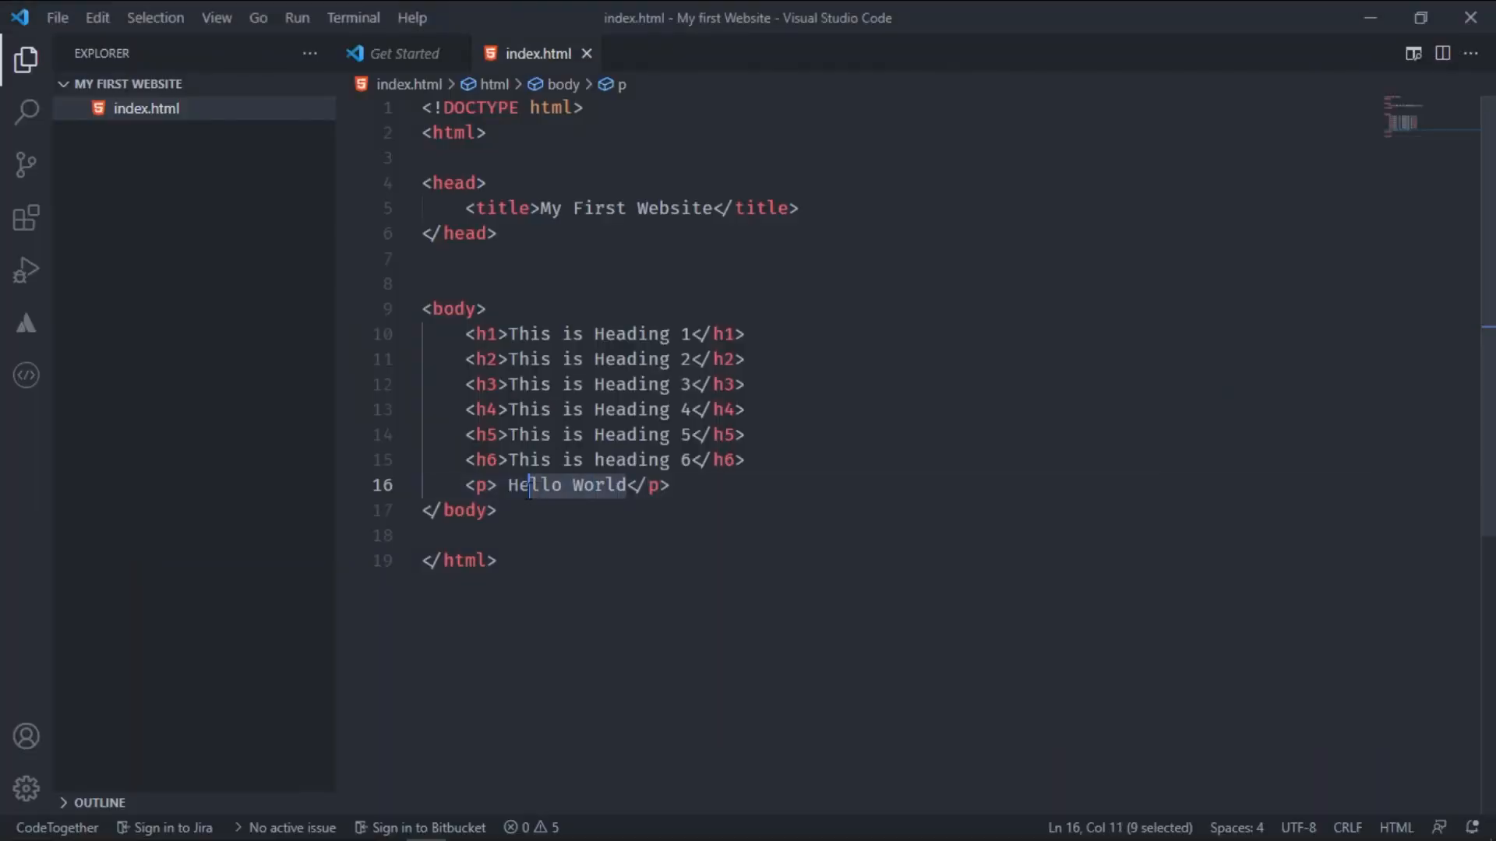
Change the paragraph text to 'Im paragraph' and refresh the preview
{"action": "type", "text": "Im</p>"}
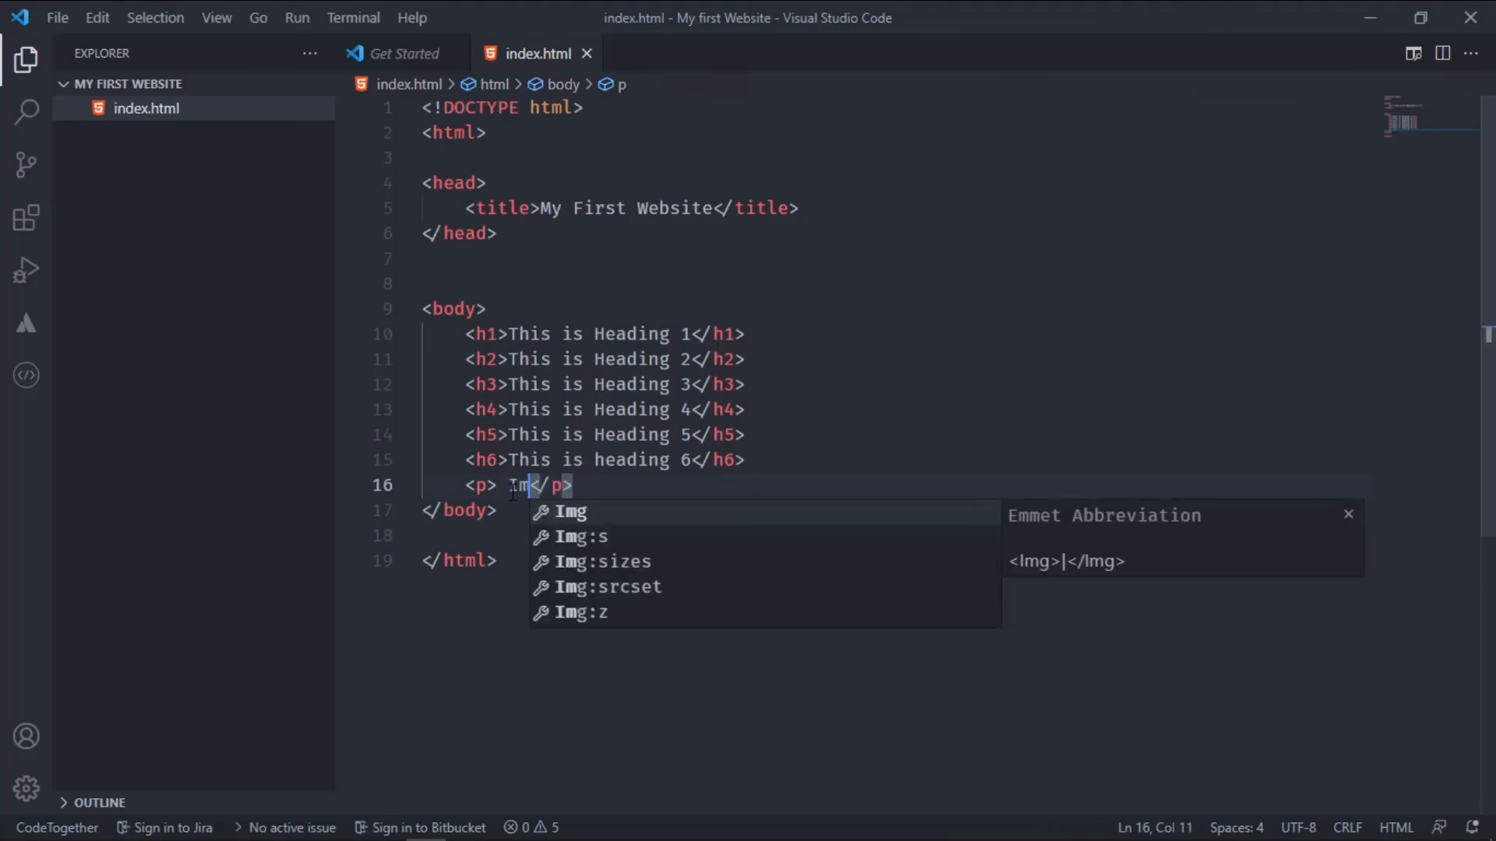
{"action": "type", "text": "par"}
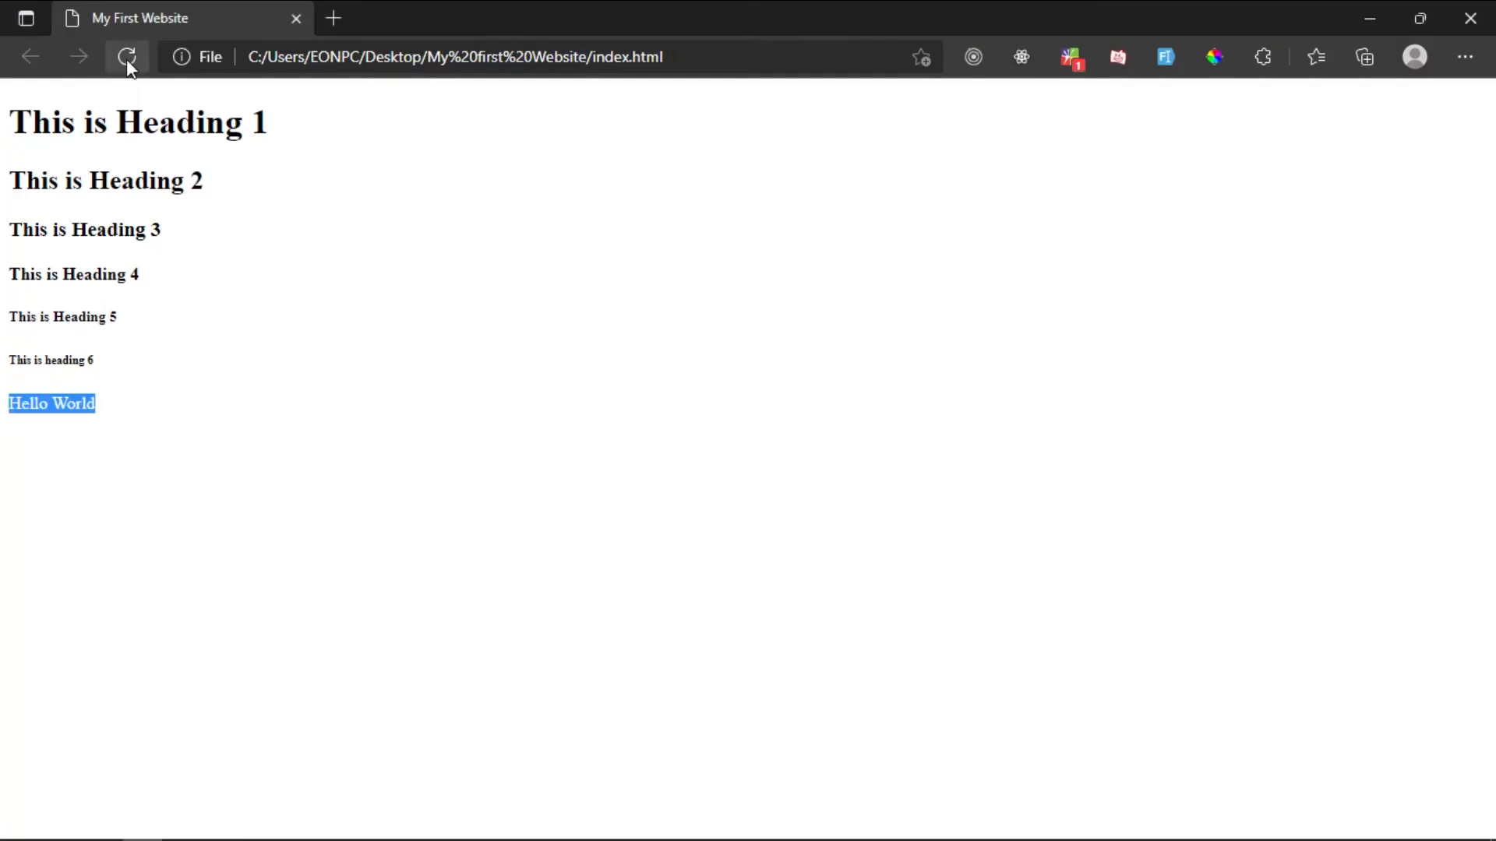
{"action": "left_click", "coordinate": [126, 56]}
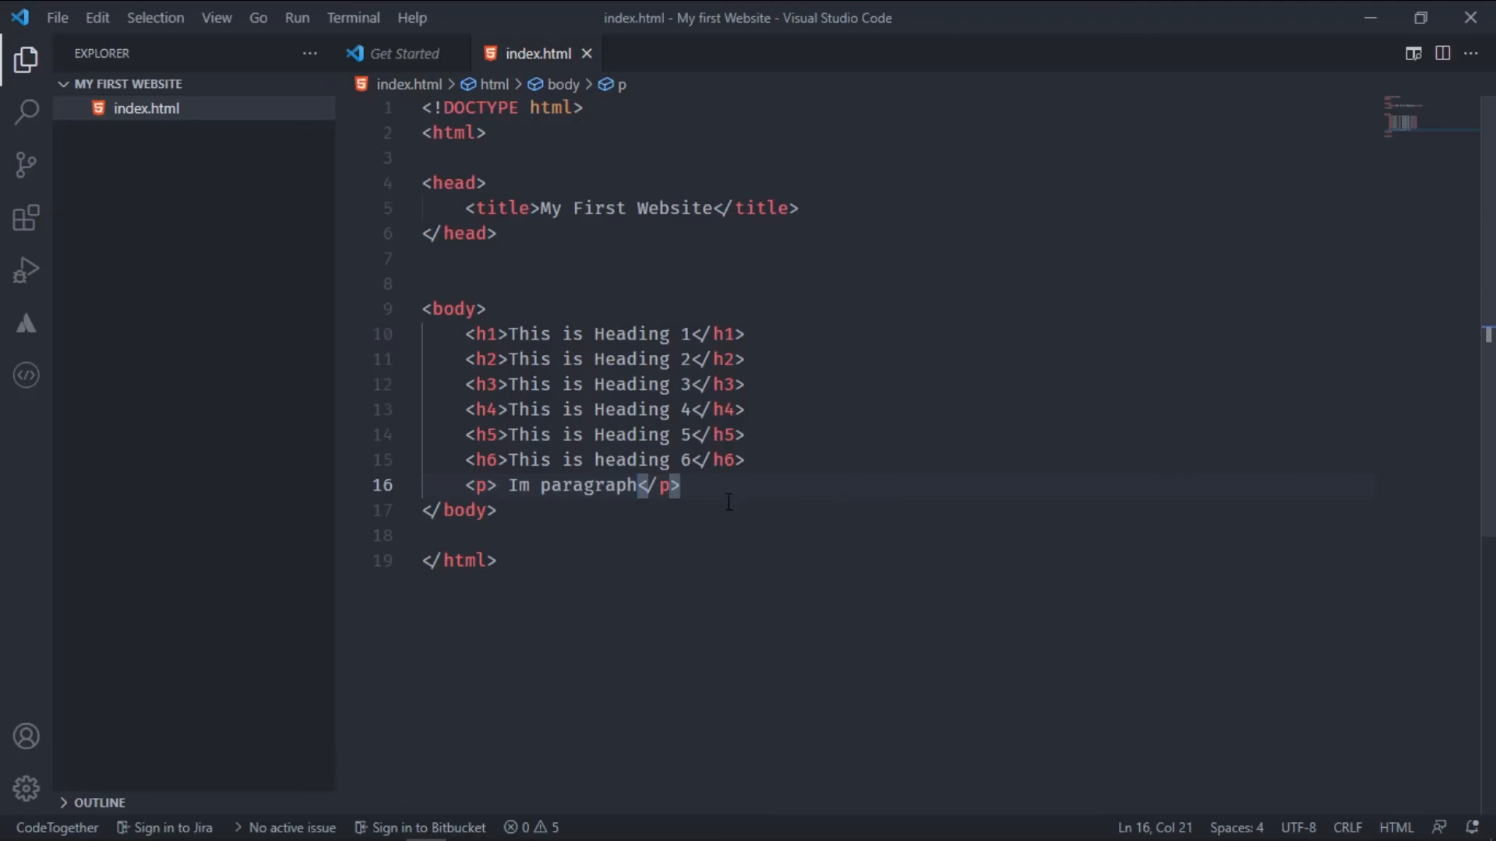
Inspect the heading and paragraph tags before adding a trial <p1> element
{"action": "left_click", "coordinate": [497, 511]}
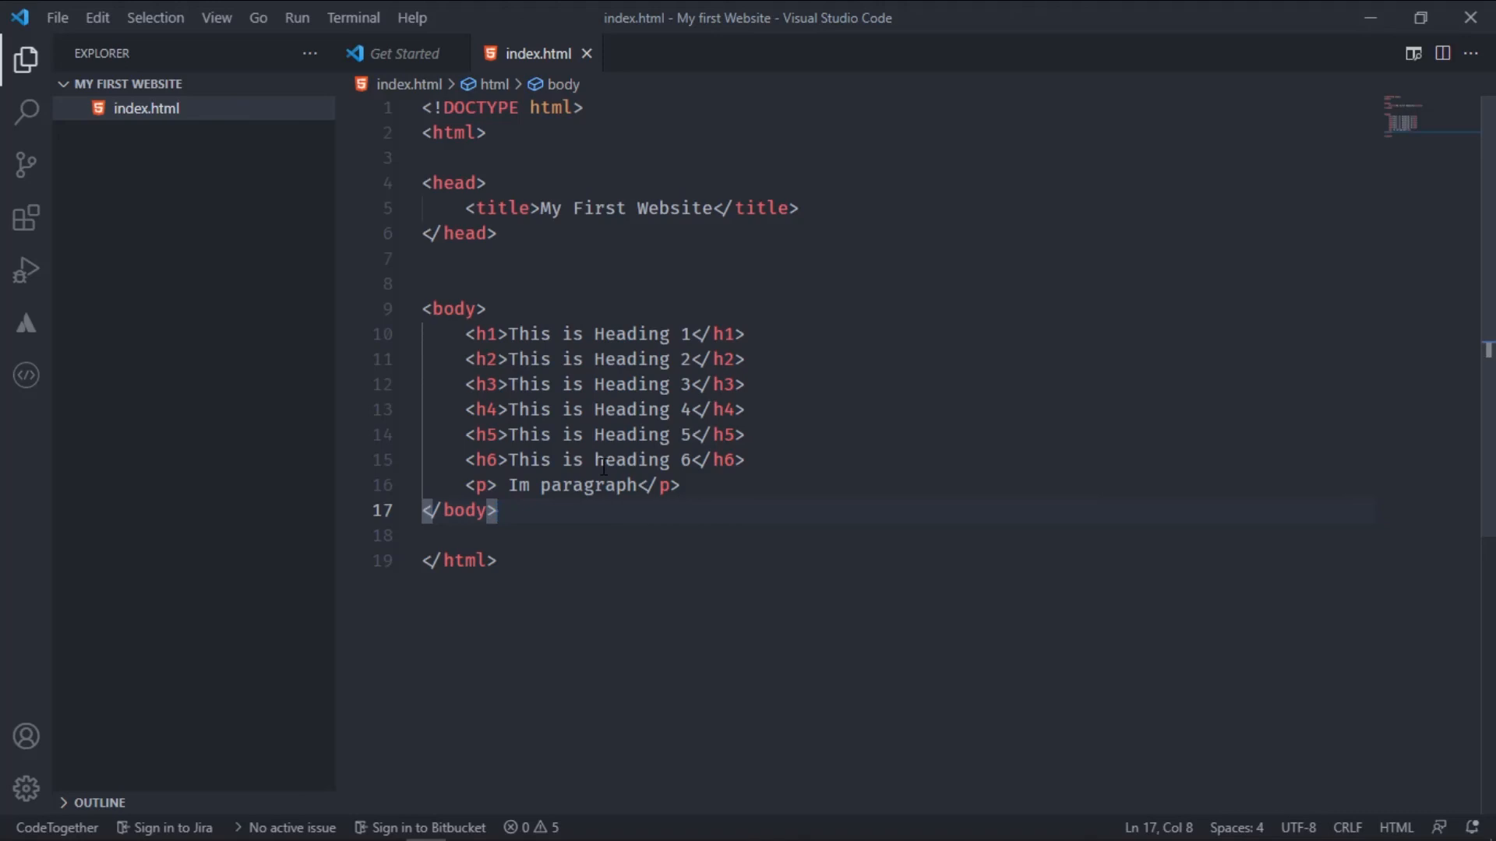
{"action": "mouse_move", "coordinate": [725, 435]}
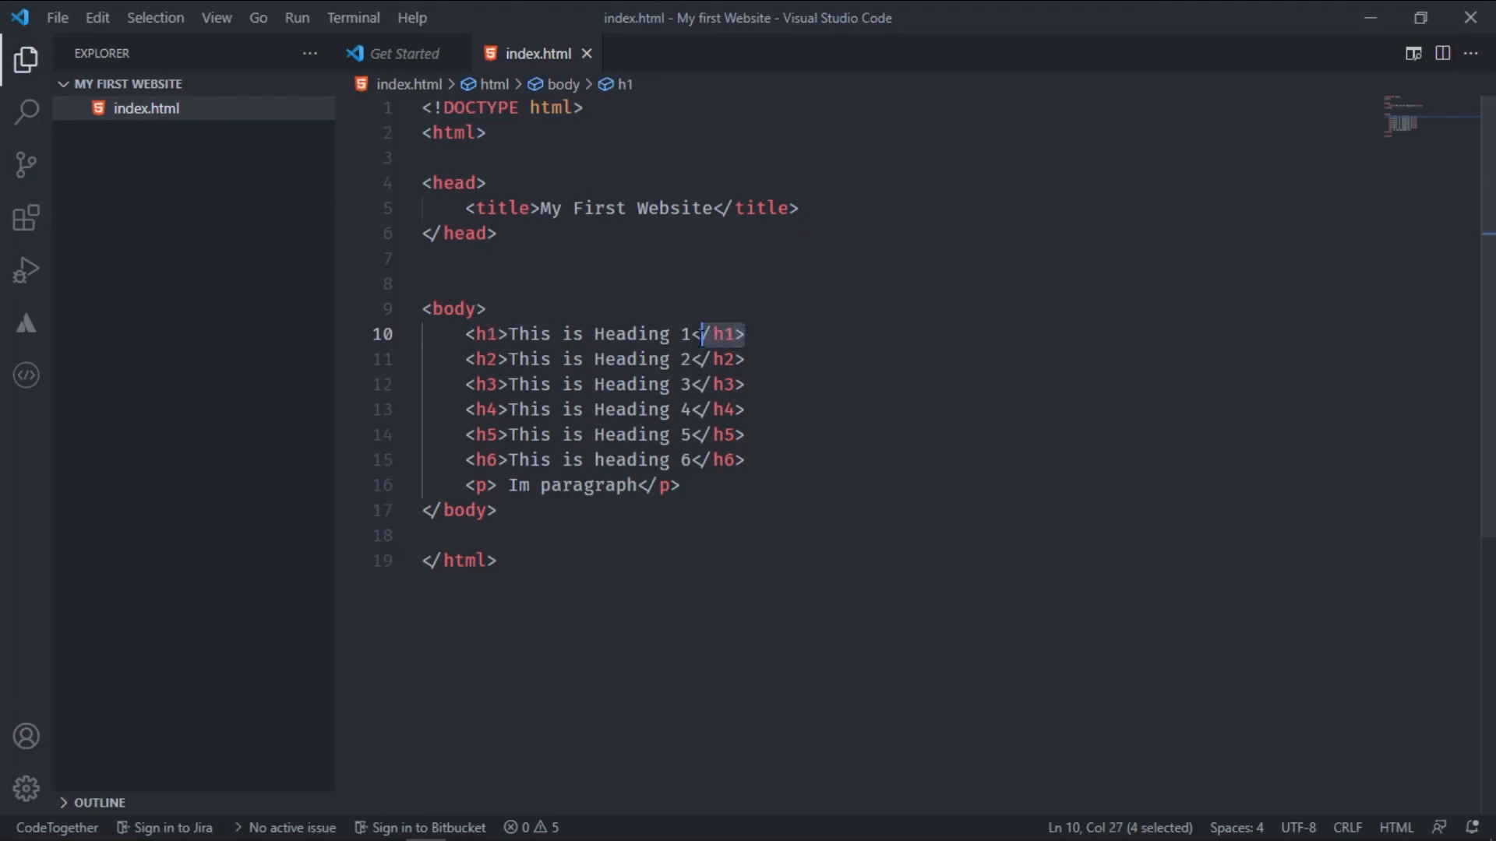
{"action": "left_click", "coordinate": [481, 360]}
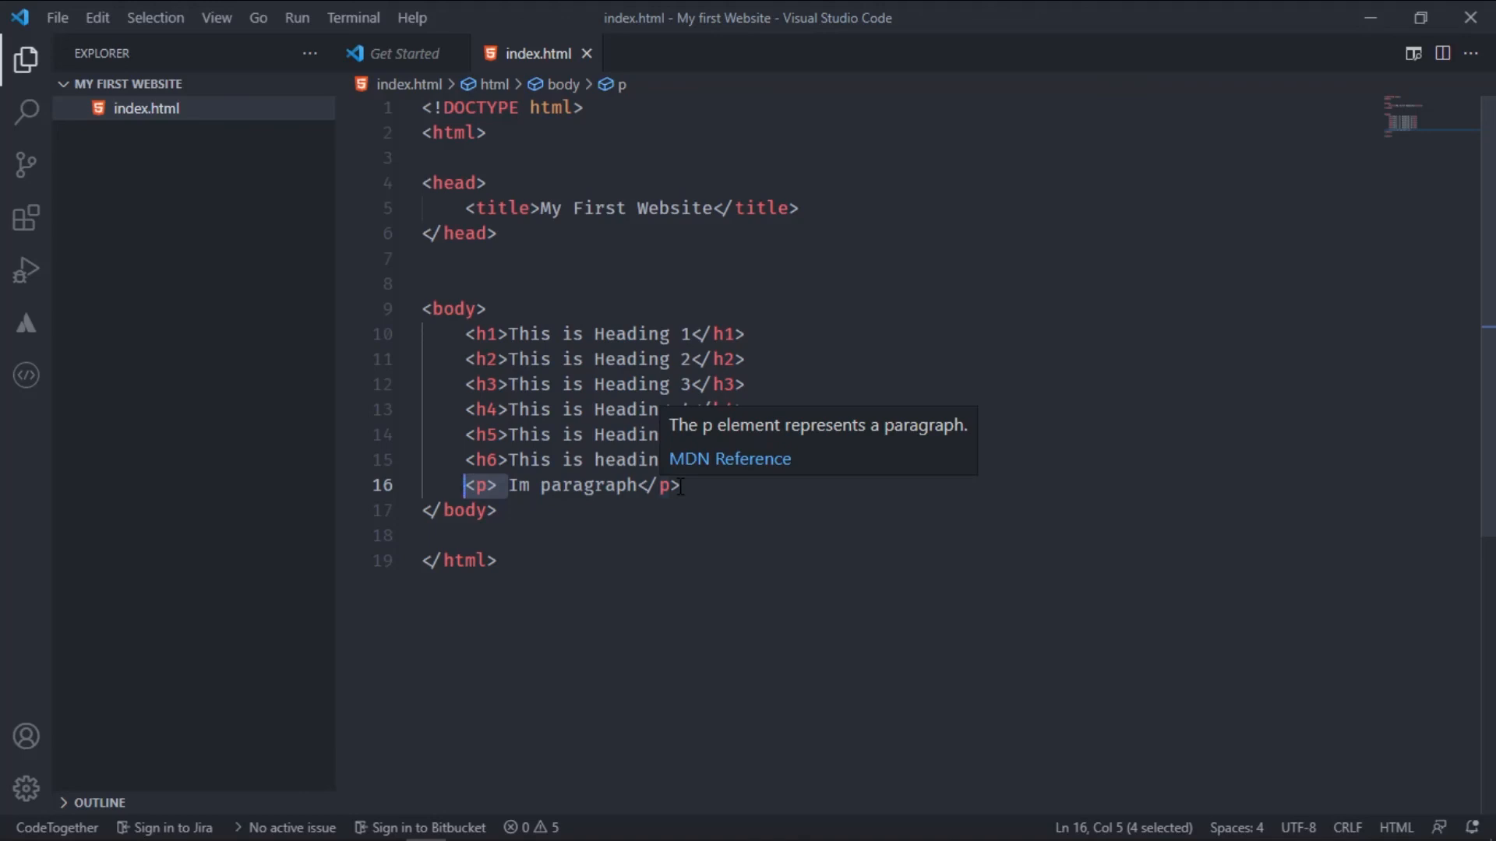
{"action": "left_click", "coordinate": [481, 334]}
{"action": "type", "text": "<p1> </p1>"}
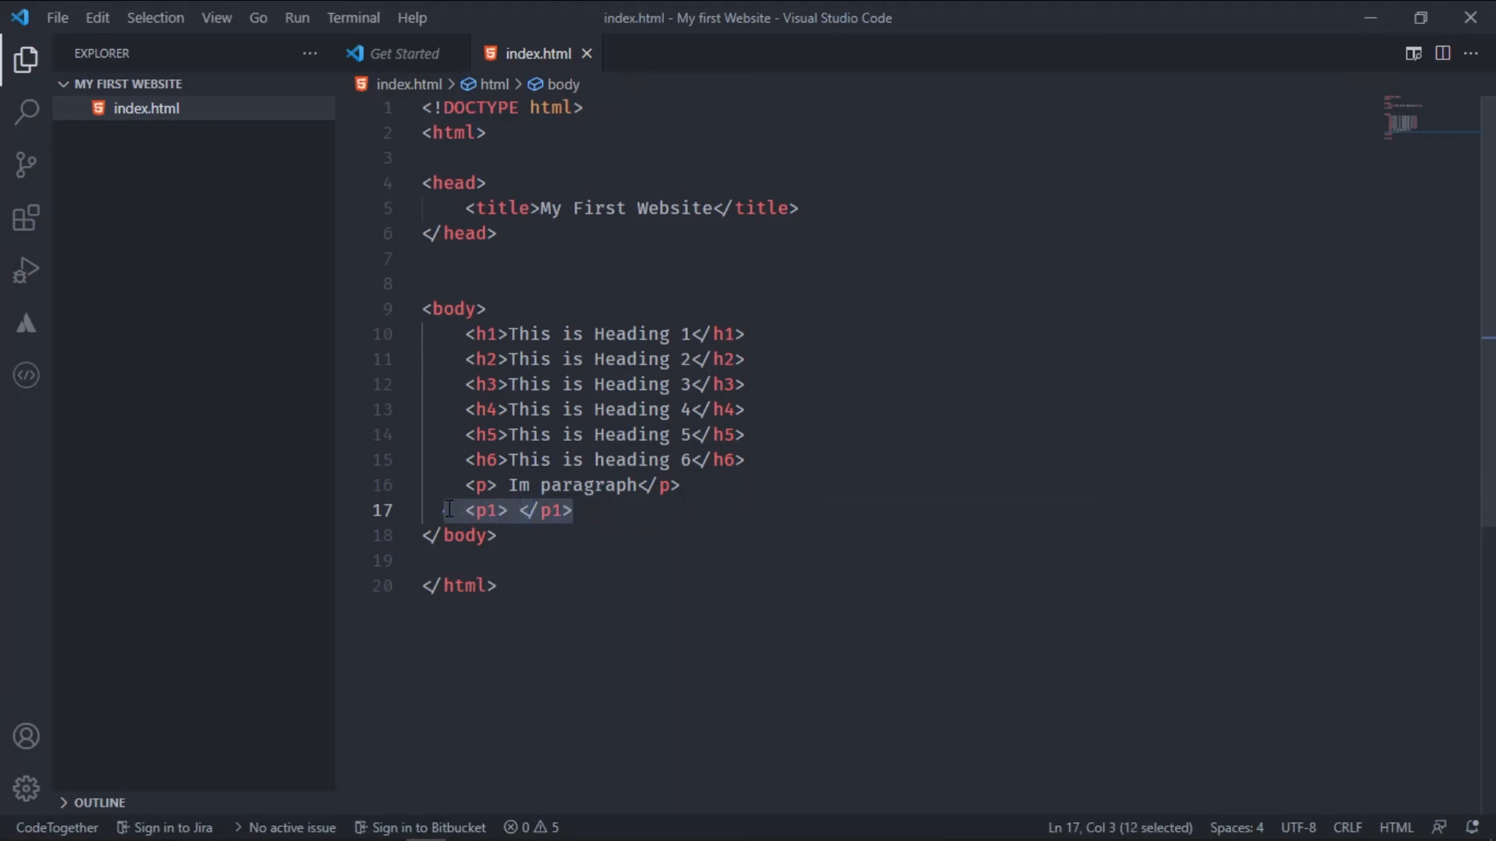
Delete the trial p1 line, leaving the paragraph last in the body
{"action": "key", "text": "Delete"}
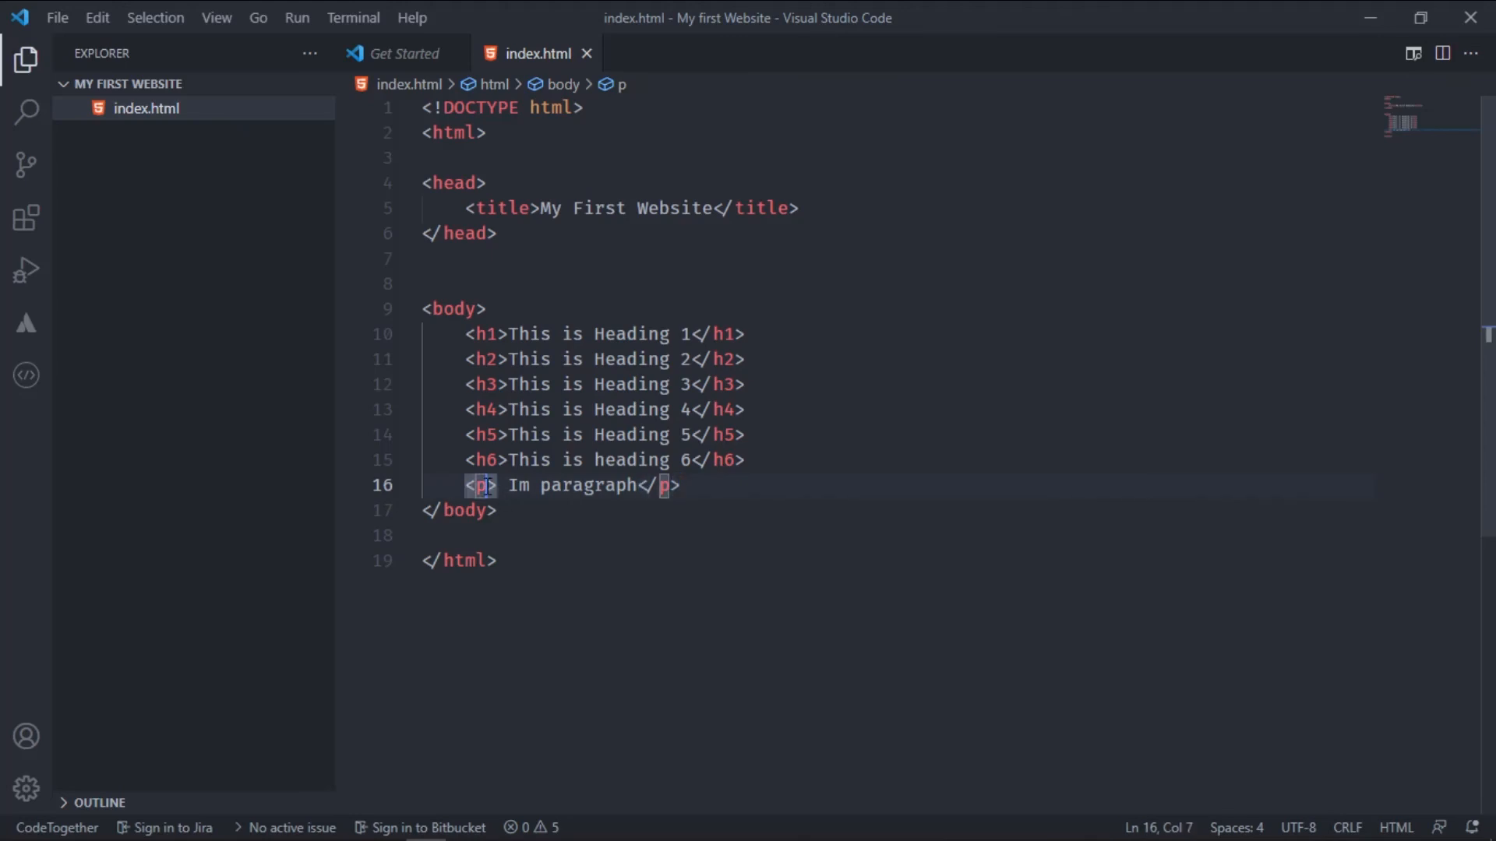
{"action": "left_click", "coordinate": [645, 486]}
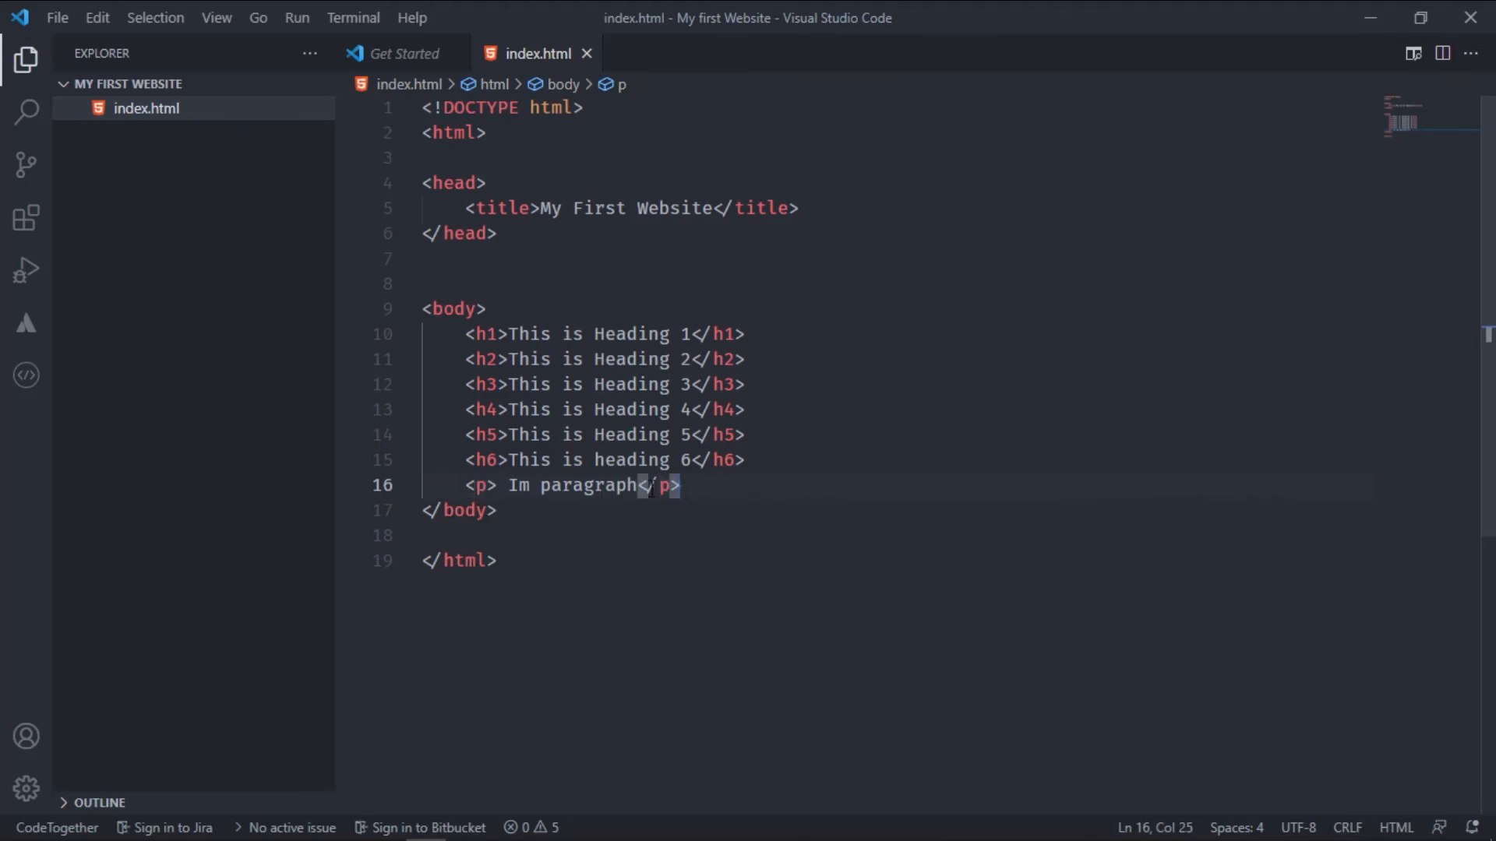
{"action": "mouse_move", "coordinate": [695, 485]}
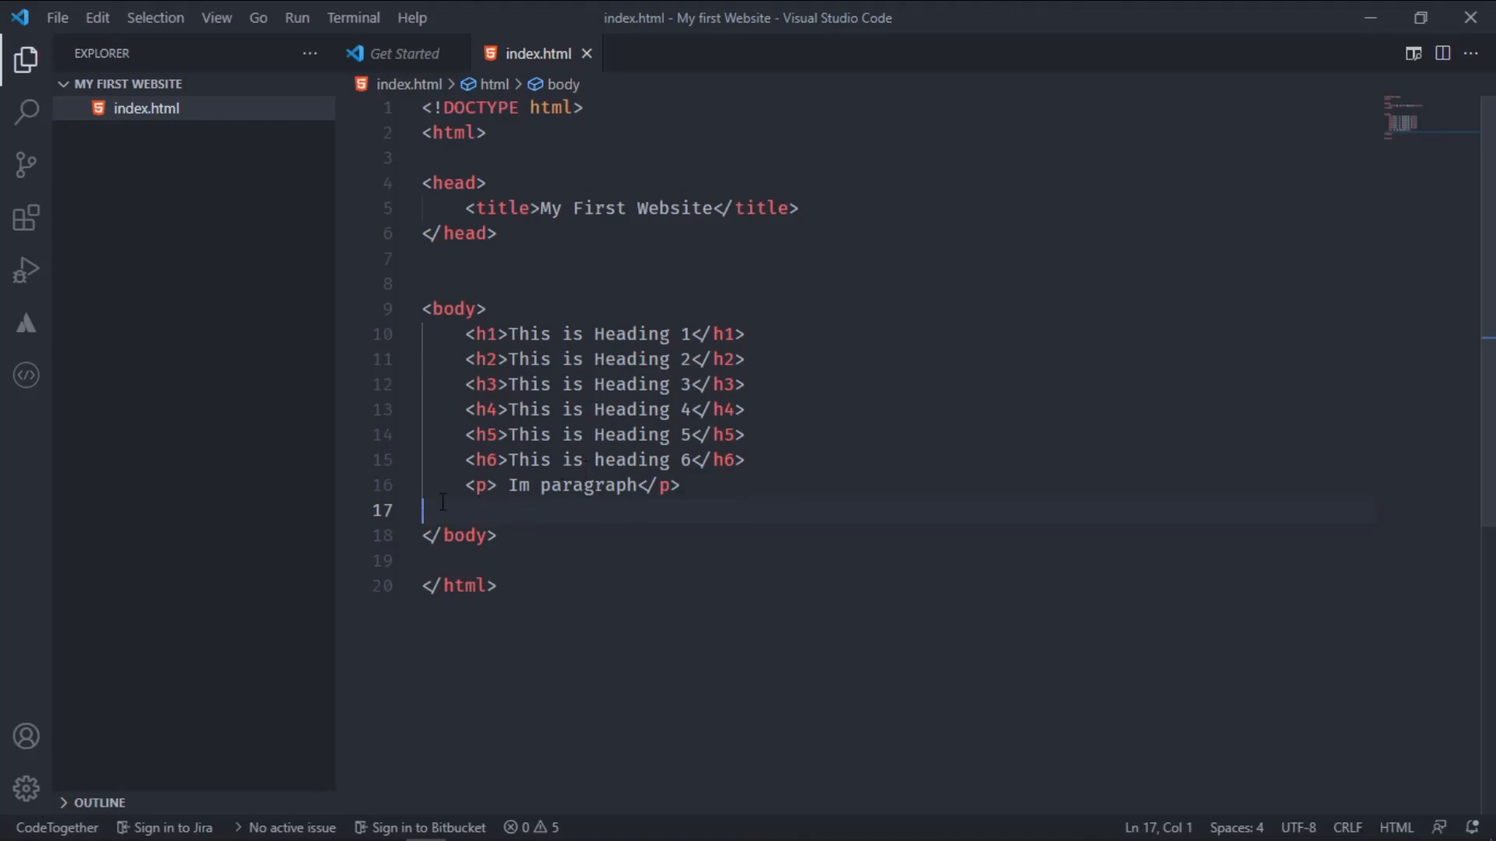
Delete the empty line after the paragraph and the extra blank line before the body
{"action": "key", "text": "Backspace"}
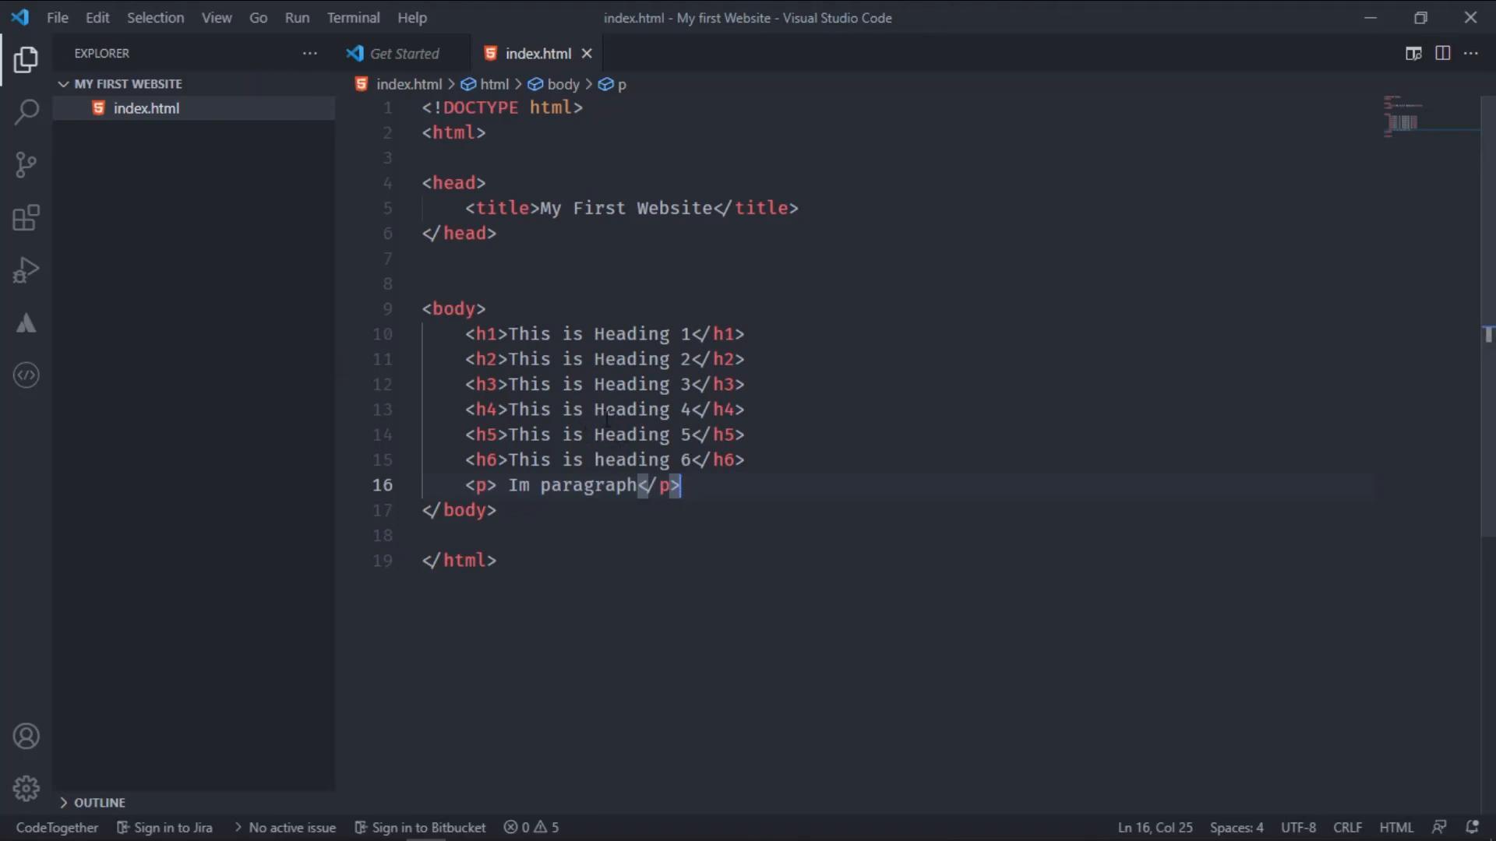
{"action": "mouse_move", "coordinate": [491, 292]}
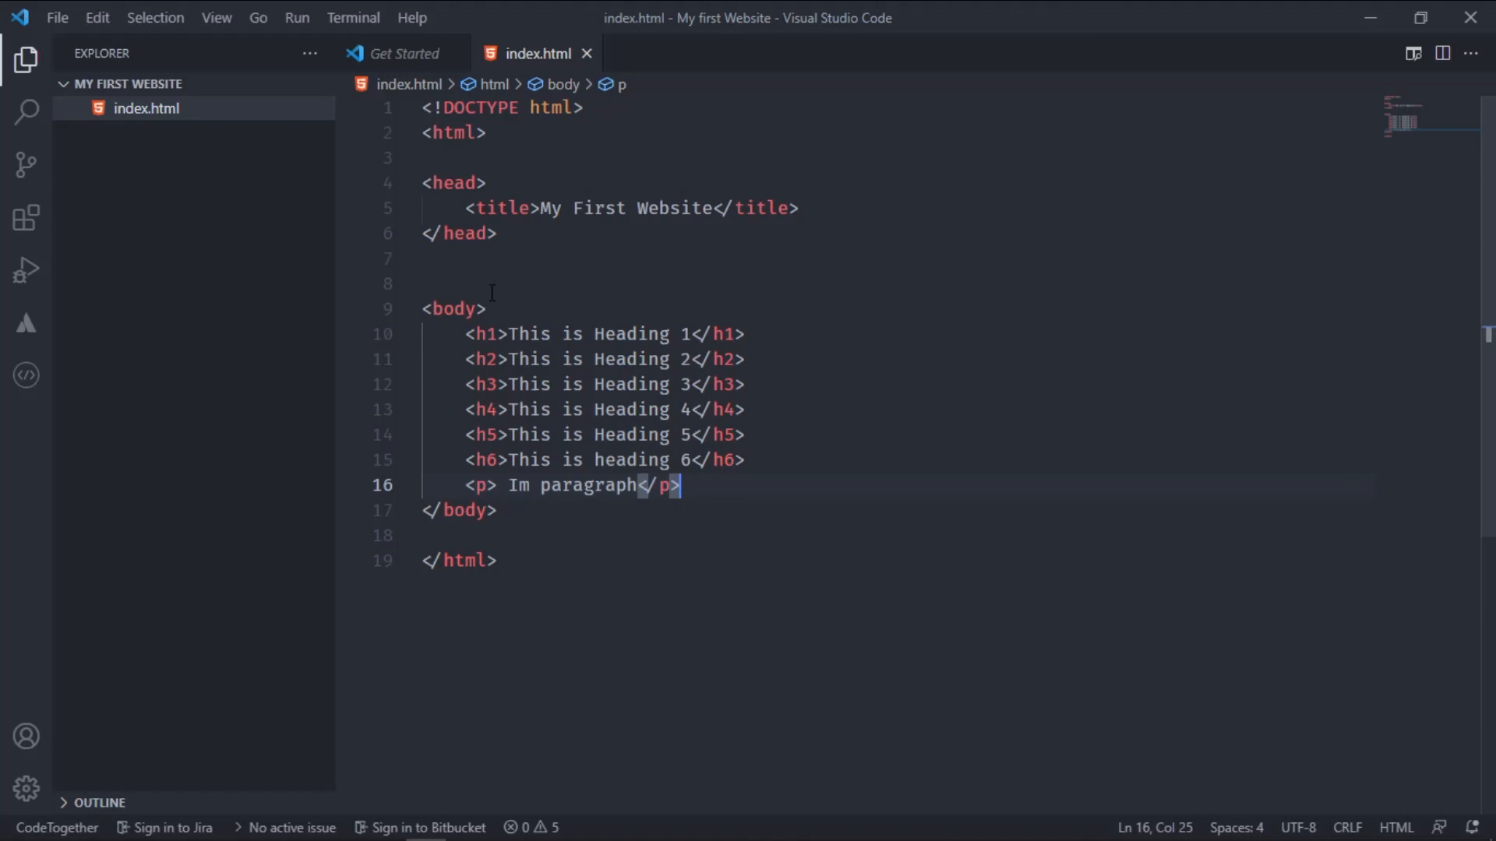
{"action": "left_click", "coordinate": [423, 283]}
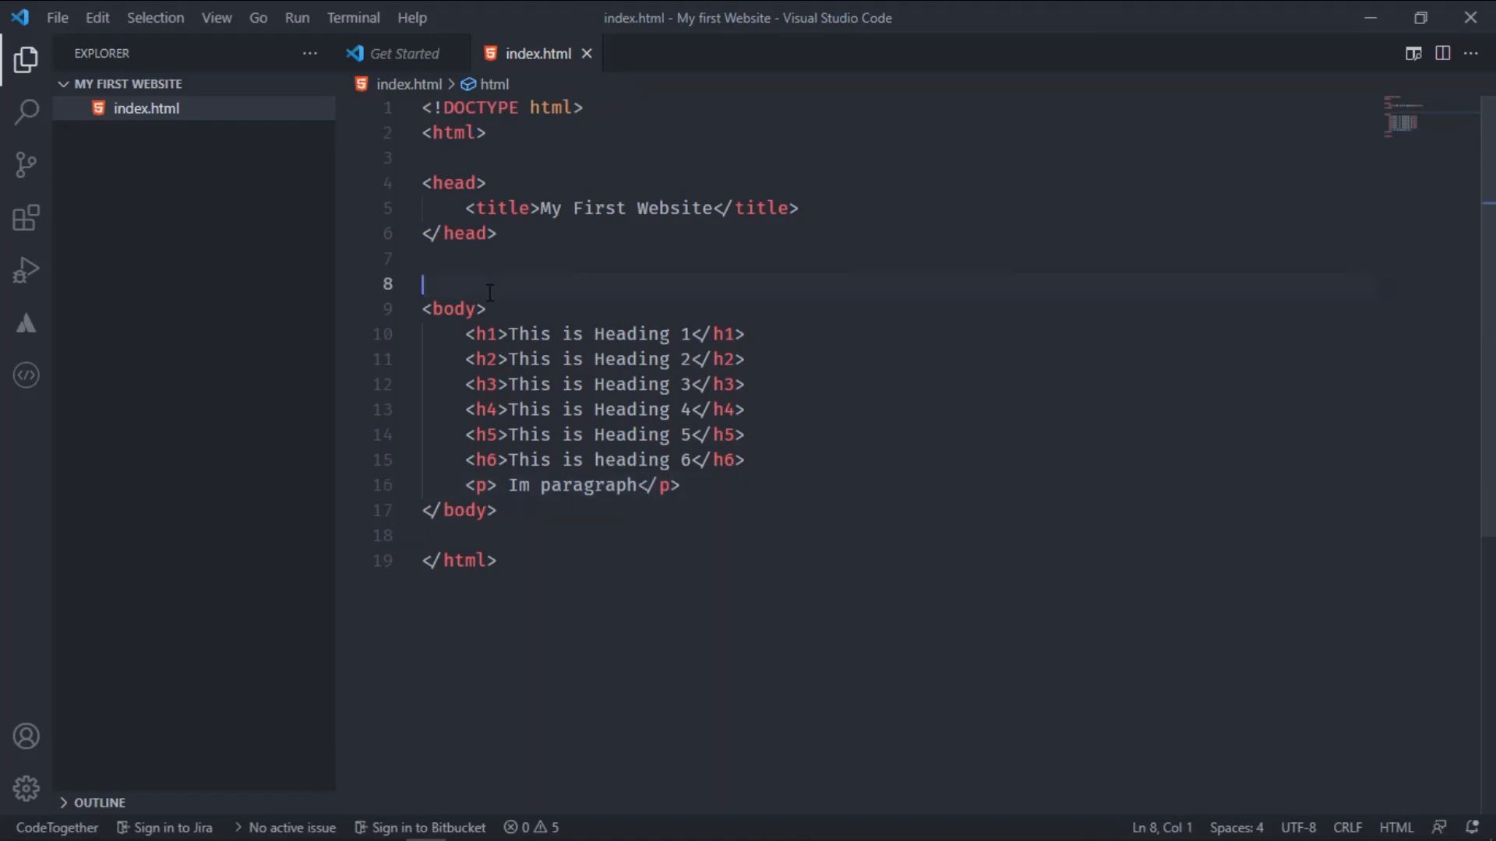
{"action": "key", "text": "Backspace"}
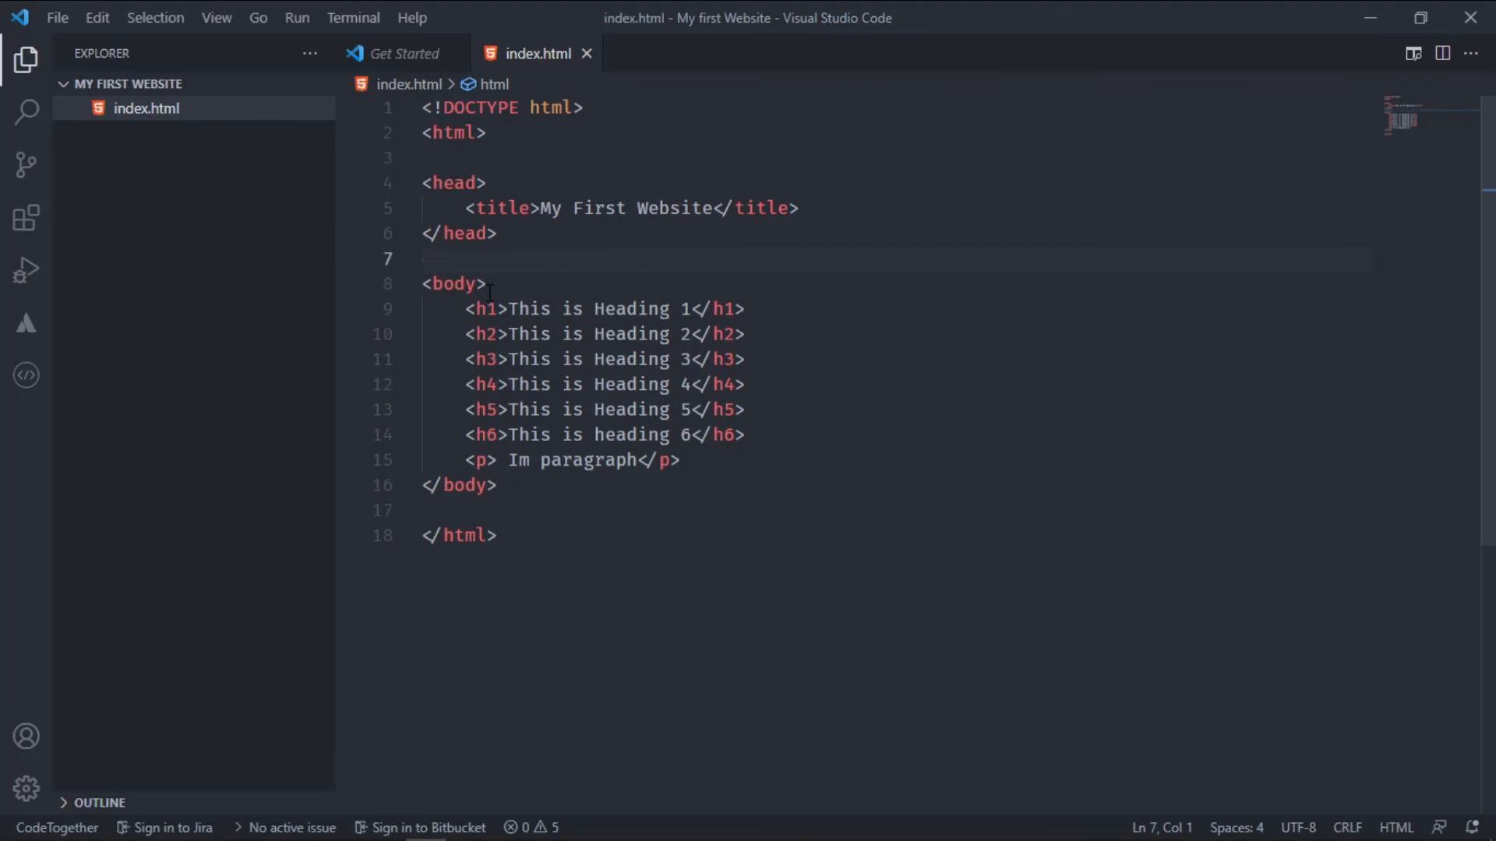
{"action": "mouse_move", "coordinate": [539, 284]}
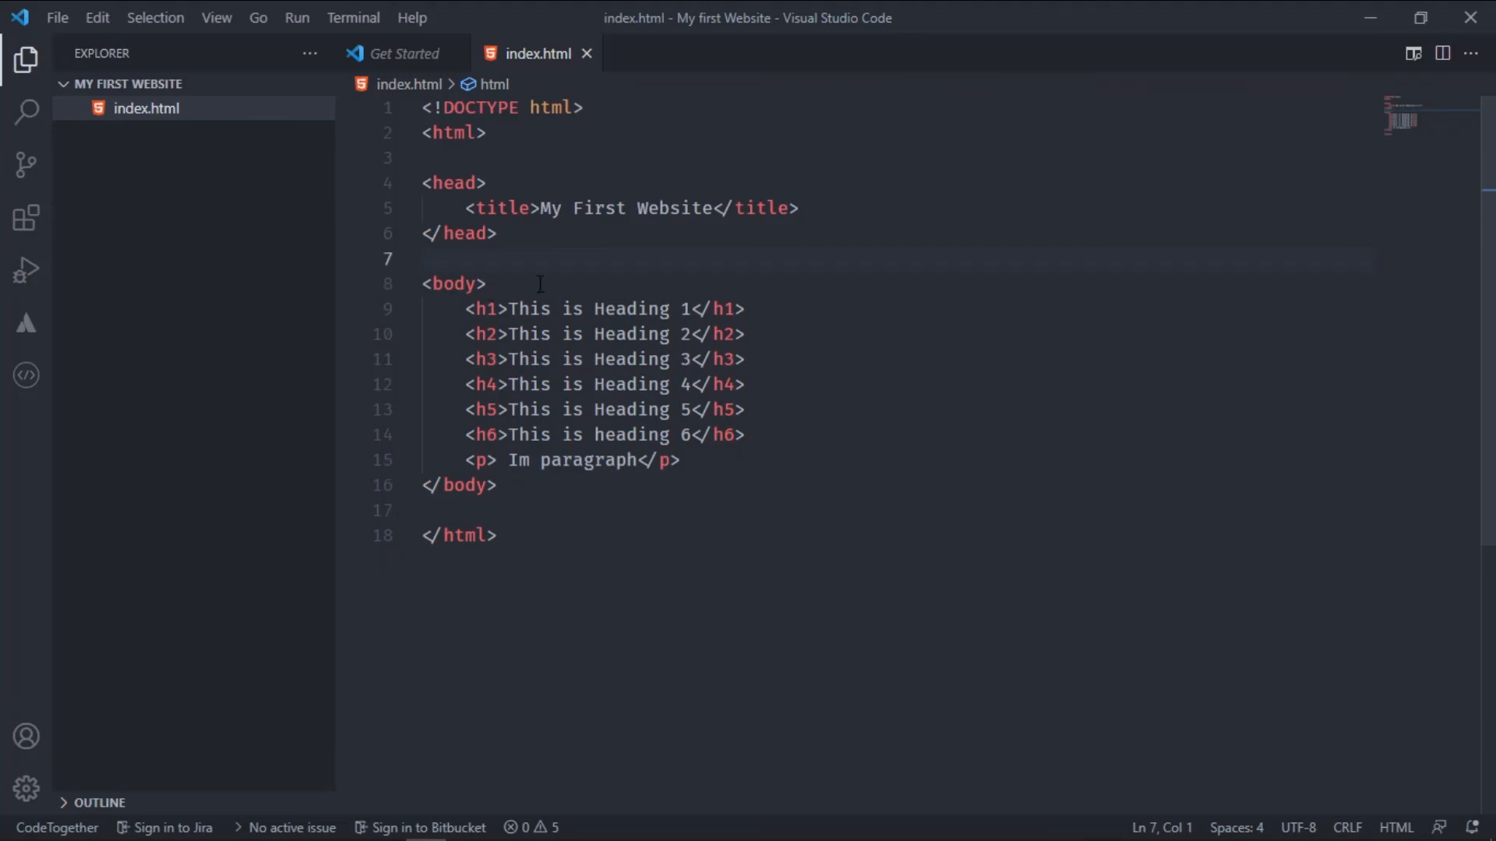